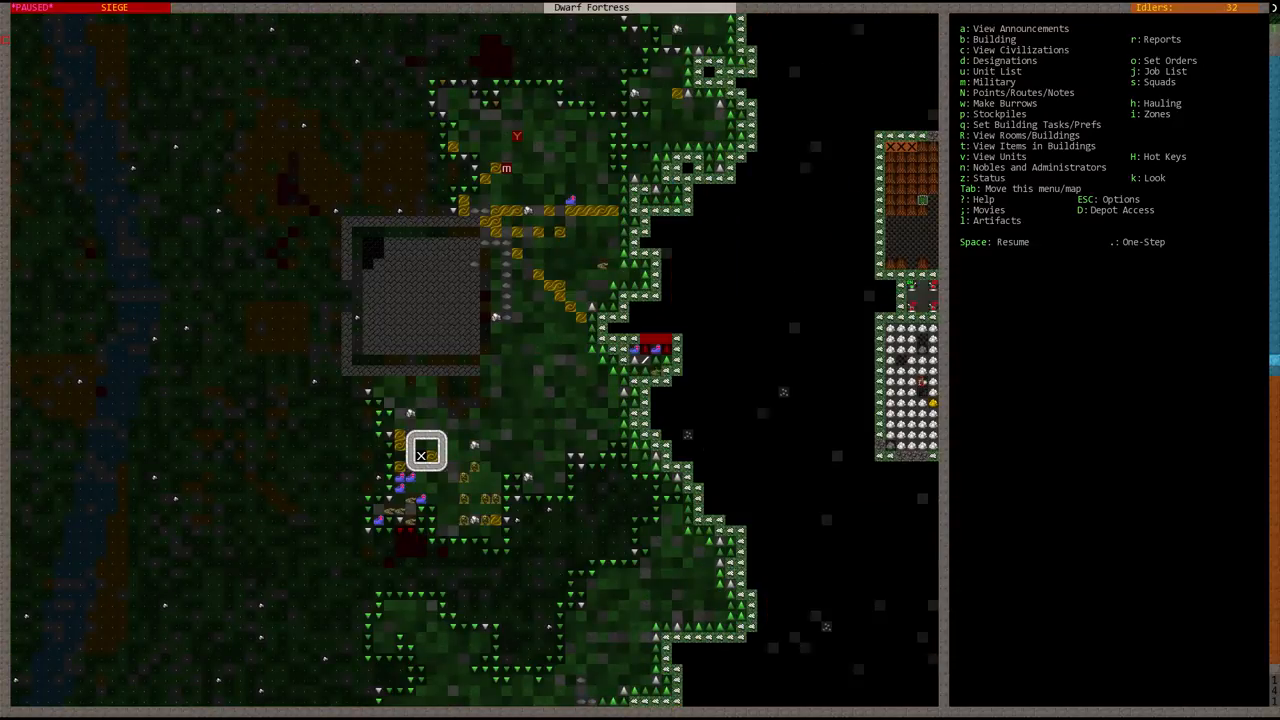
# - Look over the surface map and close the marble lever's details
pyautogui.scroll(-3)
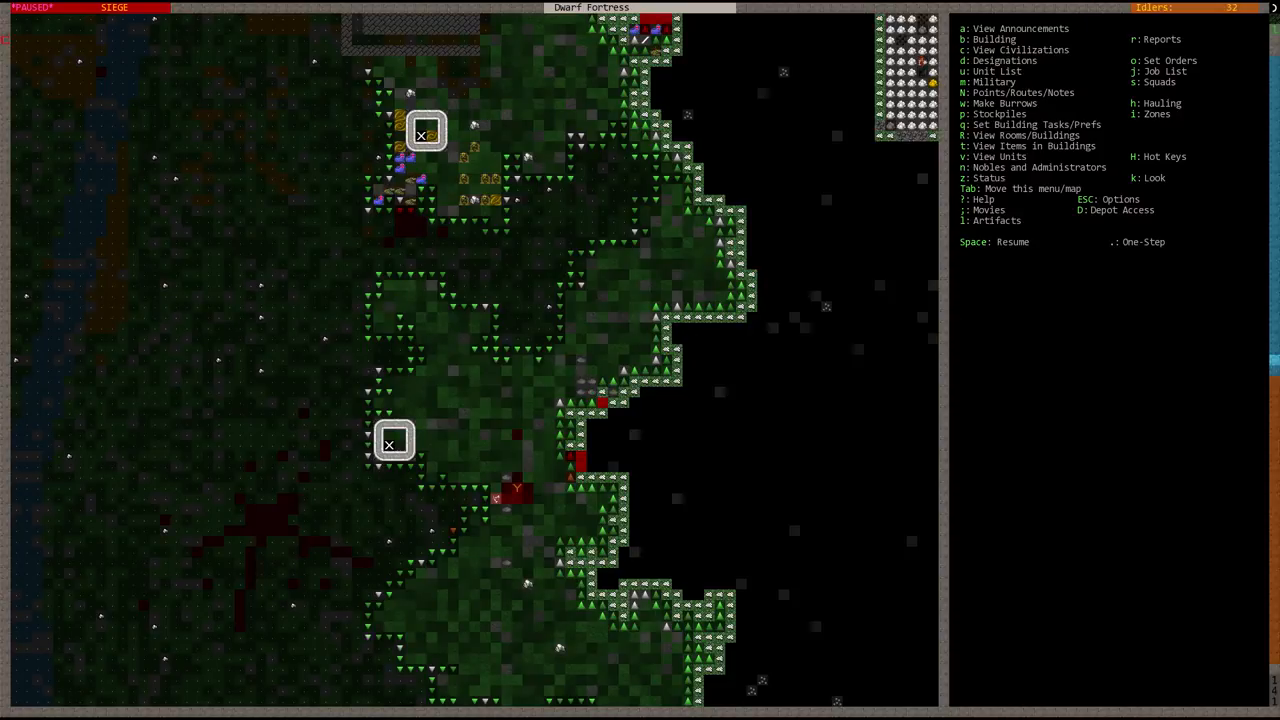
pyautogui.scroll(3)
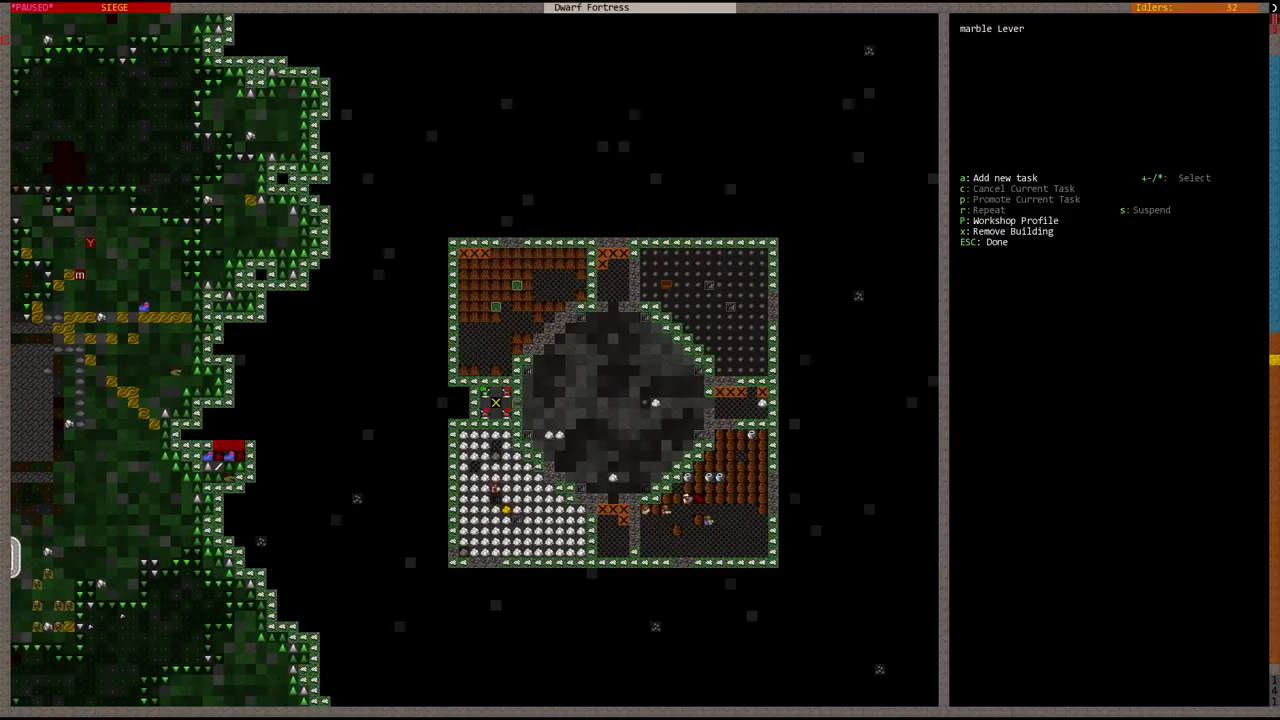
pyautogui.press('Escape')
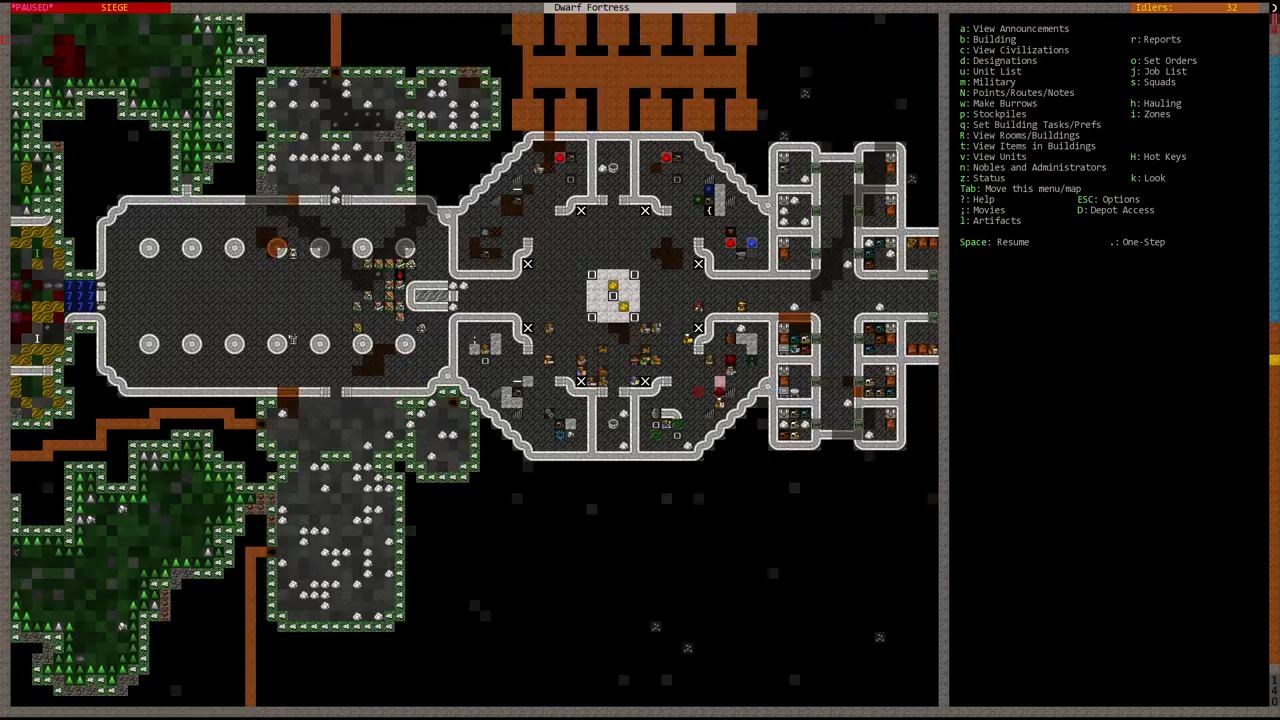
# - Check the fortress status overview, return to the map, then reopen the status reports
pyautogui.press('z')
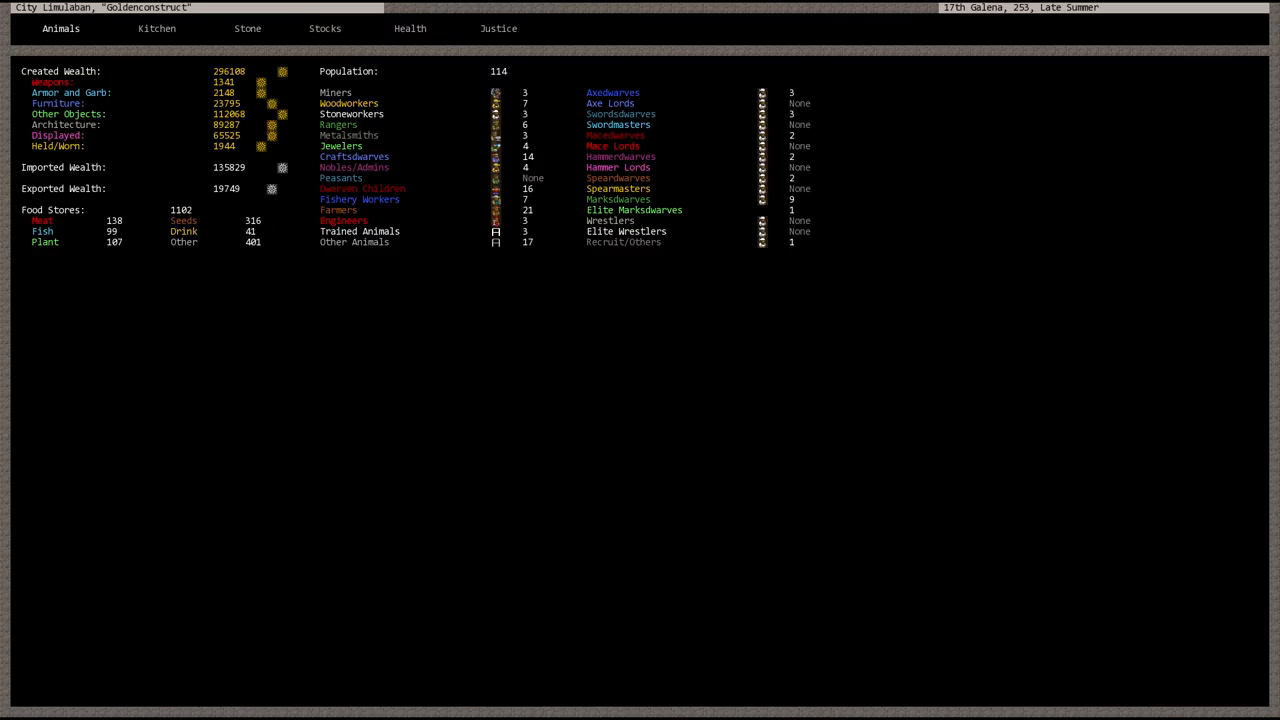
pyautogui.press('Esc')
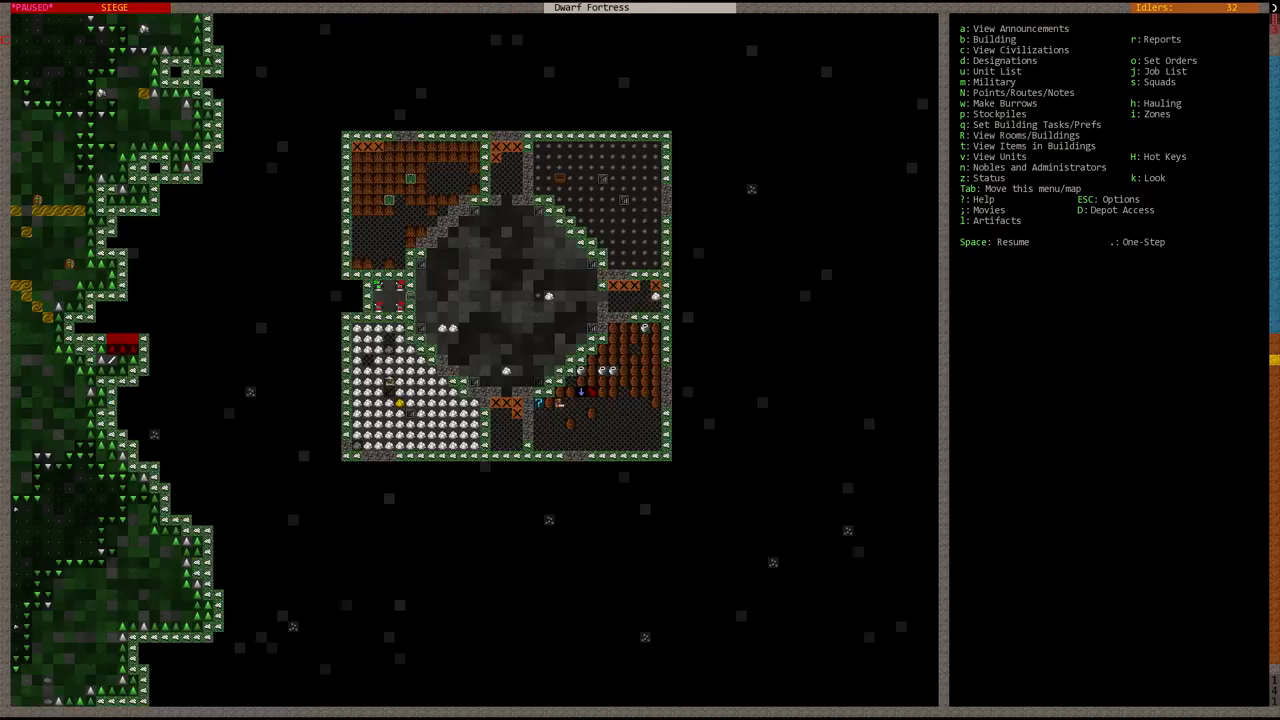
pyautogui.press('SPACE')
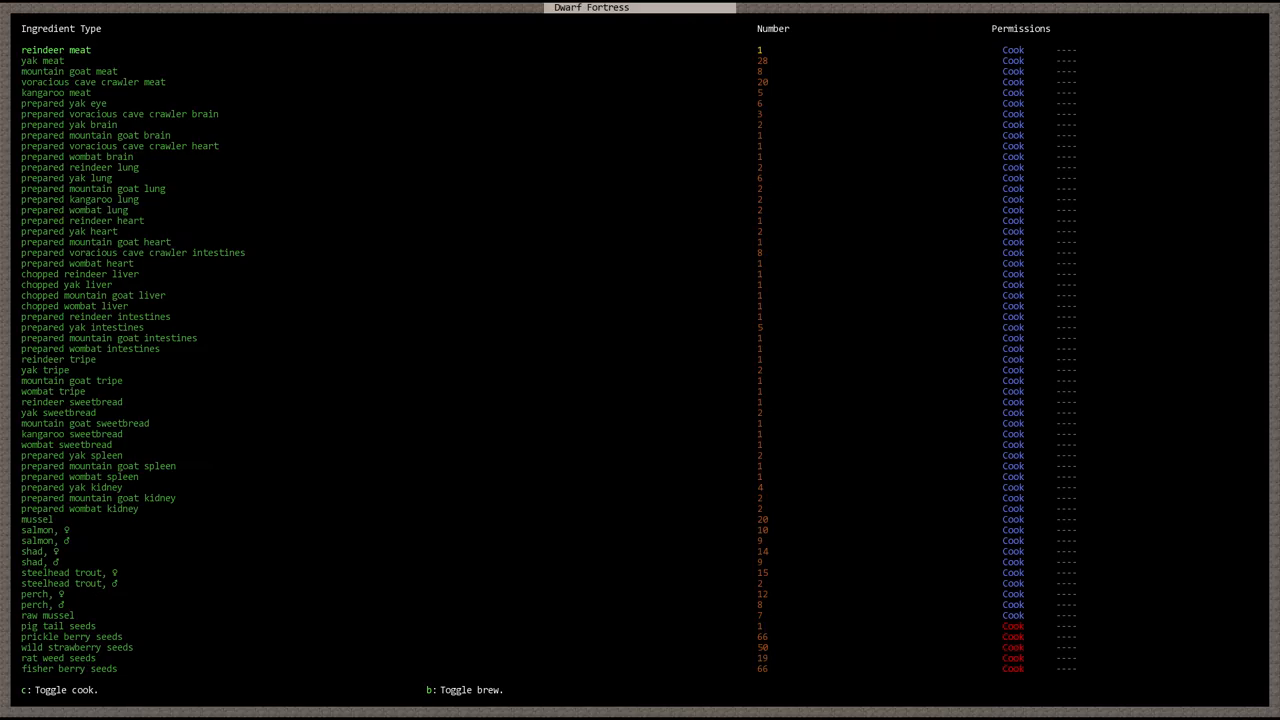
# - Scroll through the kitchen ingredient list down to the alder seed barrel in Food Stockpile #13
pyautogui.scroll(-3)
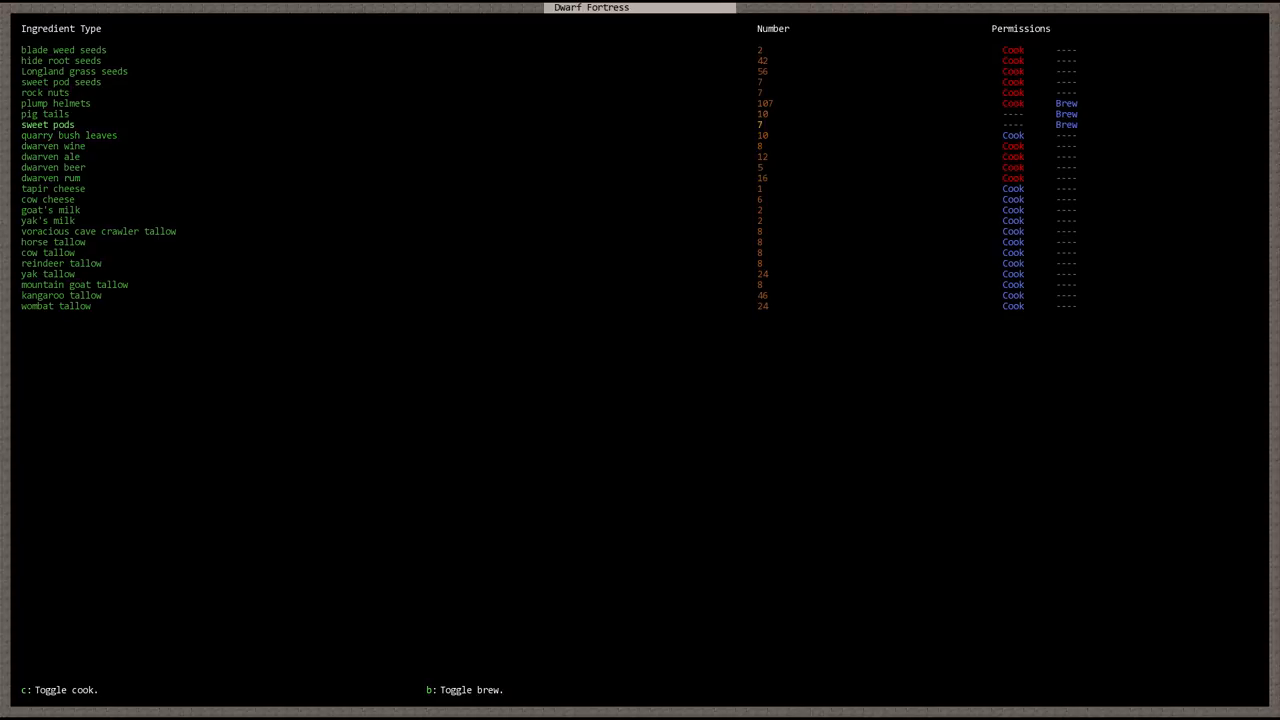
pyautogui.scroll(-3)
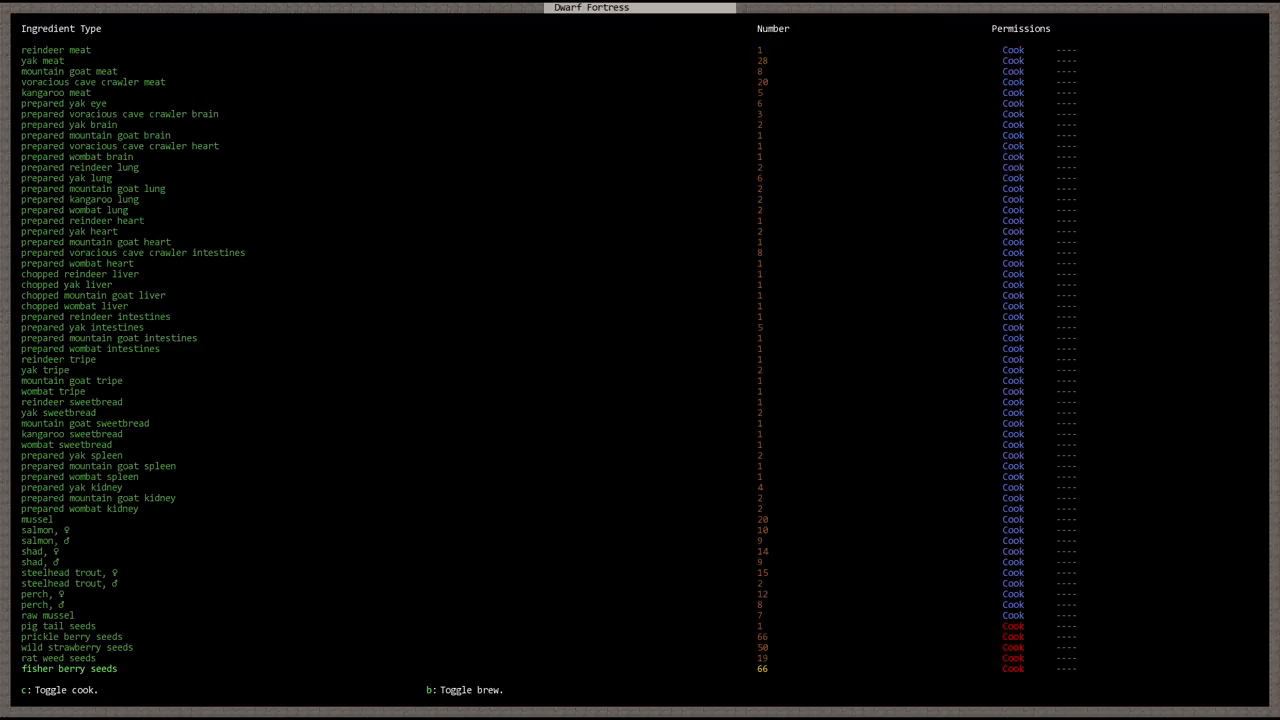
pyautogui.scroll(-3)
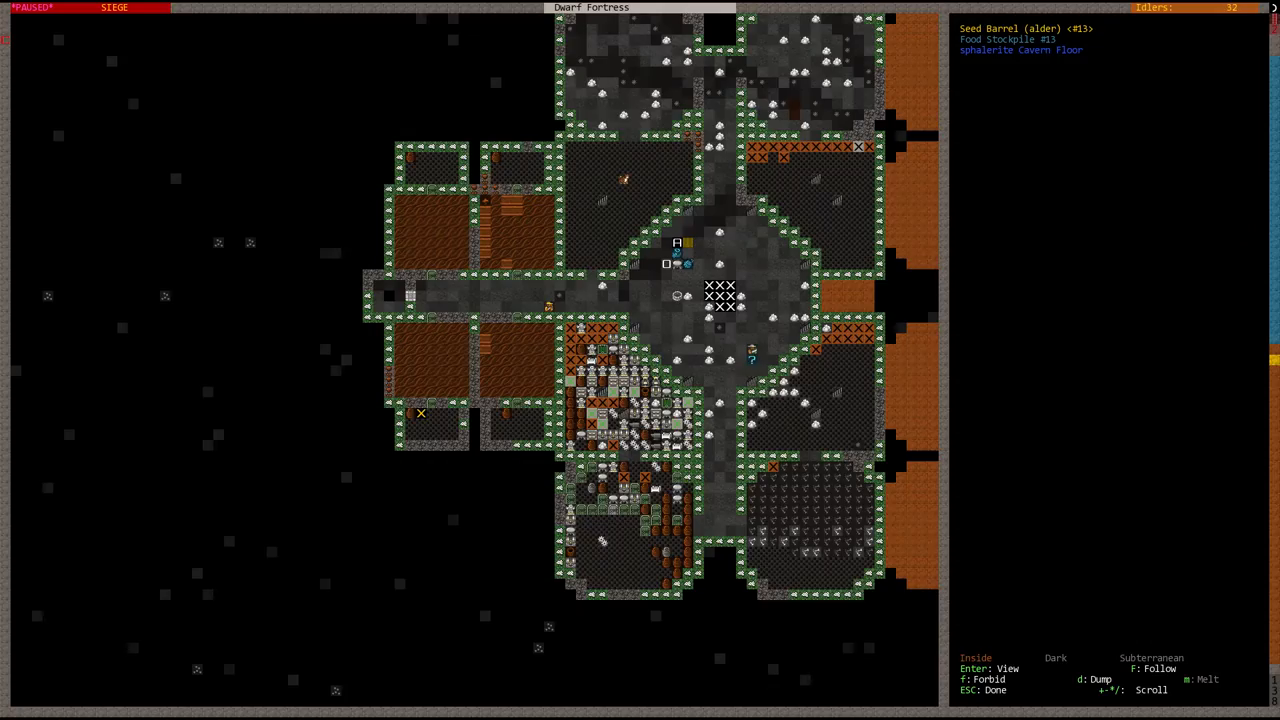
# - View the quern's task list, then close its details
pyautogui.press('Enter')
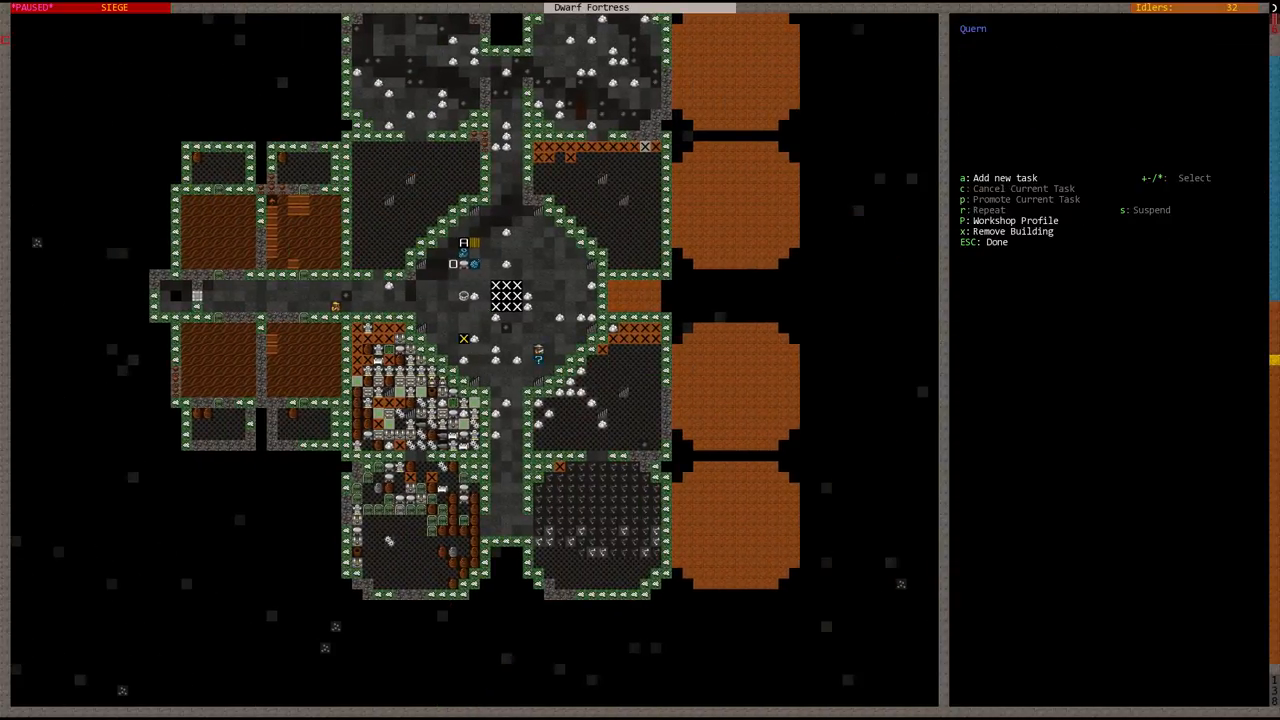
pyautogui.press('a')
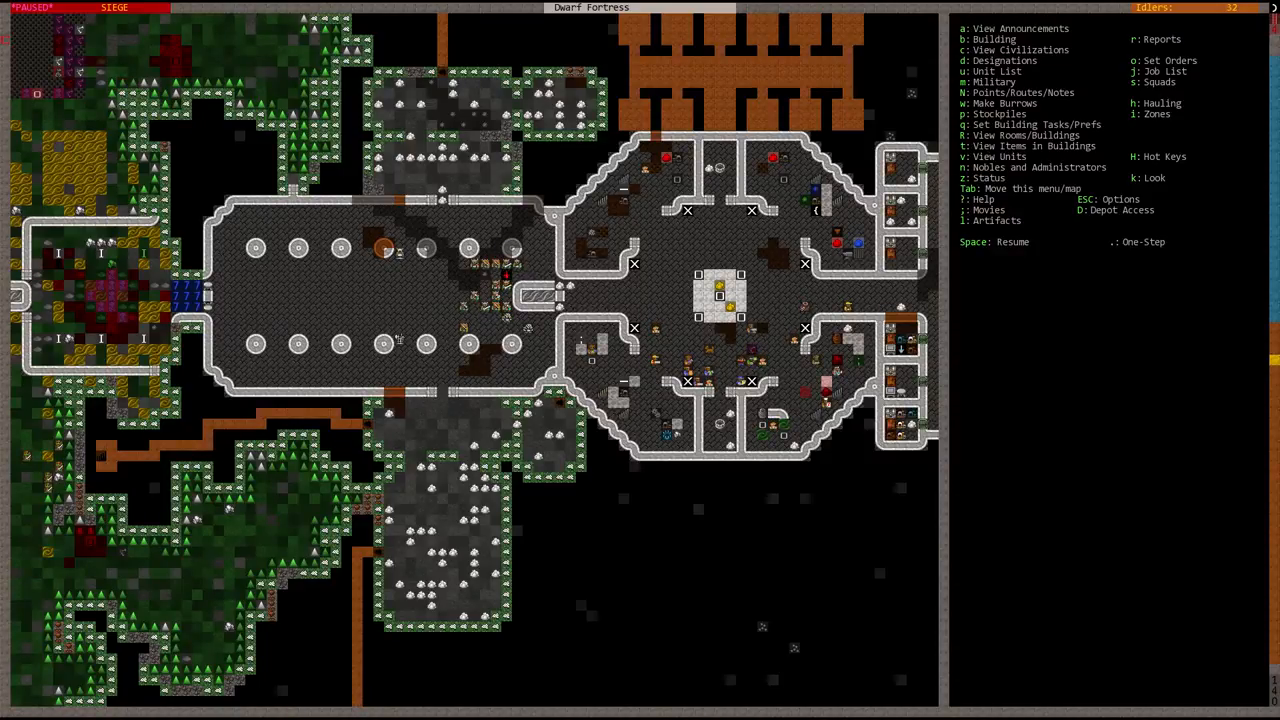
# - Unpause the game and scroll over to the bedroom corridors level
pyautogui.press('space')
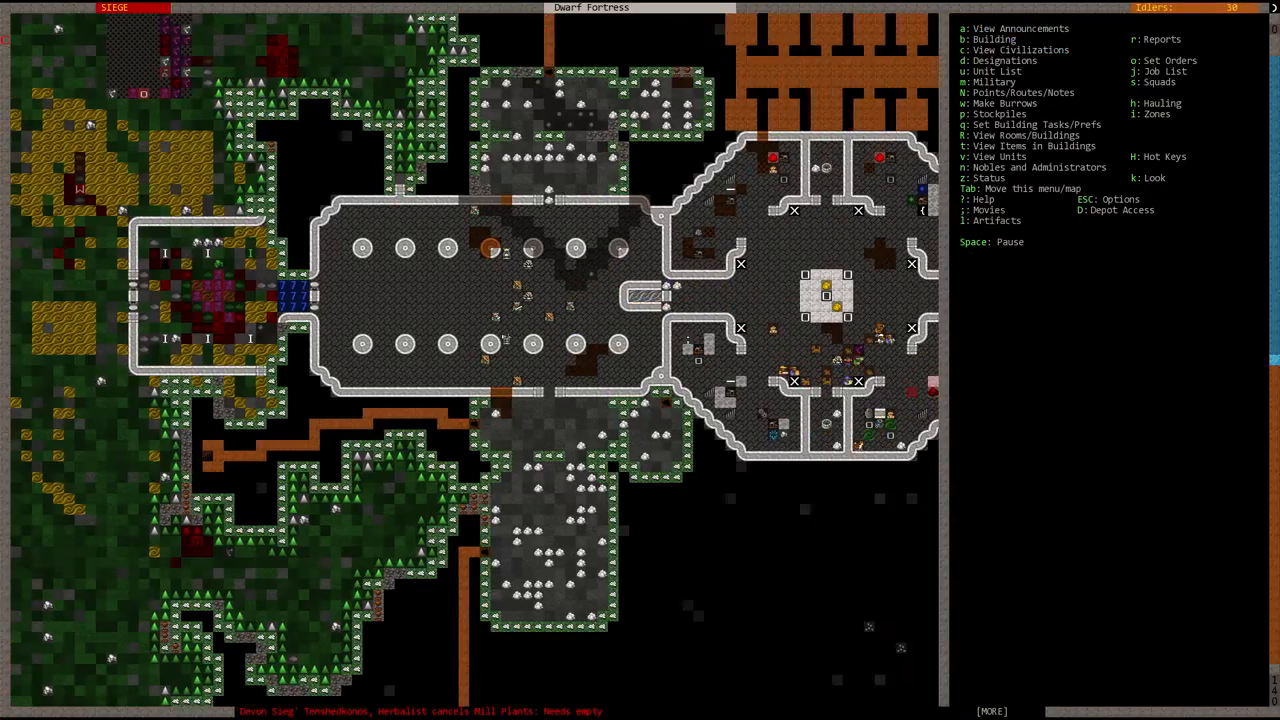
pyautogui.hscroll(3)
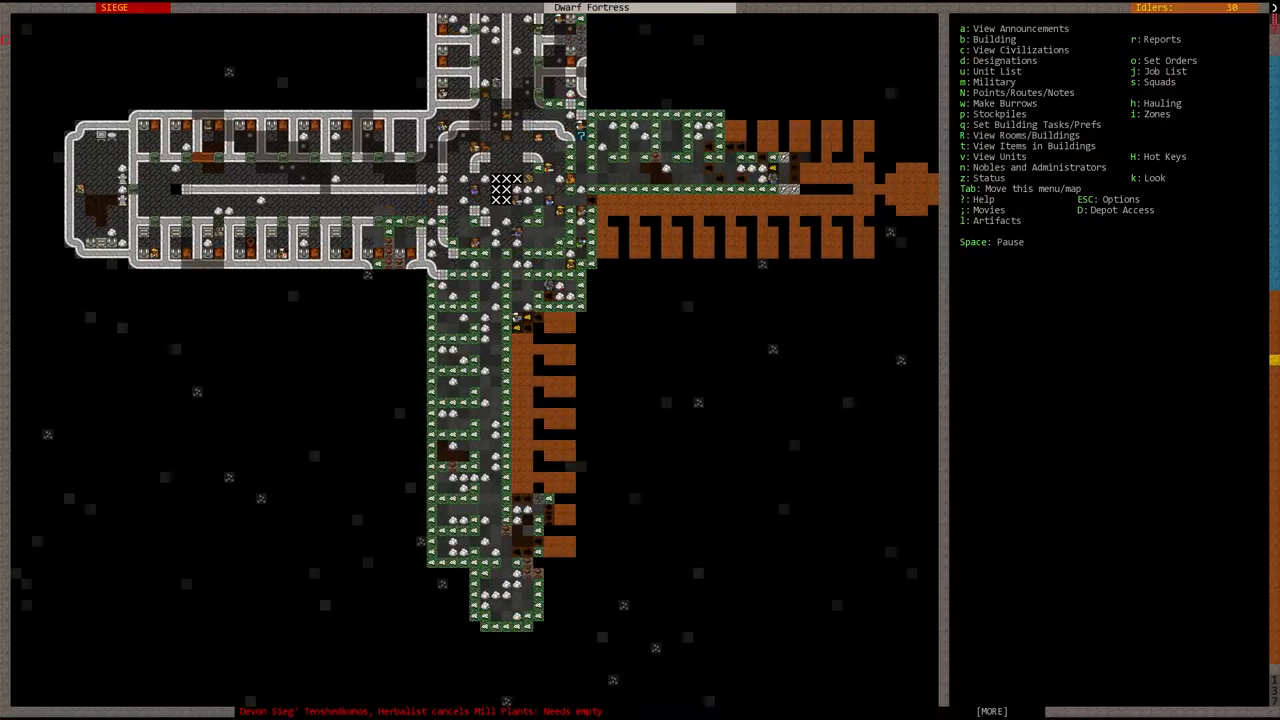
# - Review the citizen list and the work orders, including the 20-bed order, then return to the map
pyautogui.click(992, 71)
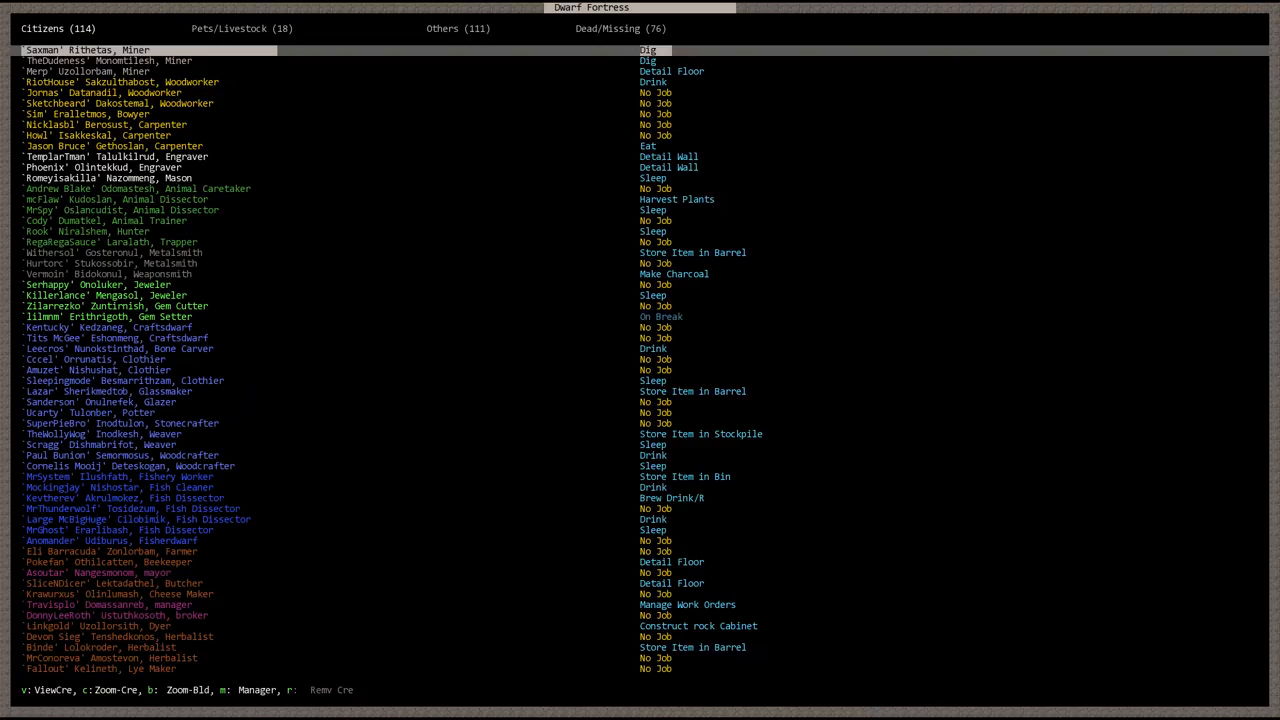
pyautogui.press('m')
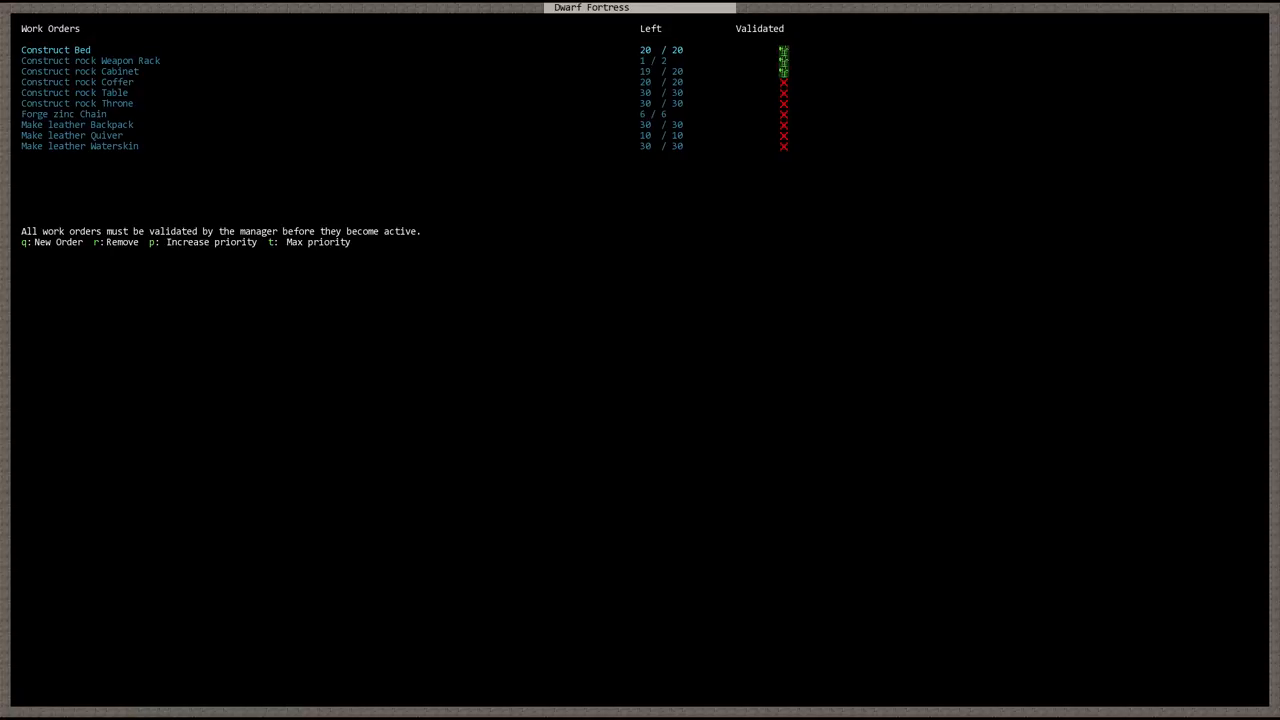
pyautogui.press('Escape')
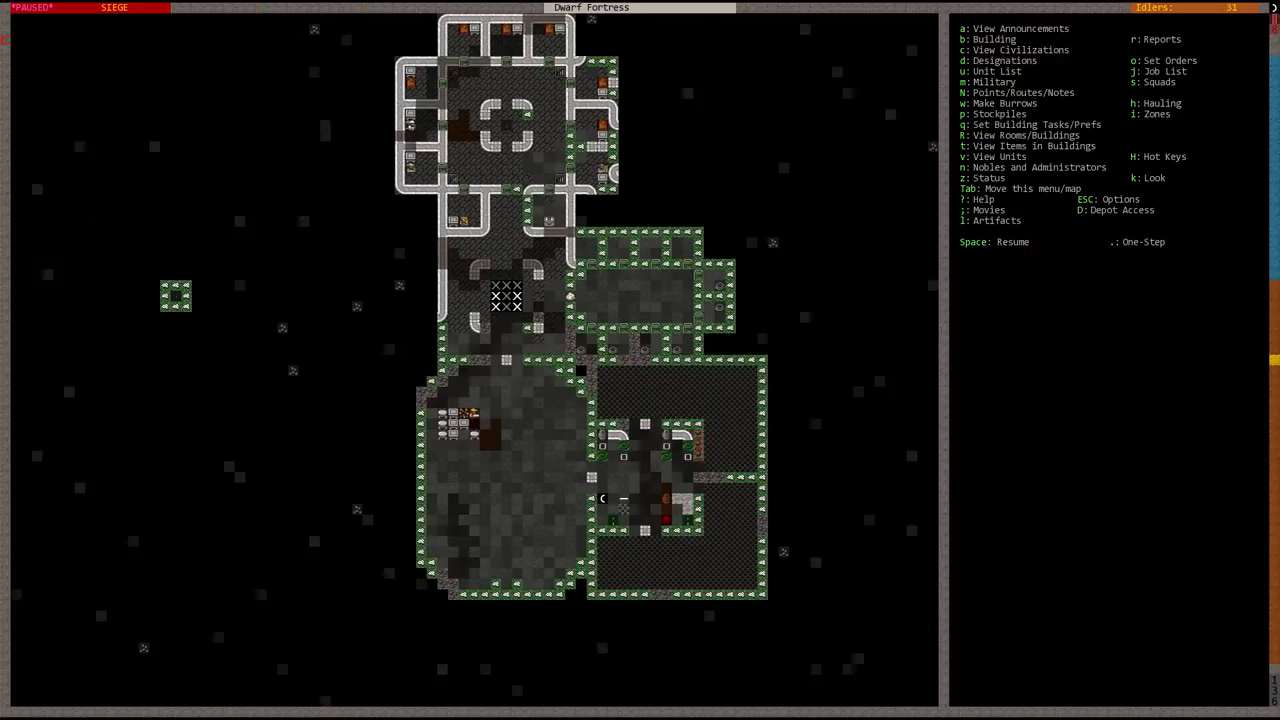
# - Pick a door from the build menu, then back out without placing it
pyautogui.scroll(-3)
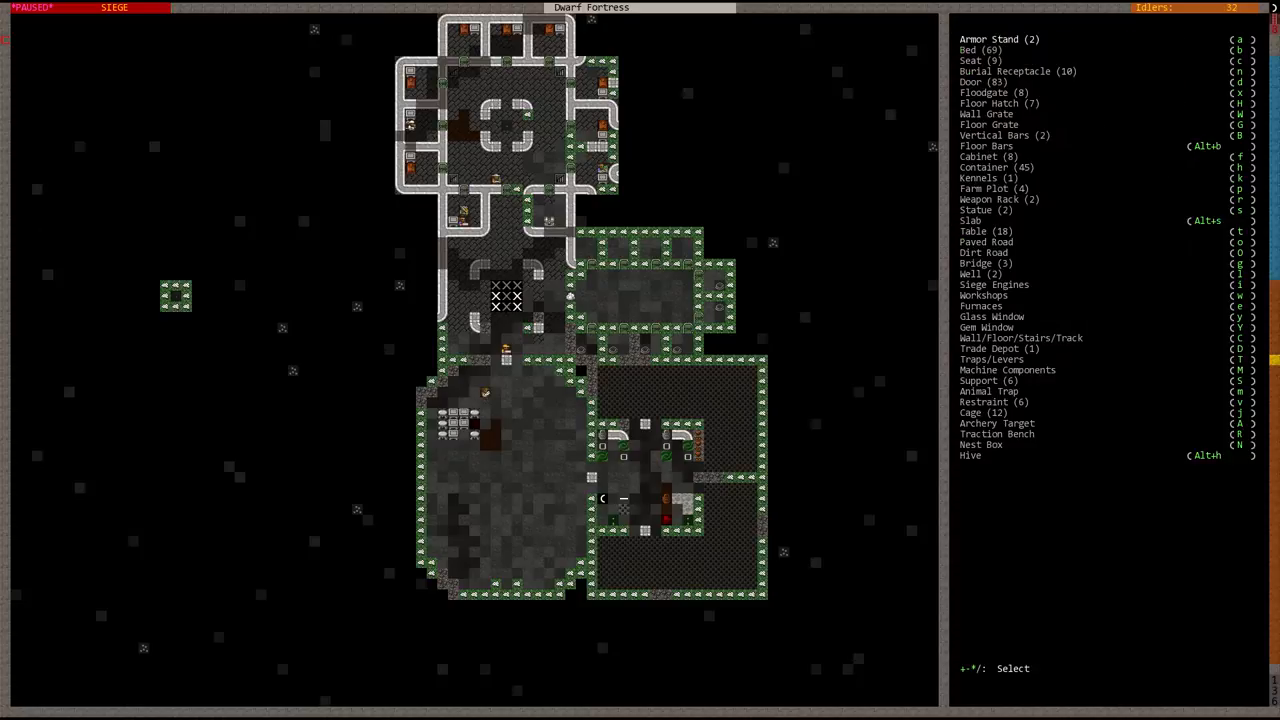
pyautogui.click(980, 81)
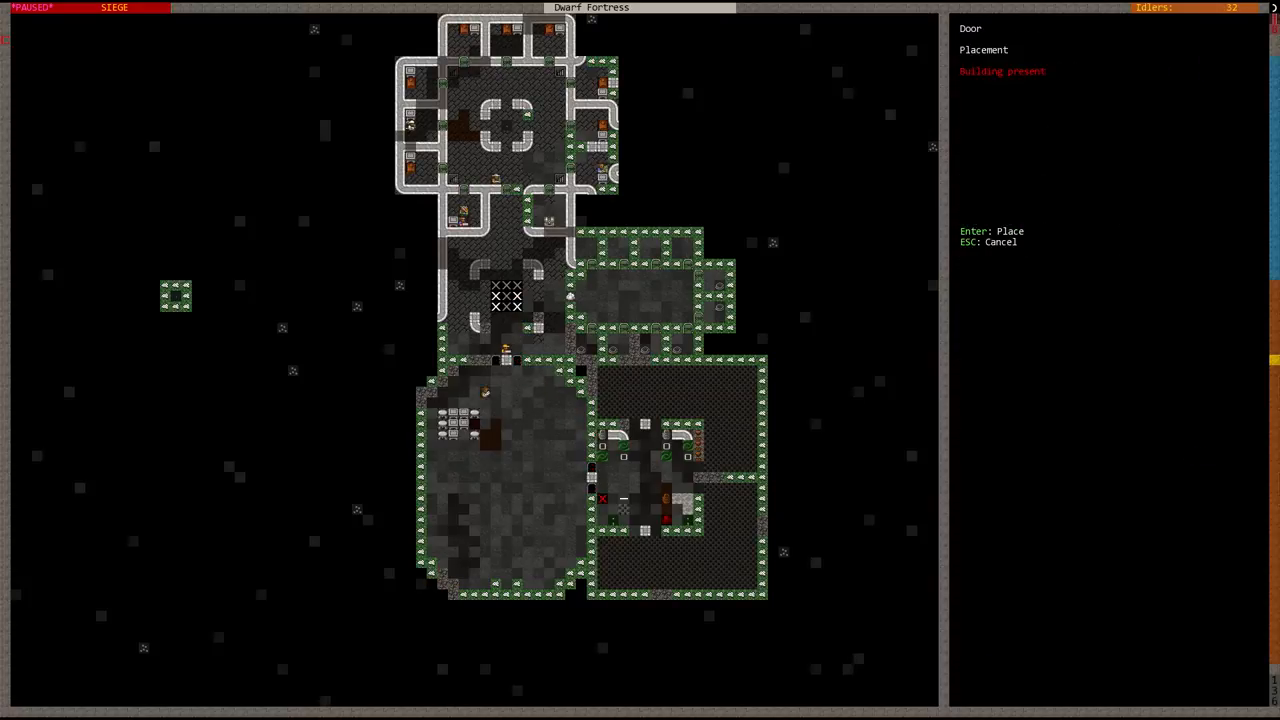
pyautogui.press('Enter')
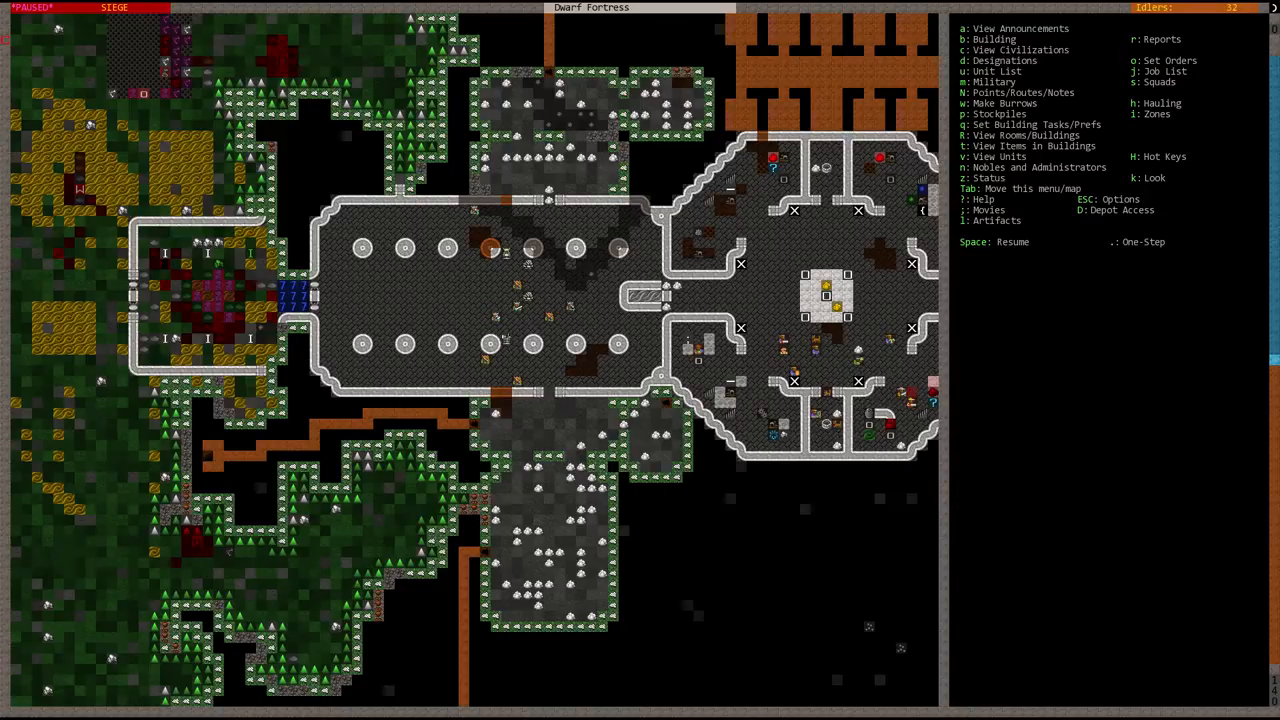
# - Run the game in two short bursts, ending paused on the central hall level
pyautogui.press('space')
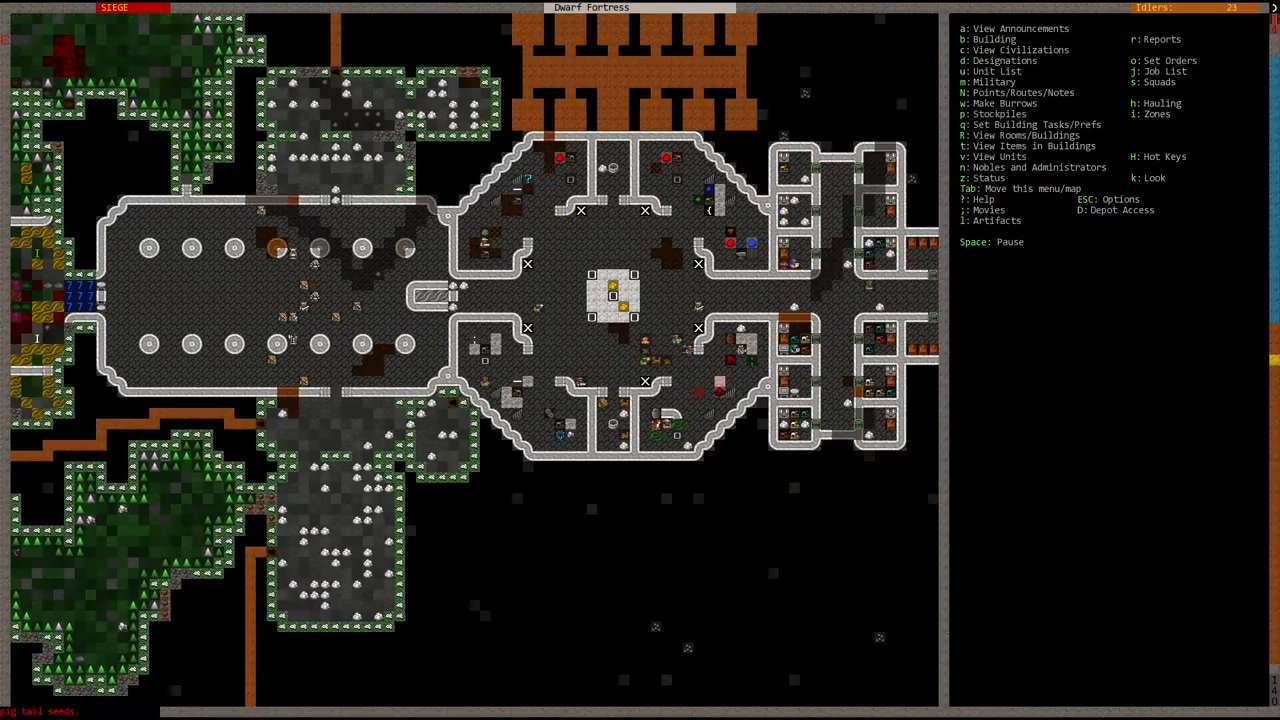
pyautogui.press('space')
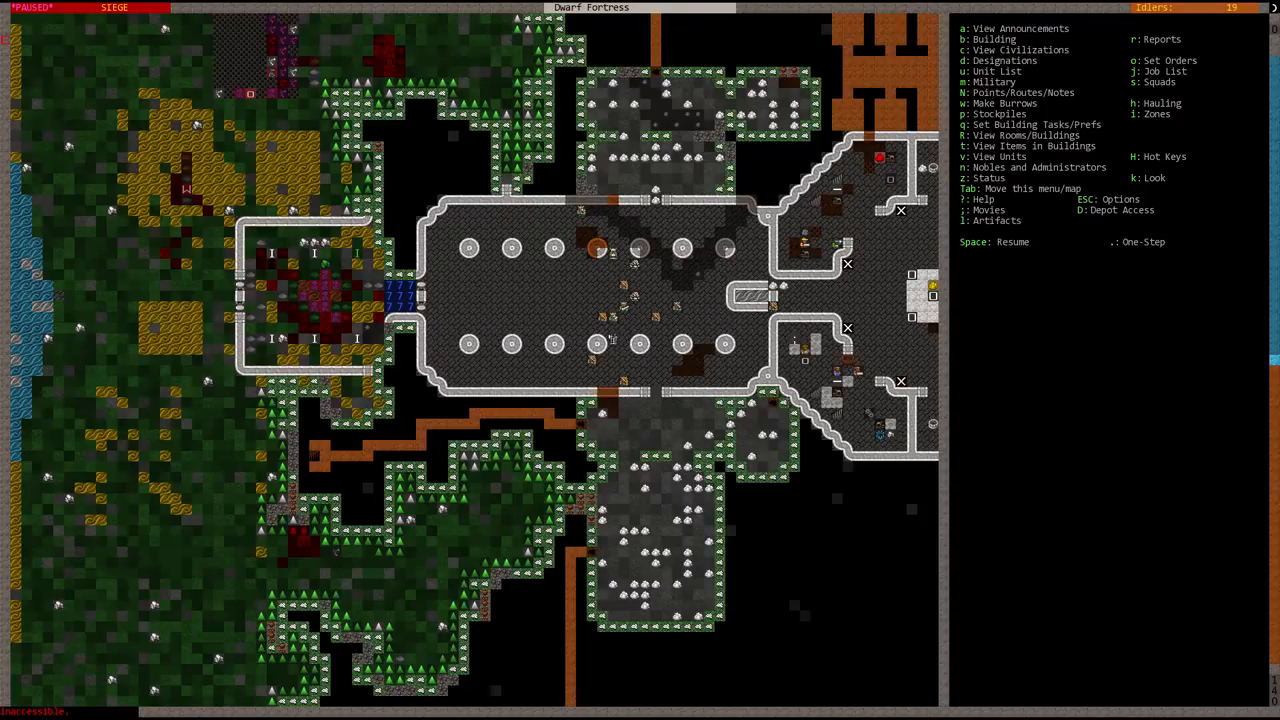
pyautogui.press('space')
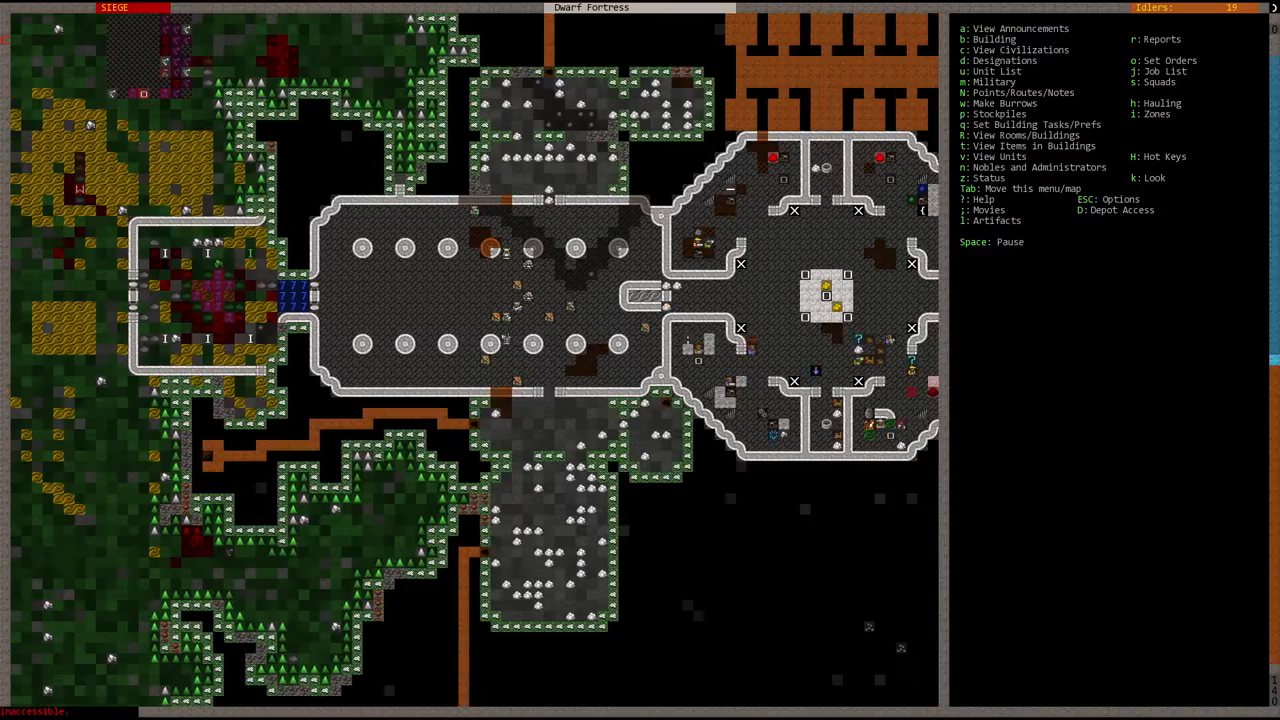
pyautogui.press('space')
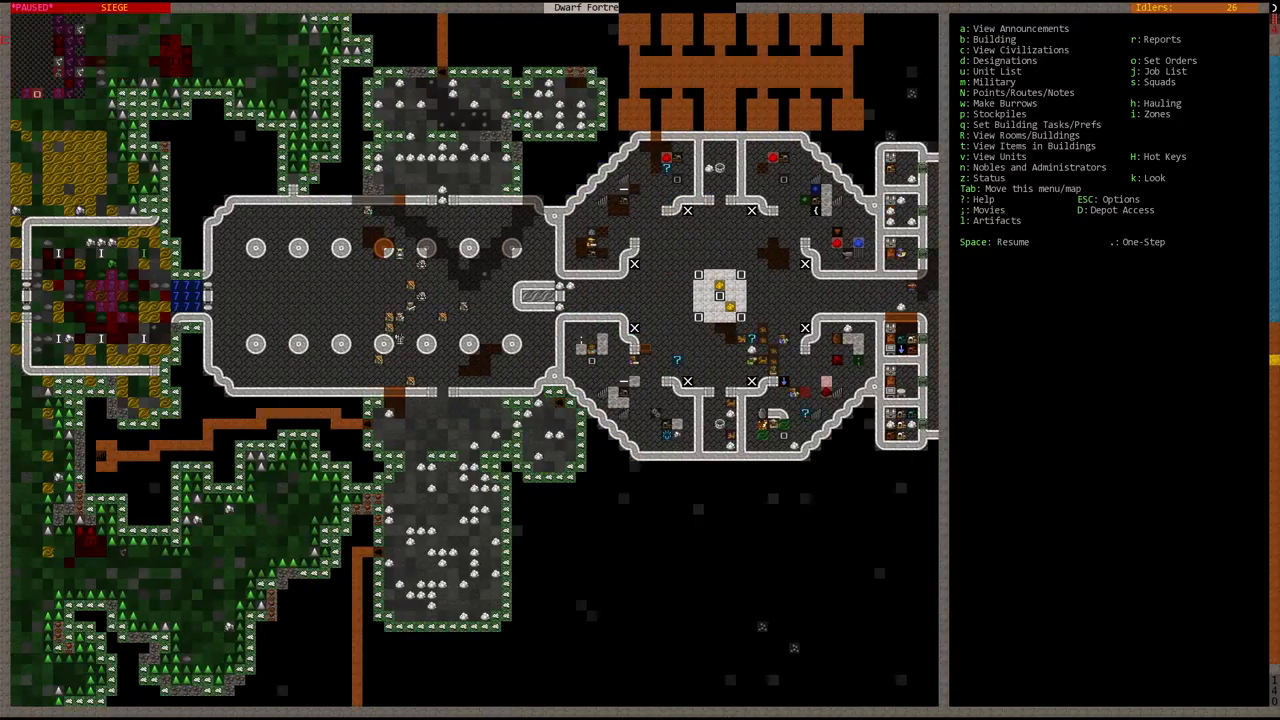
# - Resume the game, pause briefly to move the view, then resume again
pyautogui.press('SPACE')
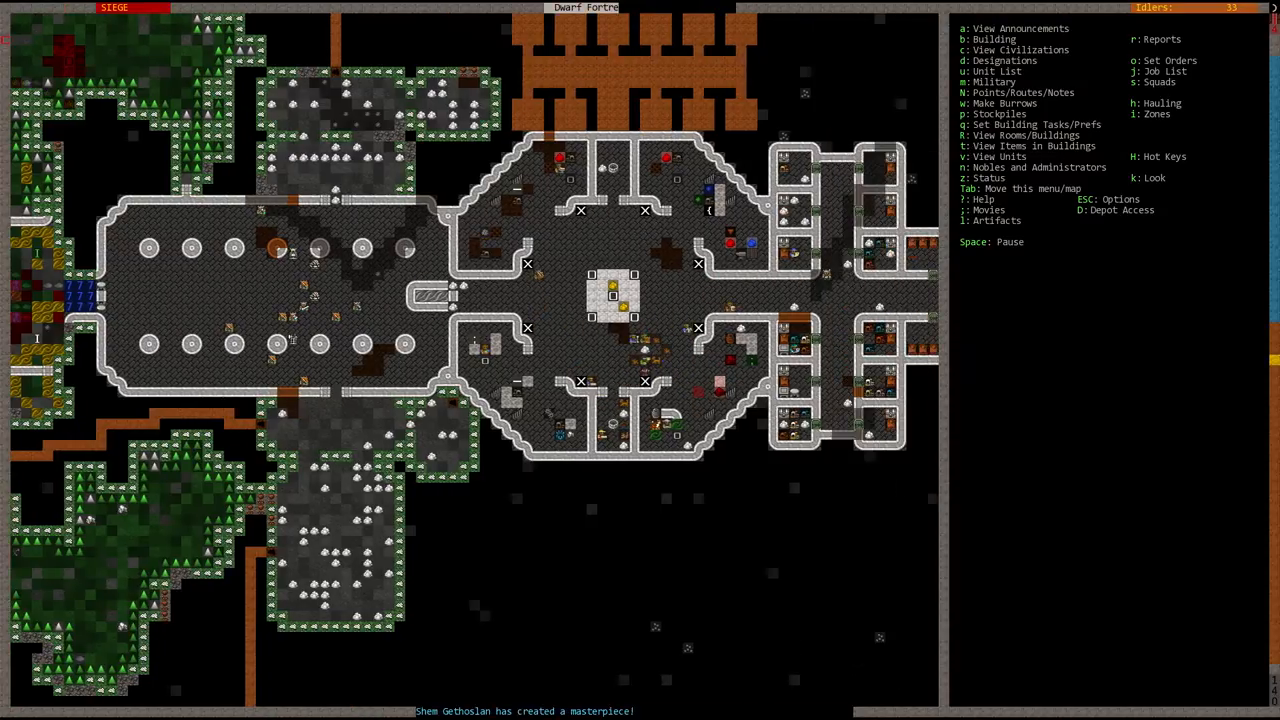
pyautogui.press('space')
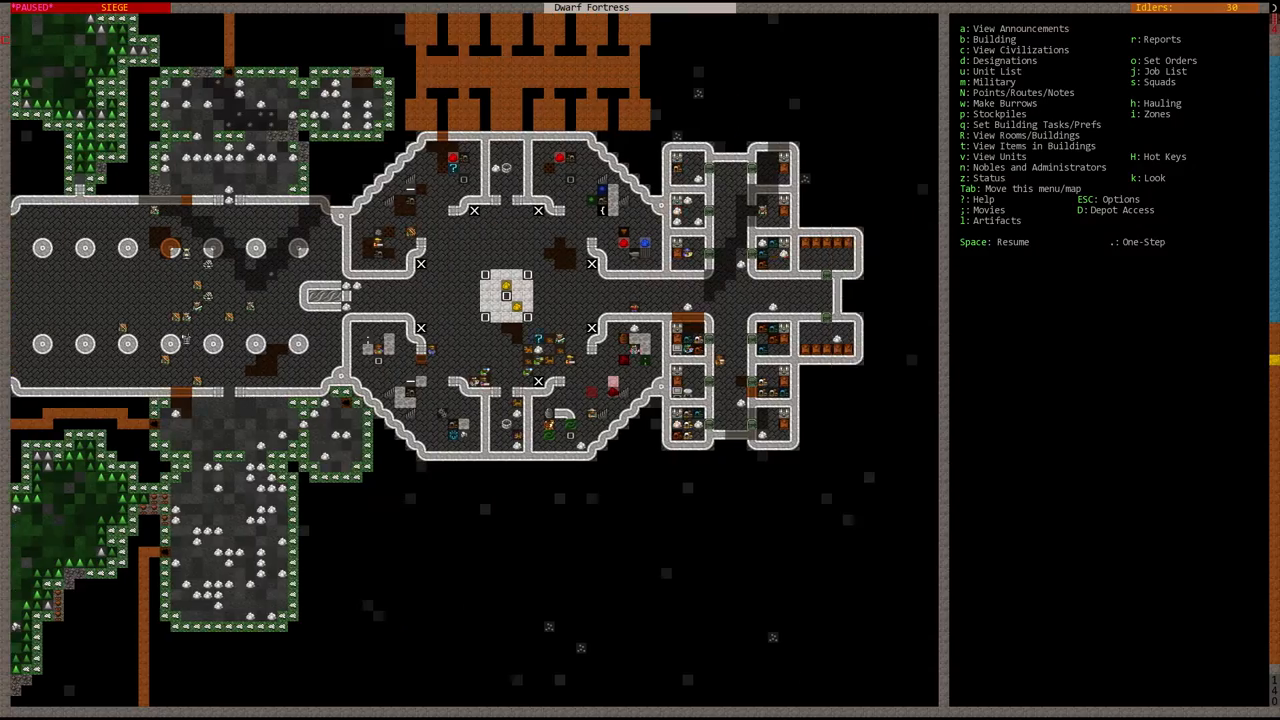
pyautogui.press('Space')
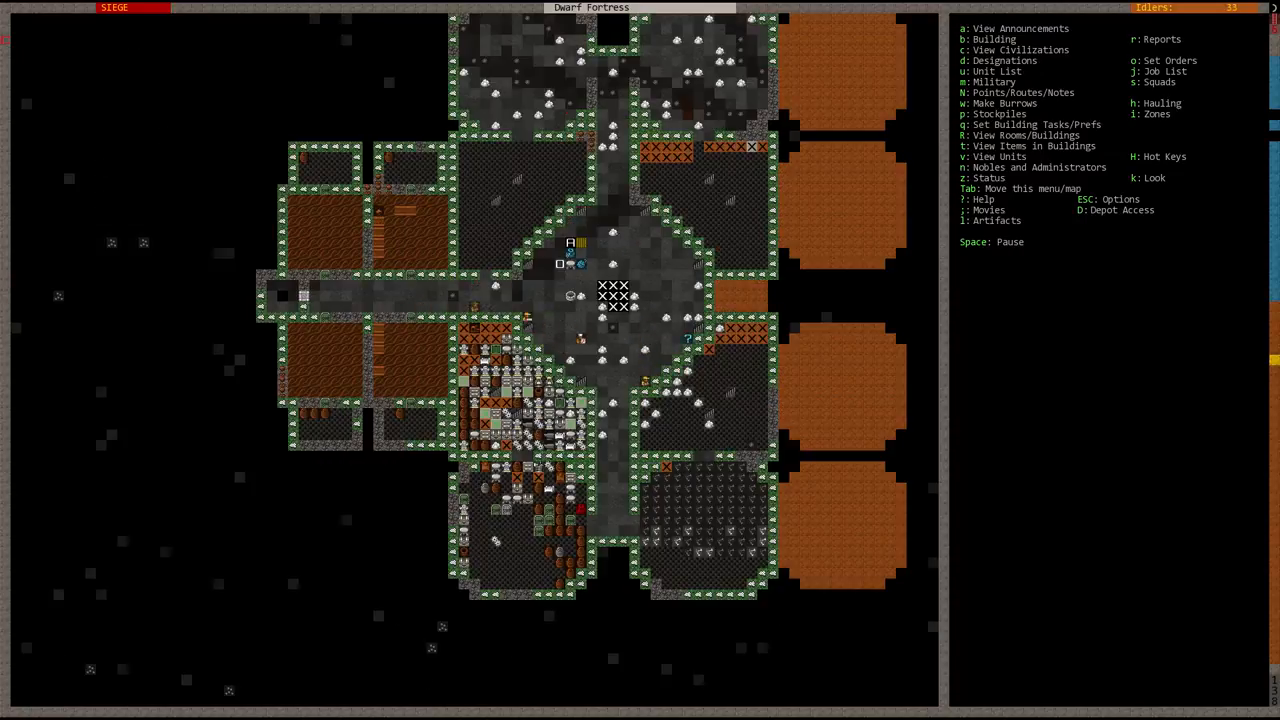
pyautogui.scroll(3)
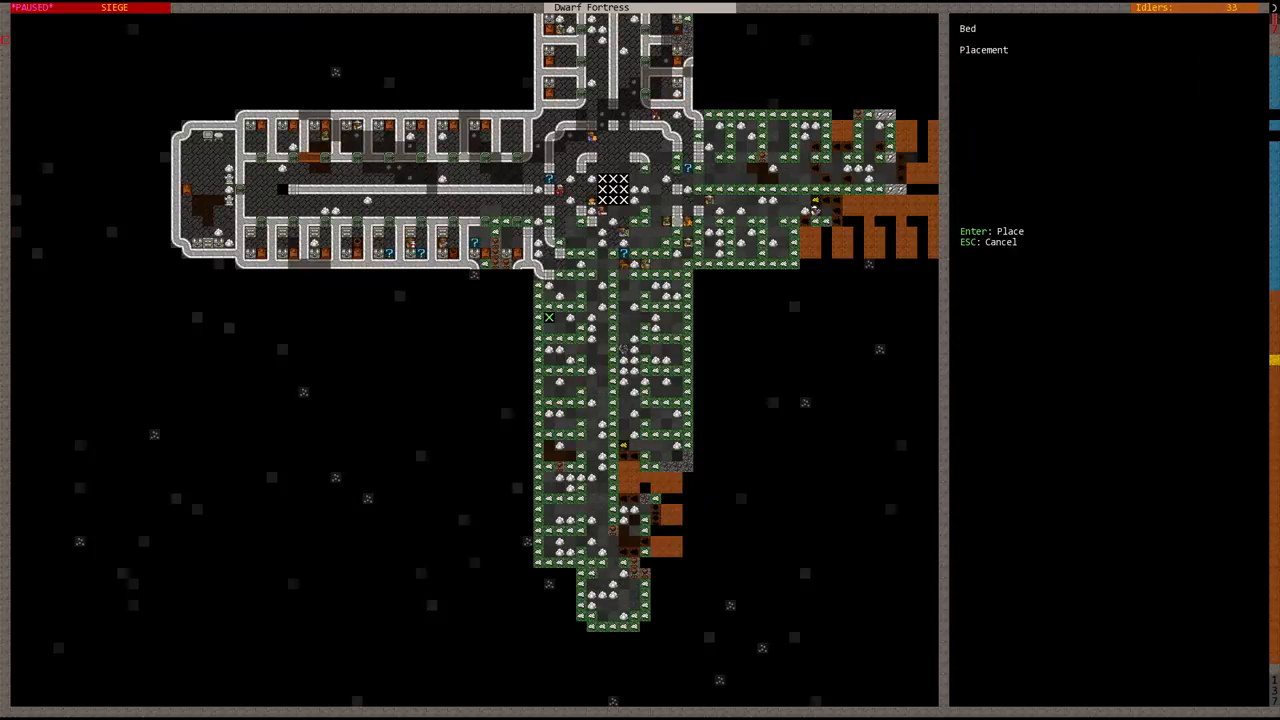
pyautogui.press('Escape')
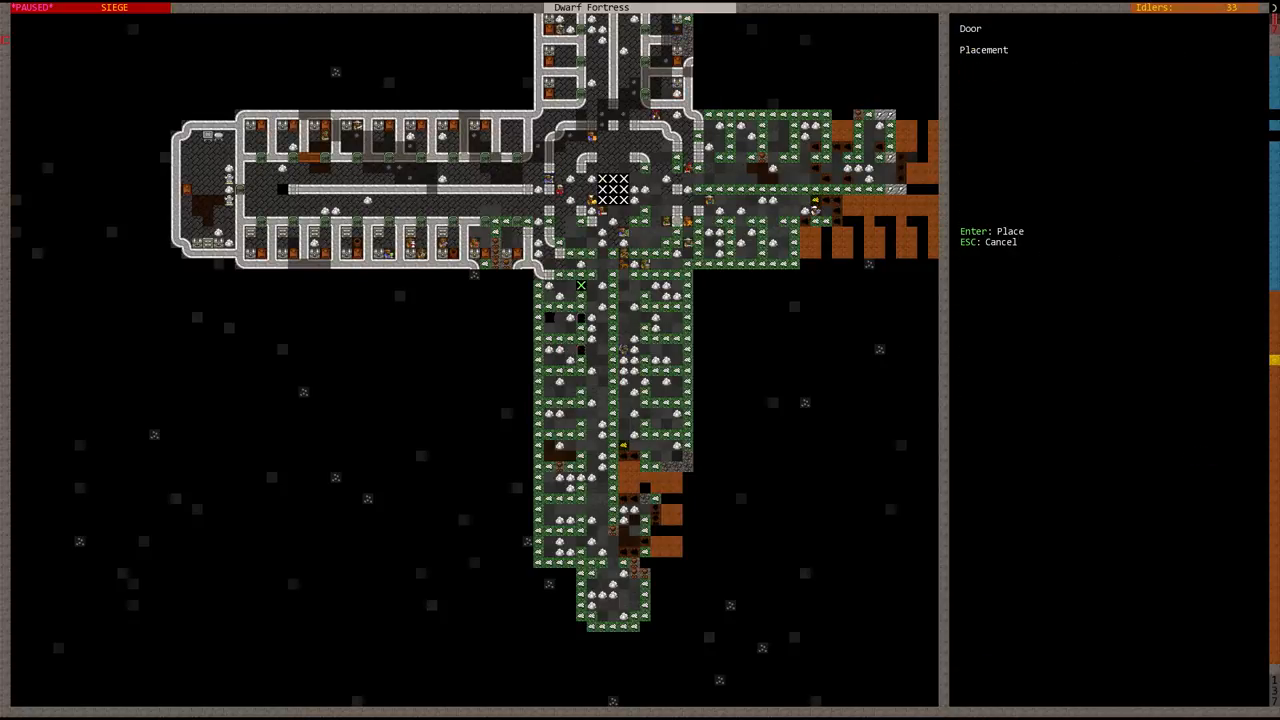
pyautogui.press('Escape')
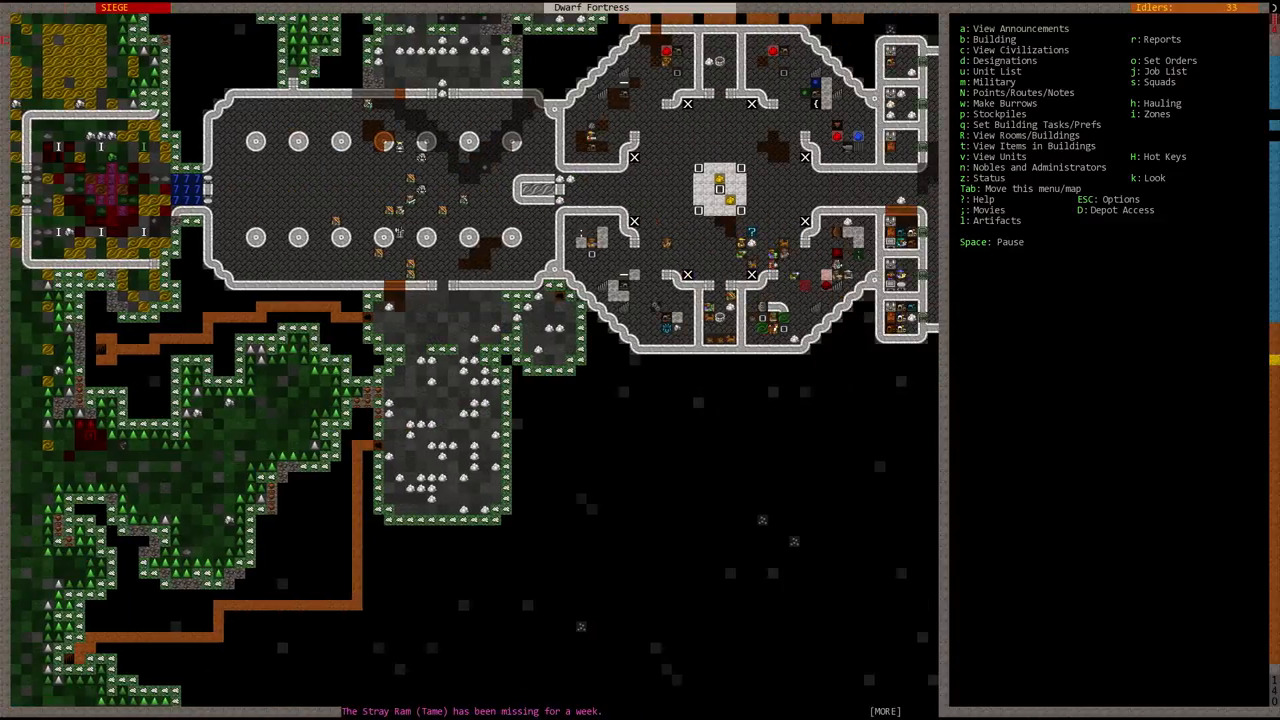
pyautogui.click(1020, 28)
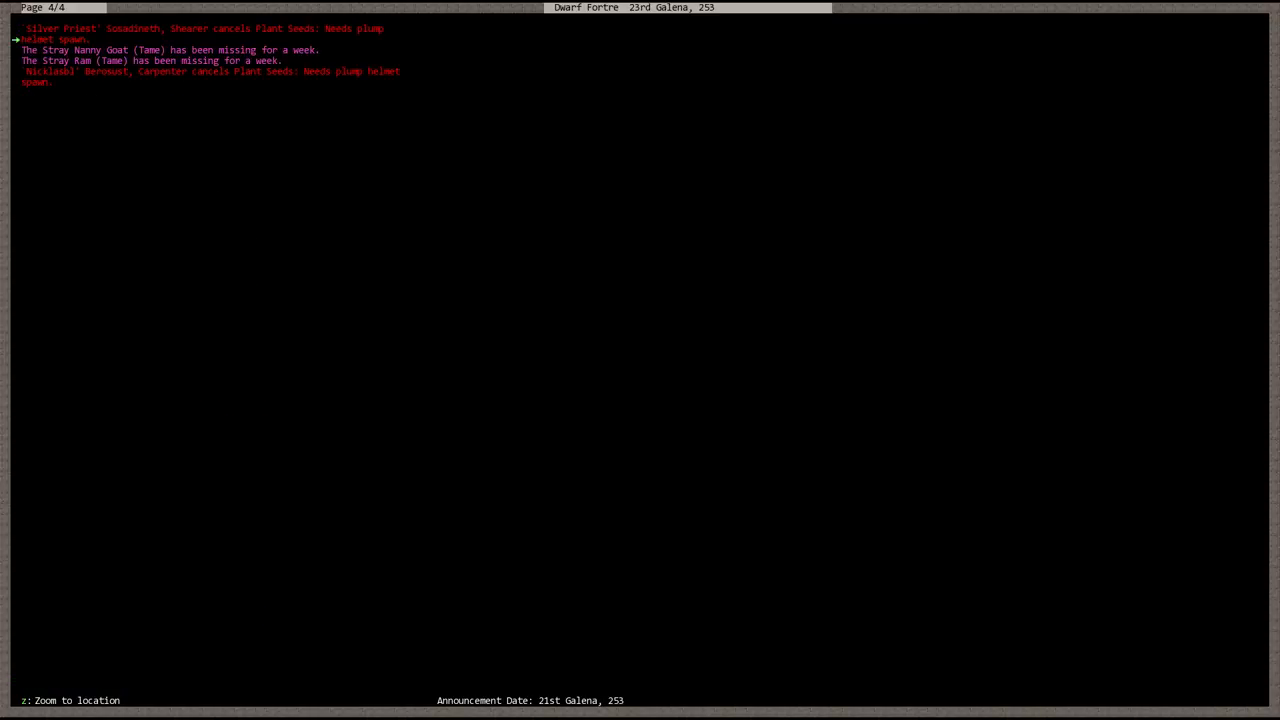
# - Step down through the announcements and leave the list
pyautogui.press('down')
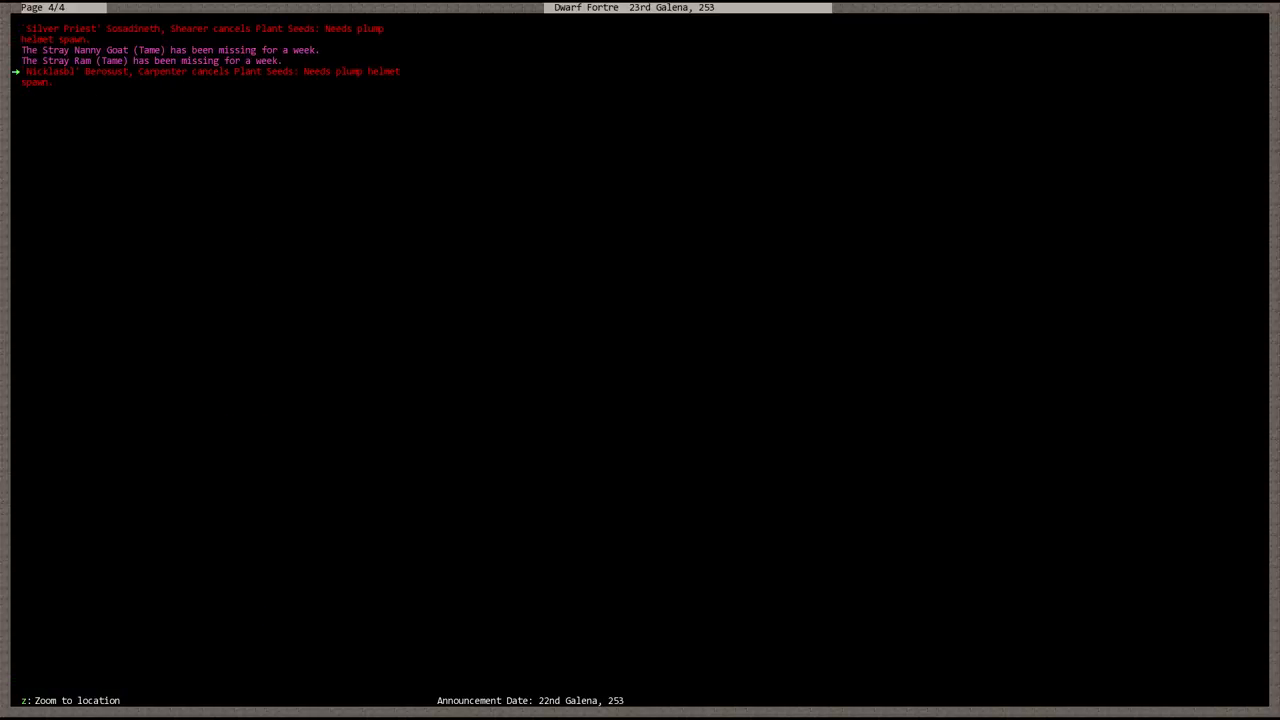
pyautogui.press('Escape')
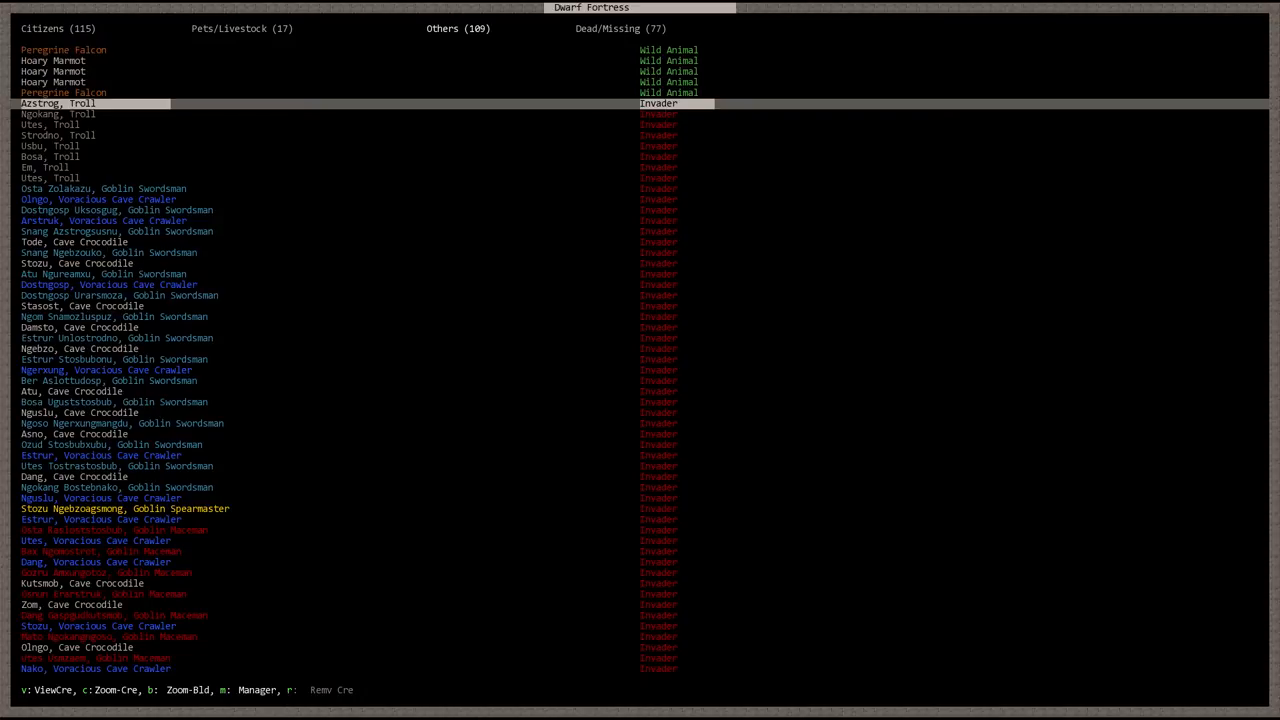
# - Inspect the troll invader Azstrog on the surface, then return to the fortress map
pyautogui.click(58, 103)
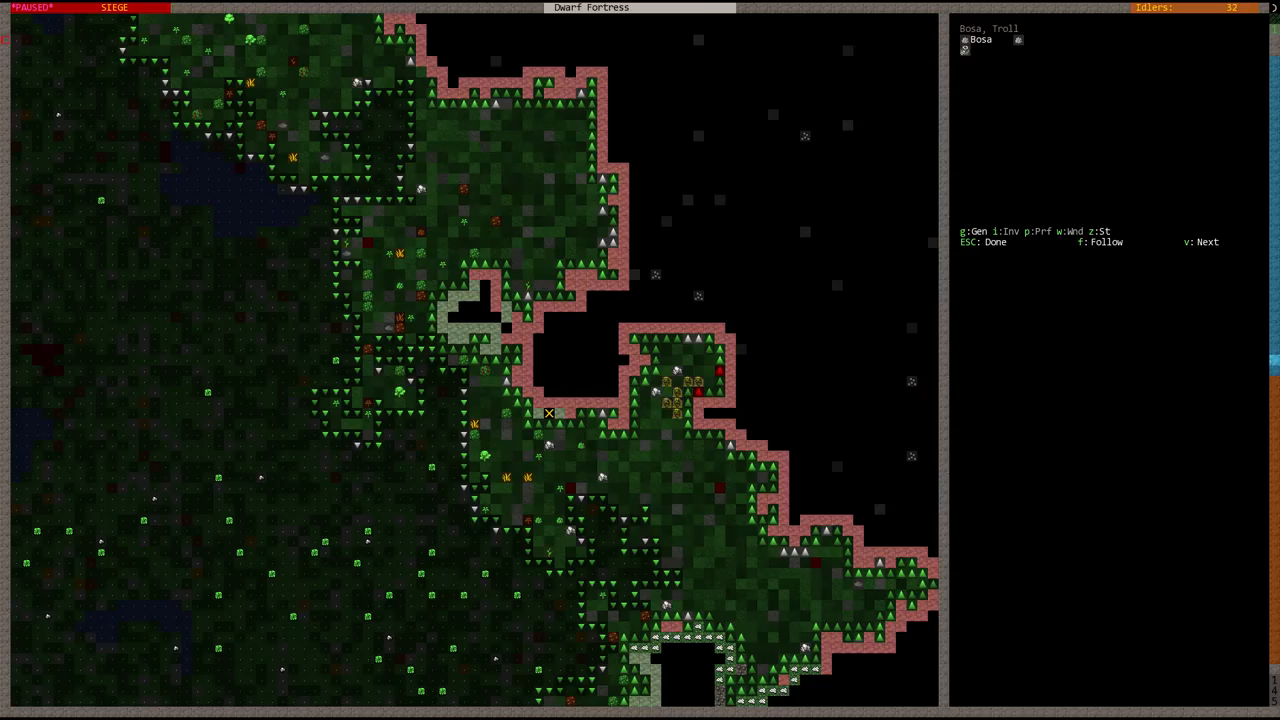
pyautogui.press('Escape')
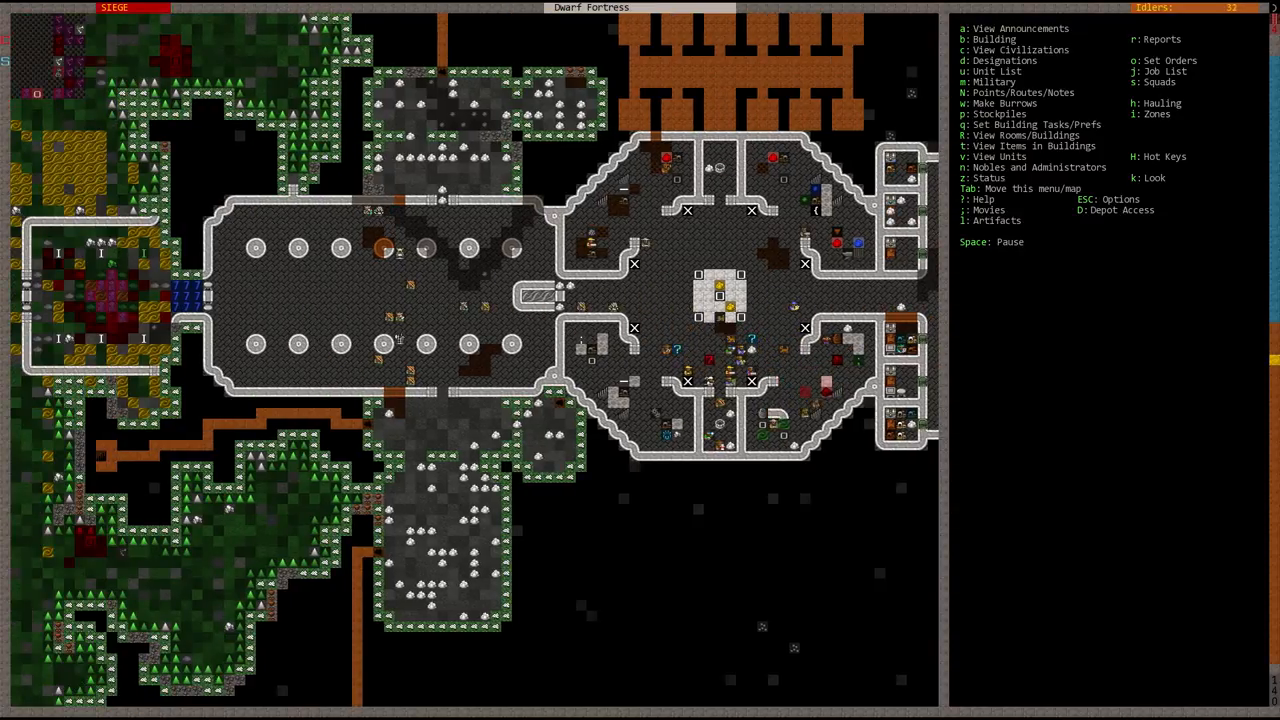
# - Pause the game and scroll down to the cross-shaped bedroom level
pyautogui.hscroll(-3)
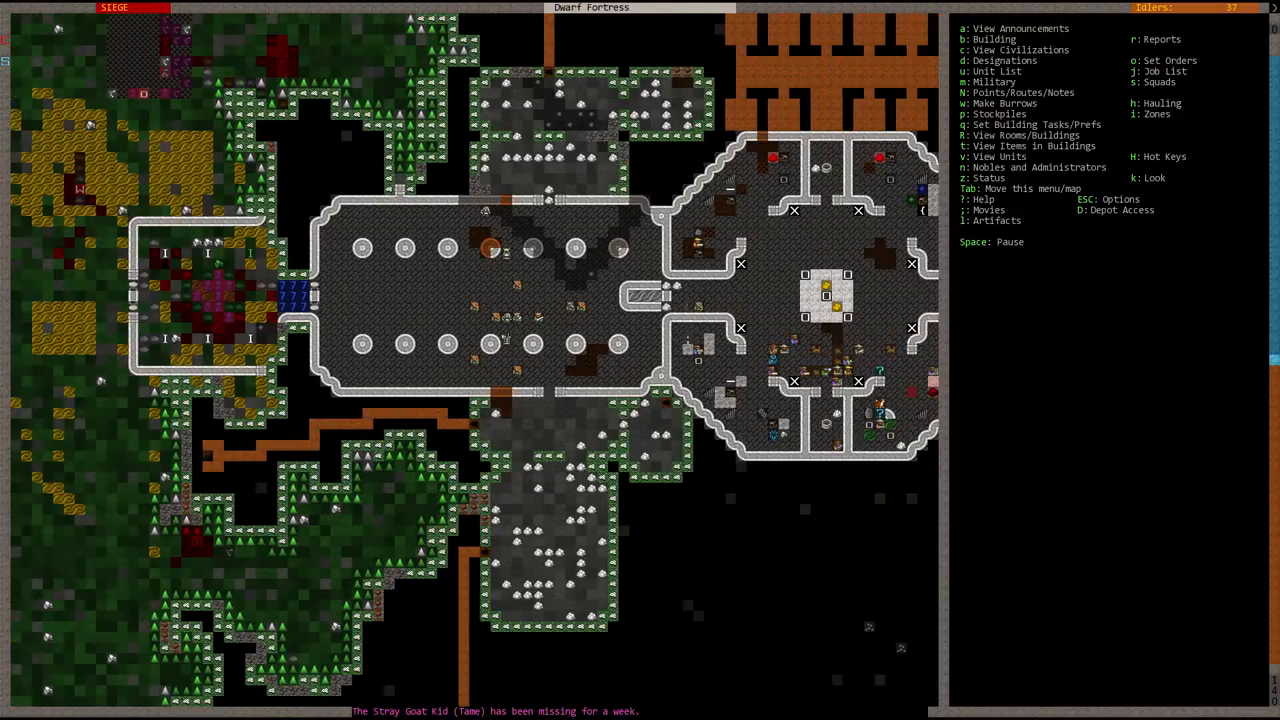
pyautogui.press('Space')
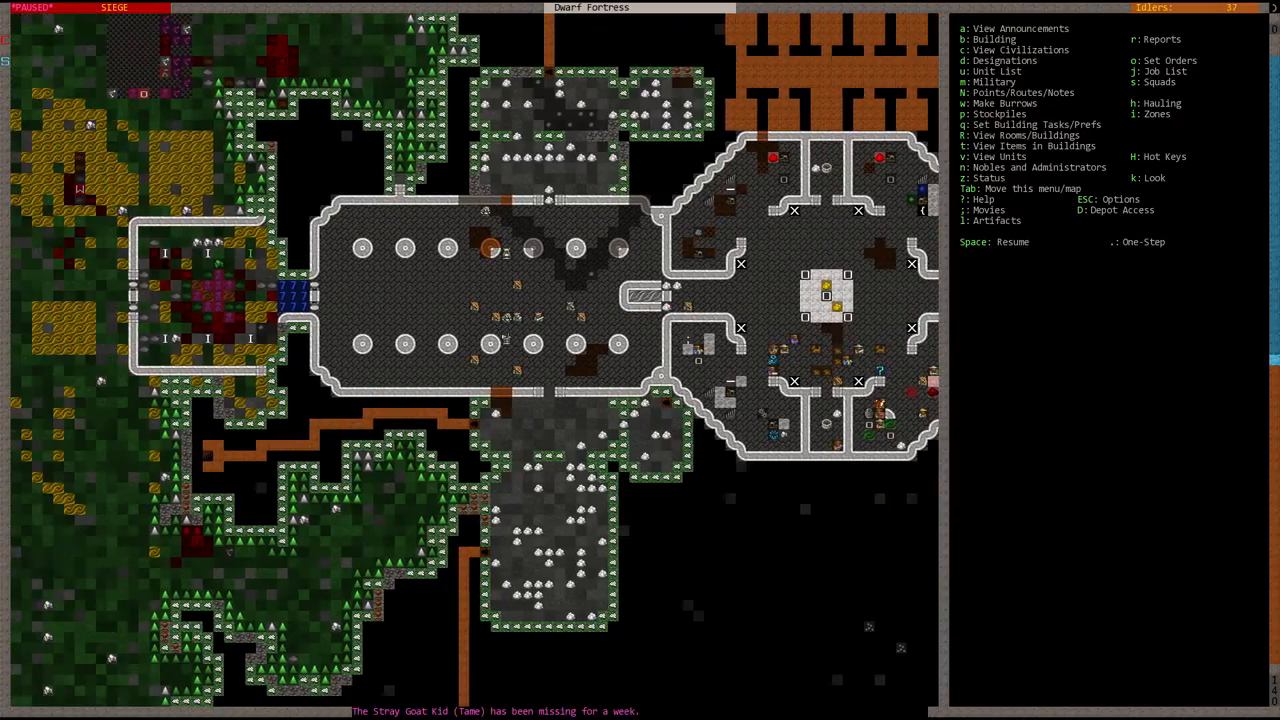
pyautogui.scroll(3)
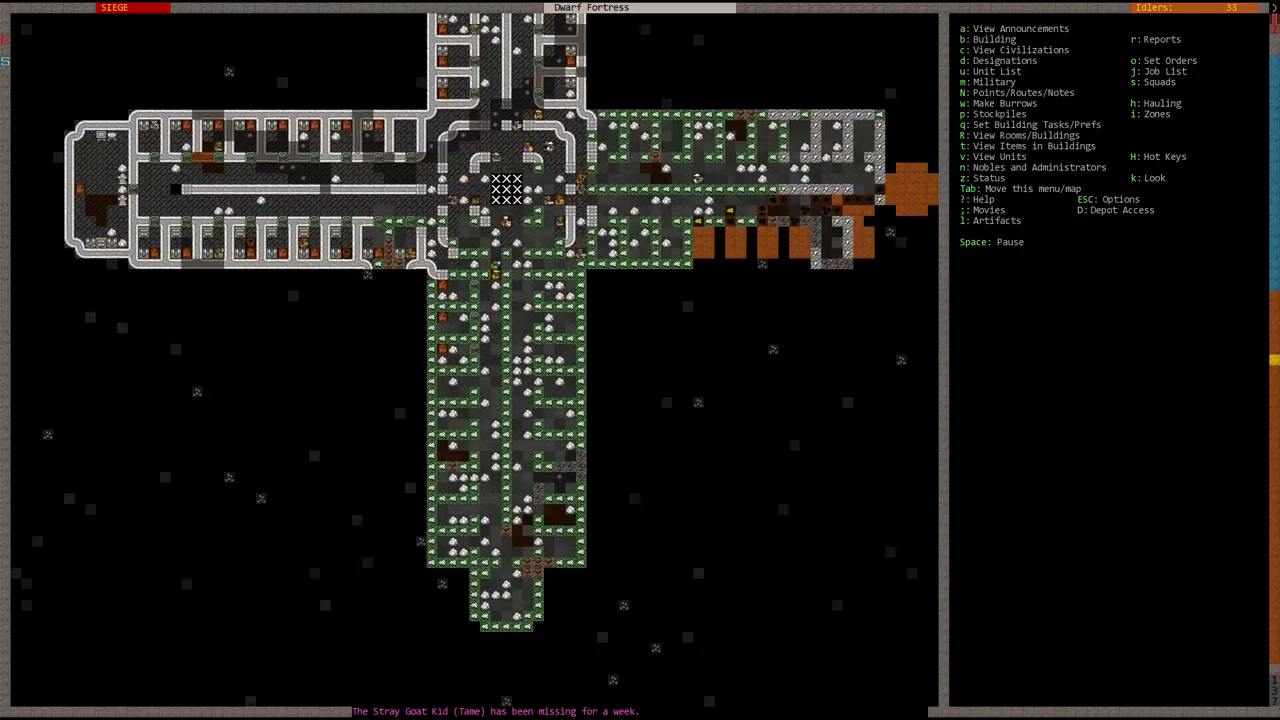
# - Review the recent announcements, including the masterpiece notice, and return to the map
pyautogui.press('a')
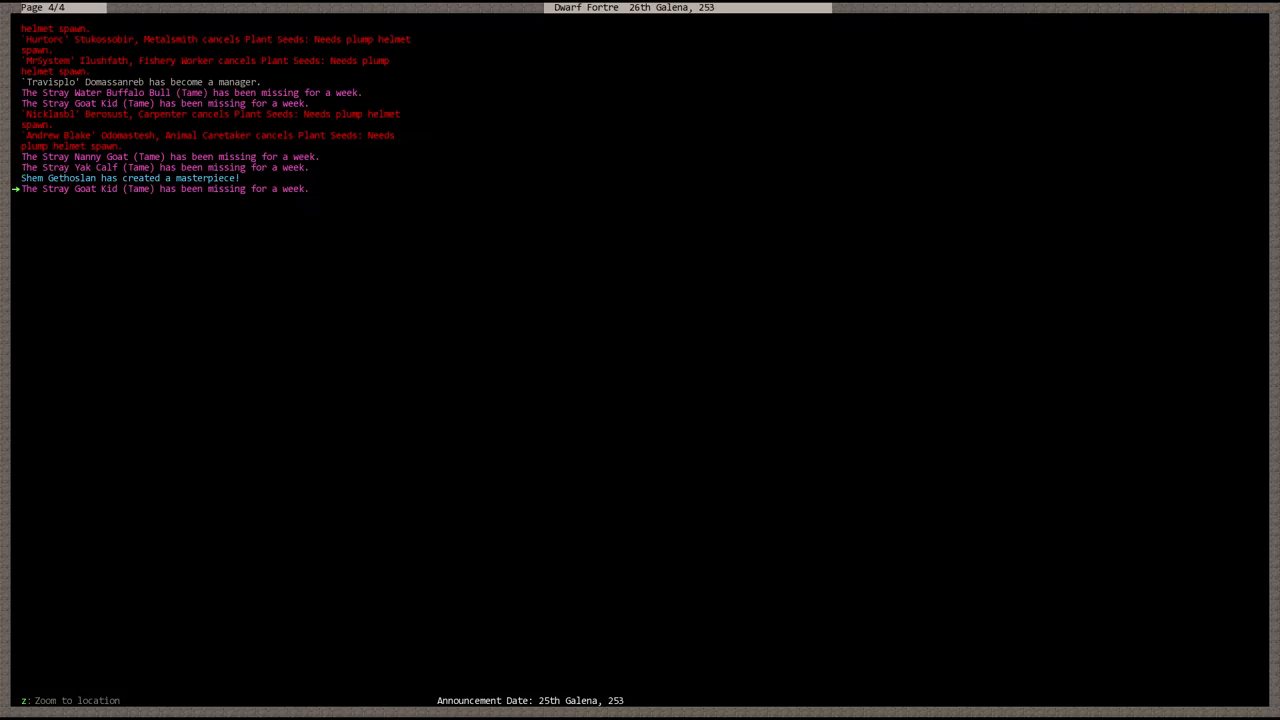
pyautogui.press('Up')
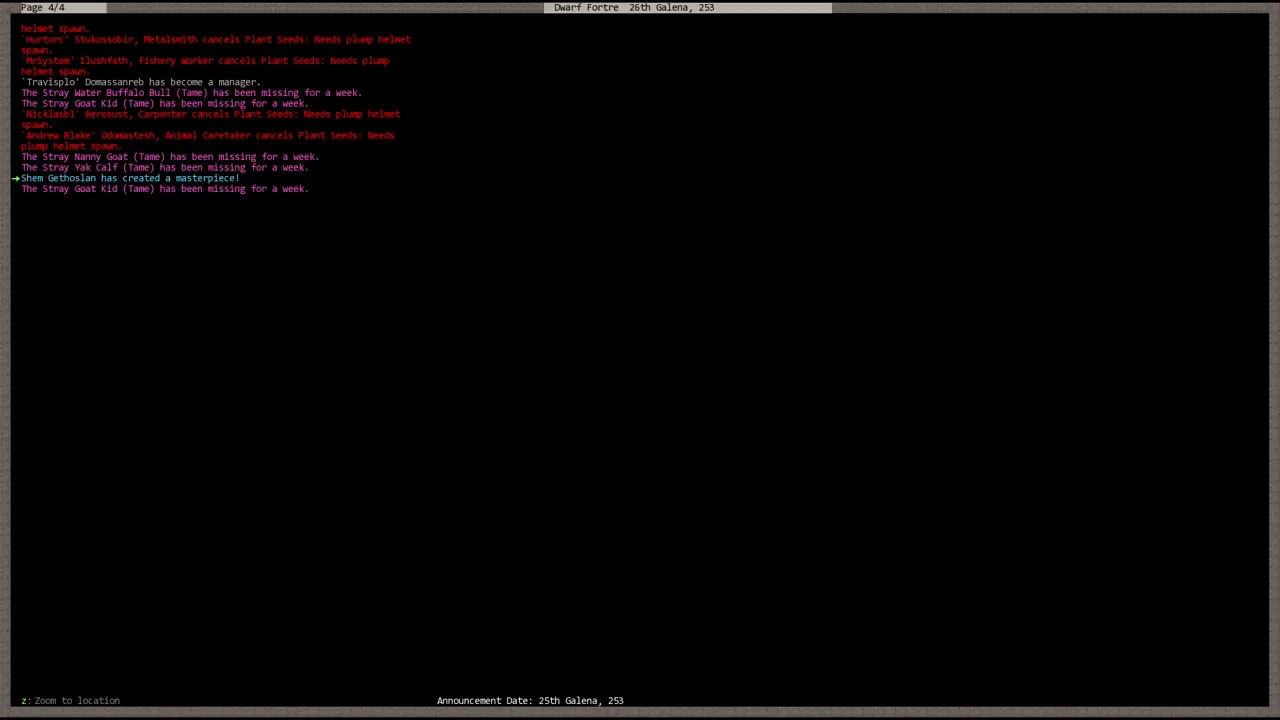
pyautogui.press('Escape')
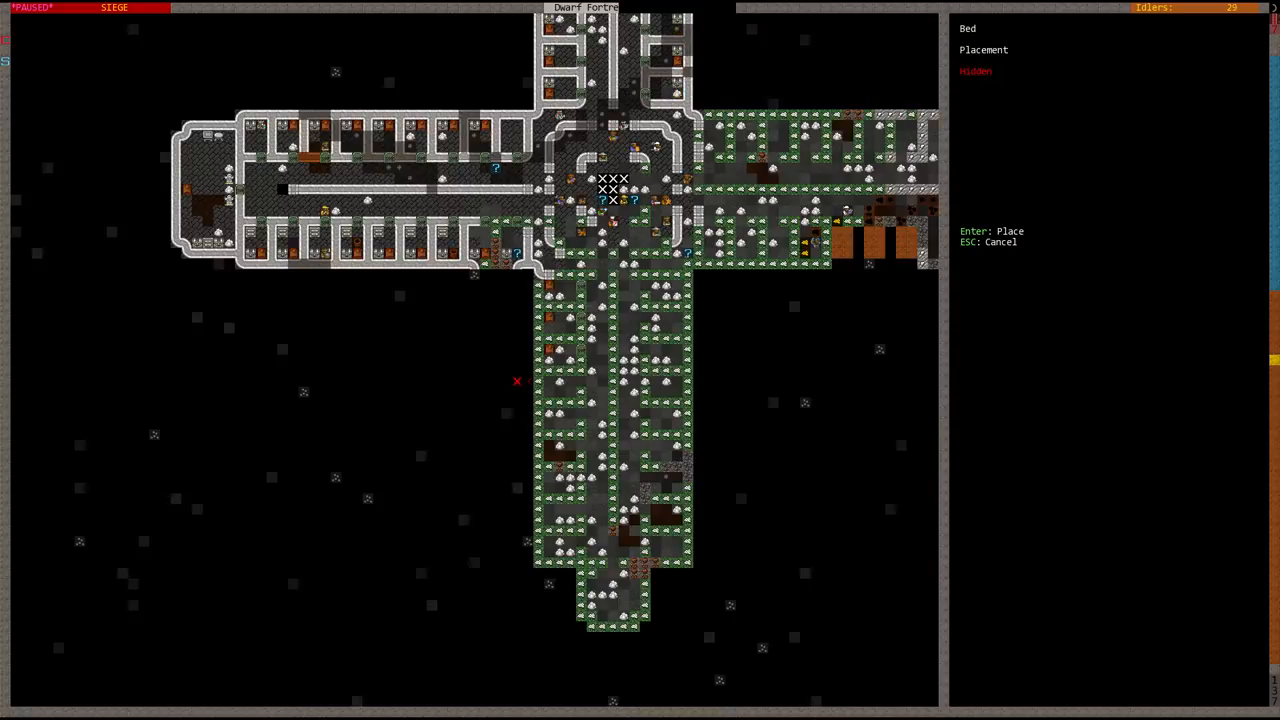
pyautogui.moveTo(558, 381)
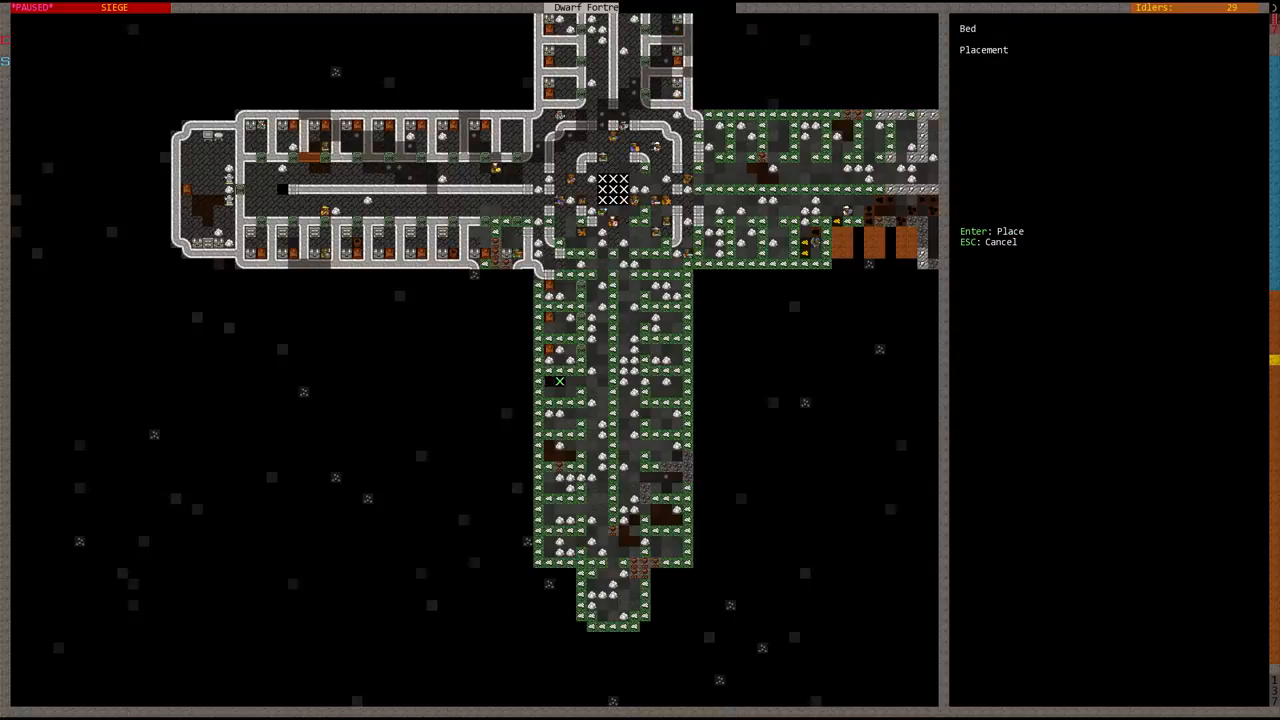
# - Place a bed and queue a marble door in the bedroom
pyautogui.press('Enter')
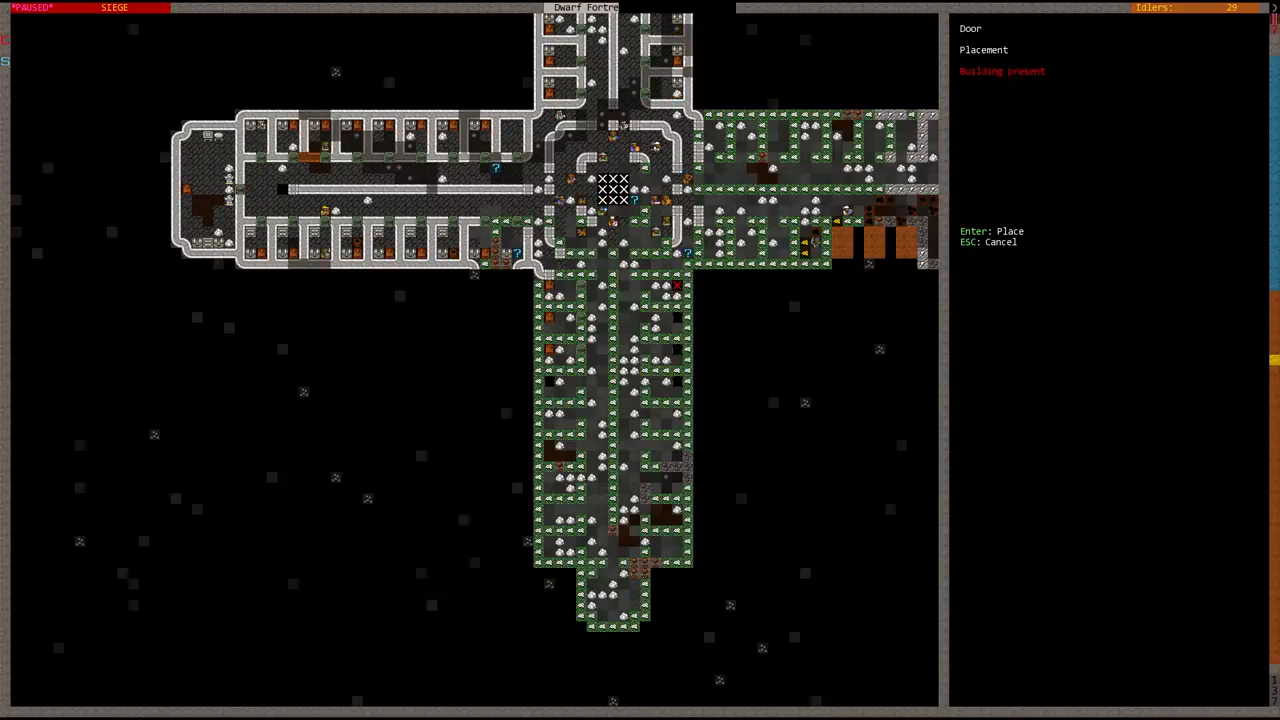
pyautogui.press('Escape')
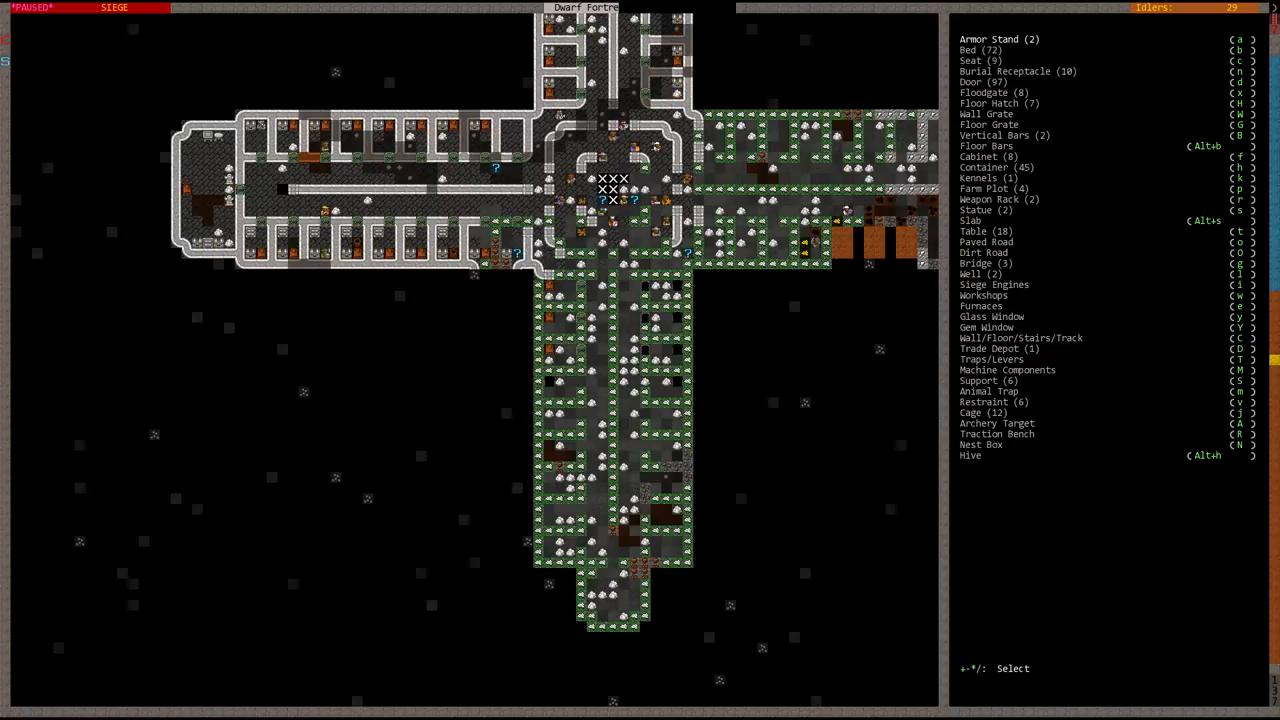
pyautogui.click(971, 81)
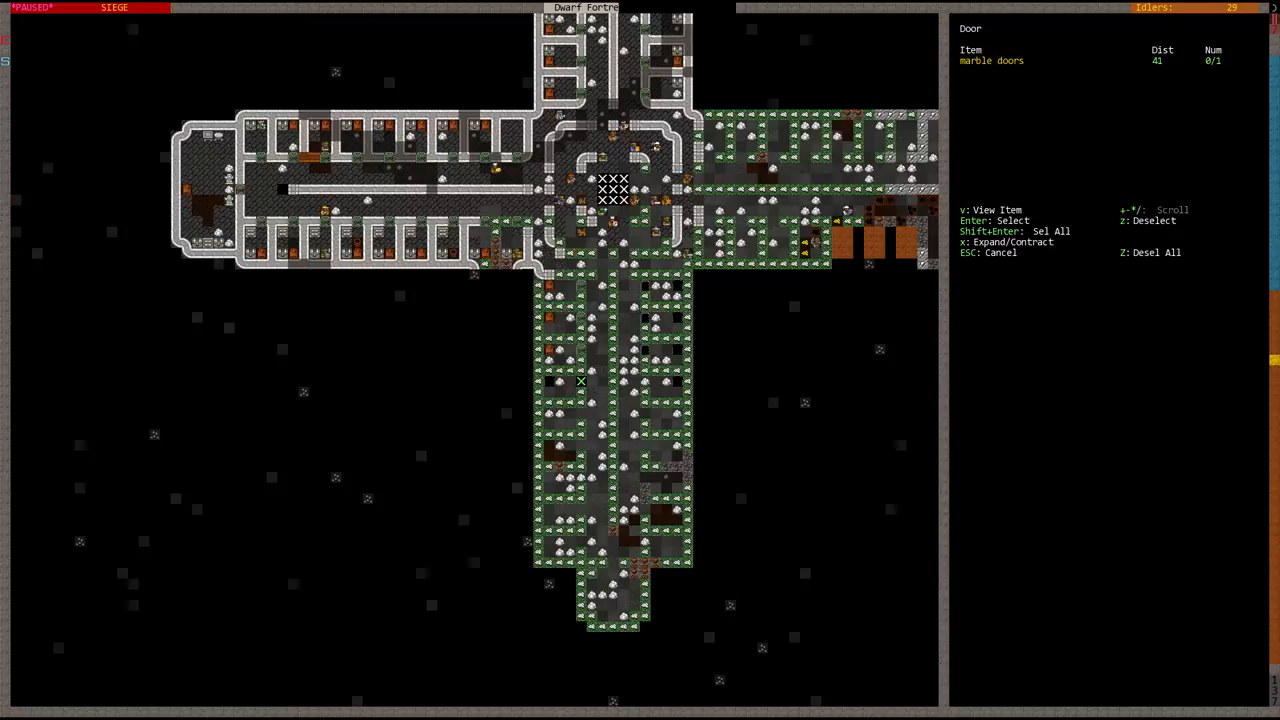
pyautogui.press('Escape')
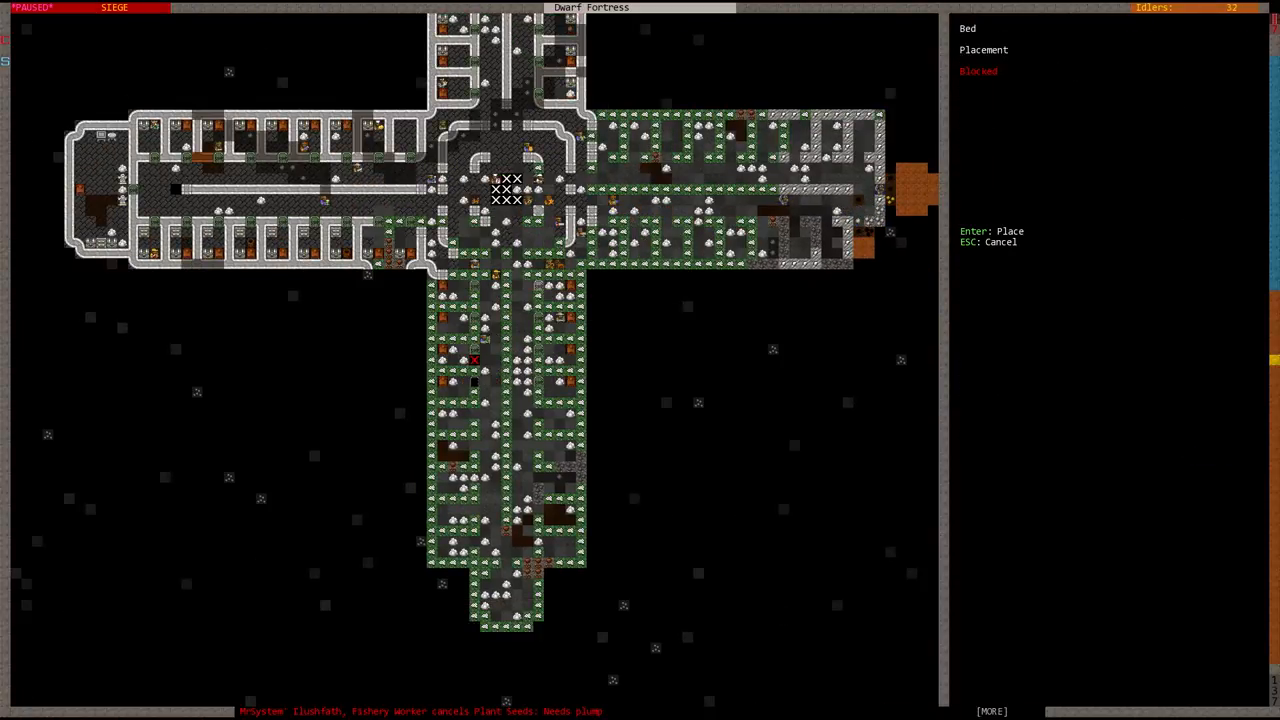
# - Queue another maple bed in the lower-wing bedroom
pyautogui.press('Enter')
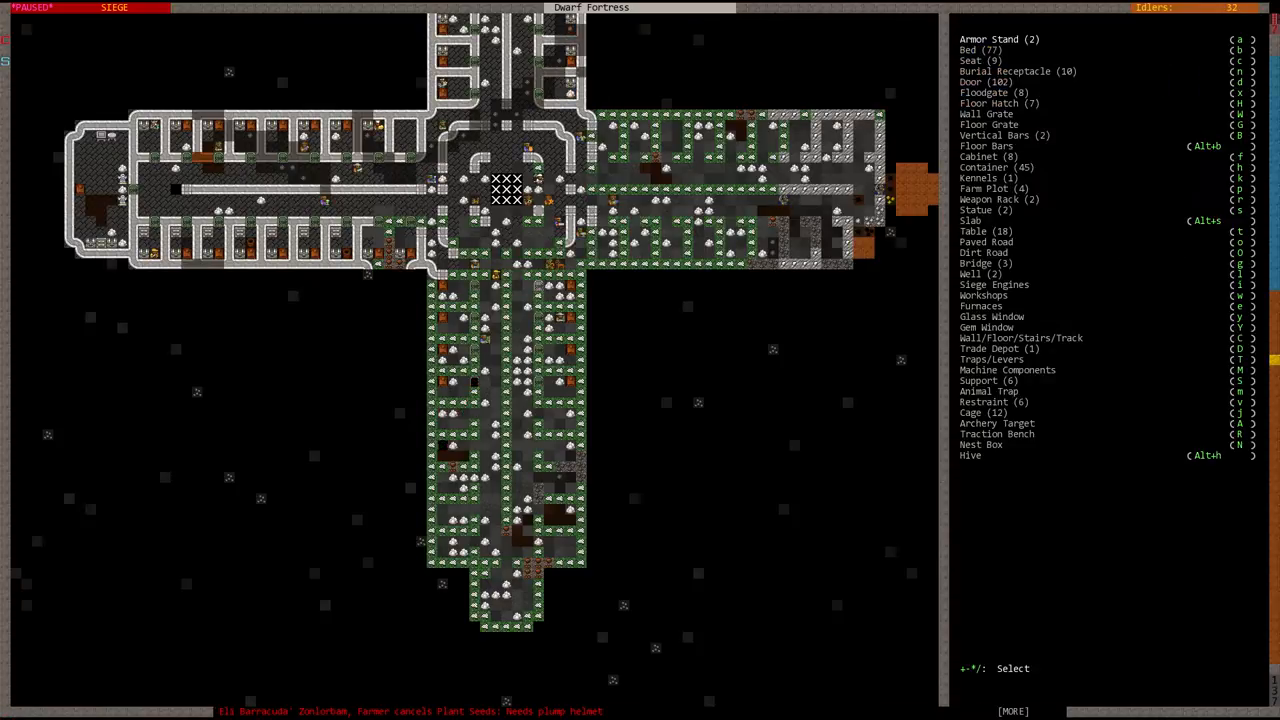
pyautogui.click(969, 49)
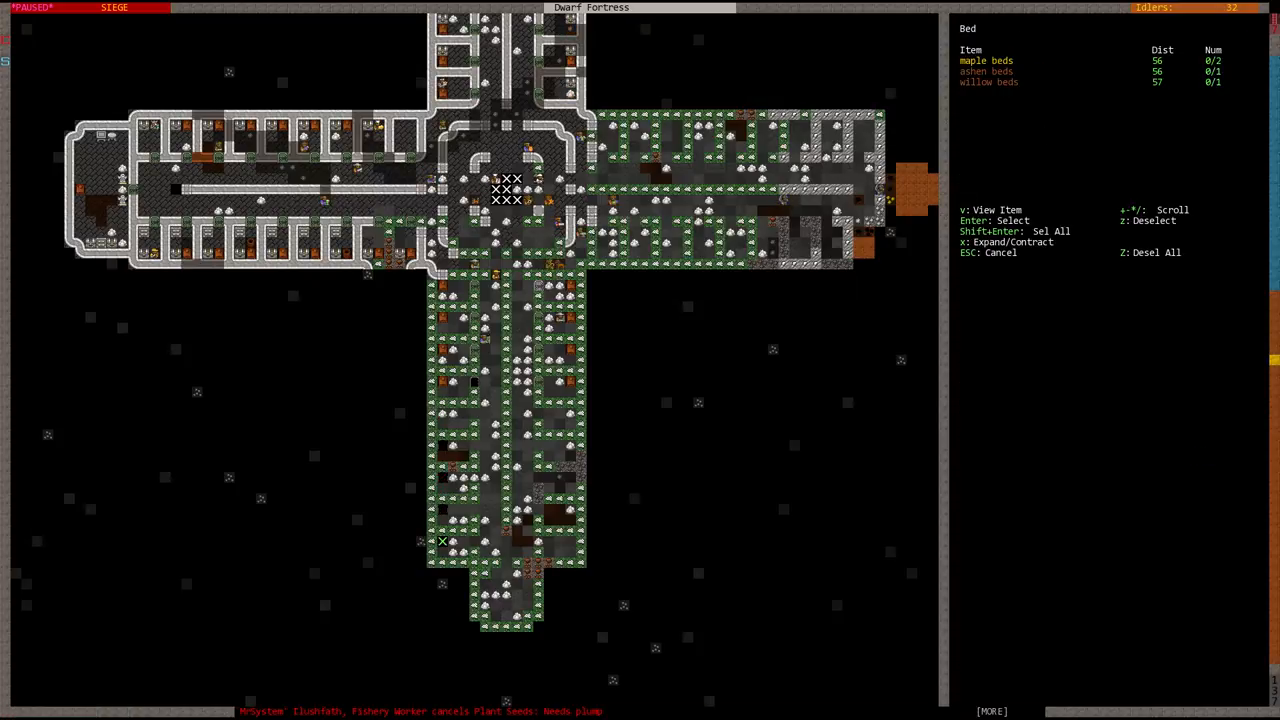
pyautogui.press('Enter')
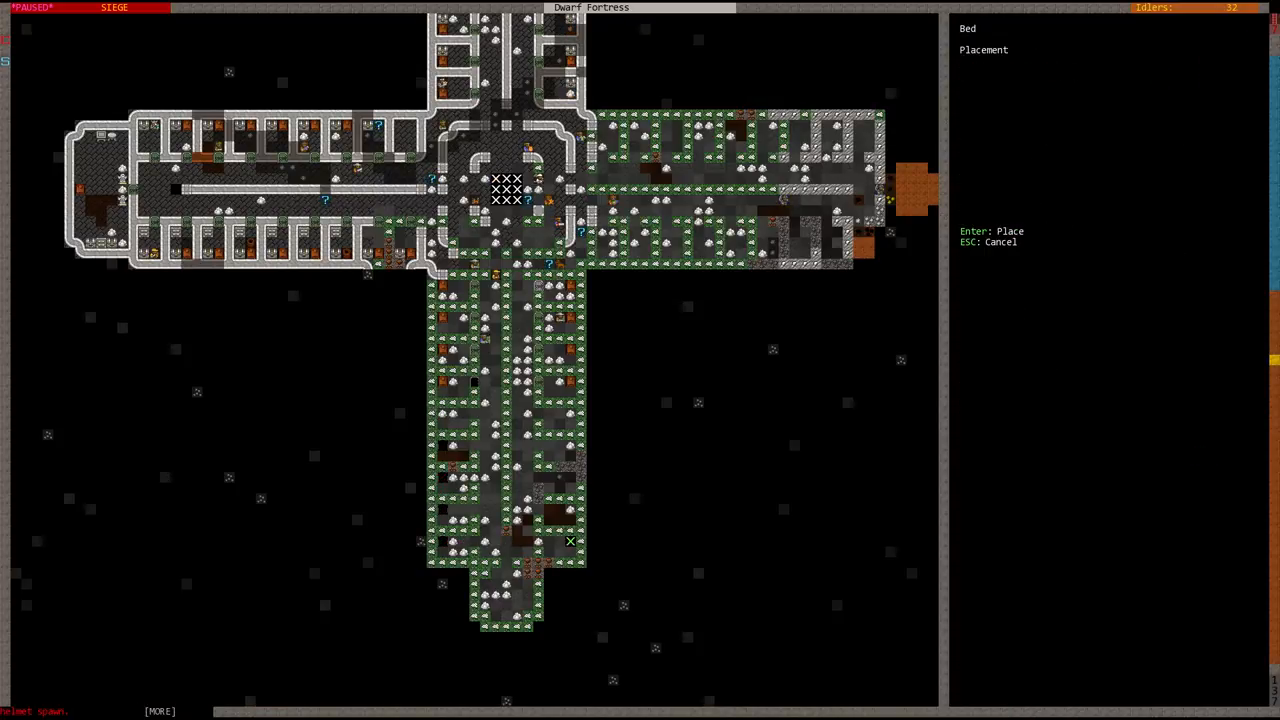
pyautogui.press('Escape')
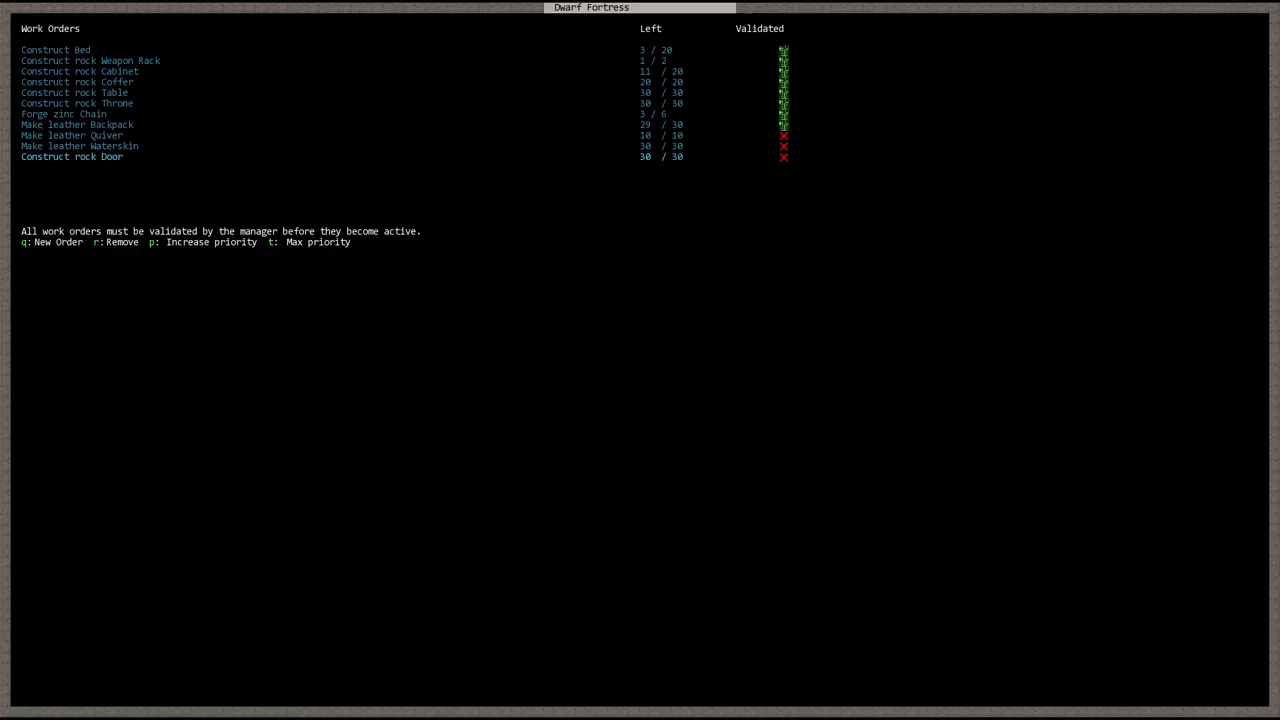
# - Close the work orders list, including Construct Bed, and scroll the map view
pyautogui.press('Escape')
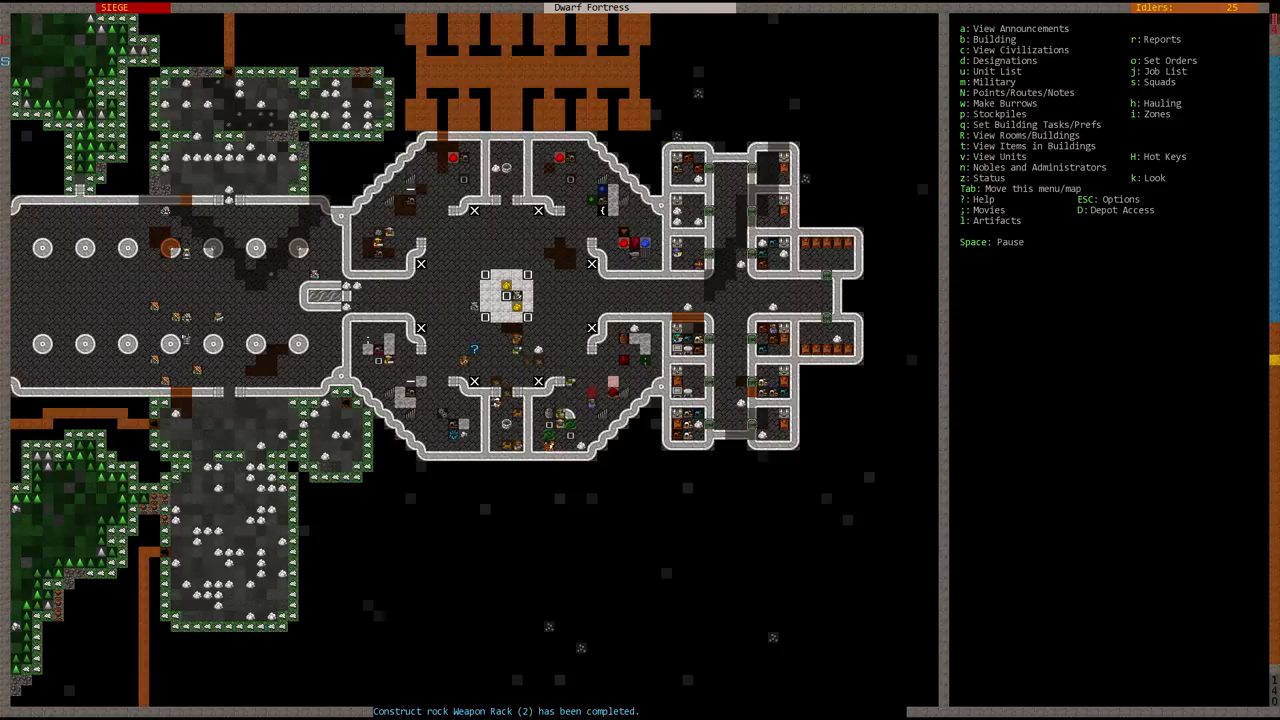
pyautogui.hscroll(3)
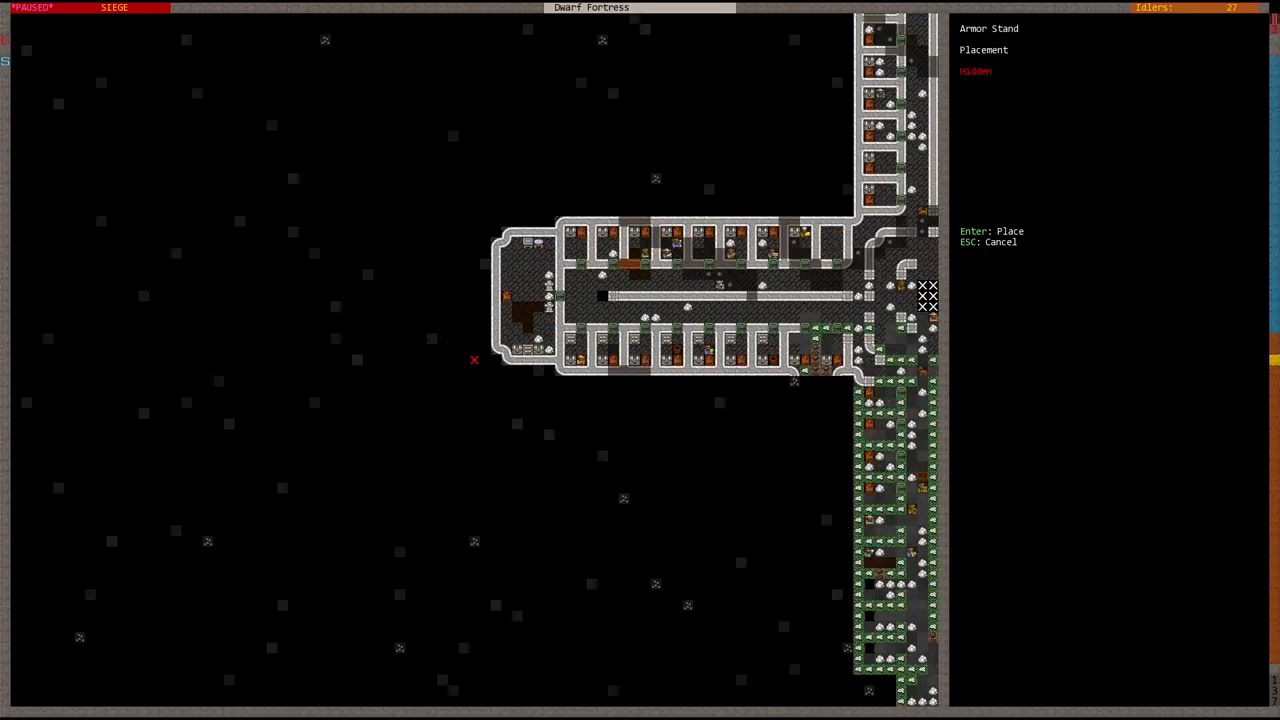
pyautogui.moveTo(505, 307)
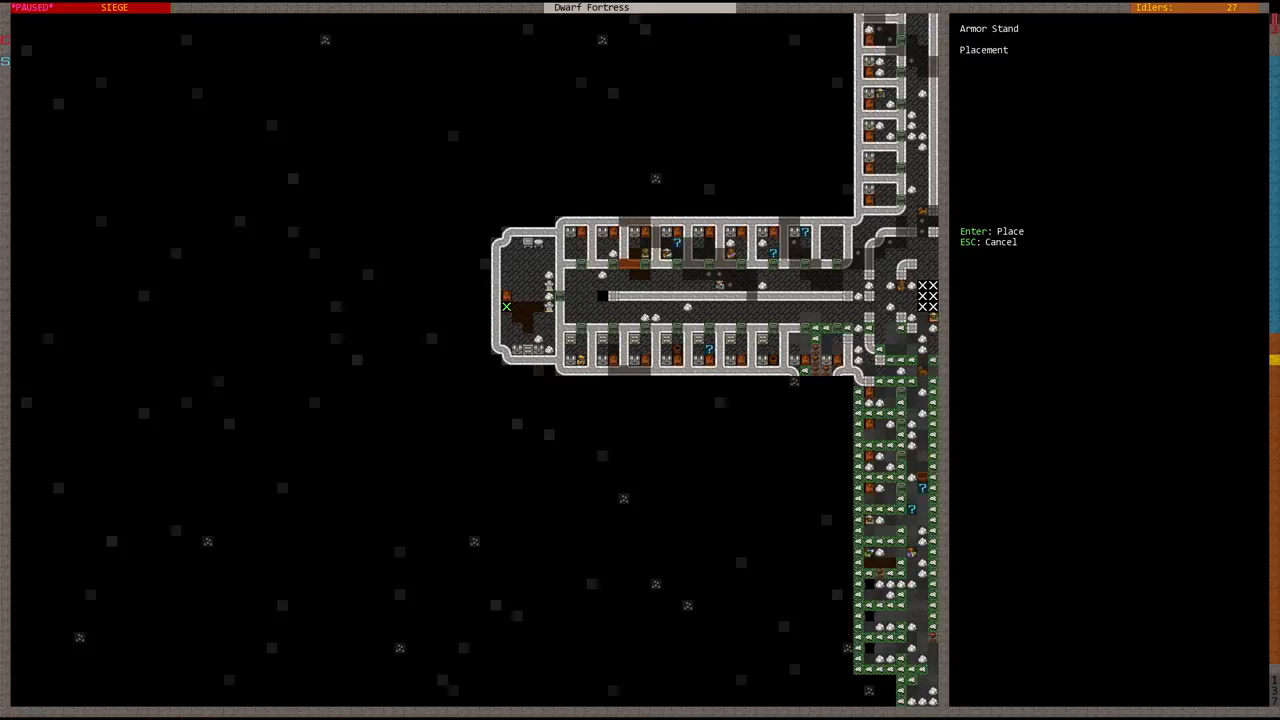
# - Place an armor stand and a weapon rack in the west-end room
pyautogui.press('Escape')
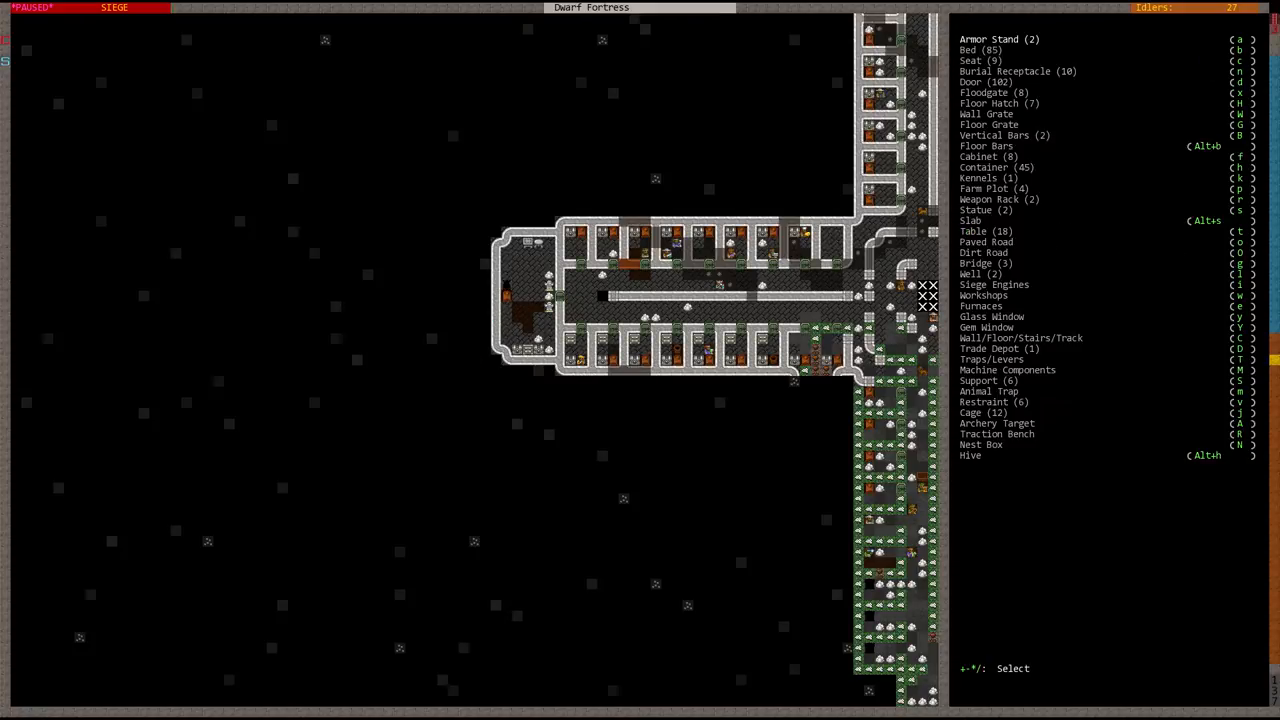
pyautogui.click(998, 199)
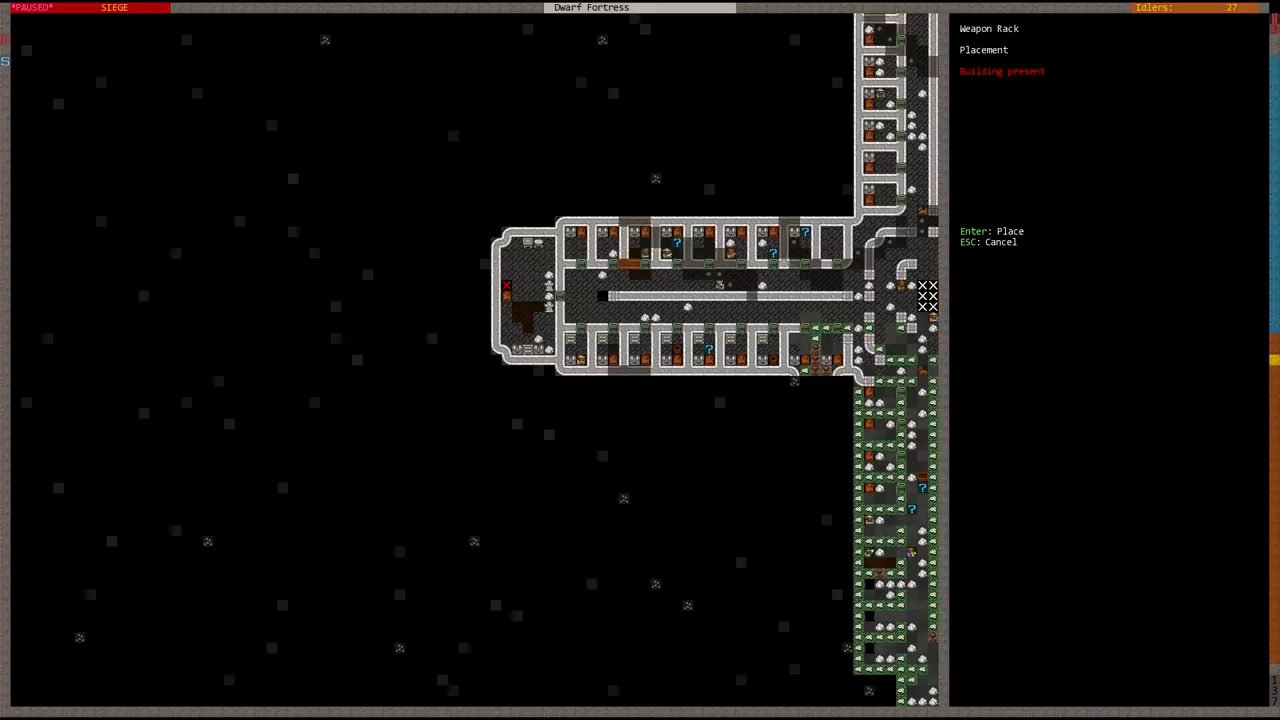
pyautogui.press('Escape')
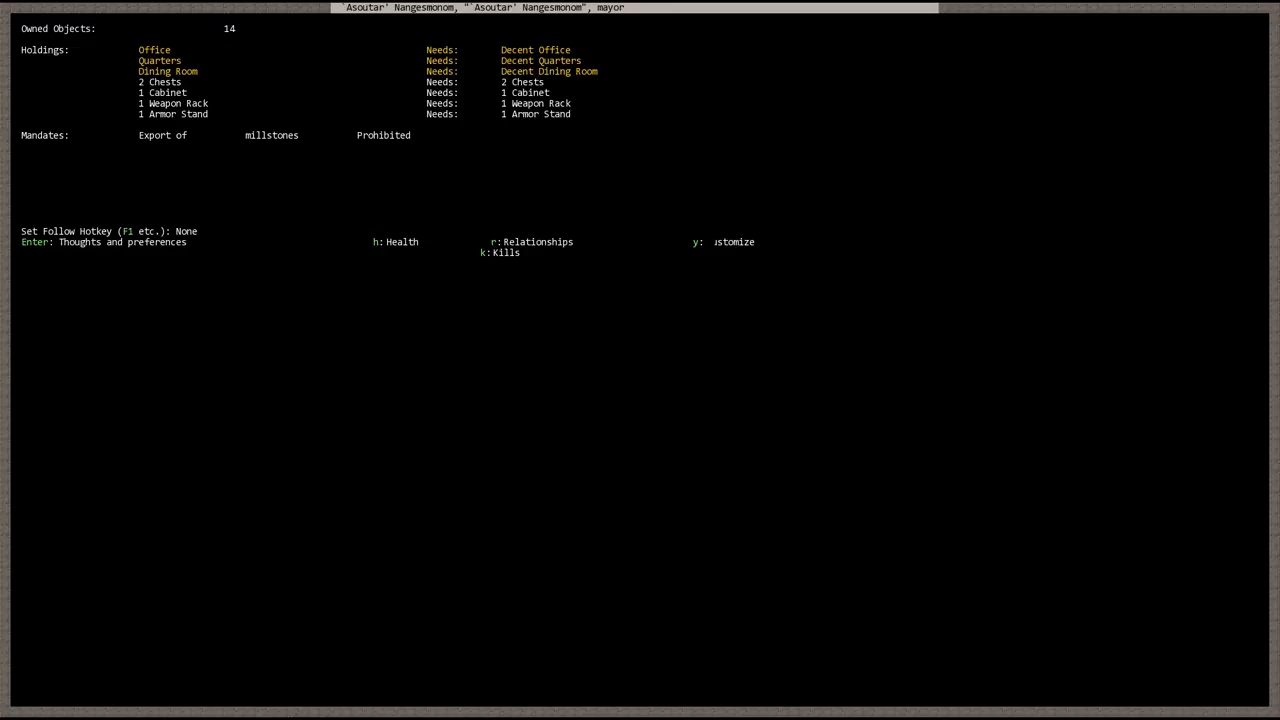
# - Close the mayor's holdings and needs screen to return to the bedroom level
pyautogui.press('Return')
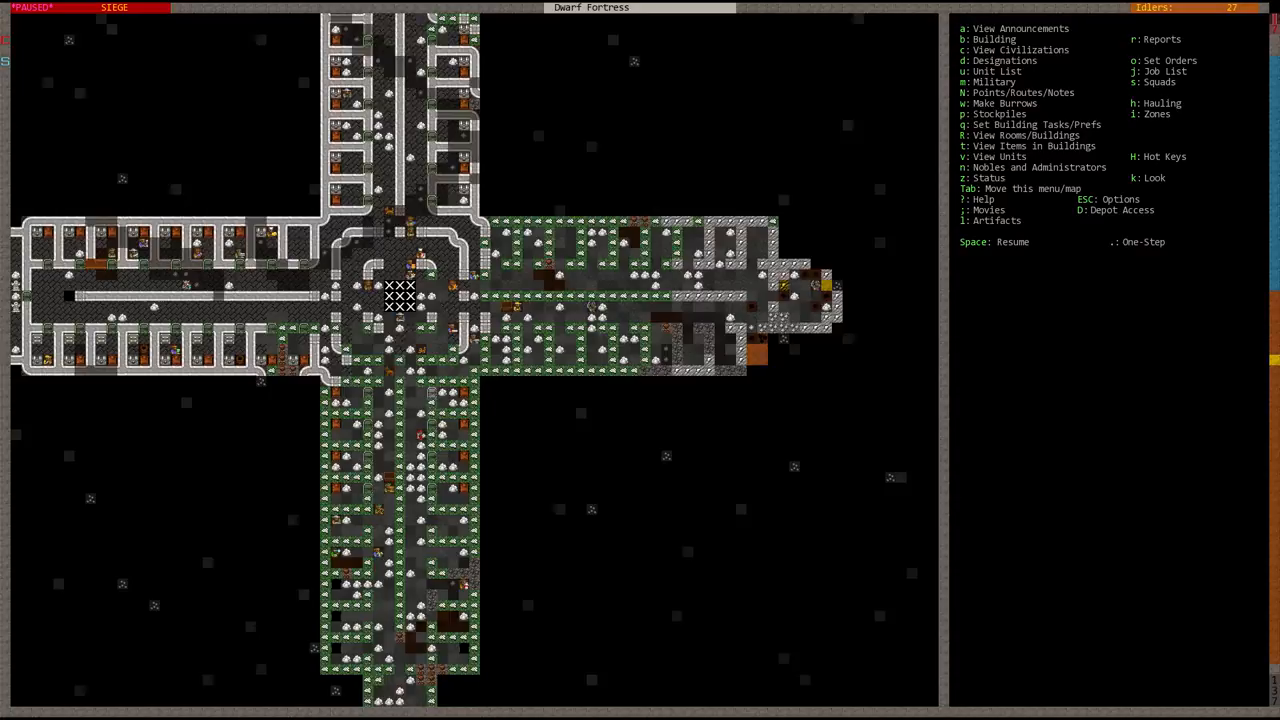
# - Pause and move down to the level with the still and its storage rooms
pyautogui.press('d')
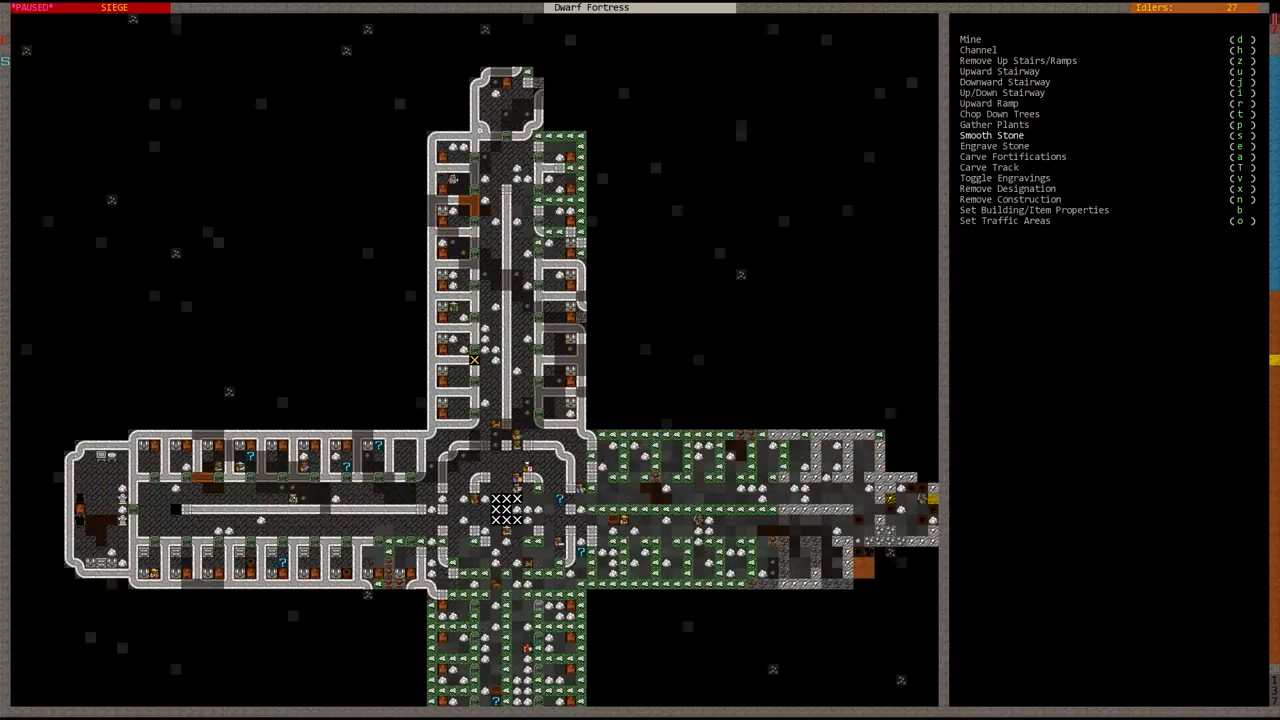
pyautogui.press('Escape')
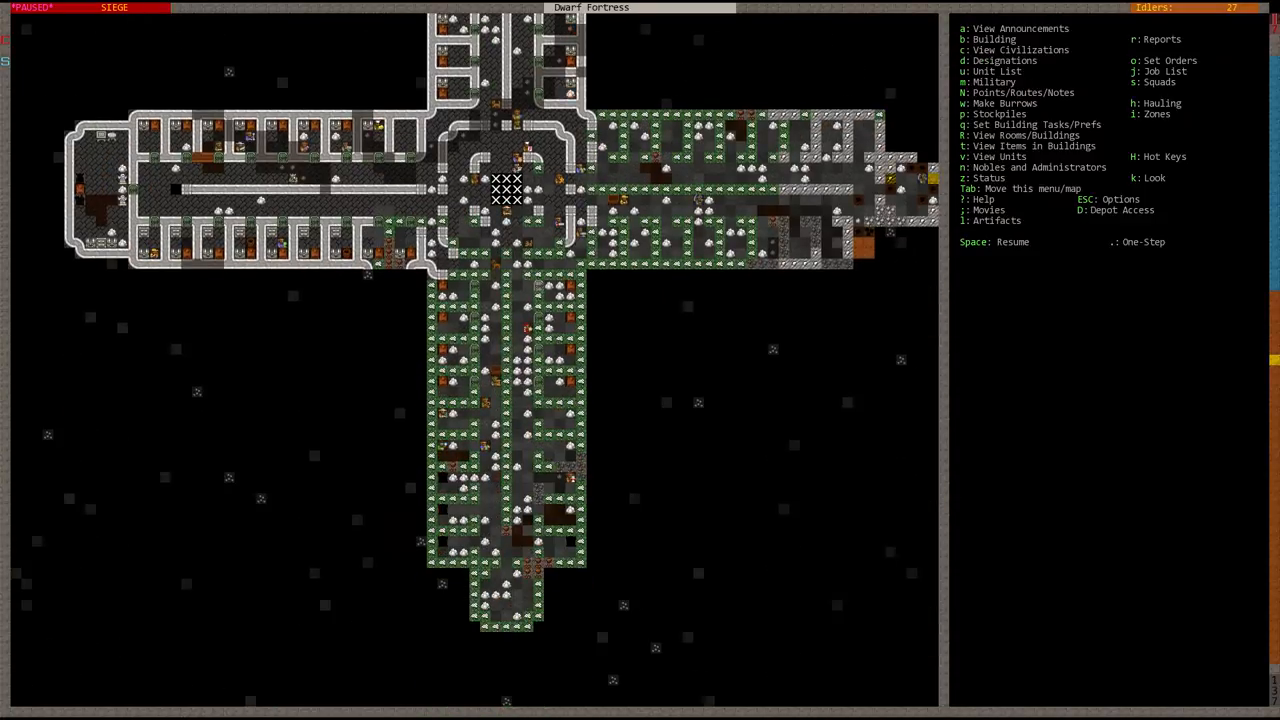
pyautogui.press('space')
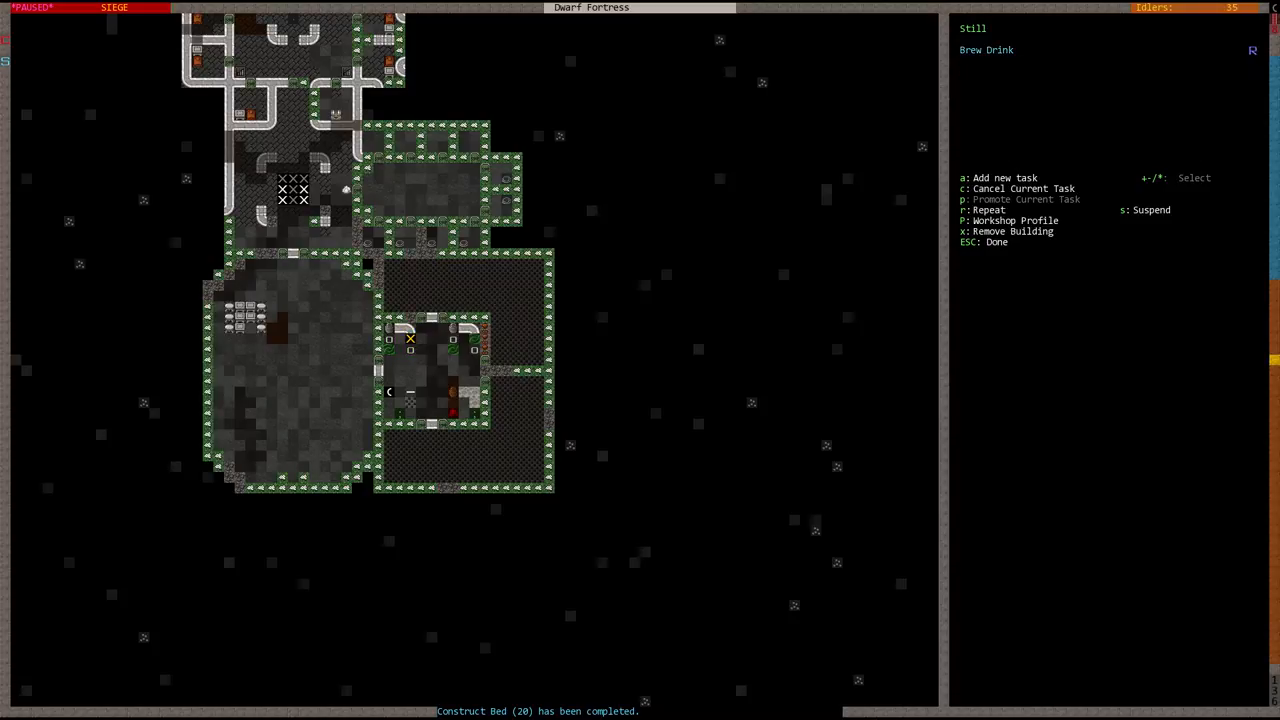
# - Inspect the neighbouring still's details, close them, and shift the view
pyautogui.click(1004, 177)
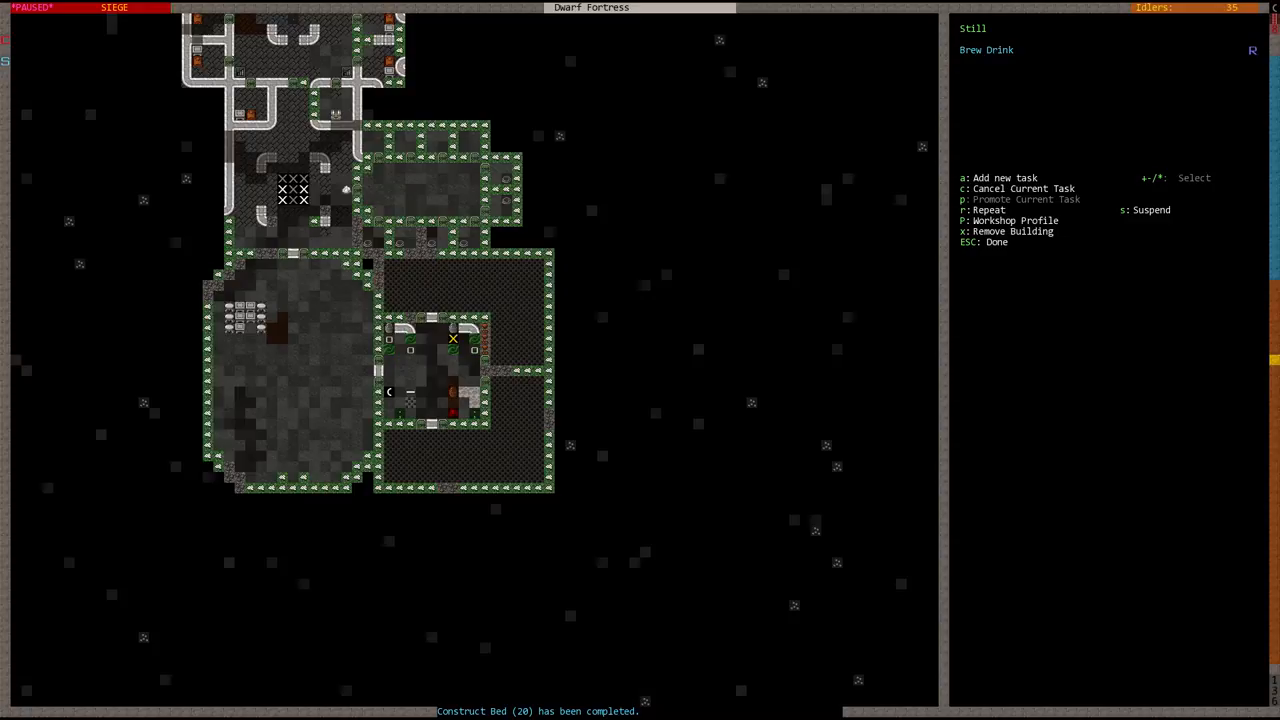
pyautogui.press('Escape')
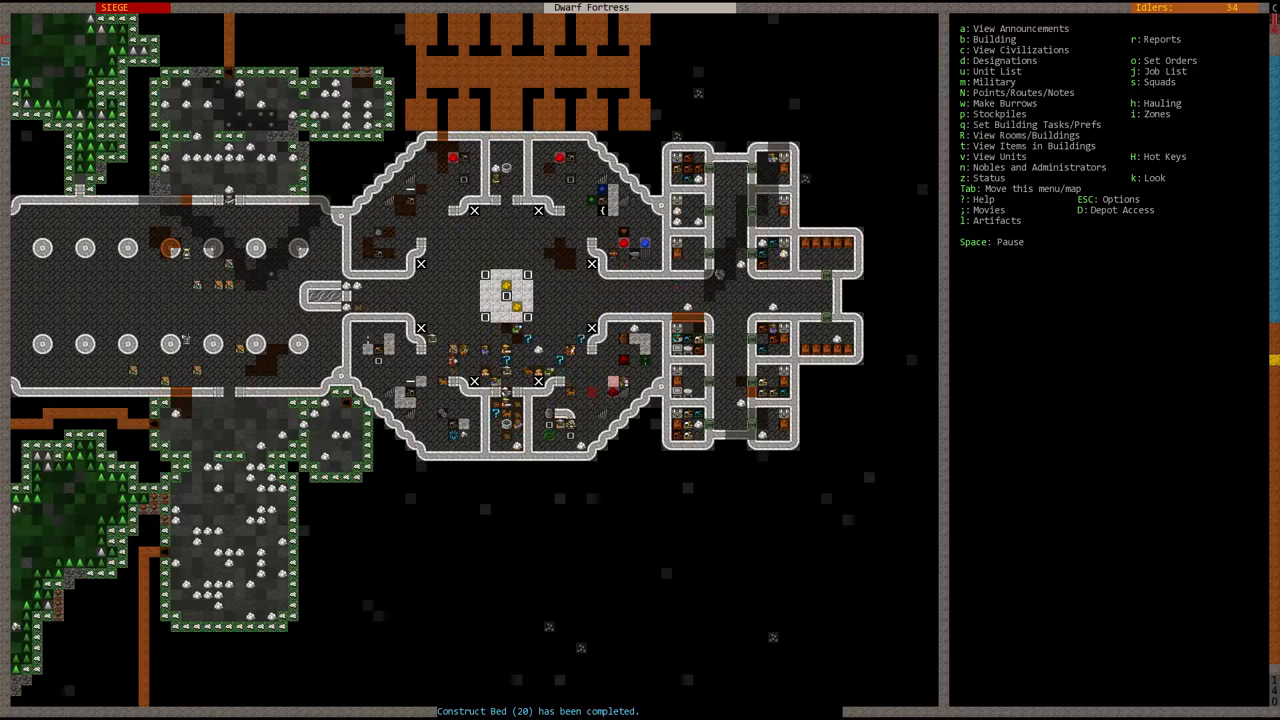
pyautogui.hscroll(-3)
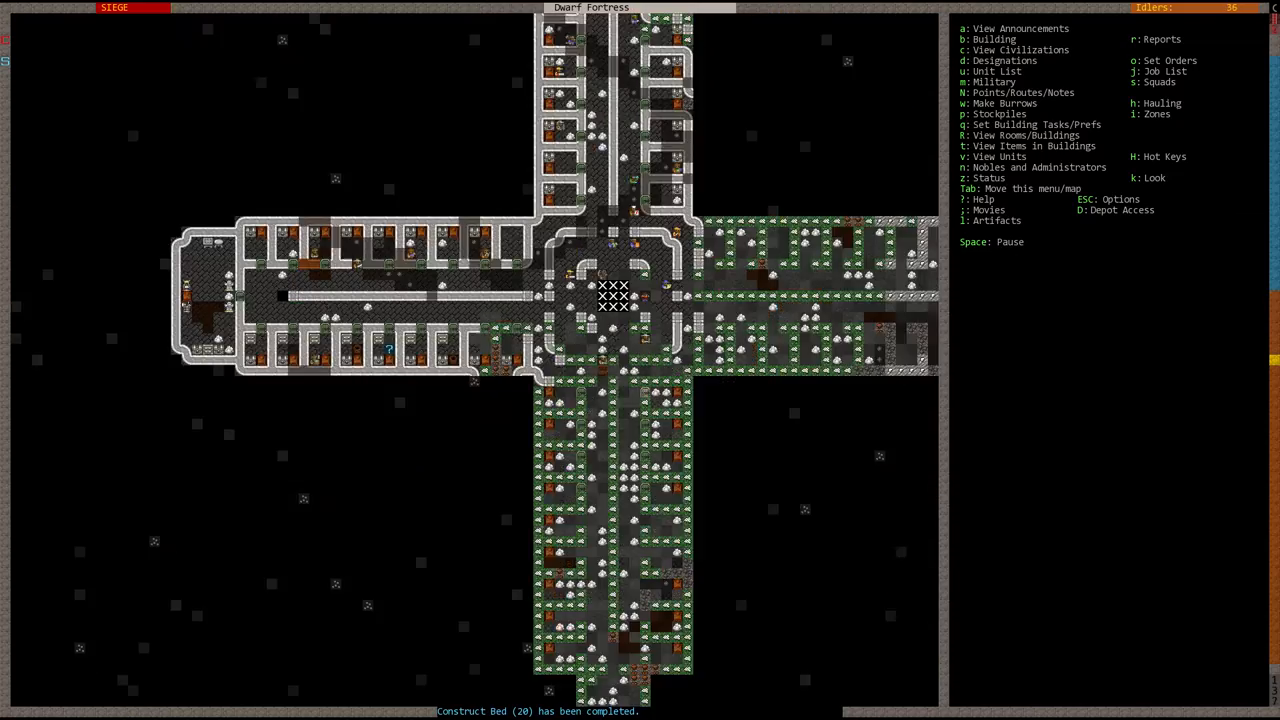
# - Open and close the building list, then resume the game on the great hall level
pyautogui.press('SPACE')
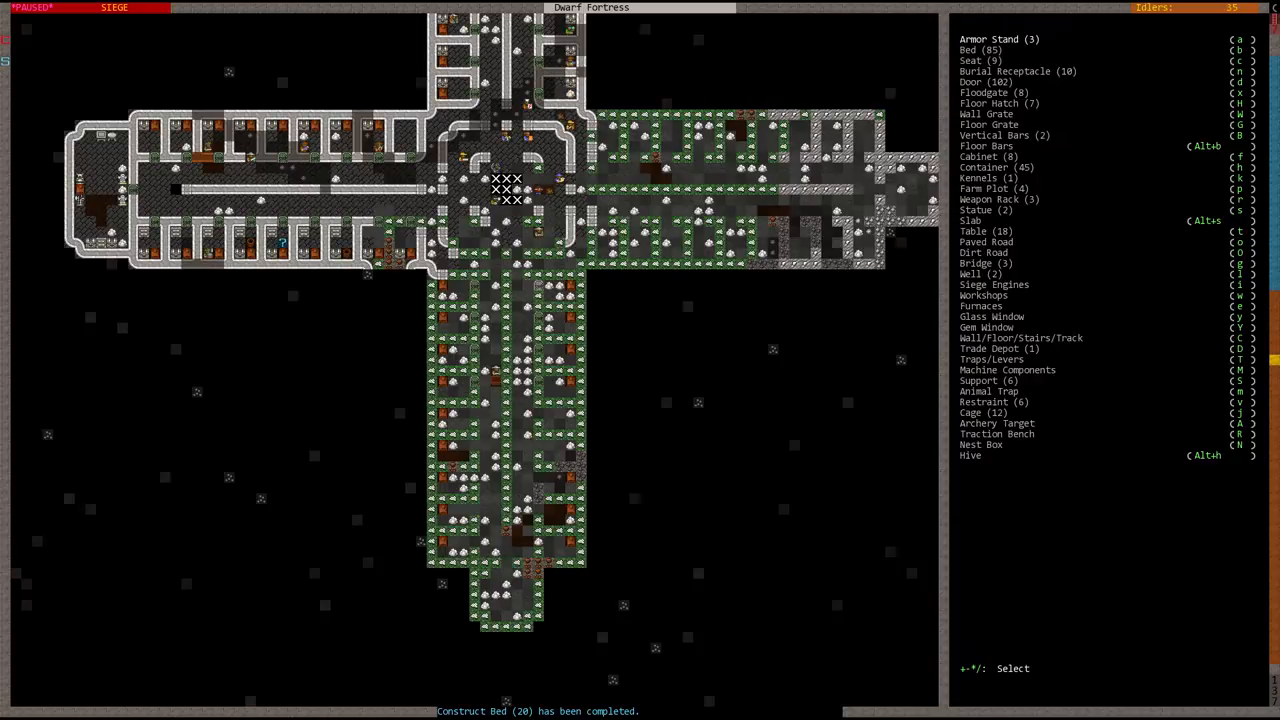
pyautogui.press('Escape')
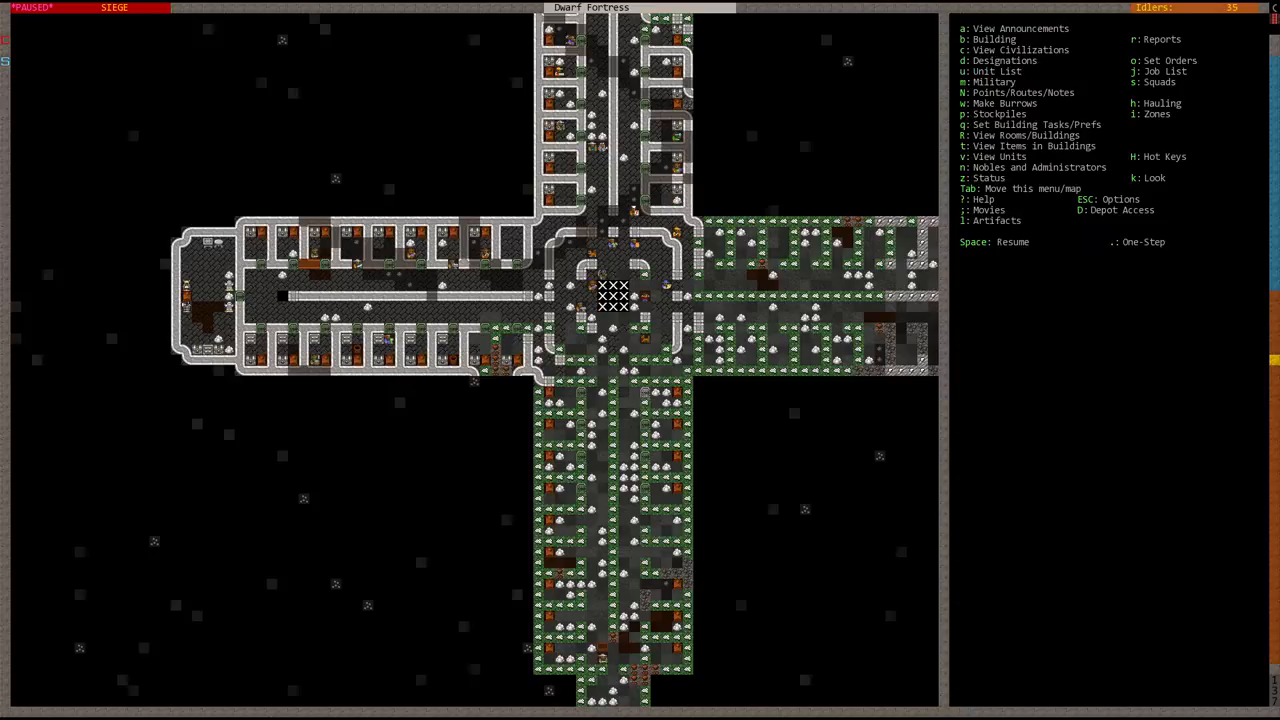
pyautogui.press('space')
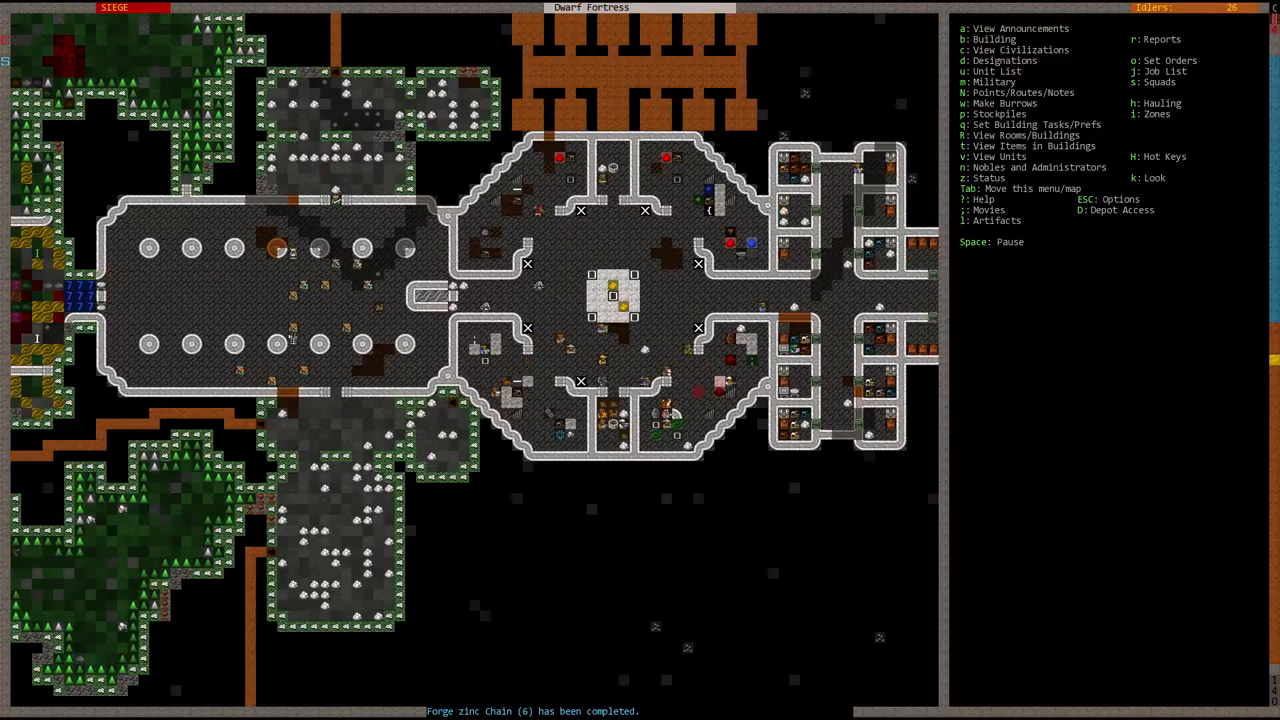
# - Place a row of chains along the green room's top wall
pyautogui.press('space')
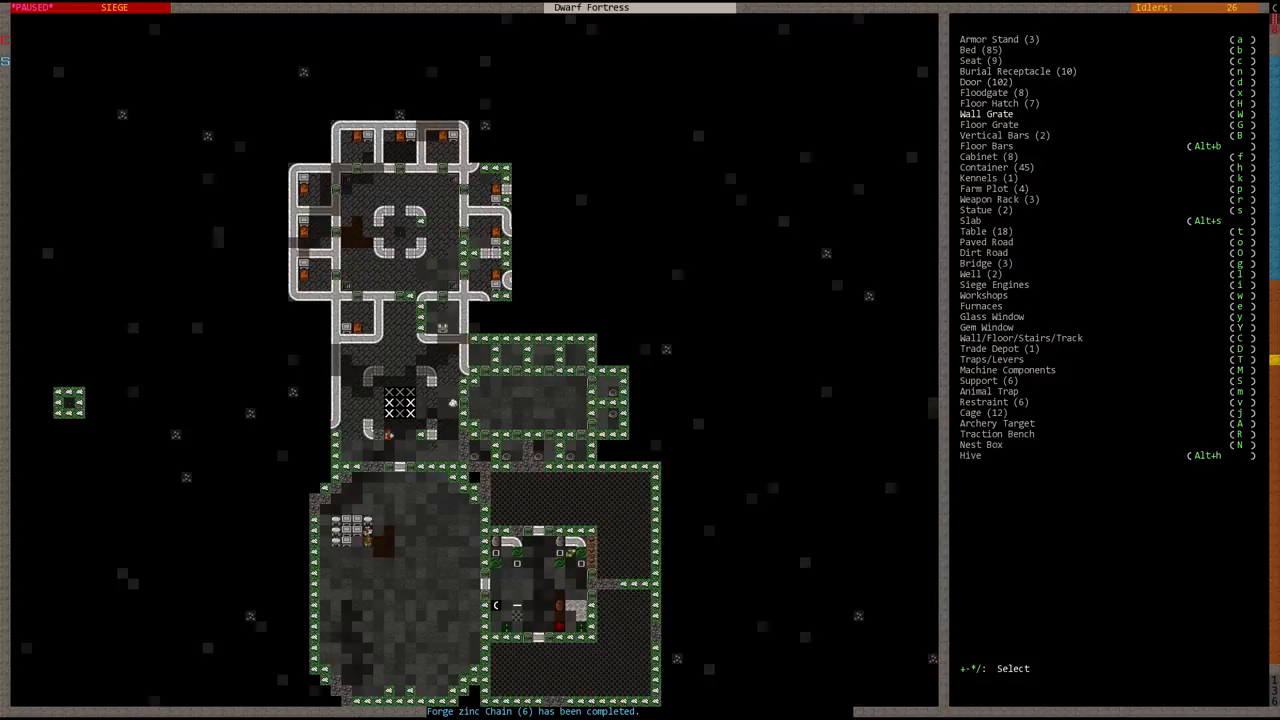
pyautogui.moveTo(986, 242)
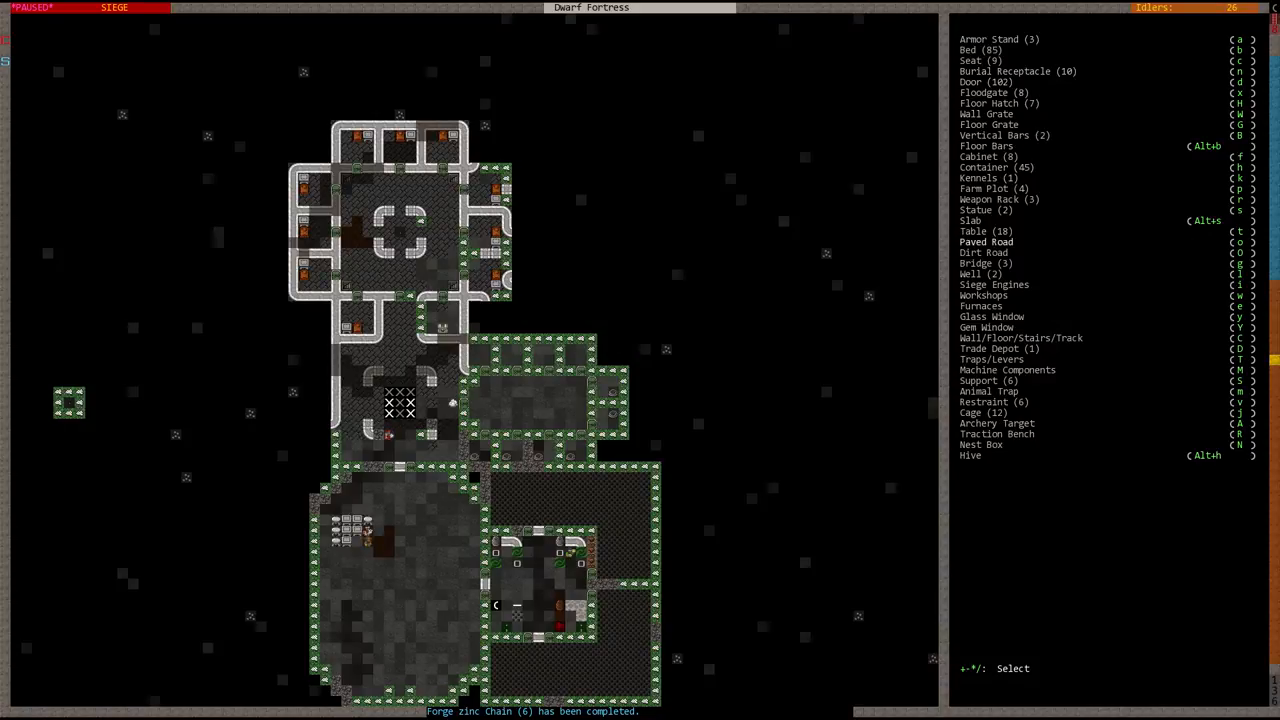
pyautogui.moveTo(991, 359)
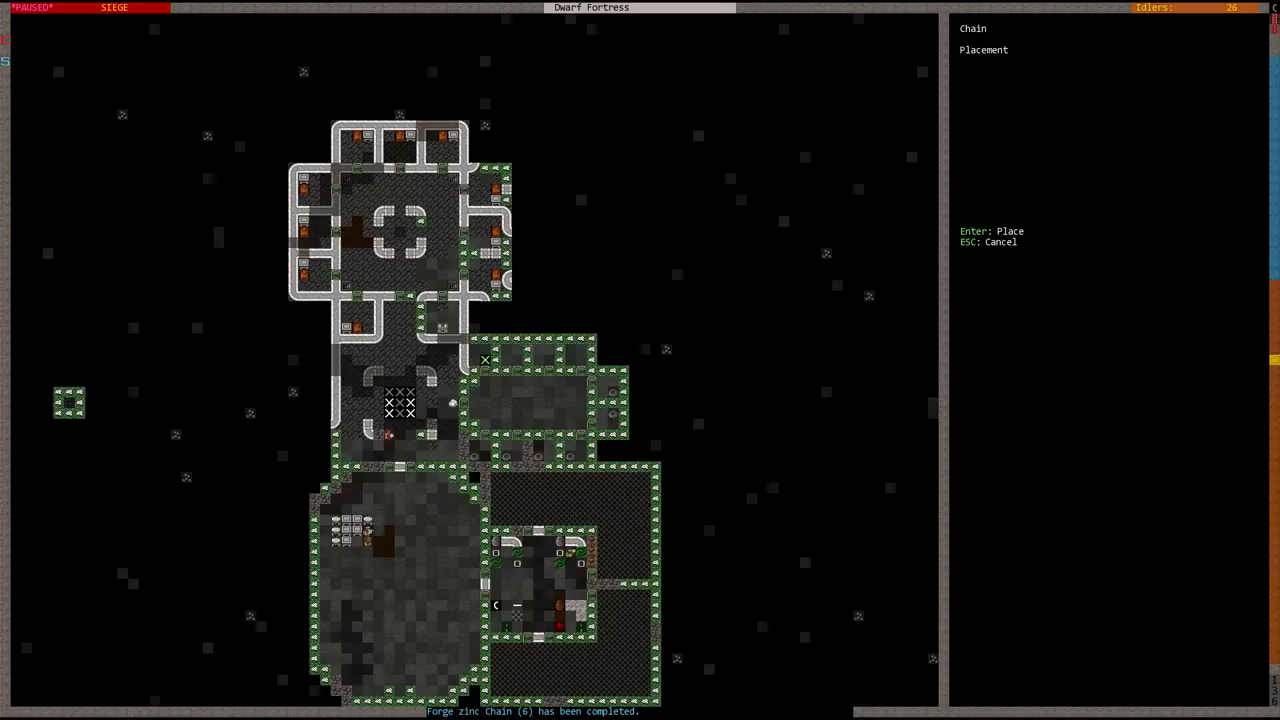
pyautogui.press('Escape')
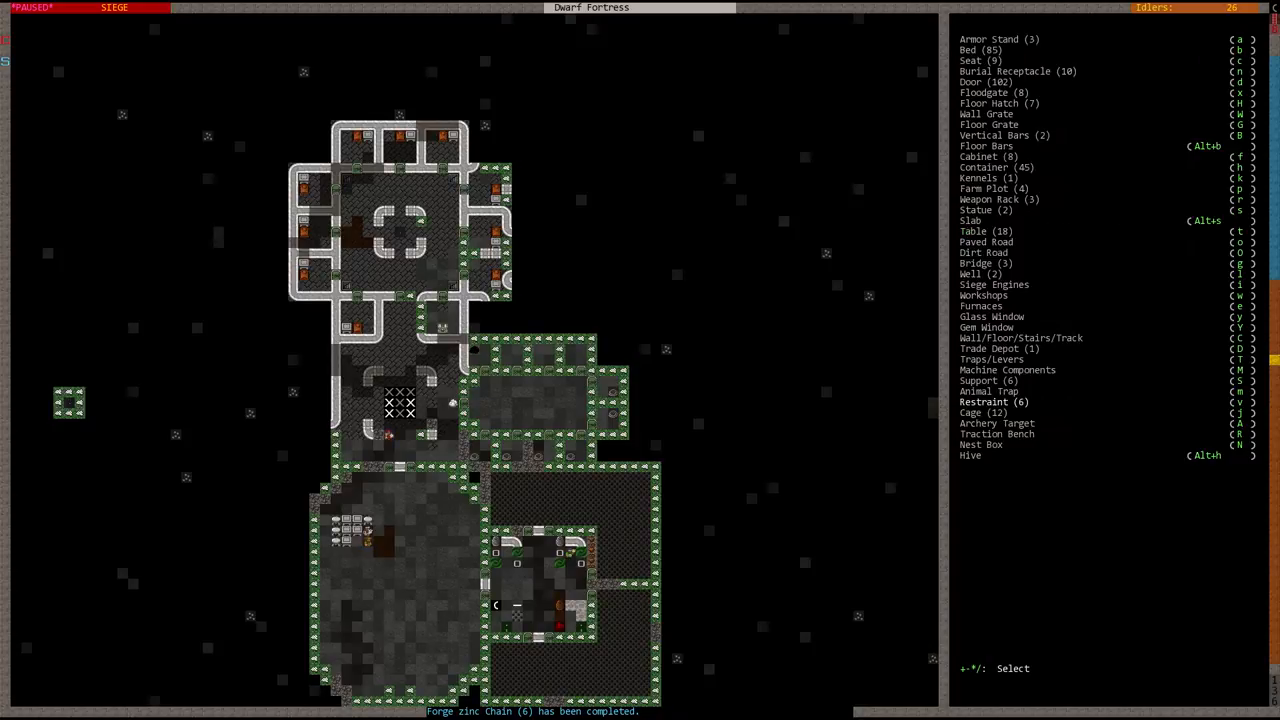
pyautogui.click(992, 401)
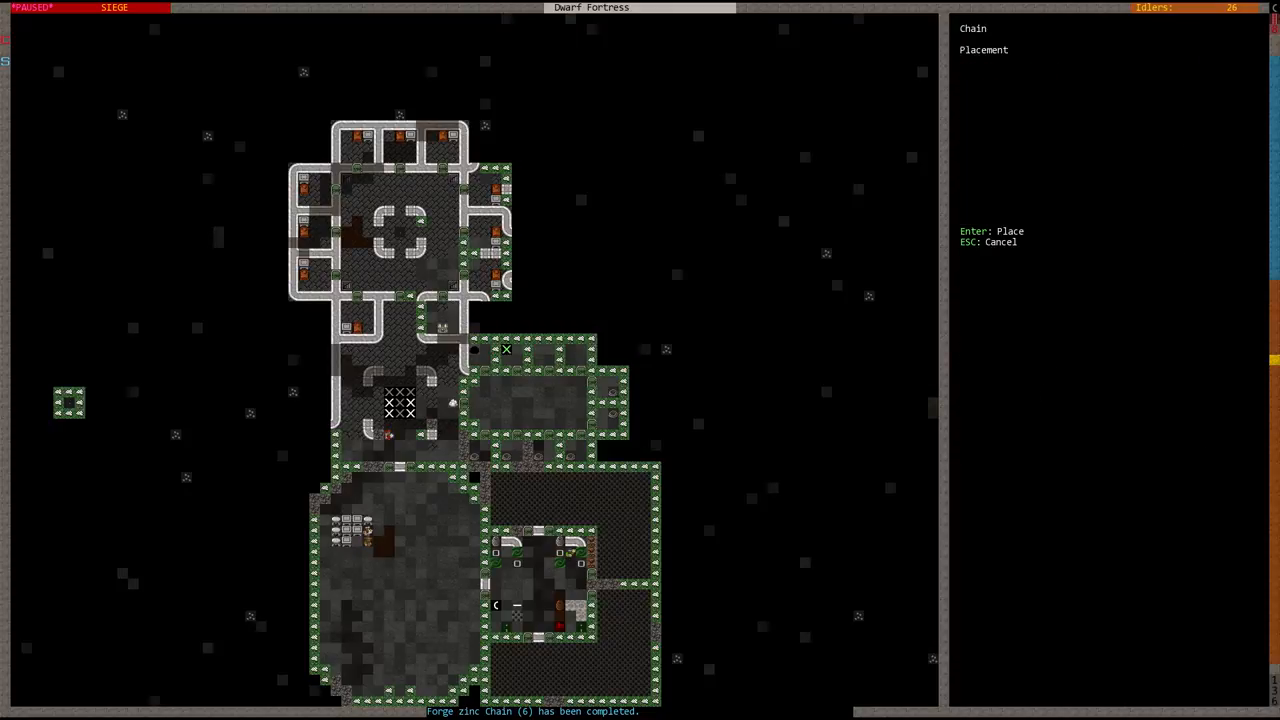
pyautogui.moveTo(538, 350)
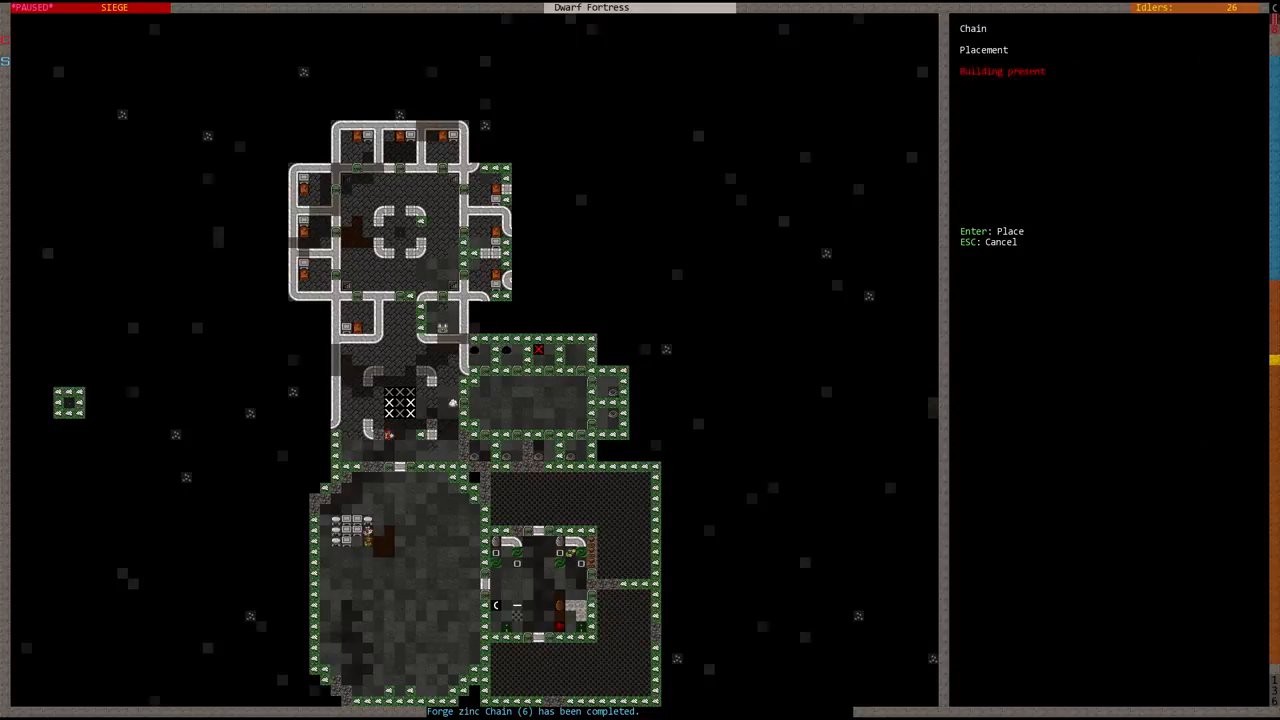
pyautogui.press('Escape')
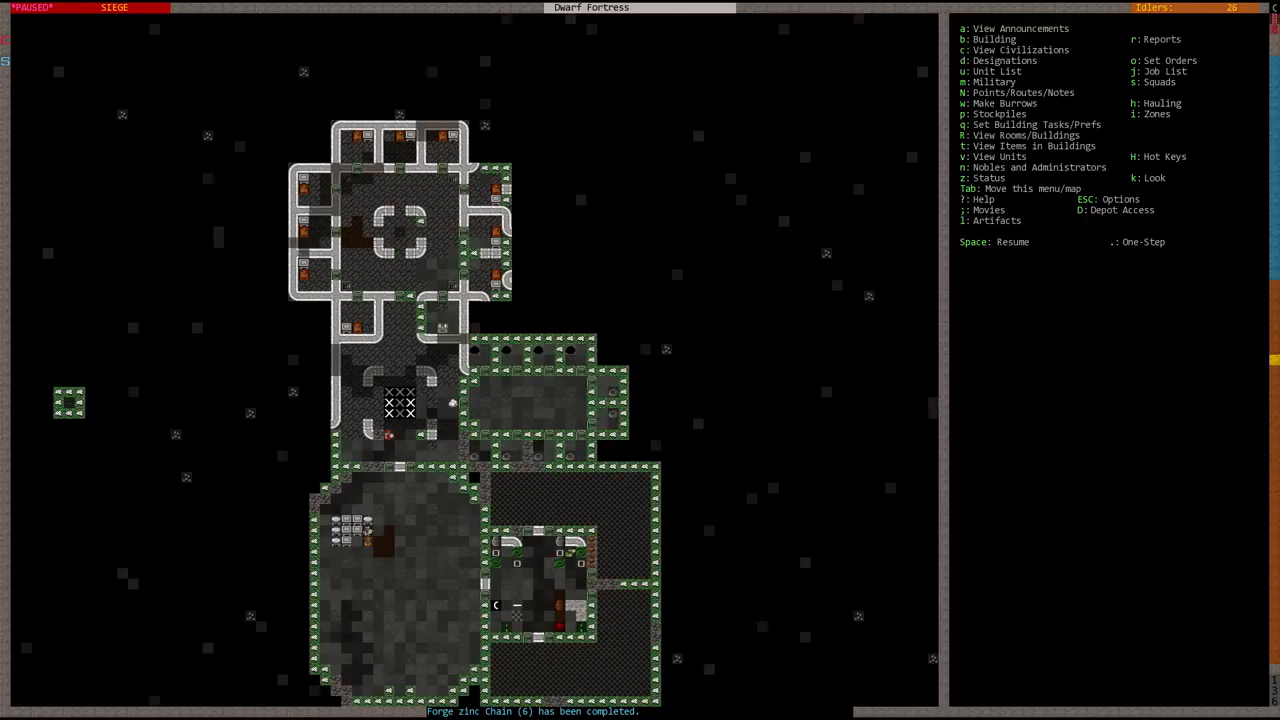
# - Check the chains on the room's east side and lower-left corner
pyautogui.click(559, 413)
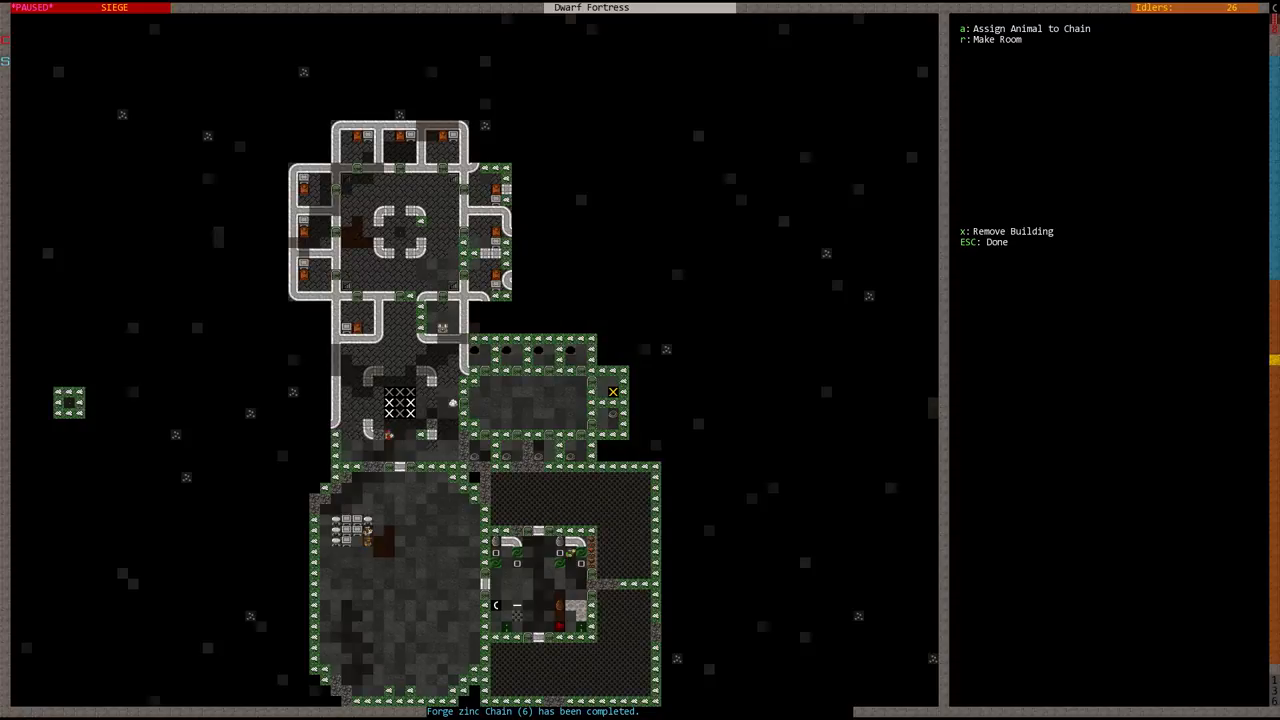
pyautogui.press('r')
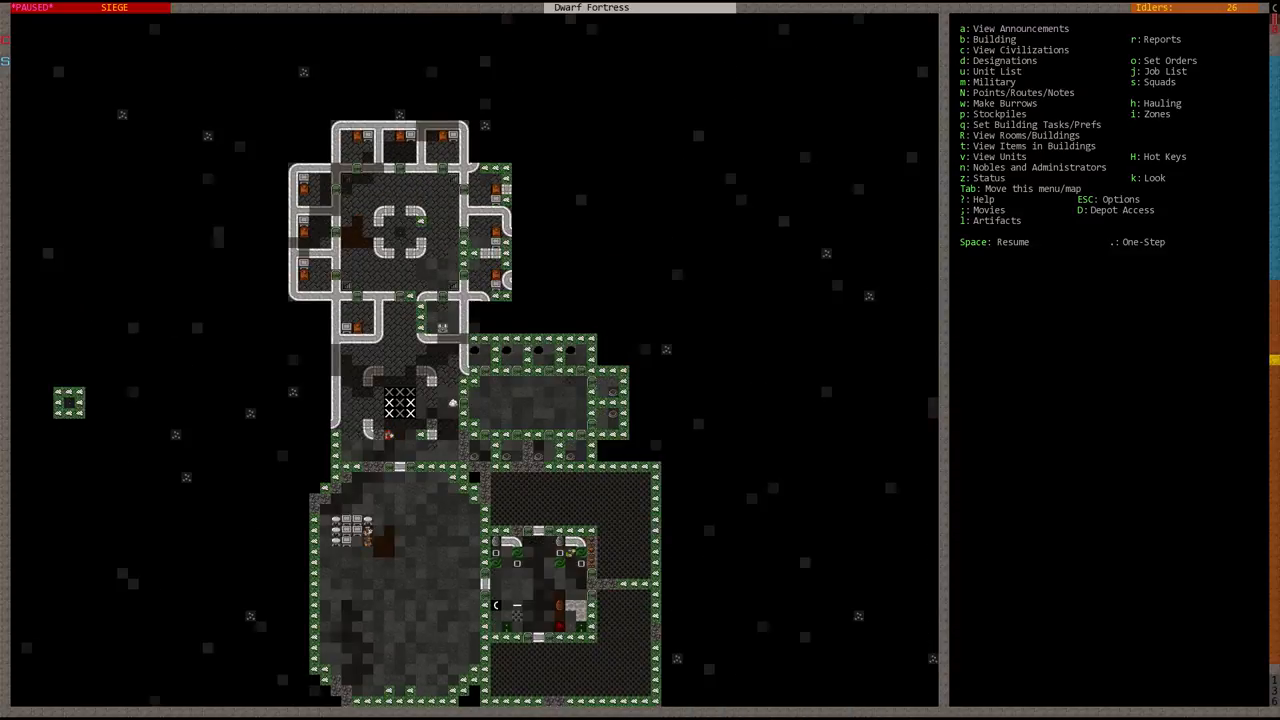
pyautogui.click(495, 382)
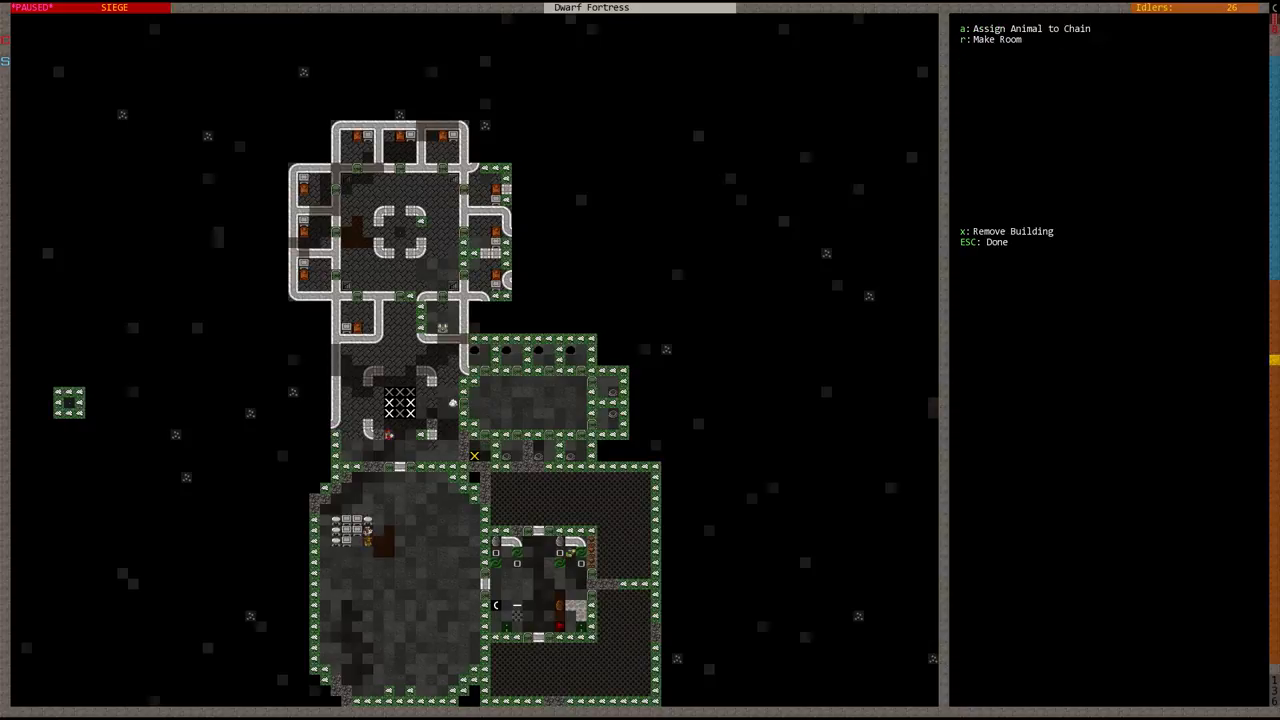
pyautogui.press('r')
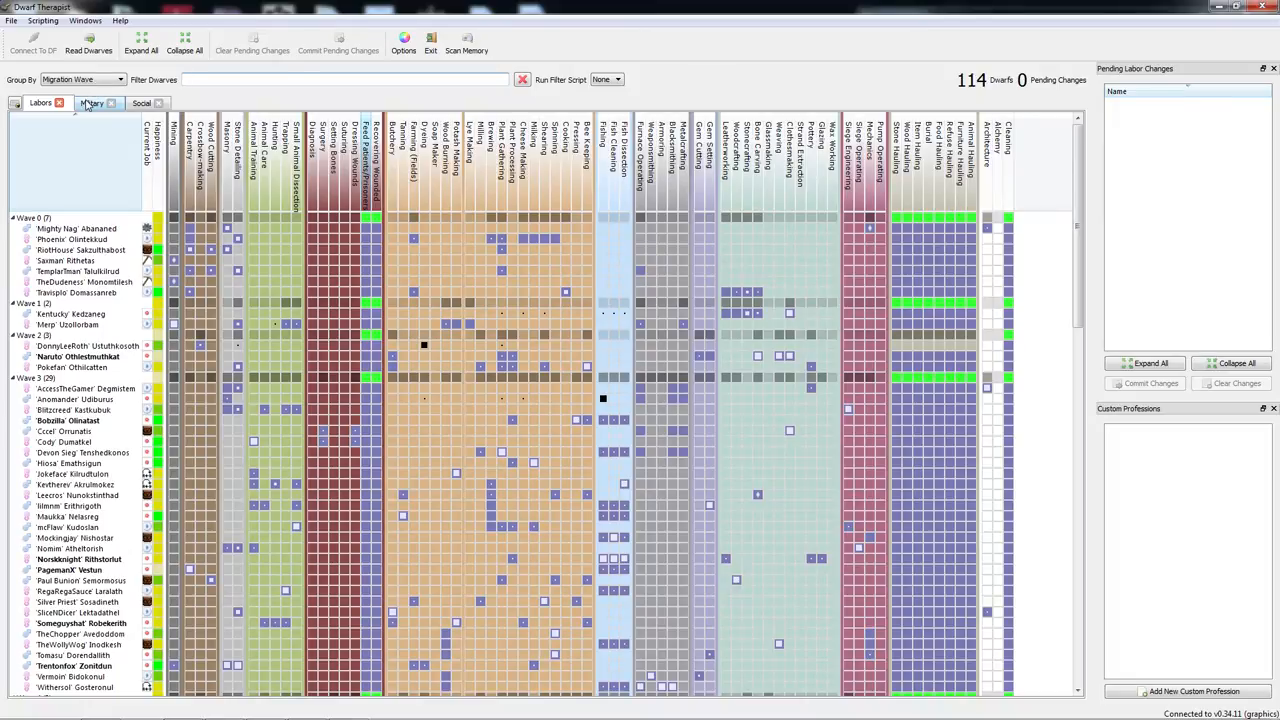
# - Show Dwarf Therapist's Military skills grid and scroll through all dwarves, highlighting a Wave 8 dwarf
pyautogui.click(92, 103)
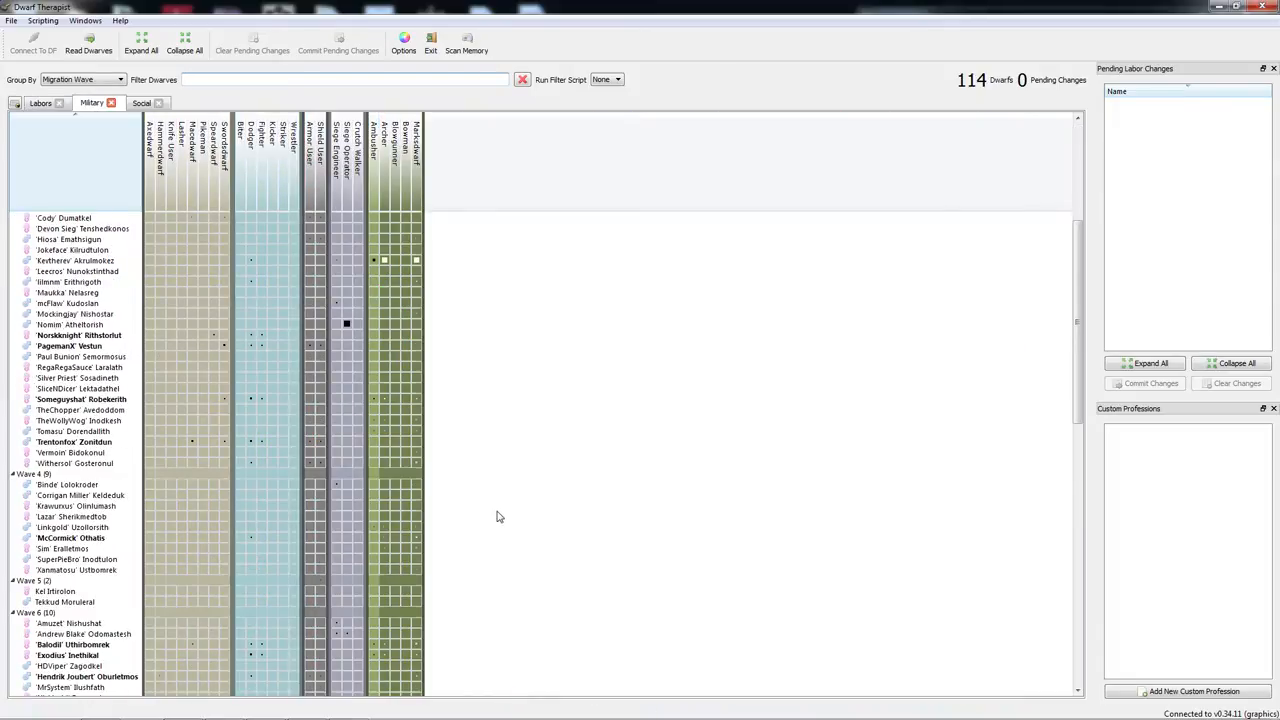
pyautogui.scroll(-3)
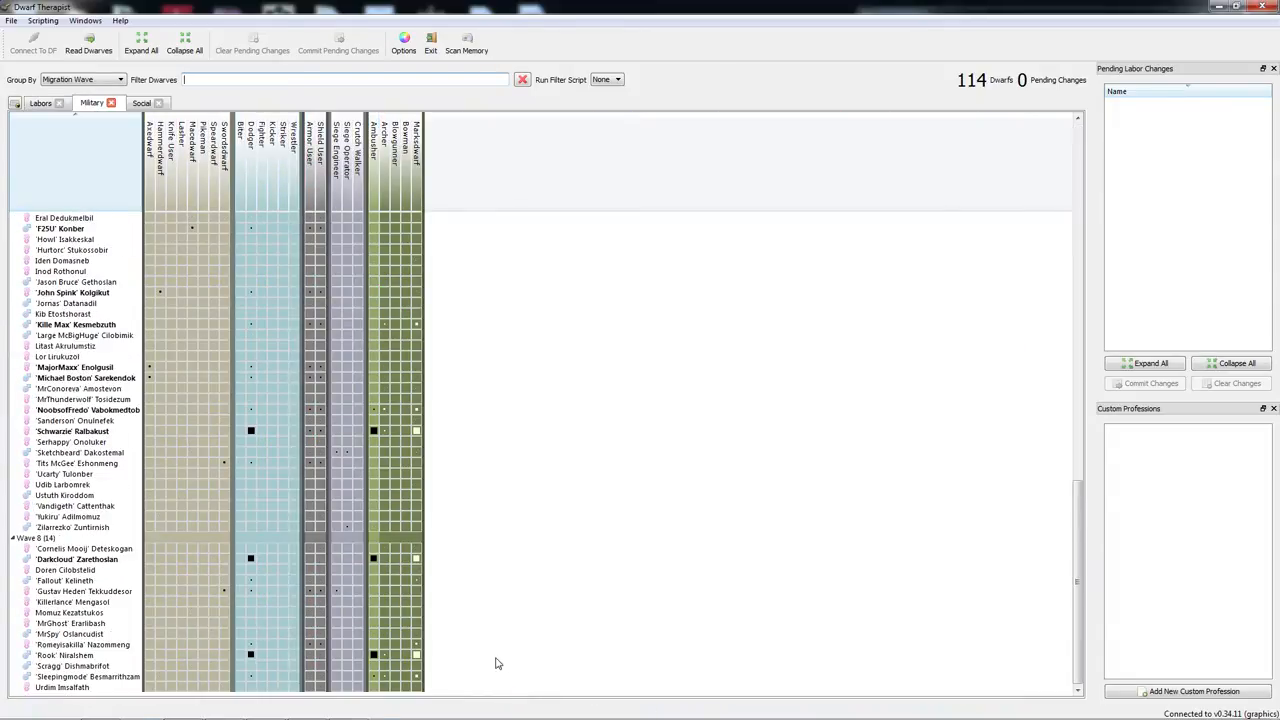
pyautogui.click(64, 655)
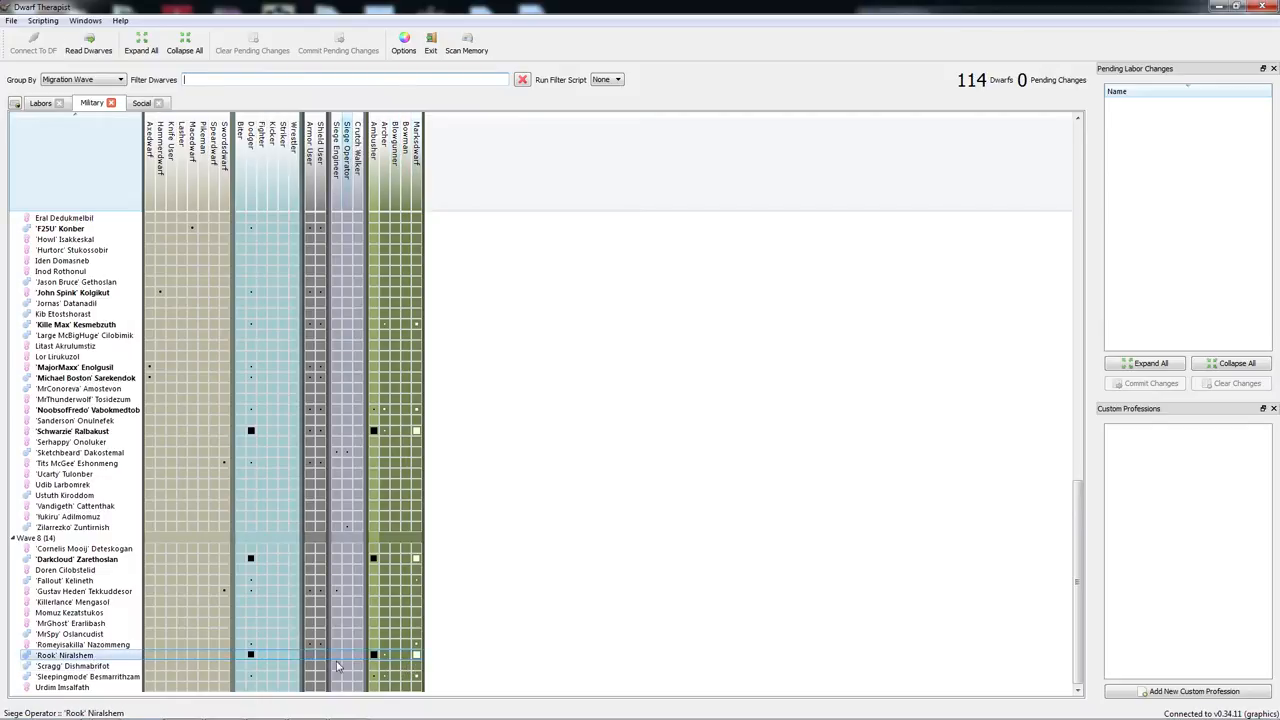
pyautogui.moveTo(173, 597)
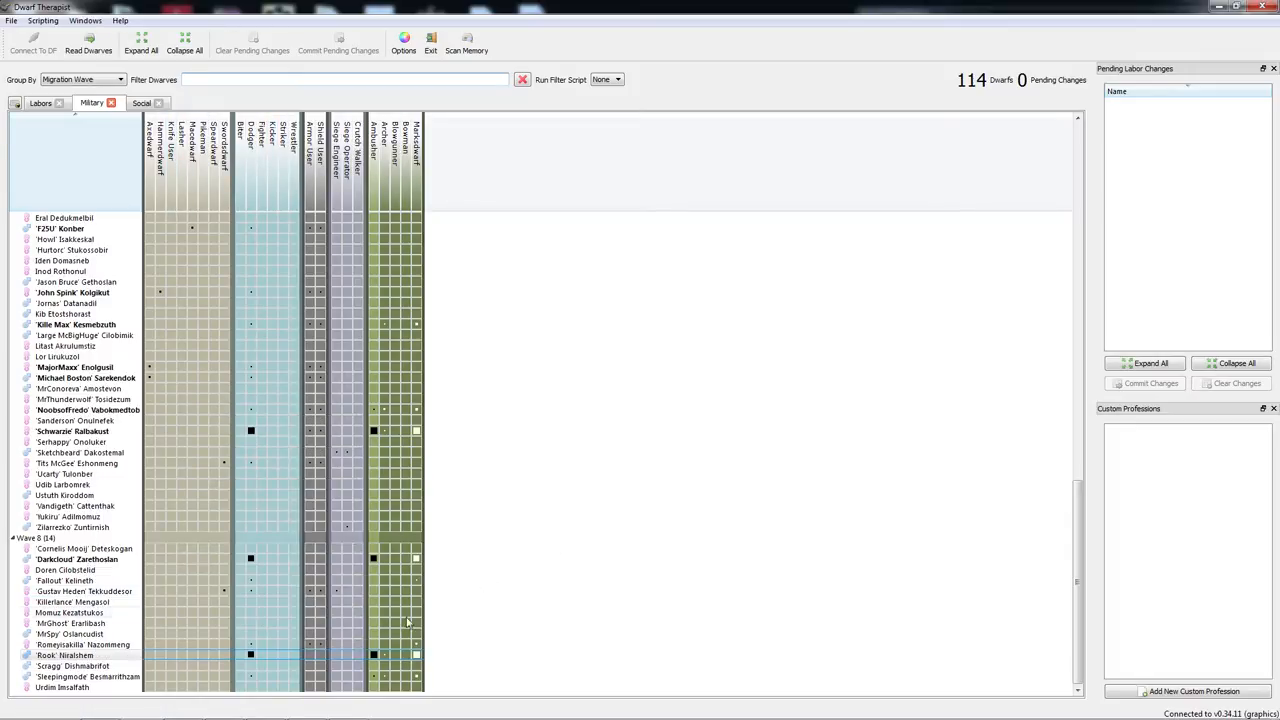
pyautogui.scroll(3)
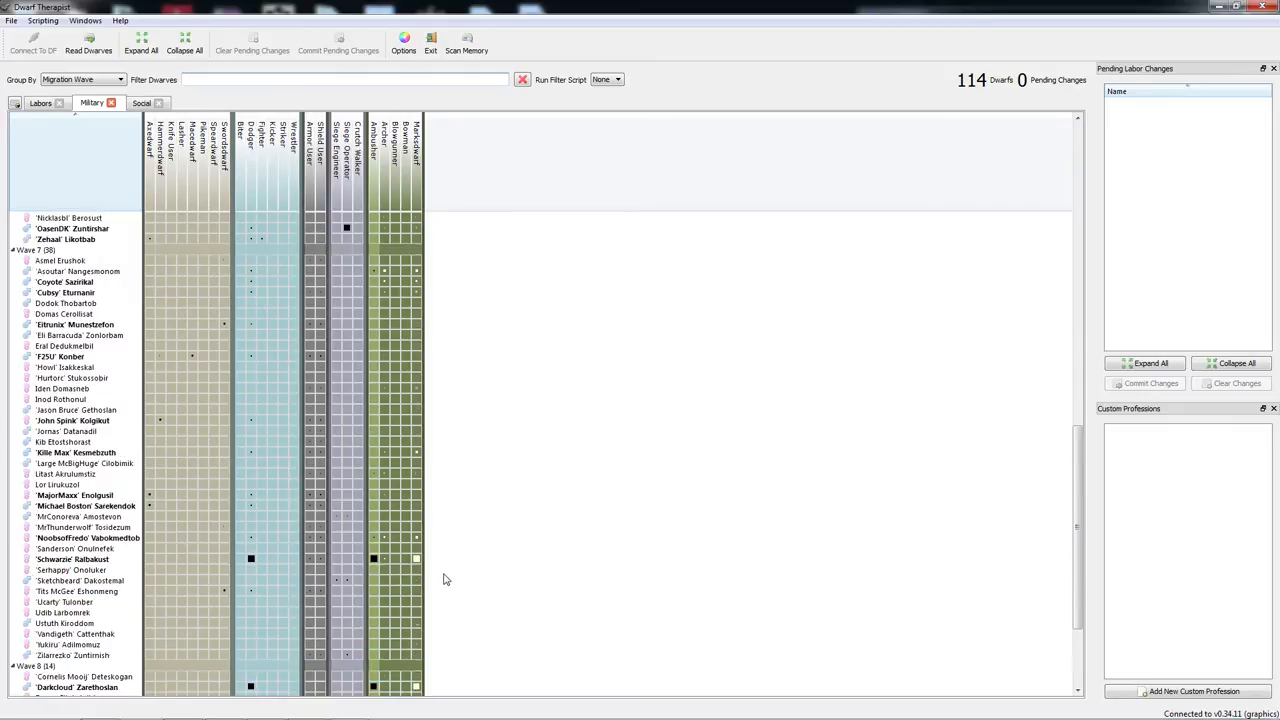
pyautogui.scroll(-3)
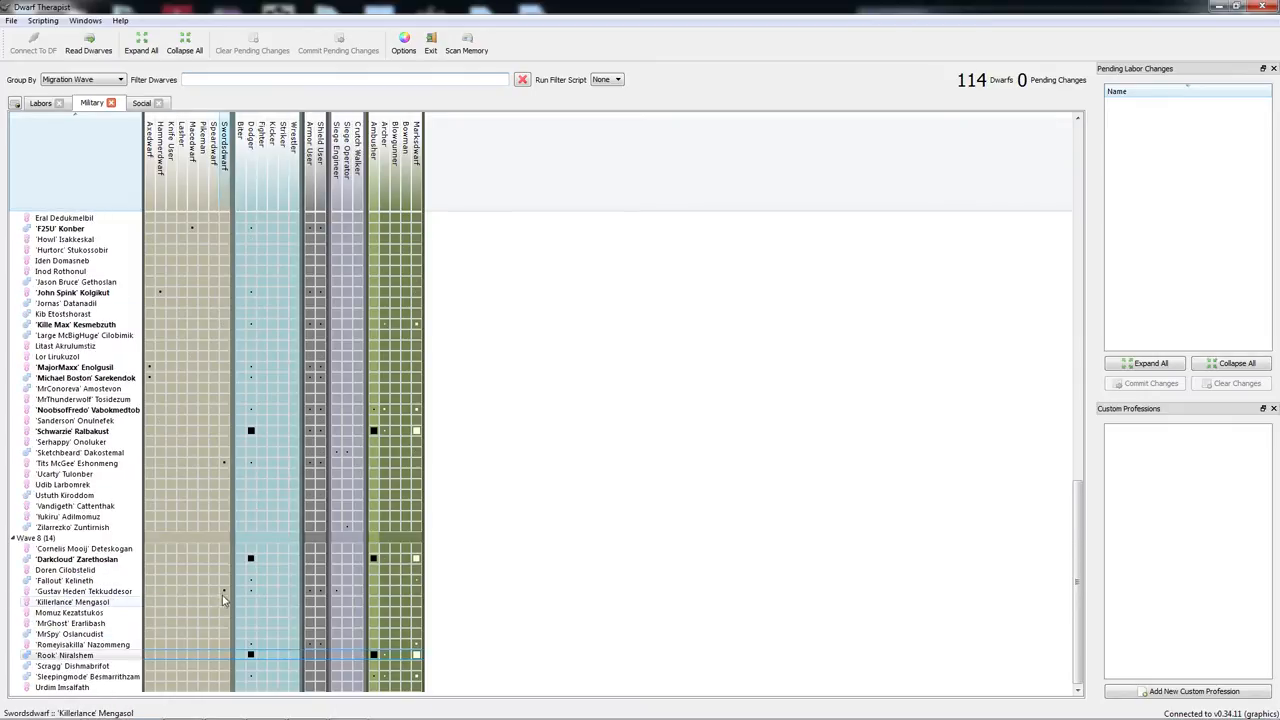
pyautogui.moveTo(224, 591)
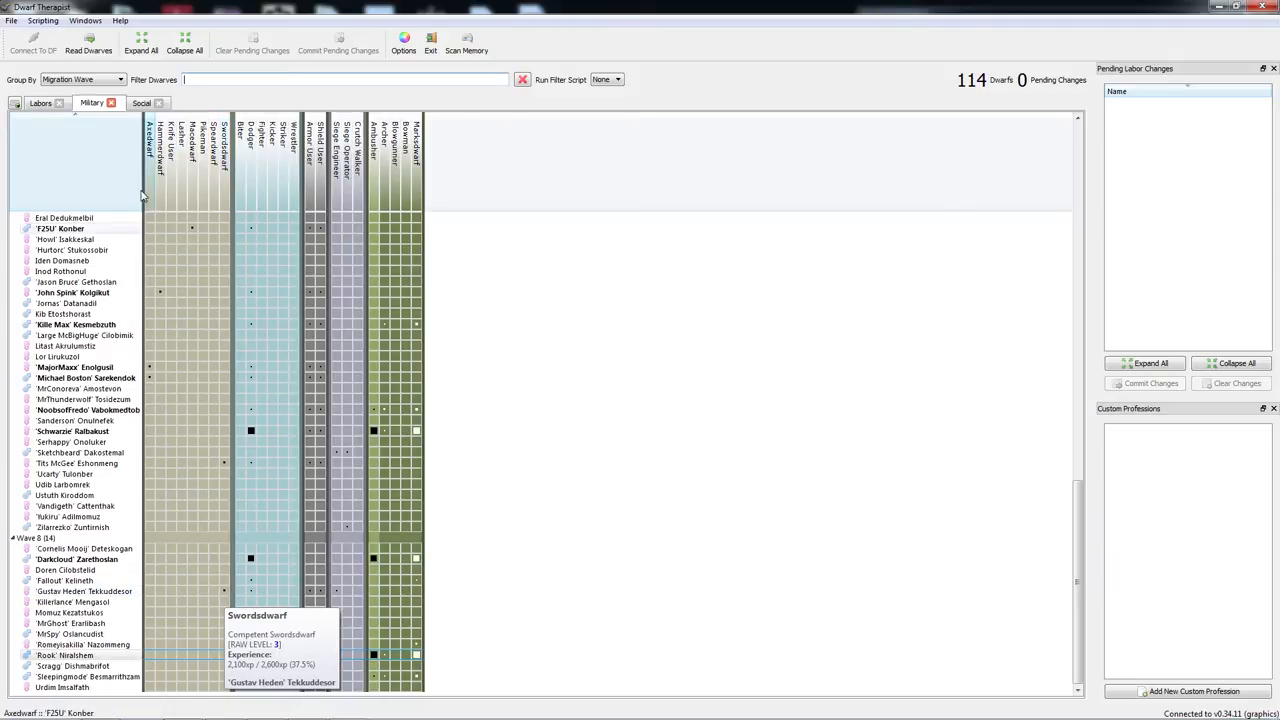
pyautogui.scroll(3)
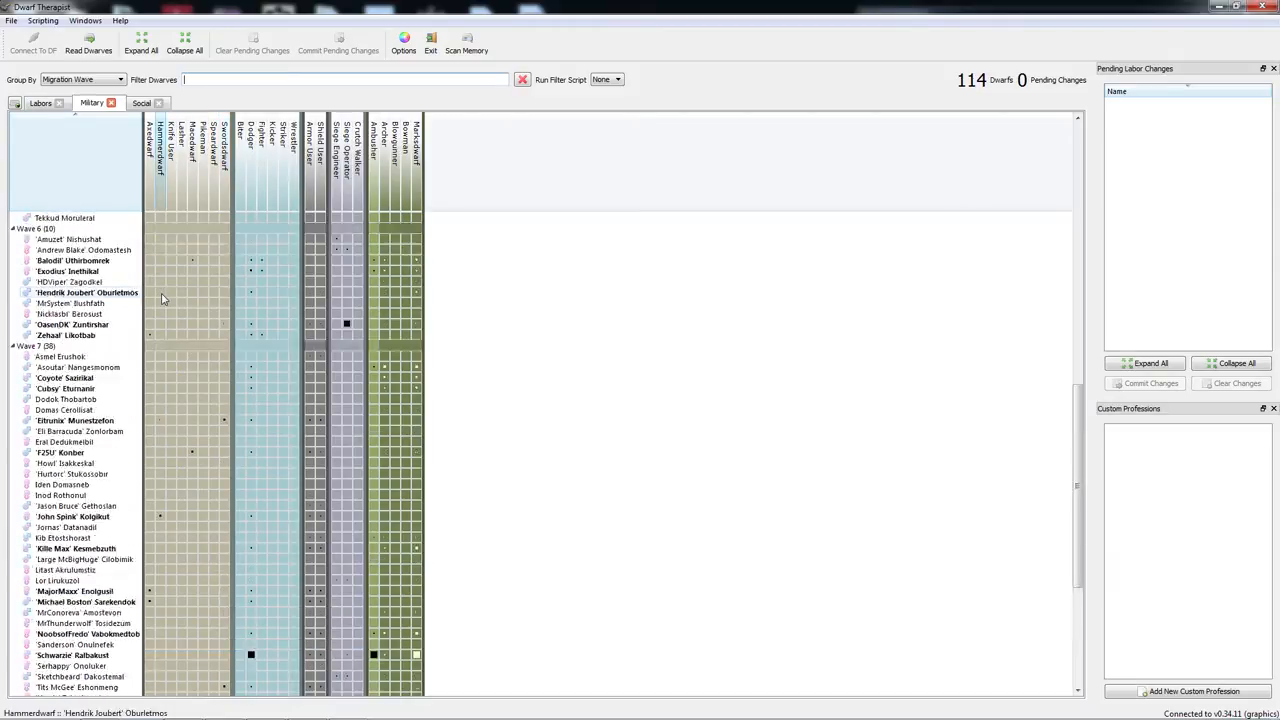
pyautogui.scroll(3)
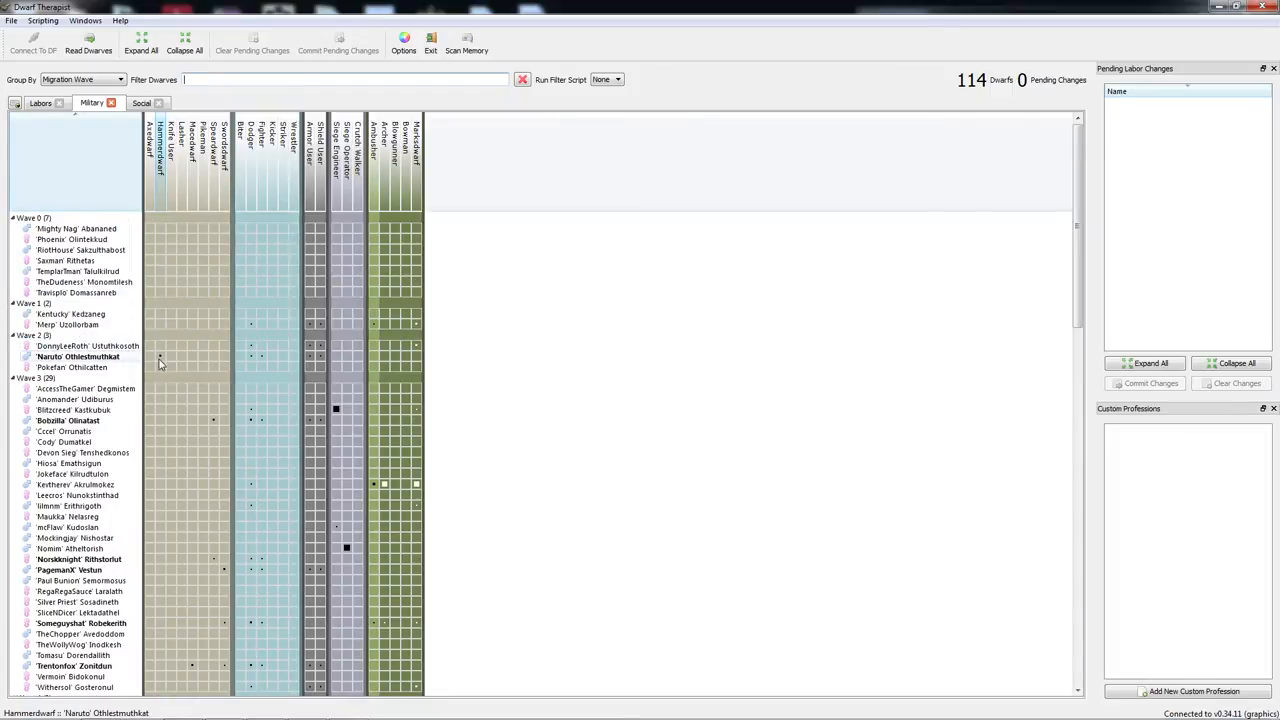
pyautogui.scroll(-3)
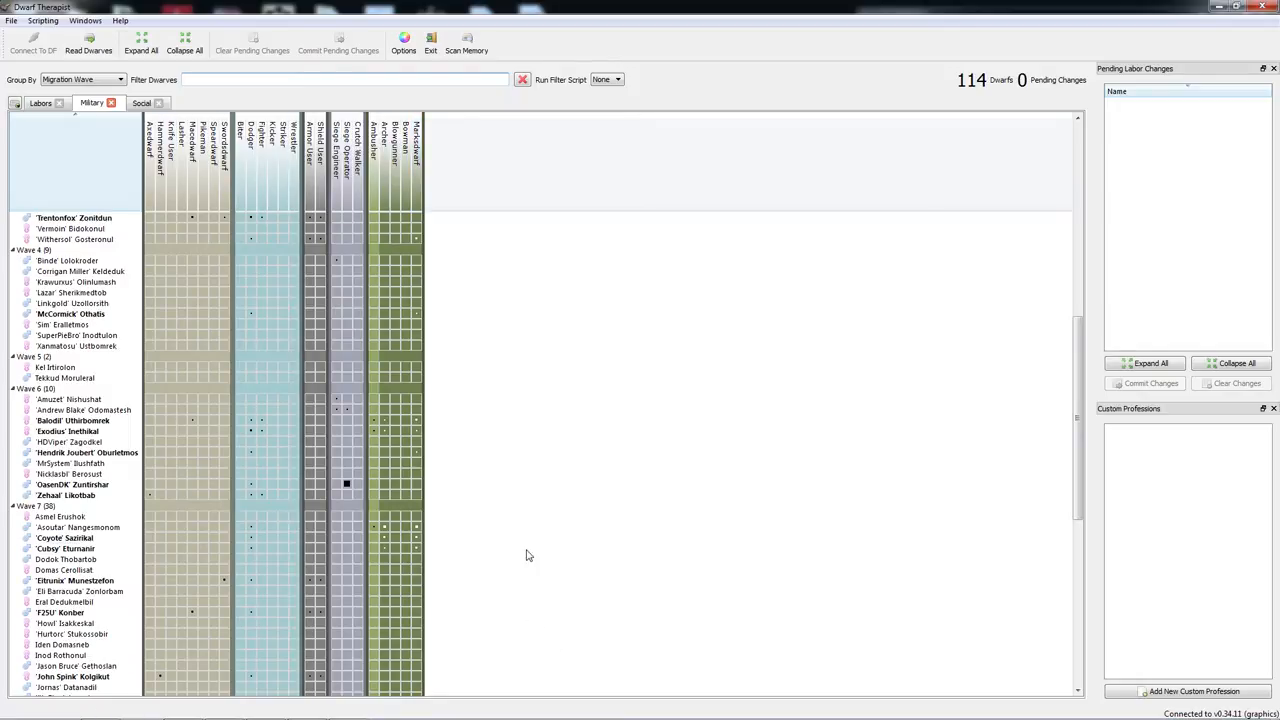
pyautogui.scroll(-3)
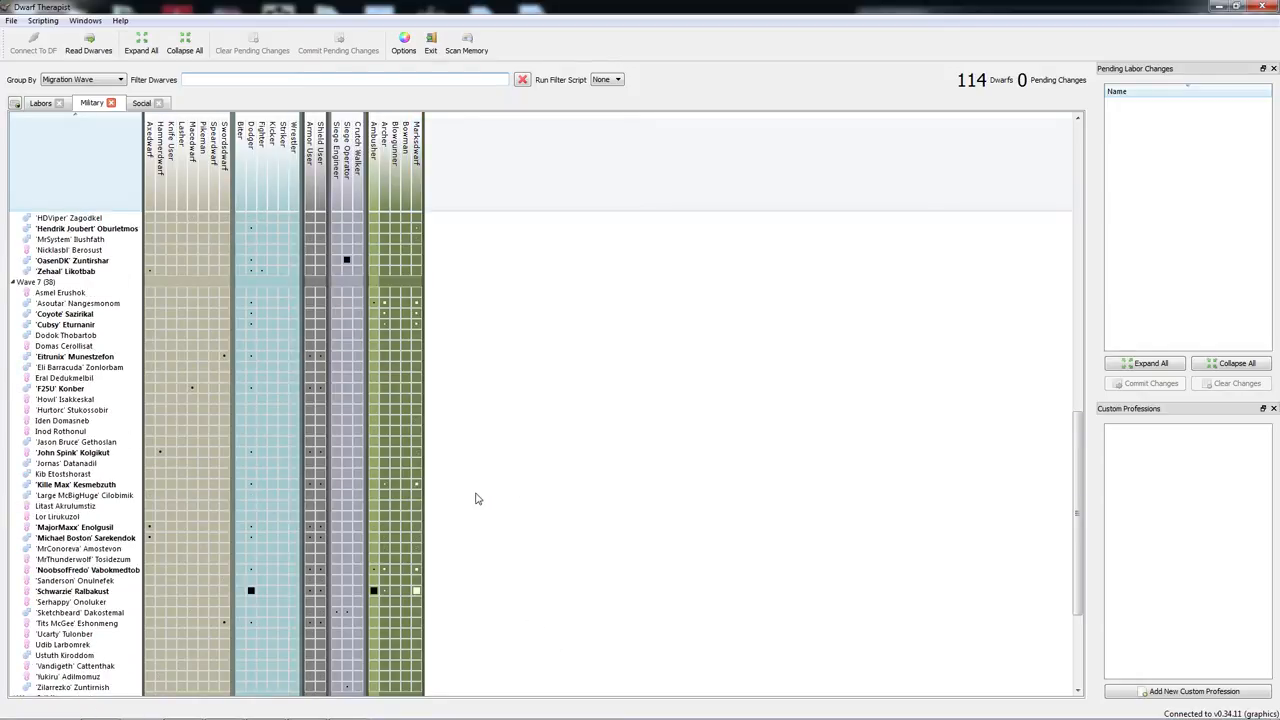
pyautogui.scroll(-3)
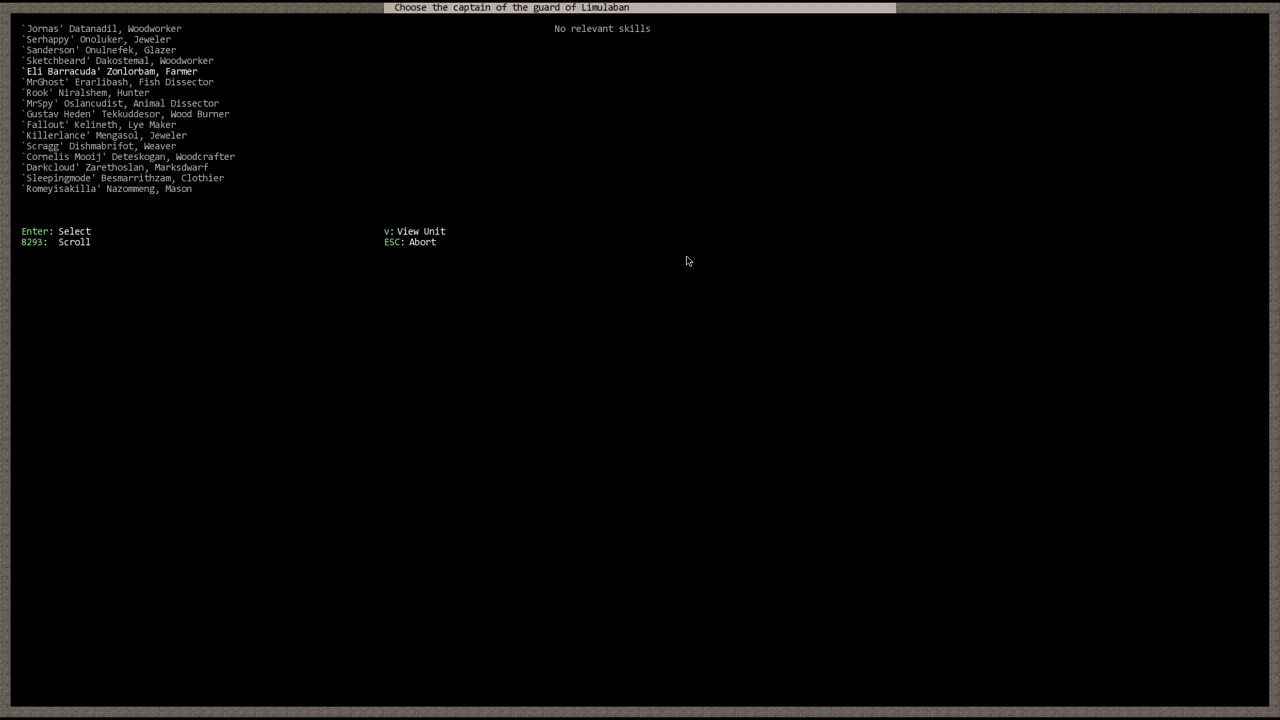
# - Scroll the captain-of-the-guard candidates and back out without picking one
pyautogui.scroll(-3)
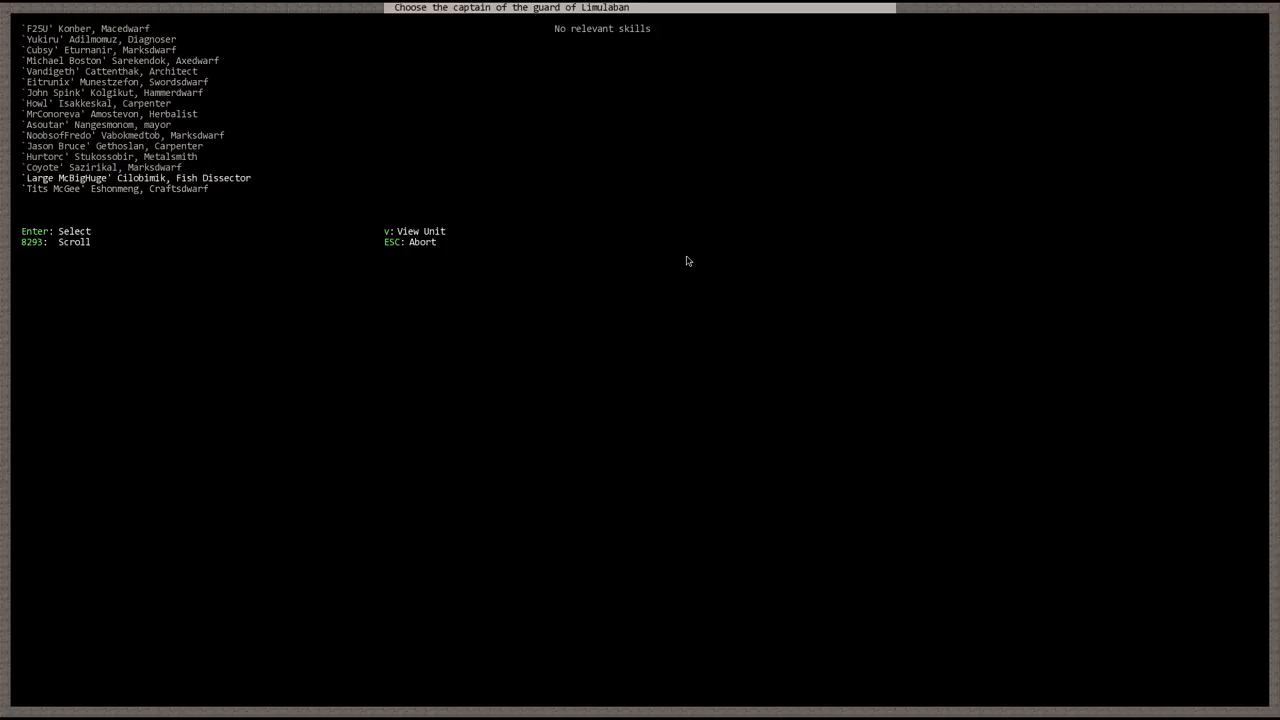
pyautogui.scroll(-3)
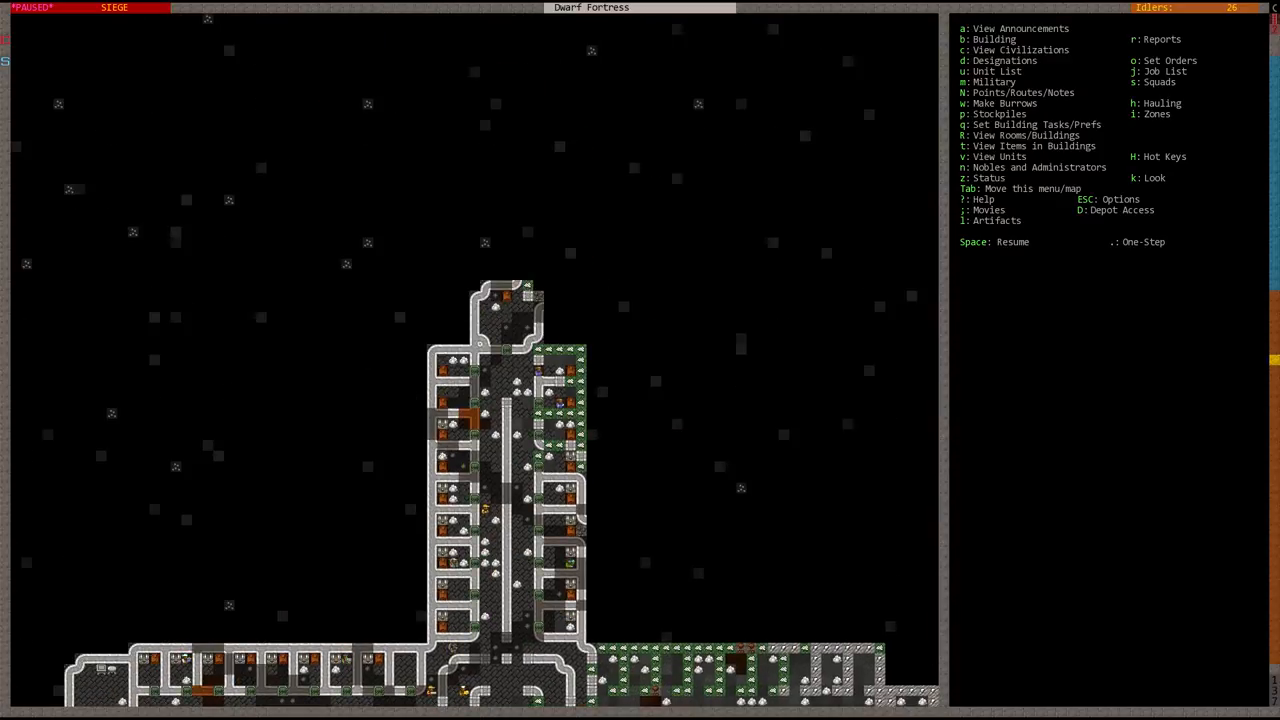
# - Try an armor stand and weapon rack, then queue a coffer in the tower-top room
pyautogui.press('b')
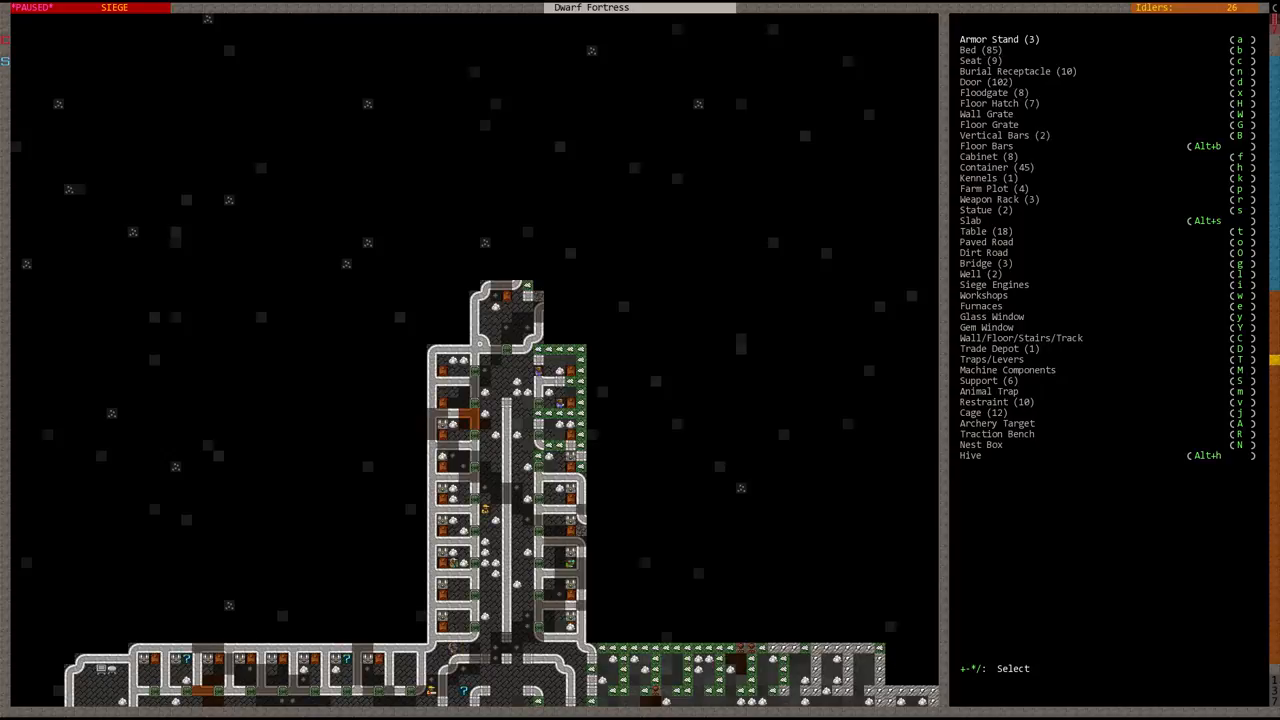
pyautogui.click(998, 39)
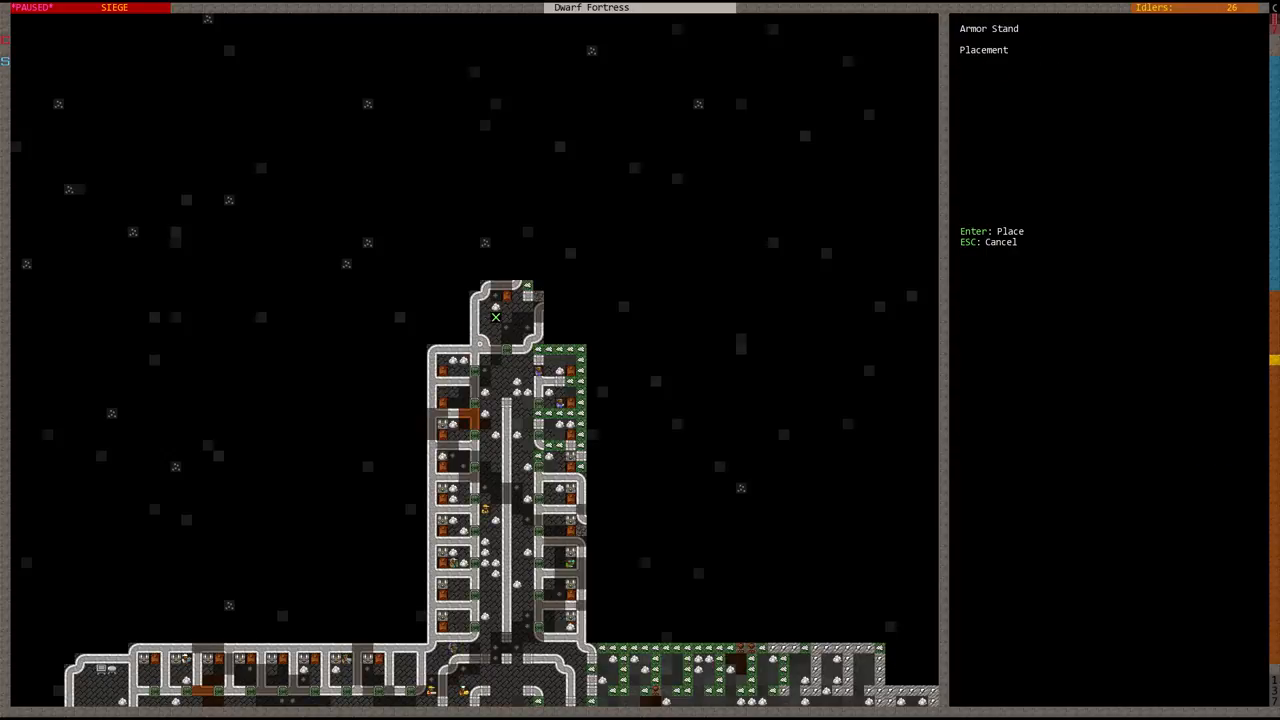
pyautogui.press('Return')
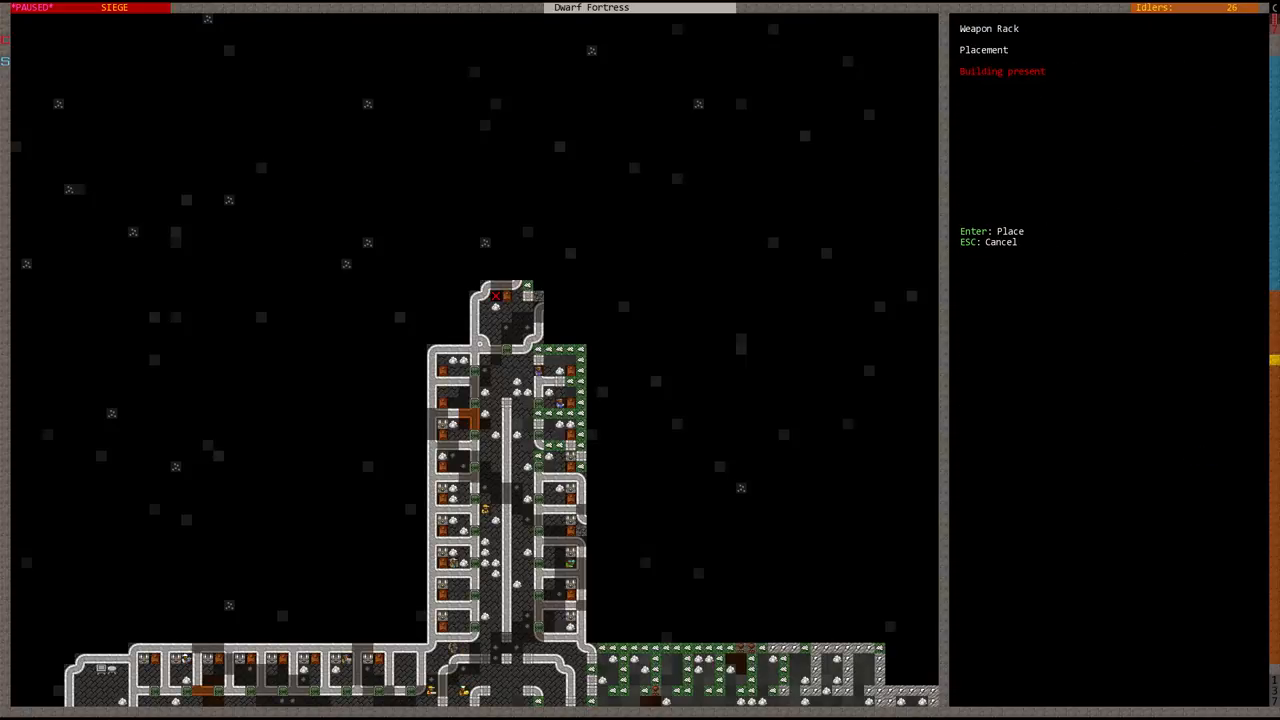
pyautogui.press('Escape')
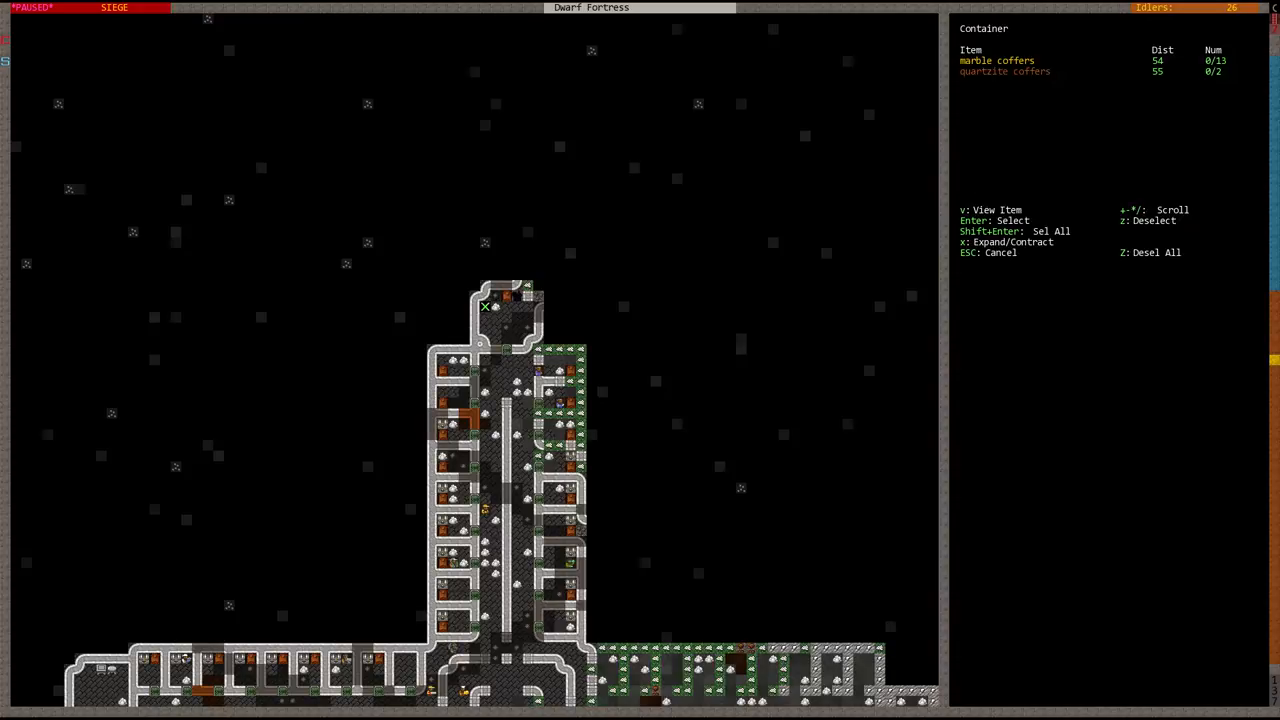
pyautogui.press('Enter')
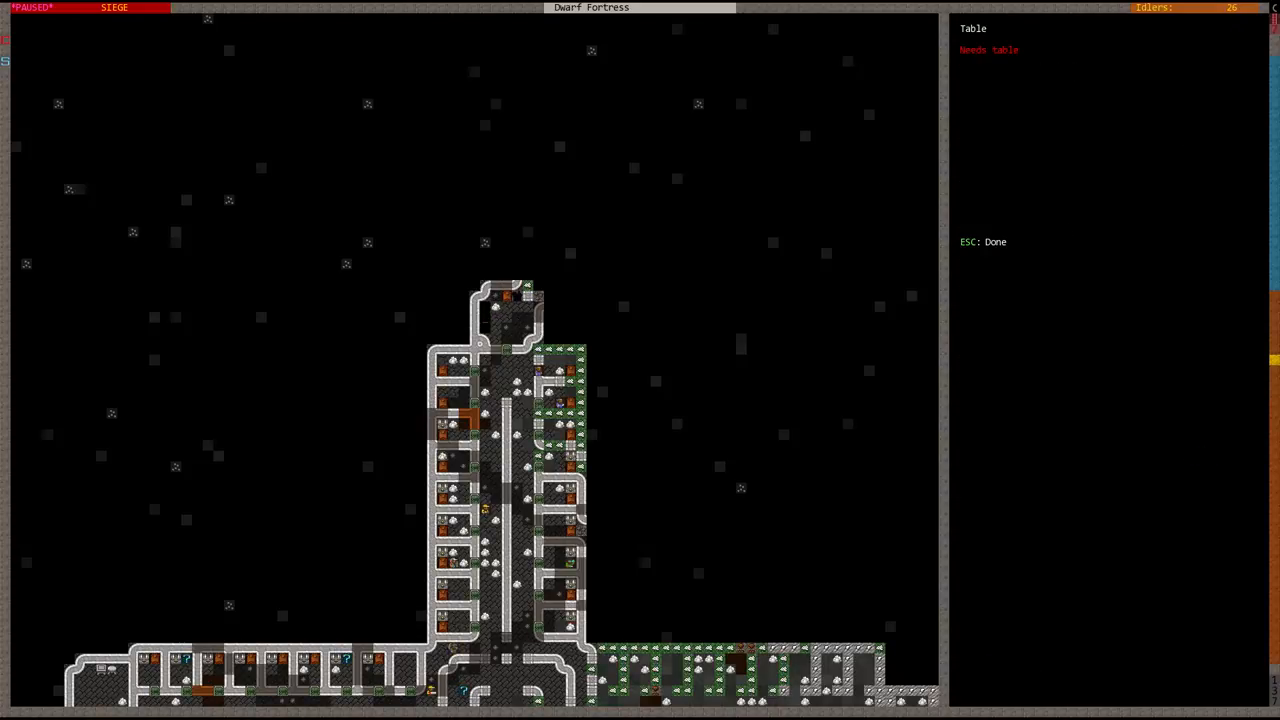
pyautogui.press('Escape')
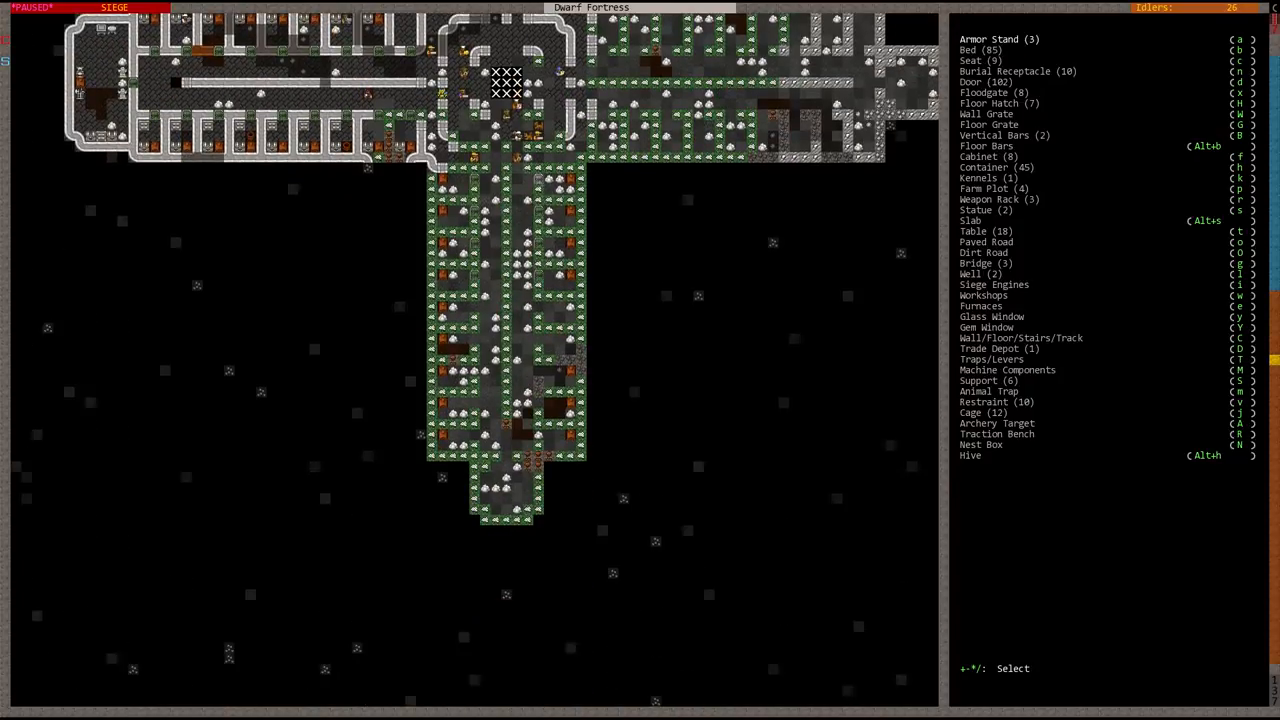
pyautogui.press('Escape')
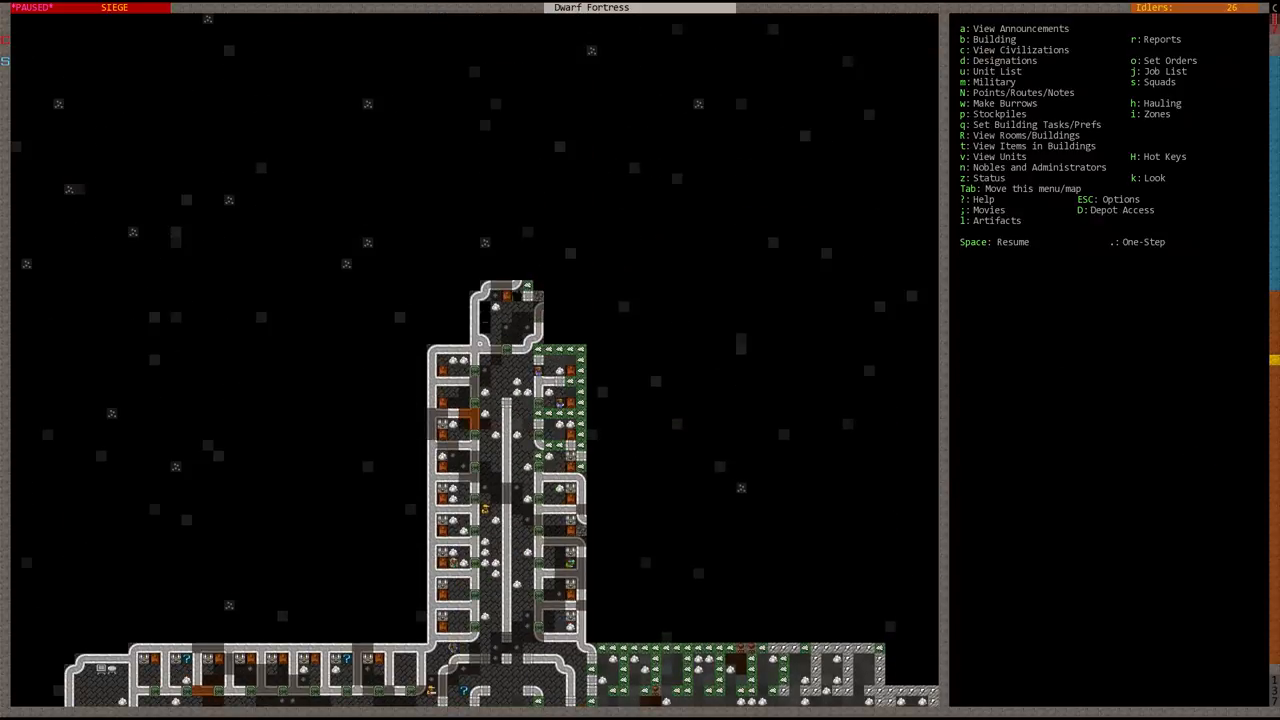
pyautogui.click(505, 313)
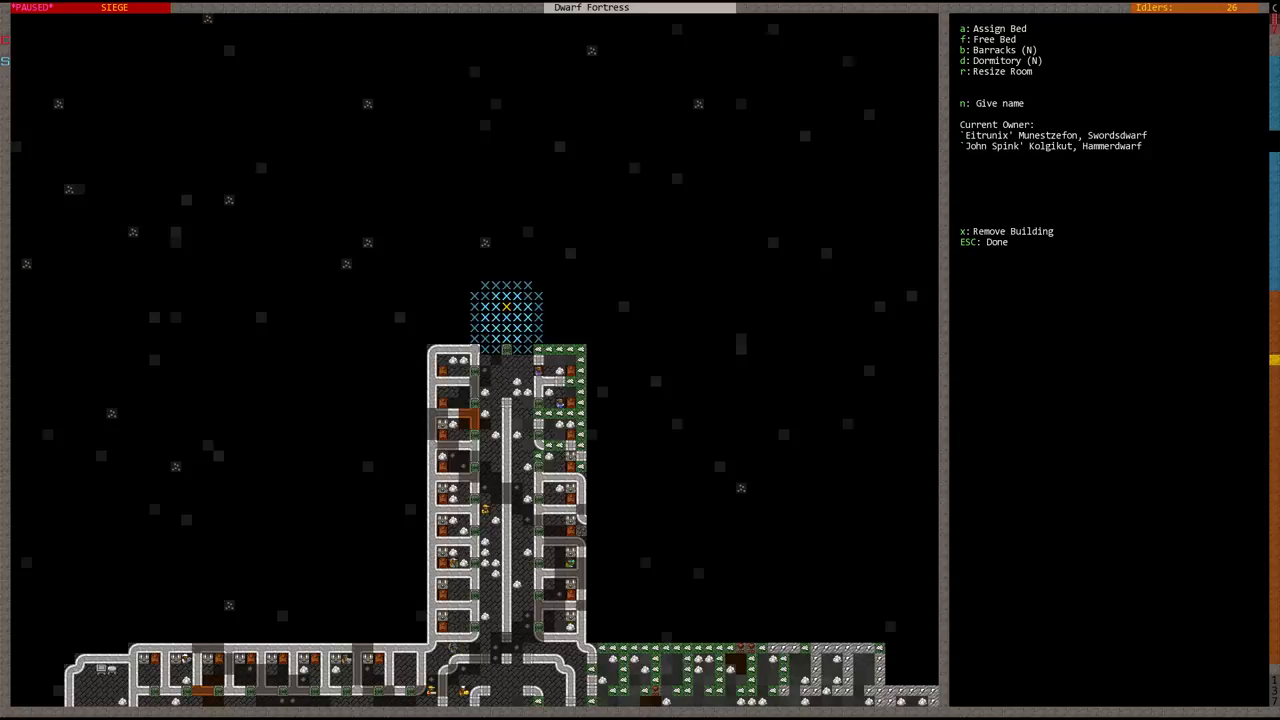
pyautogui.press('a')
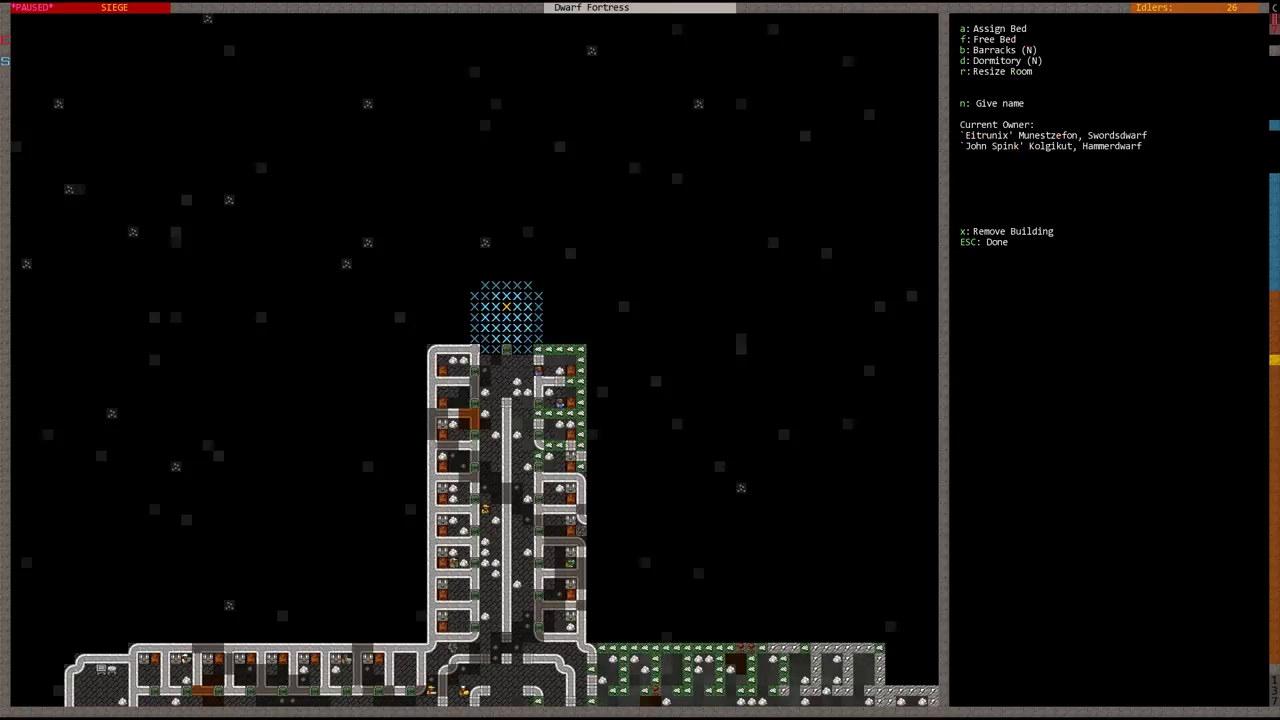
pyautogui.press('a')
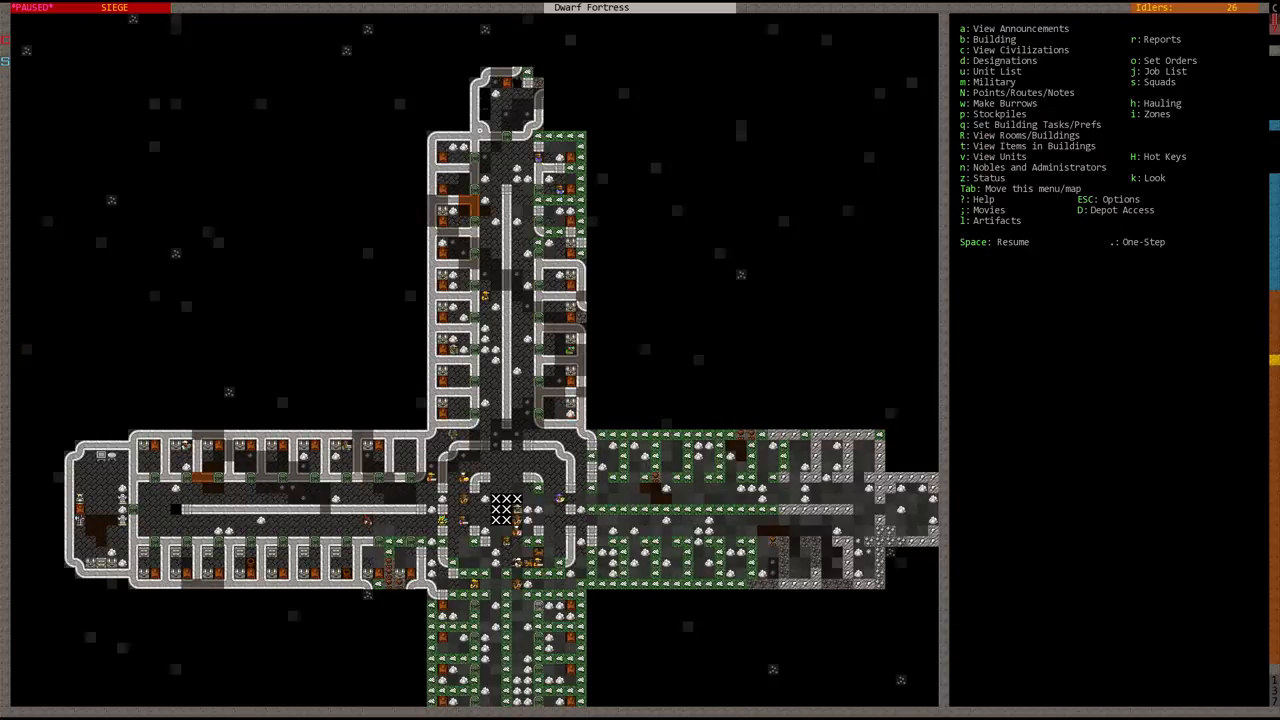
# - Check a south-wing bed still awaiting a bedroom, then close its details
pyautogui.scroll(3)
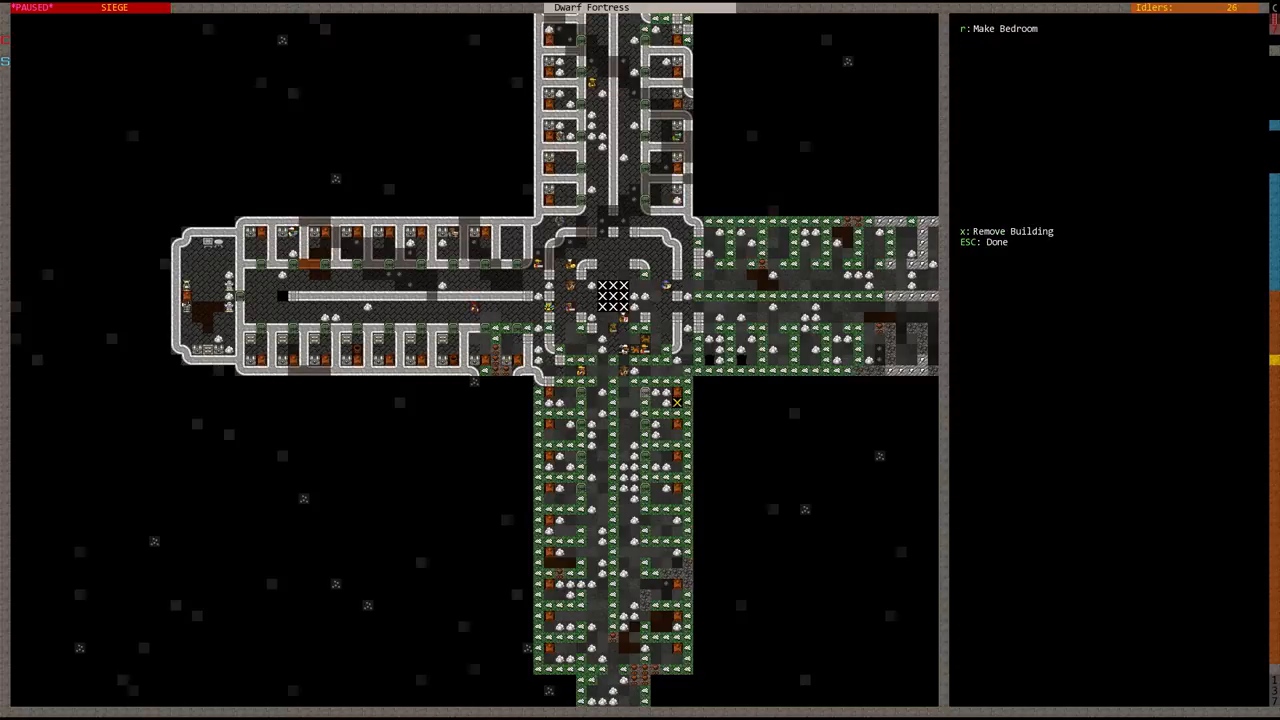
pyautogui.press('Escape')
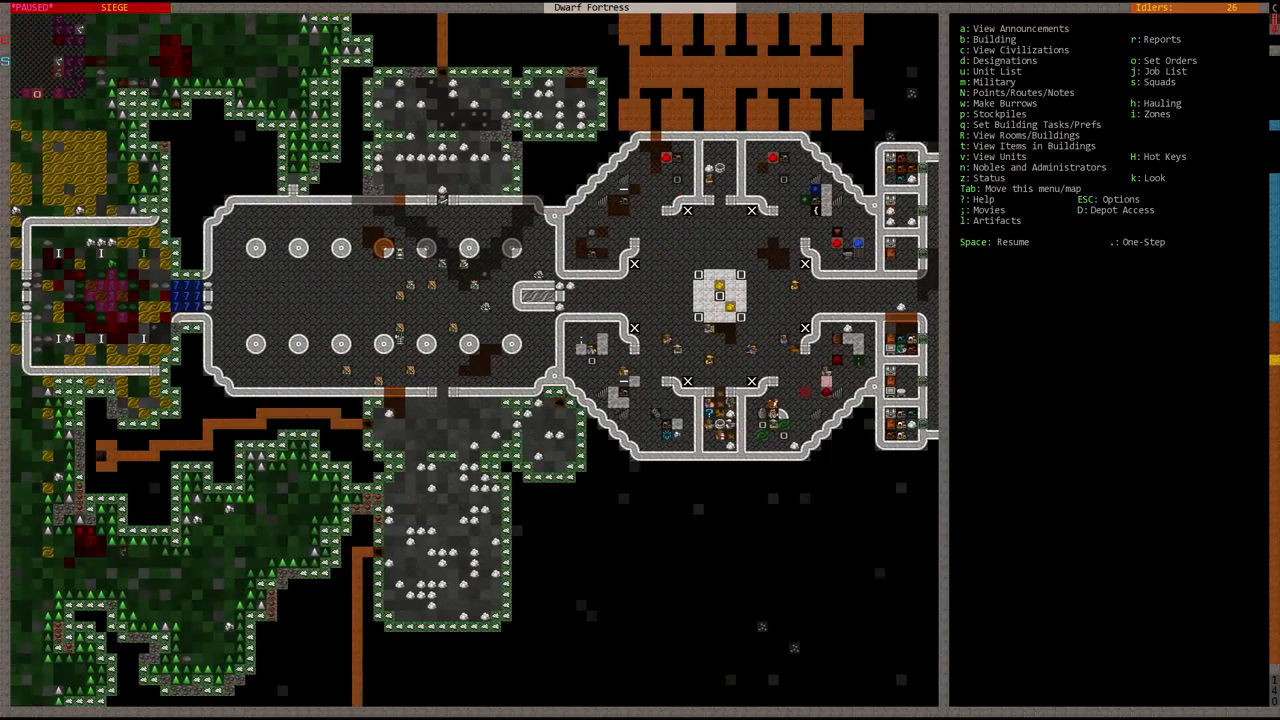
# - Let the game run briefly, pause again, and bring up the burrow list
pyautogui.press('Space')
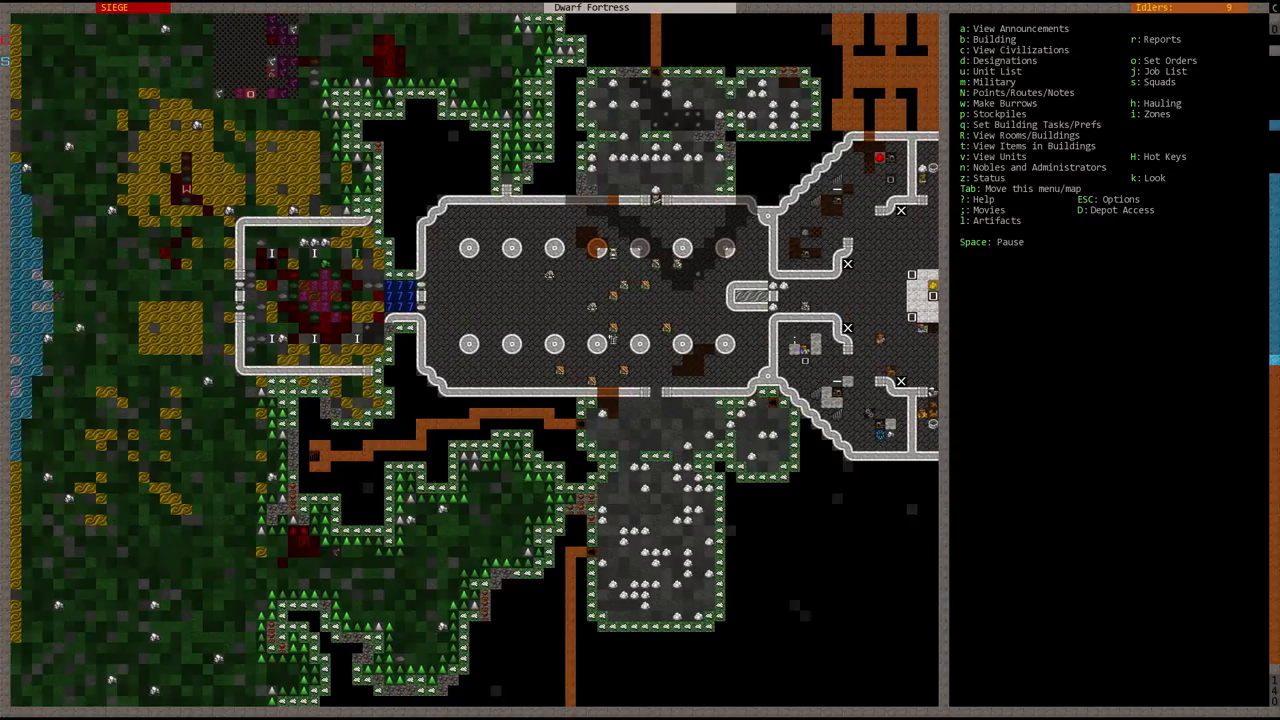
pyautogui.click(979, 71)
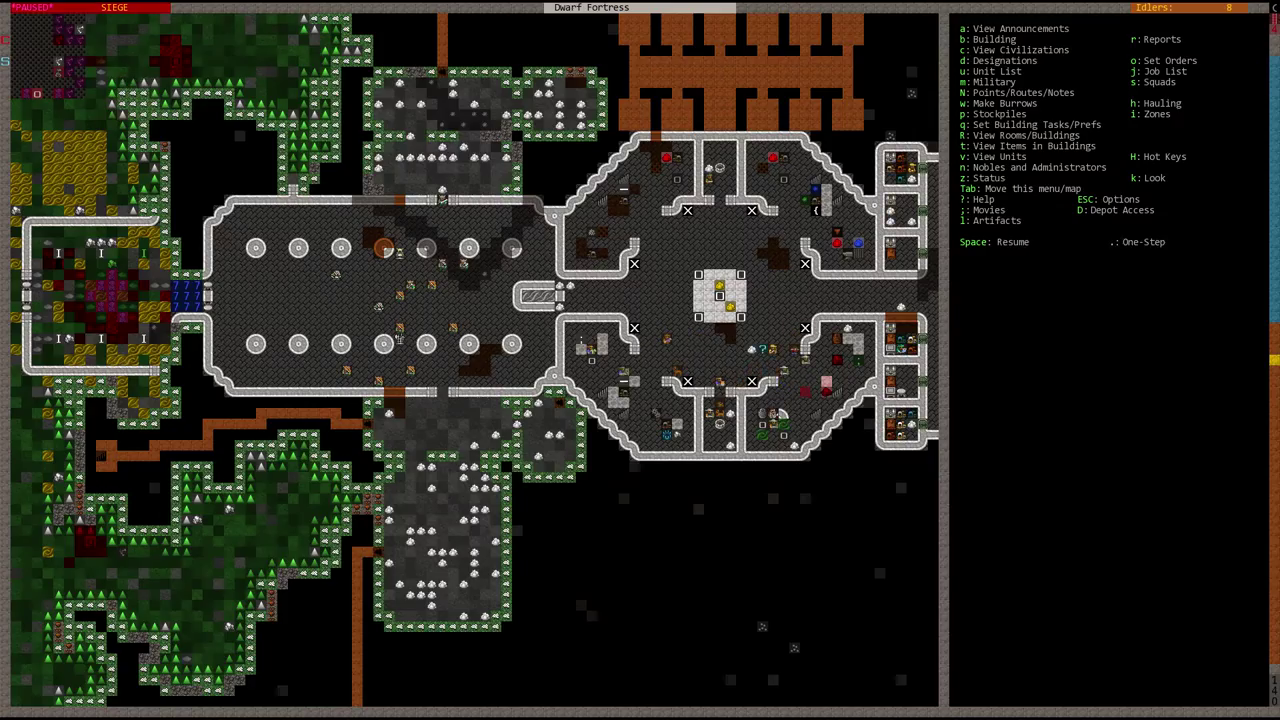
pyautogui.hscroll(3)
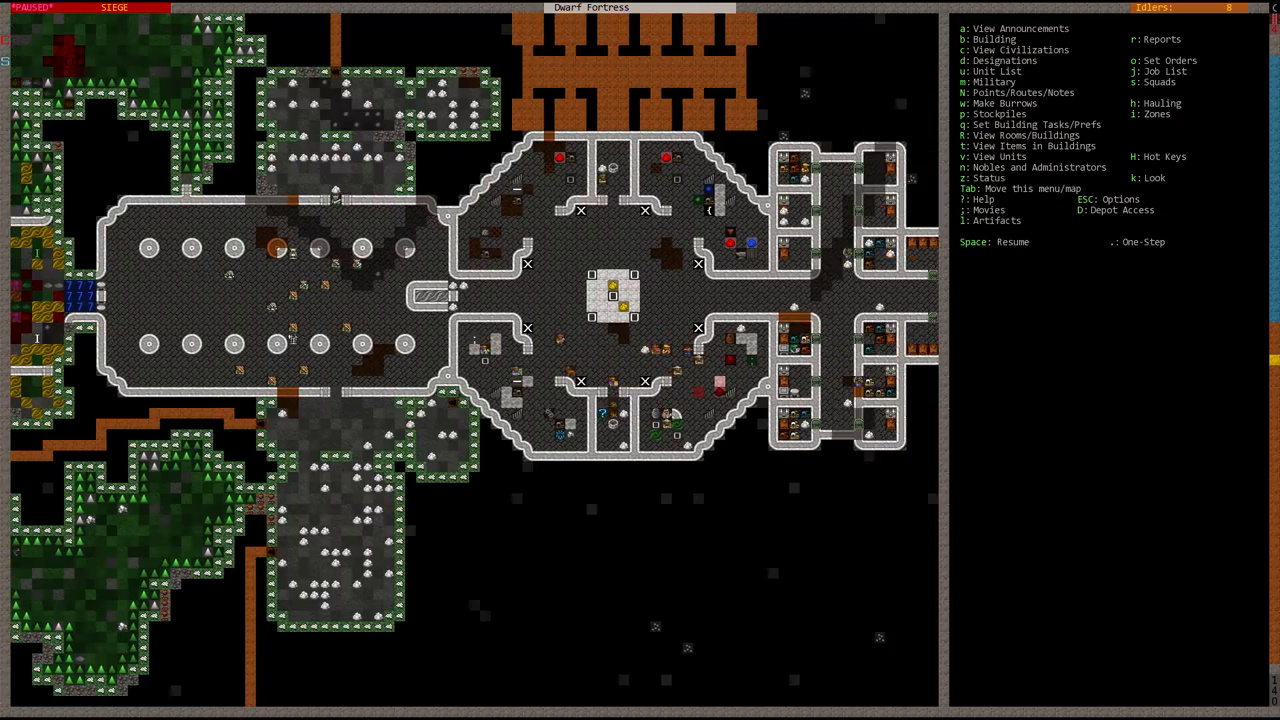
pyautogui.scroll(-3)
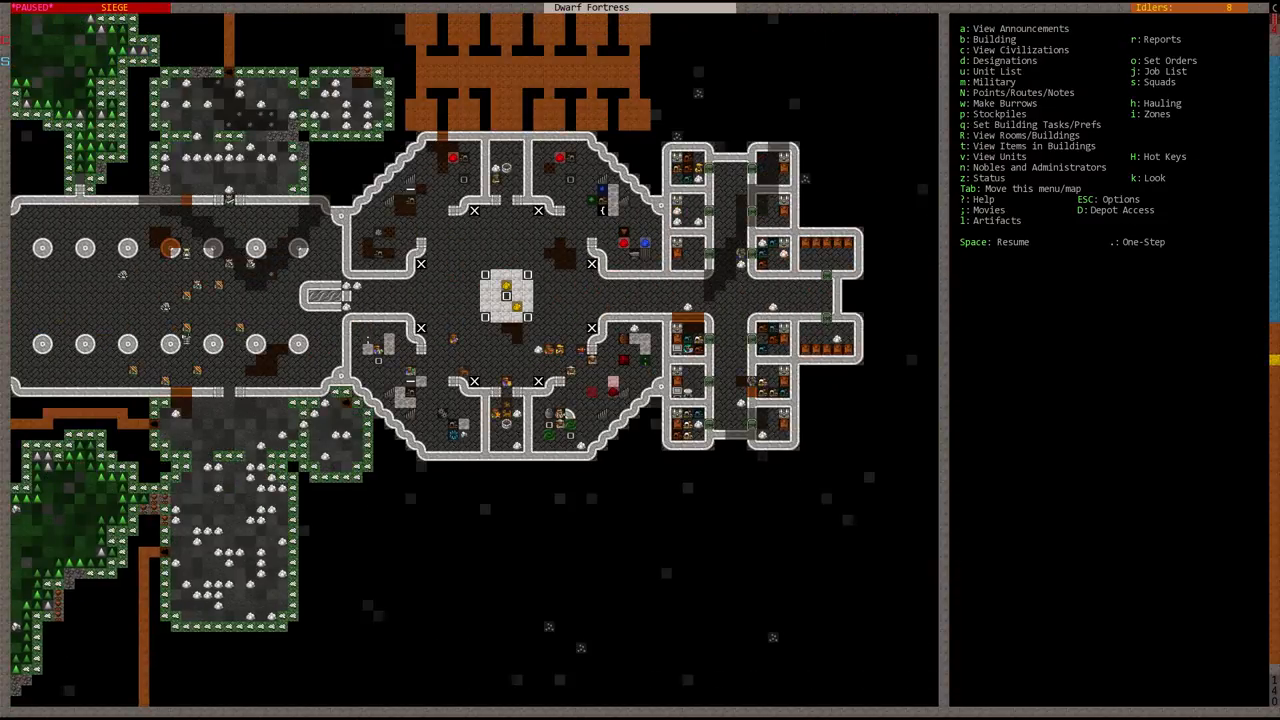
pyautogui.click(1000, 103)
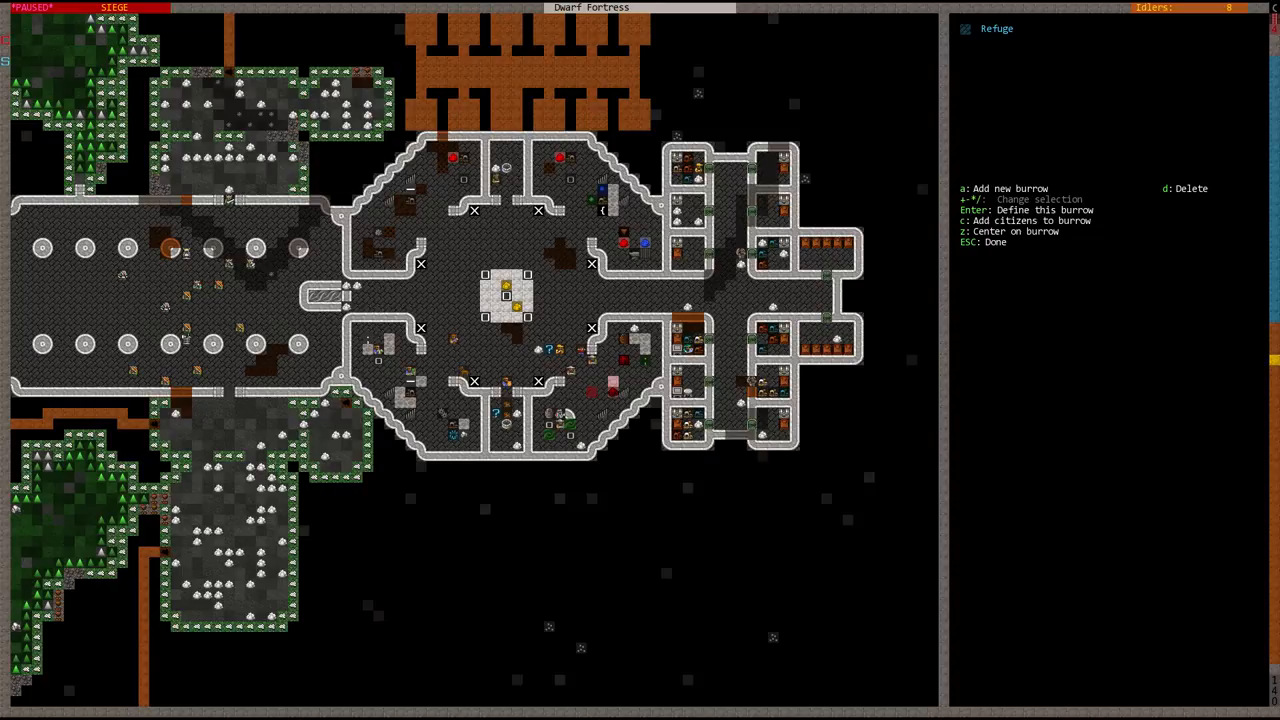
# - Review the citizens assigned to Refuge, stepping through the babies in the list
pyautogui.press('c')
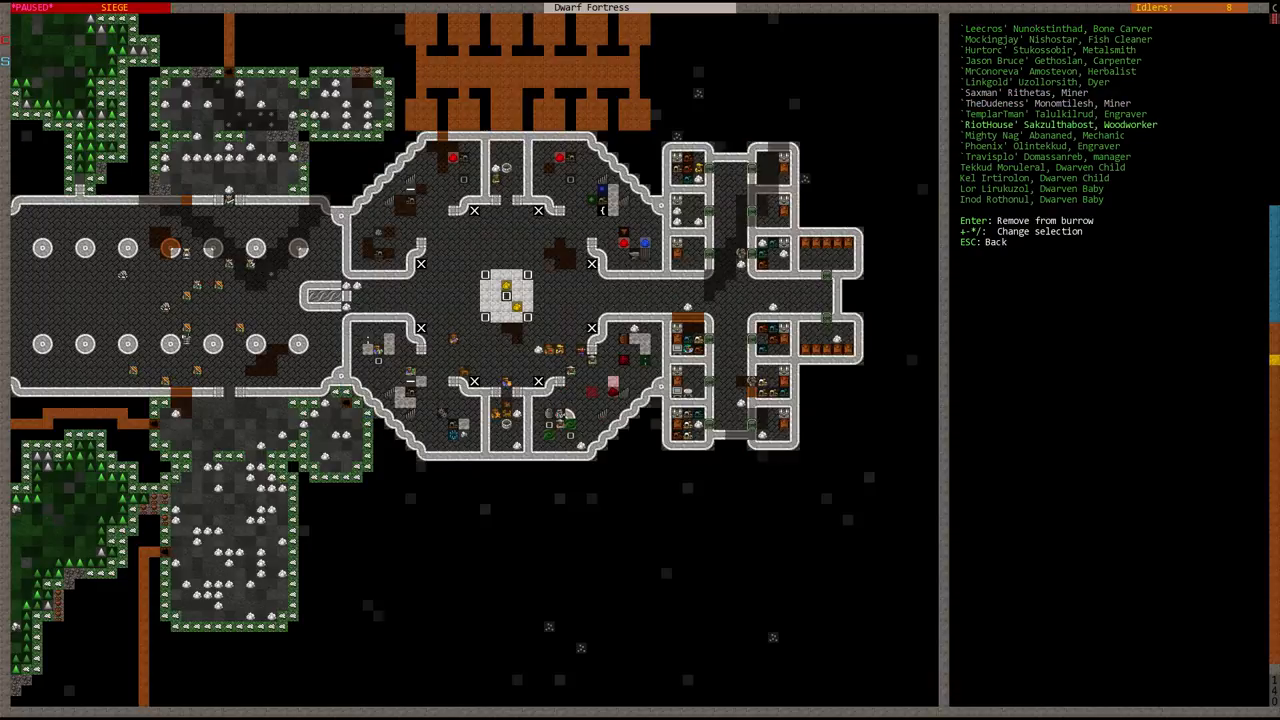
pyautogui.scroll(-3)
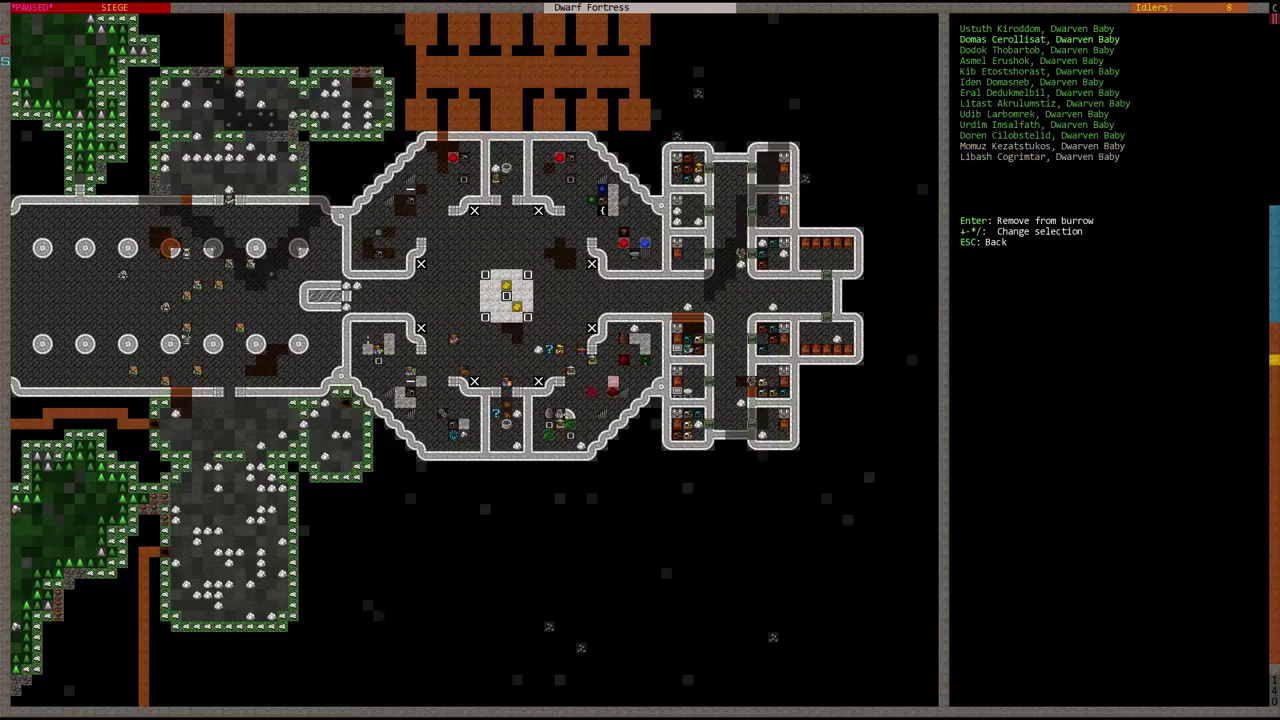
pyautogui.press('down')
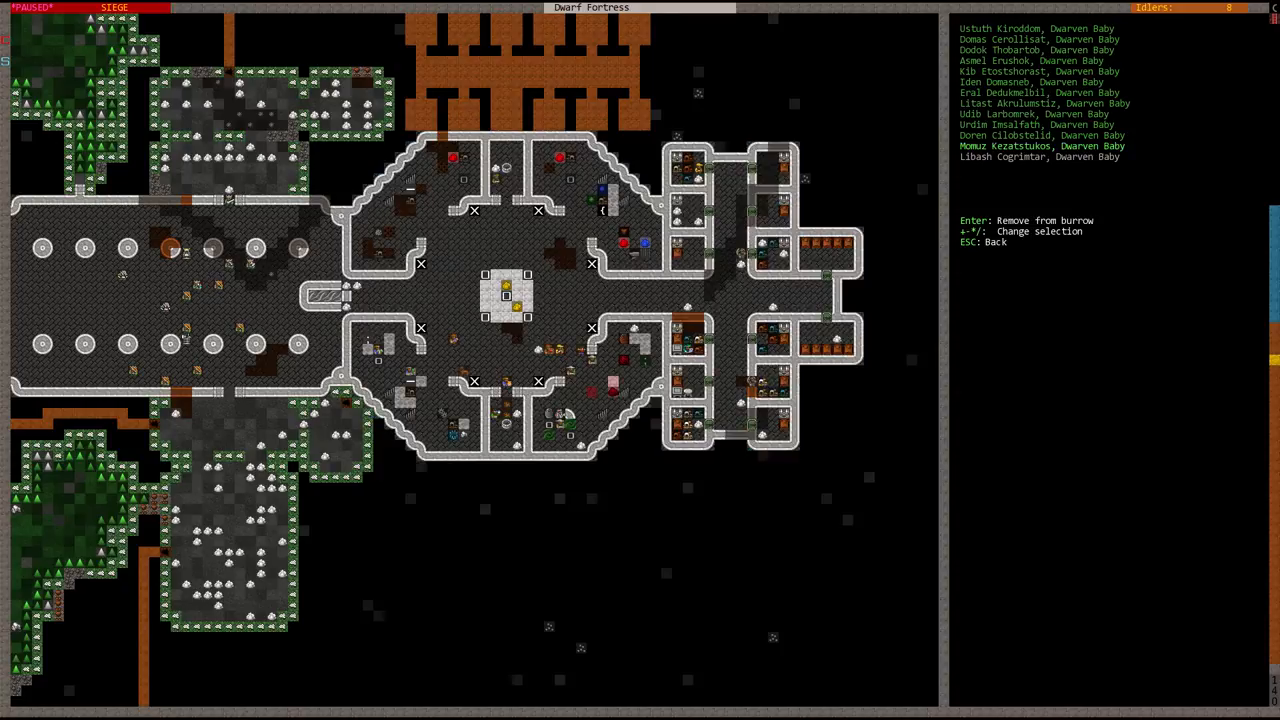
pyautogui.press('Escape')
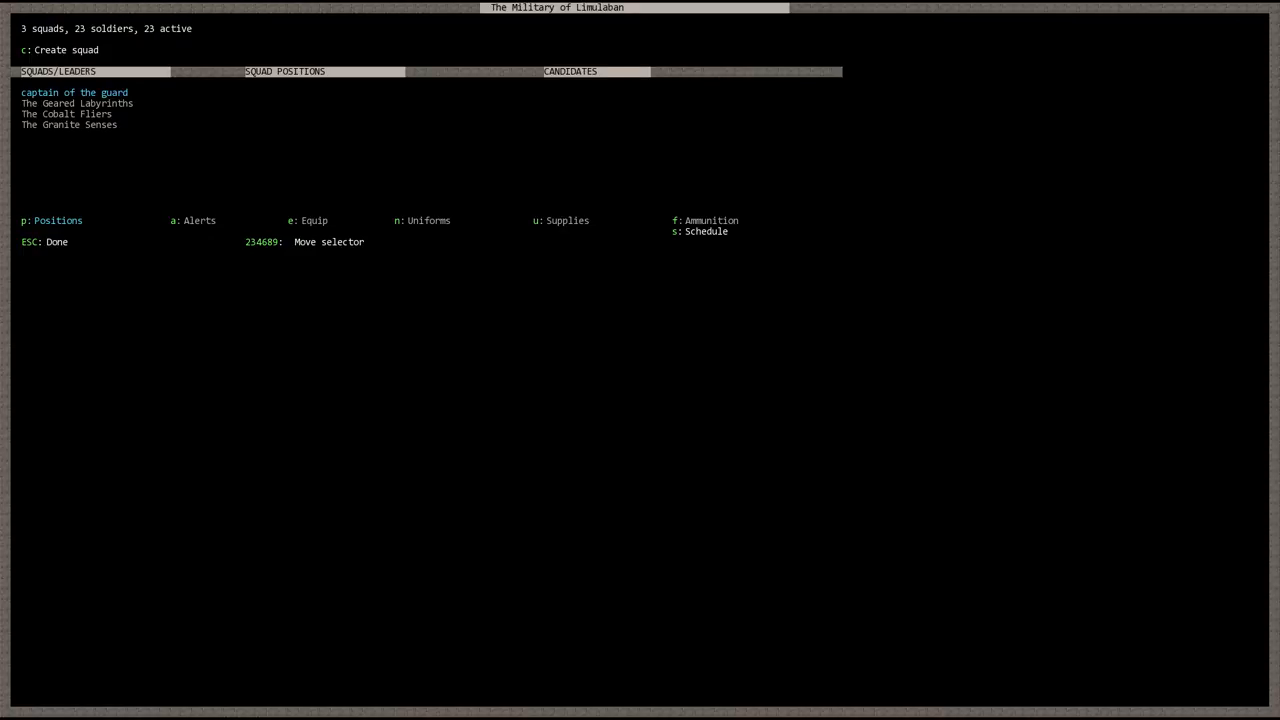
# - Check Refuge's squad alerts, then reach the list of 116 citizens and their jobs
pyautogui.press('a')
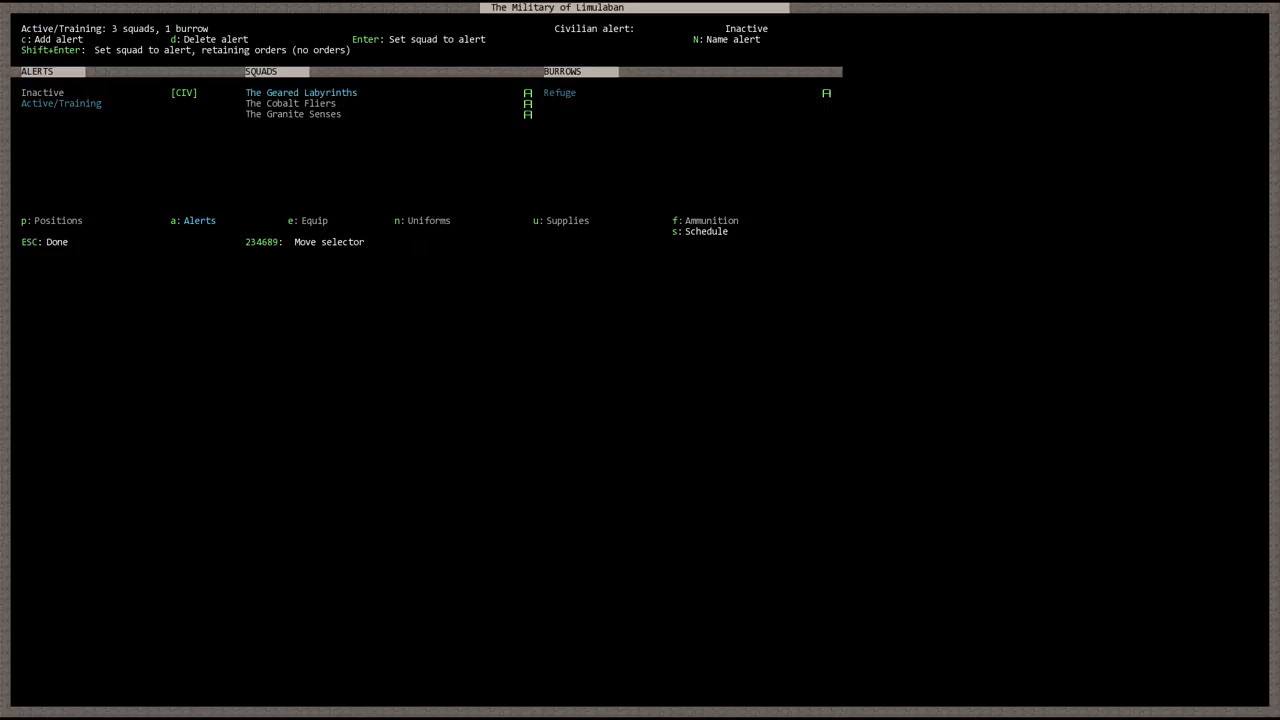
pyautogui.press('Esc')
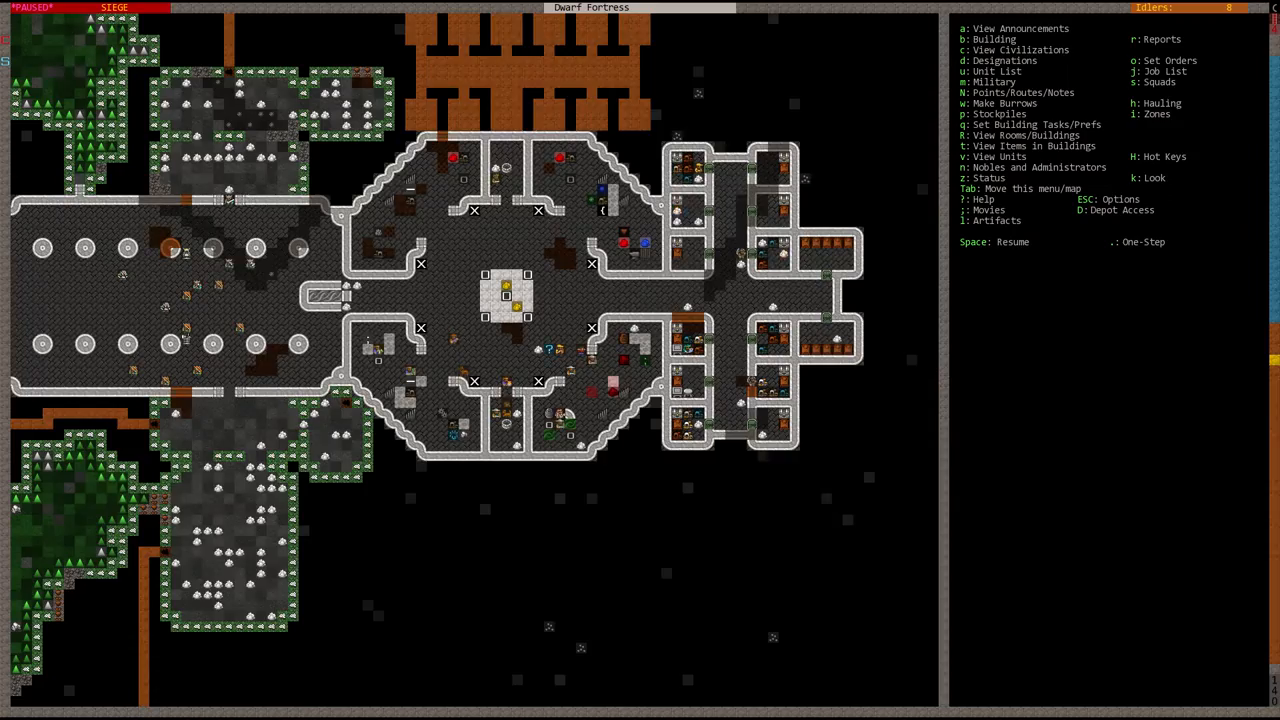
pyautogui.press('space')
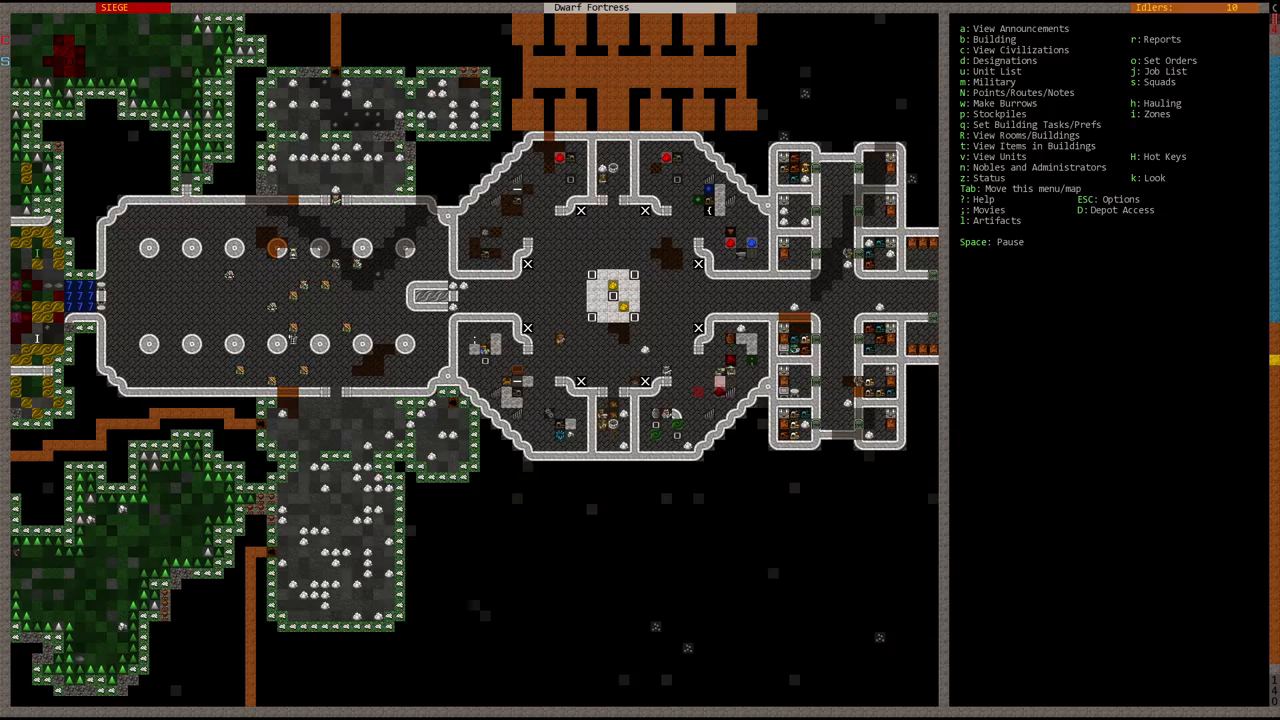
pyautogui.press('Space')
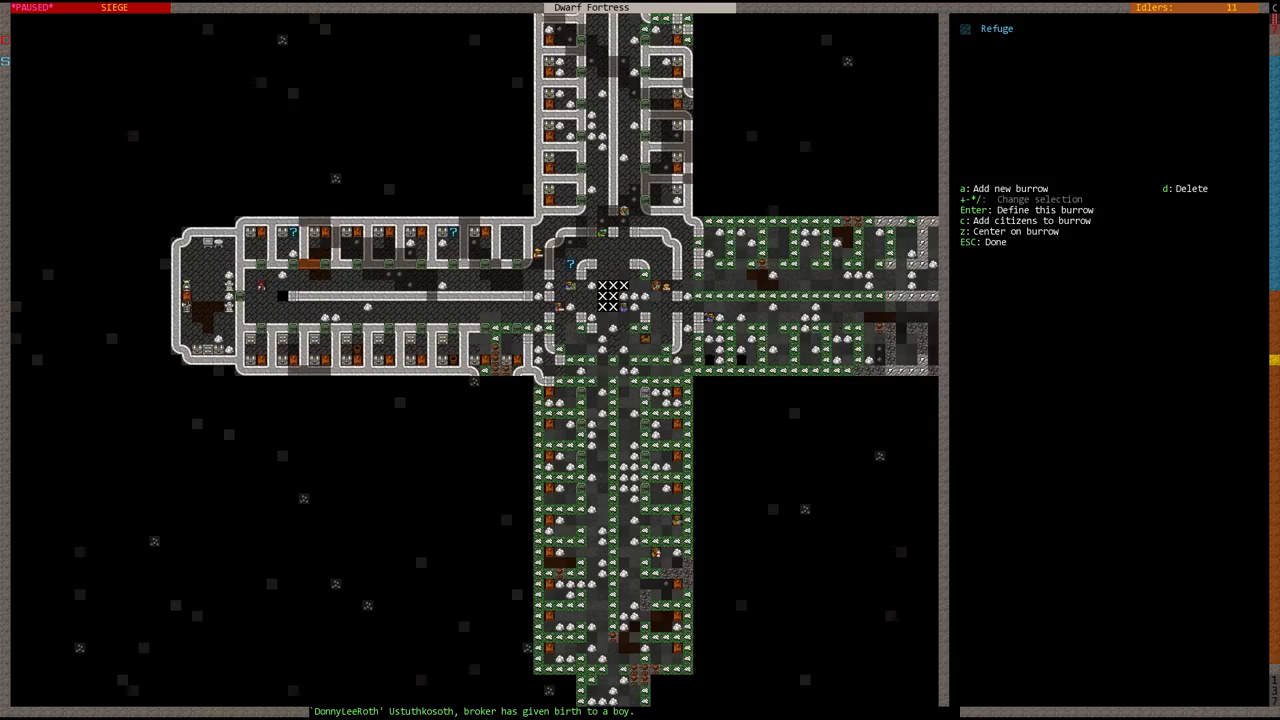
pyautogui.press('c')
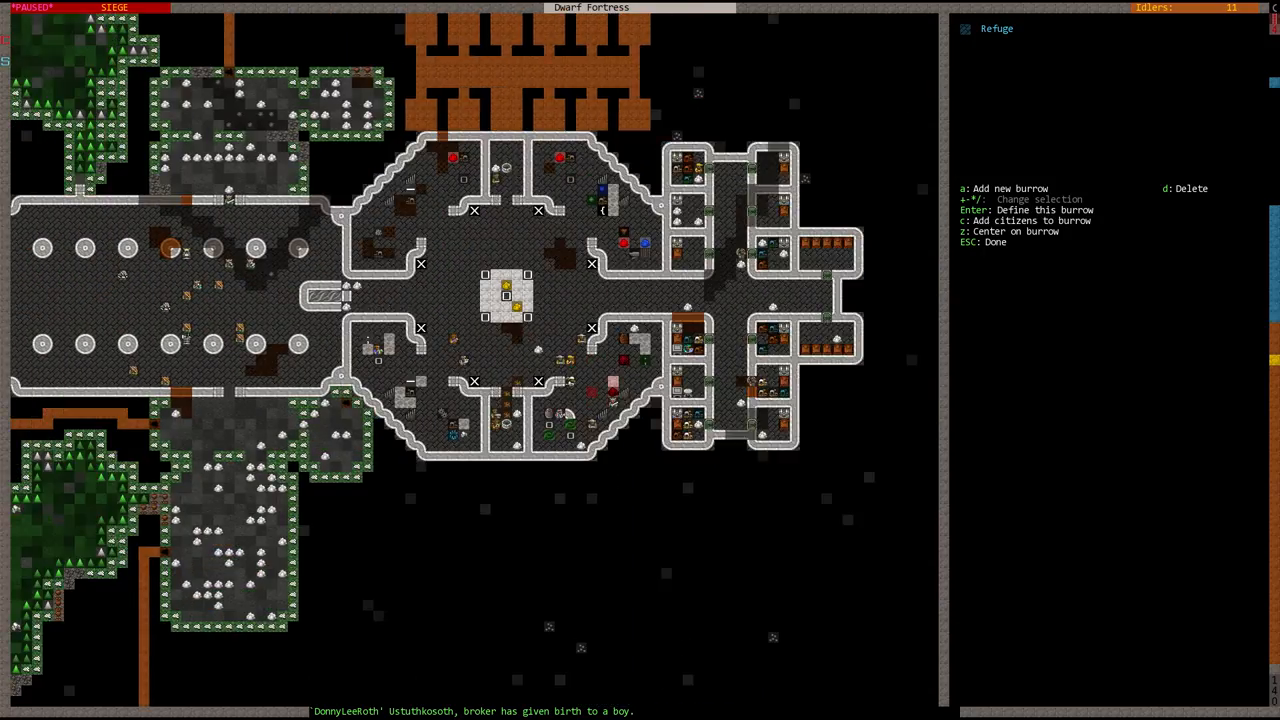
pyautogui.press('Escape')
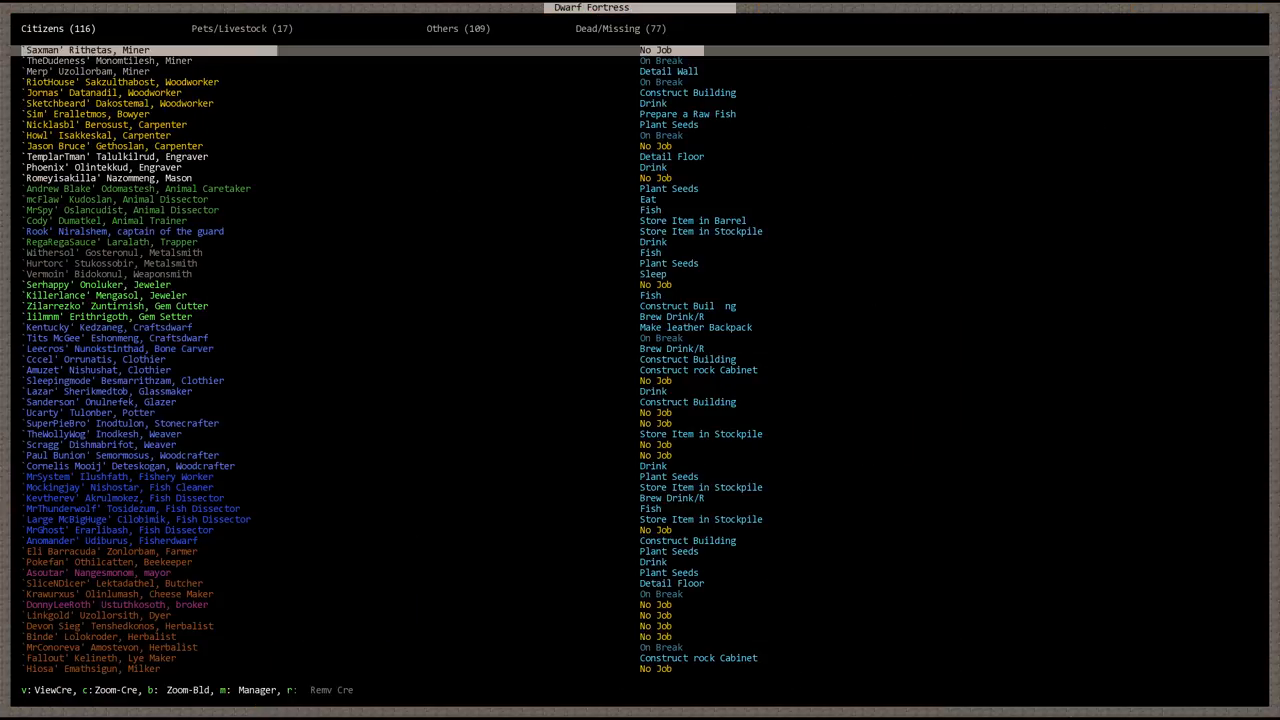
# - Check an idle legendary miner's details, then reopen the Refuge burrow list
pyautogui.press('Escape')
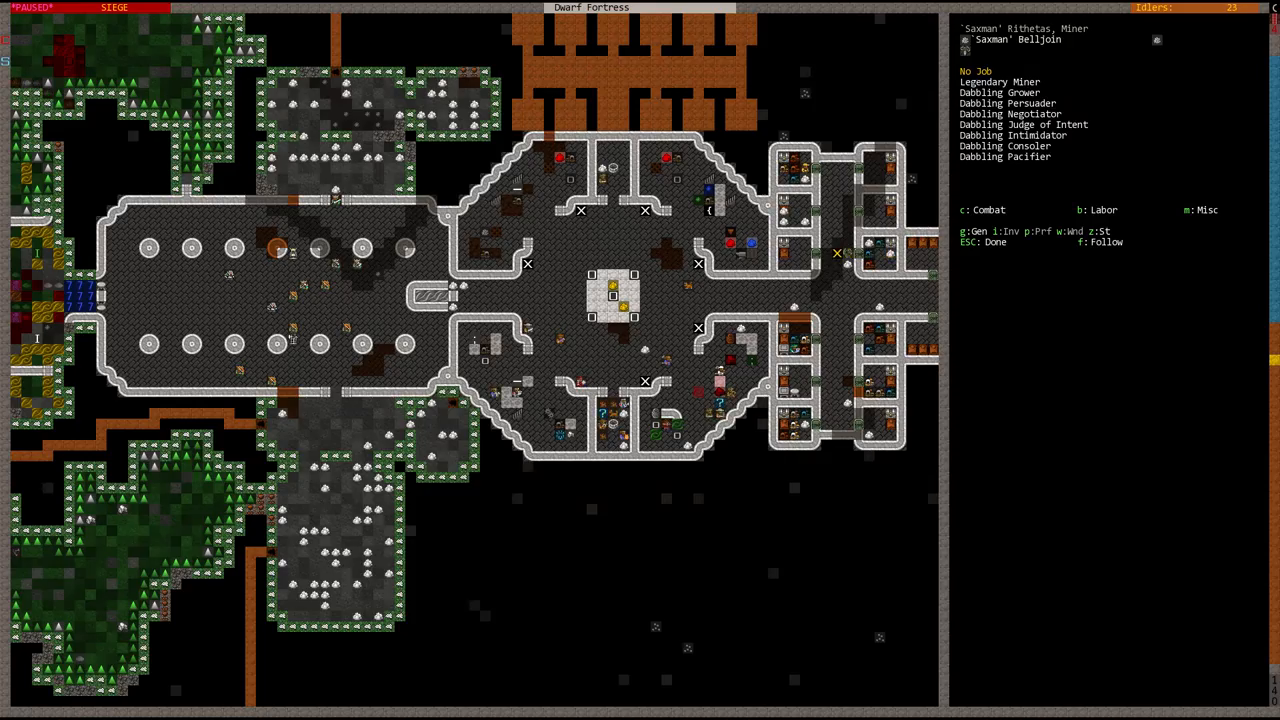
pyautogui.press('Escape')
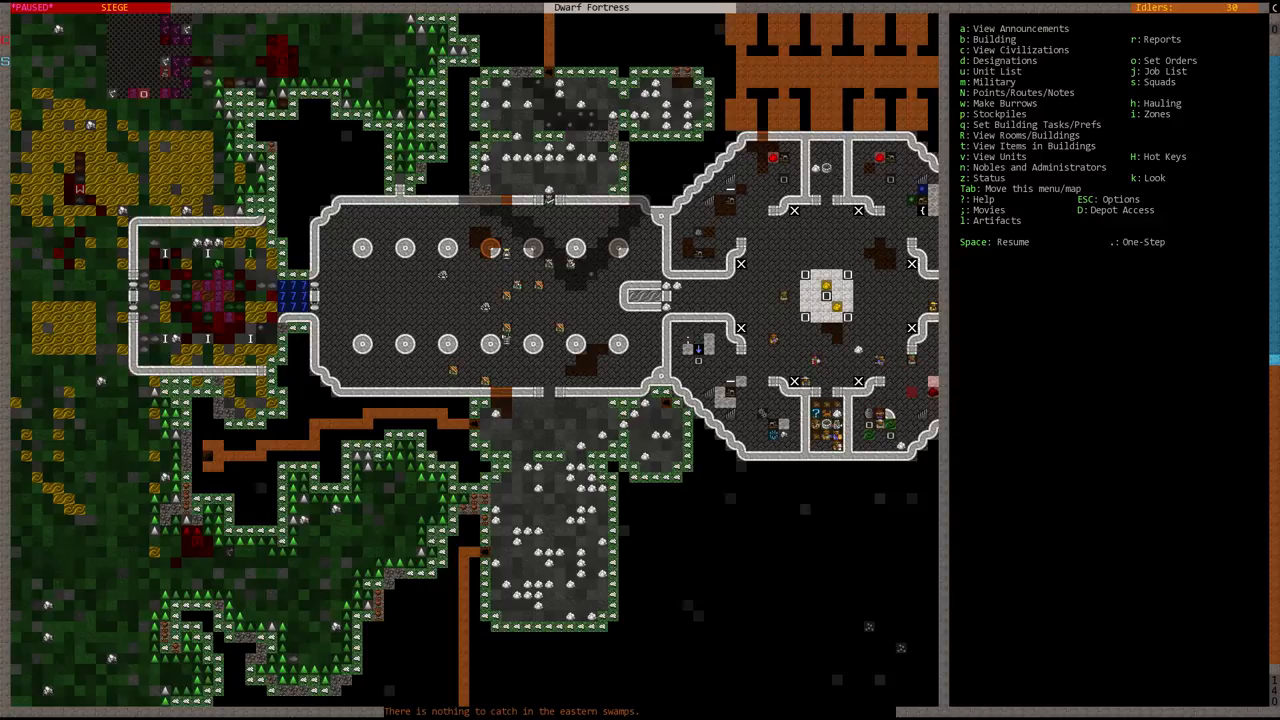
pyautogui.press('w')
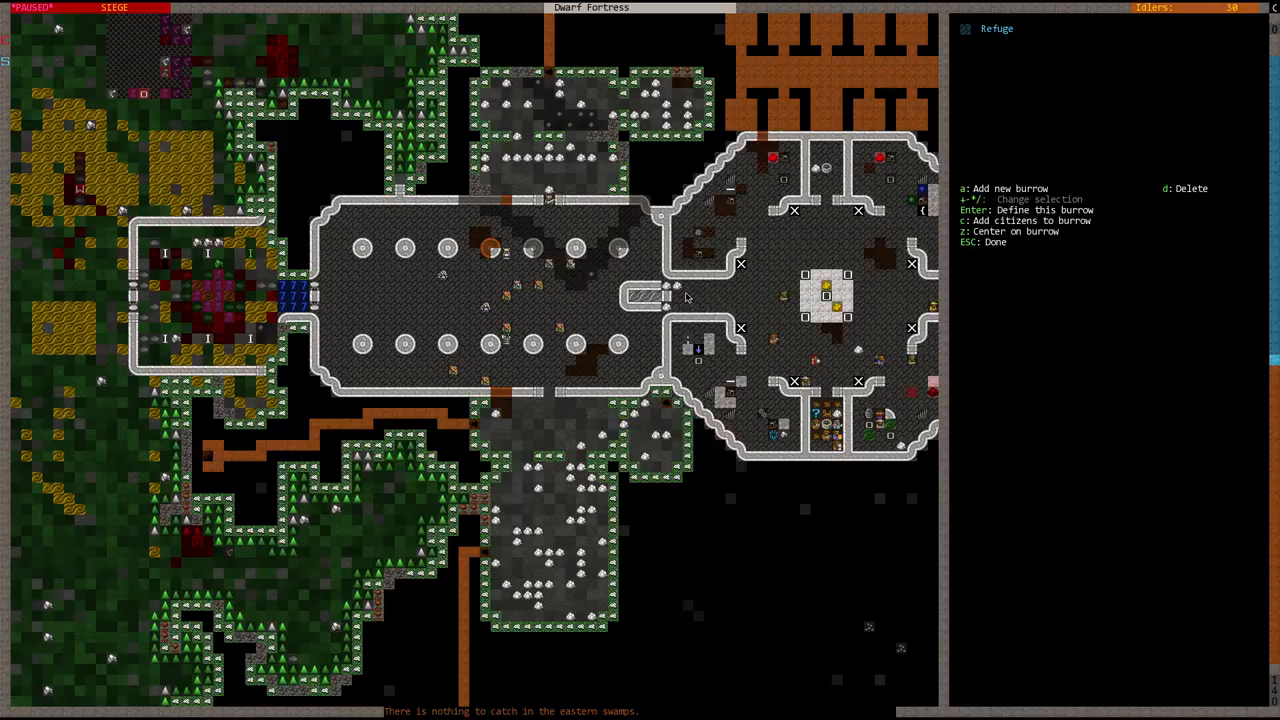
# - Repaint the Refuge burrow's area with a 3x3 brush and finish editing
pyautogui.press('Enter')
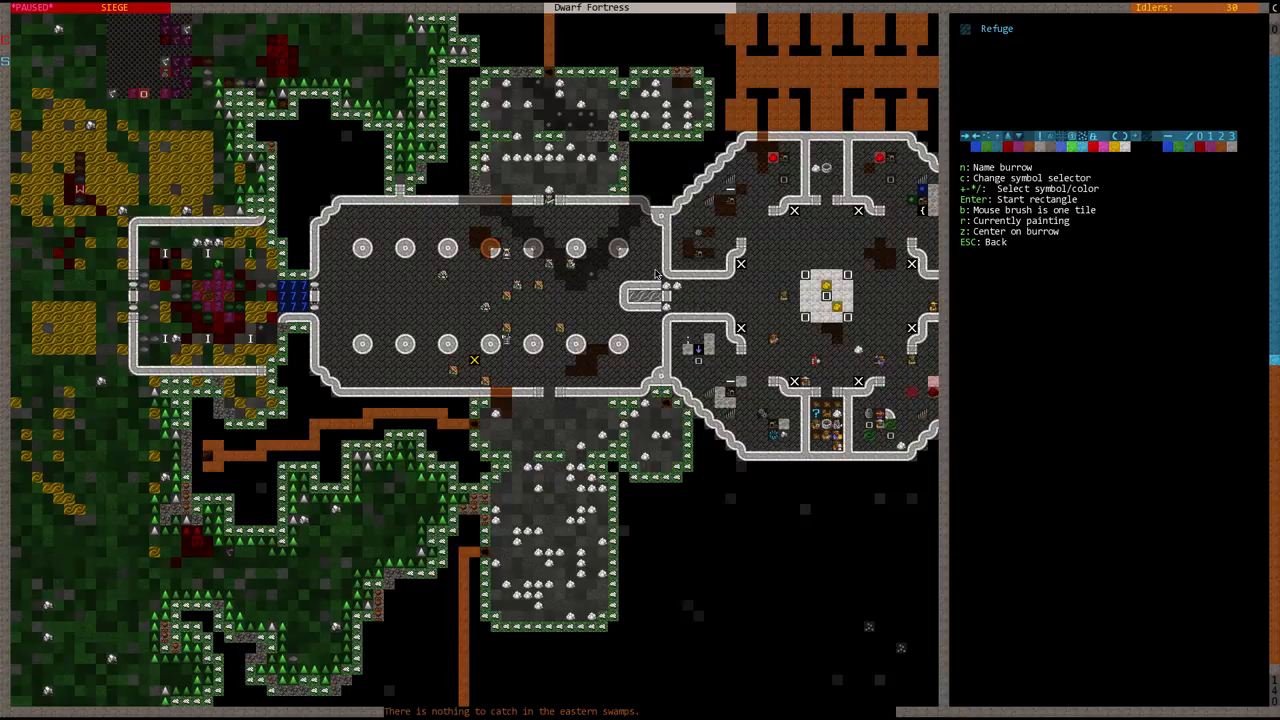
pyautogui.press('b')
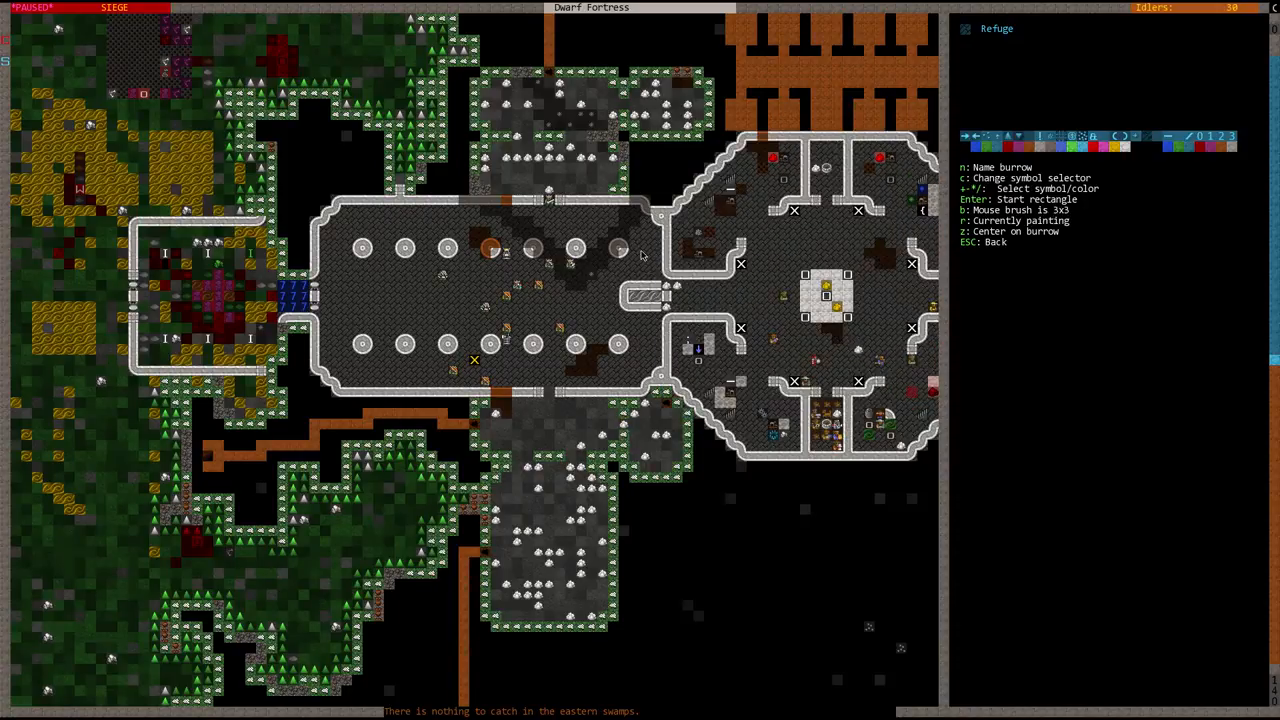
pyautogui.moveTo(565, 215)
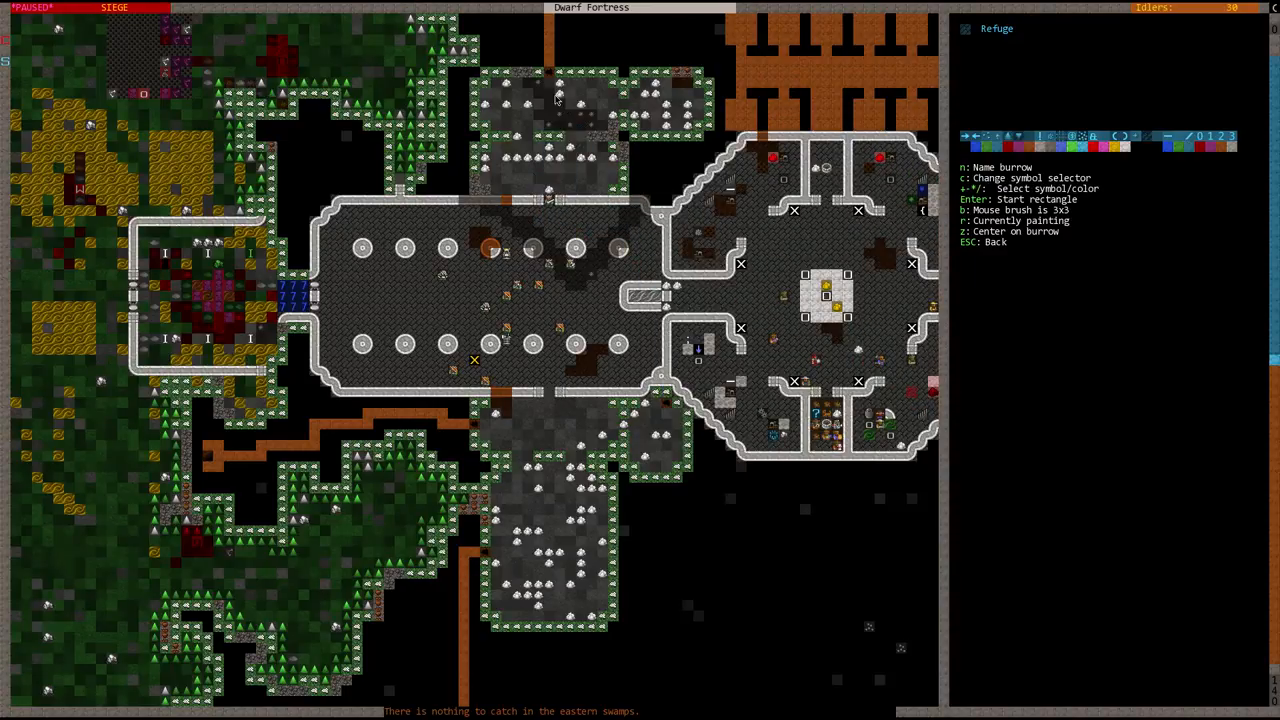
pyautogui.moveTo(573, 293)
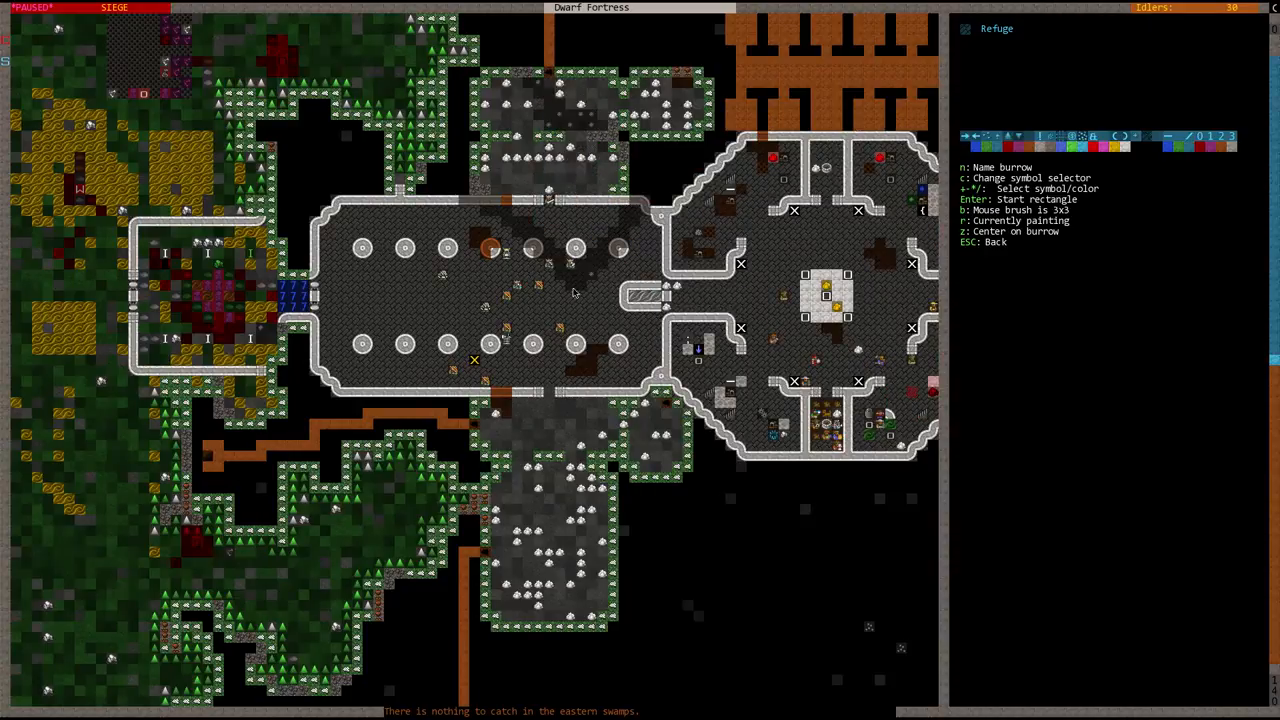
pyautogui.moveTo(620, 385)
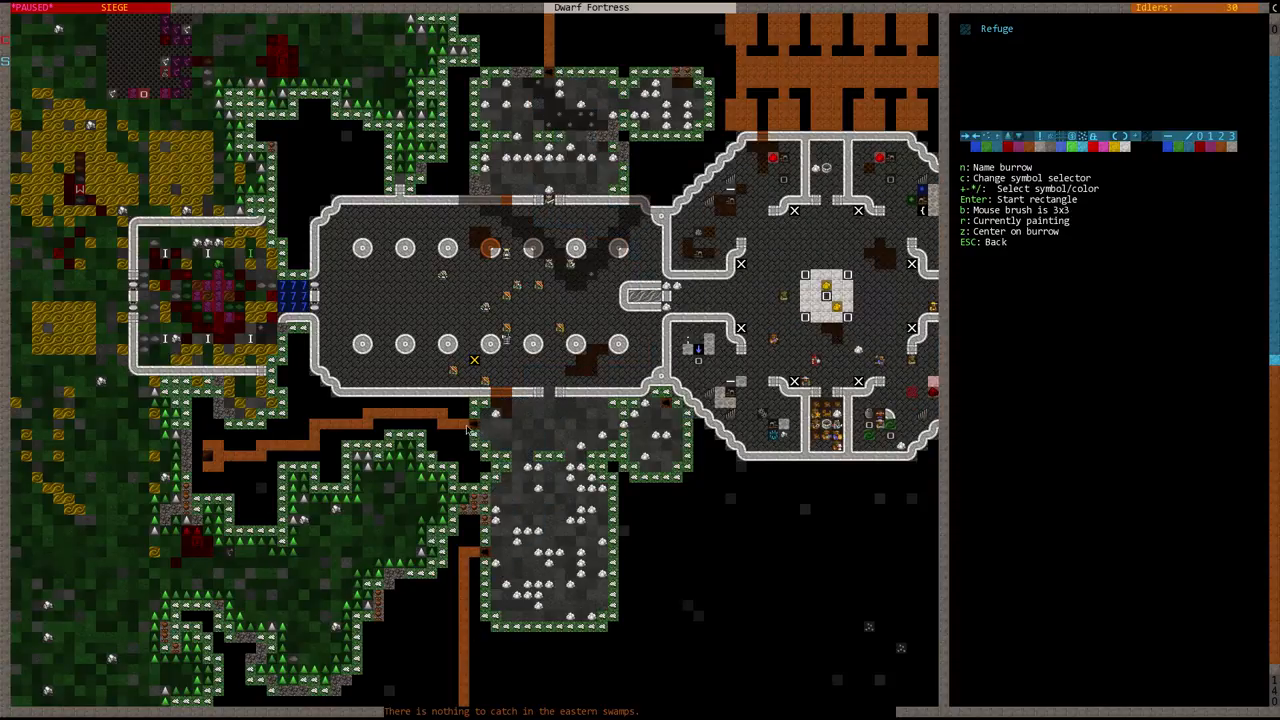
pyautogui.moveTo(415, 398)
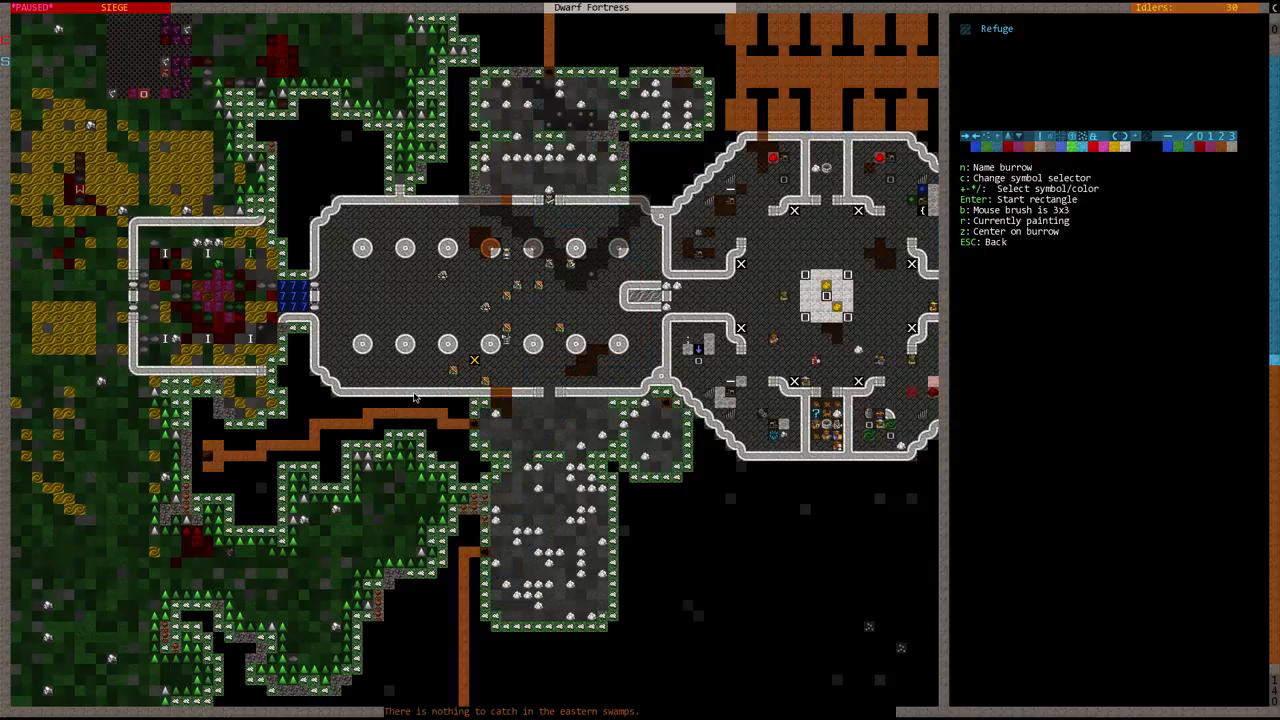
pyautogui.press('r')
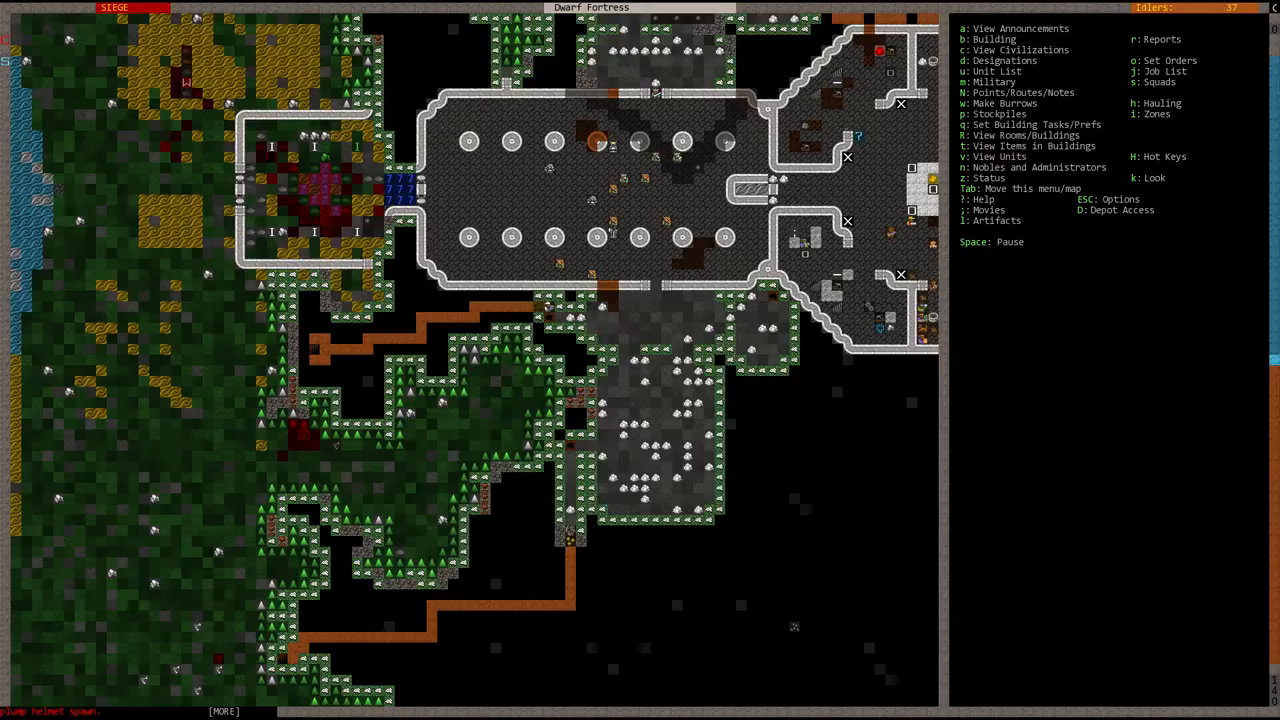
# - Run the game with brief pauses while moving the view down to the lower storage level
pyautogui.press('space')
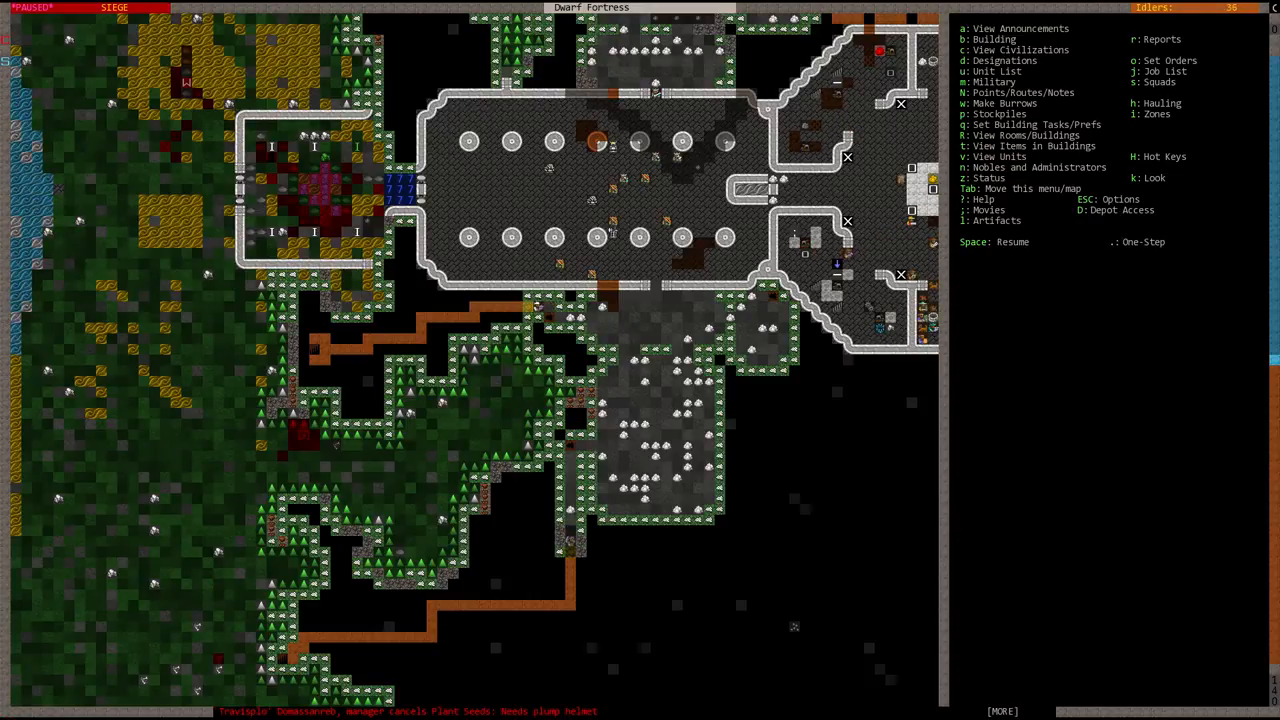
pyautogui.press('m')
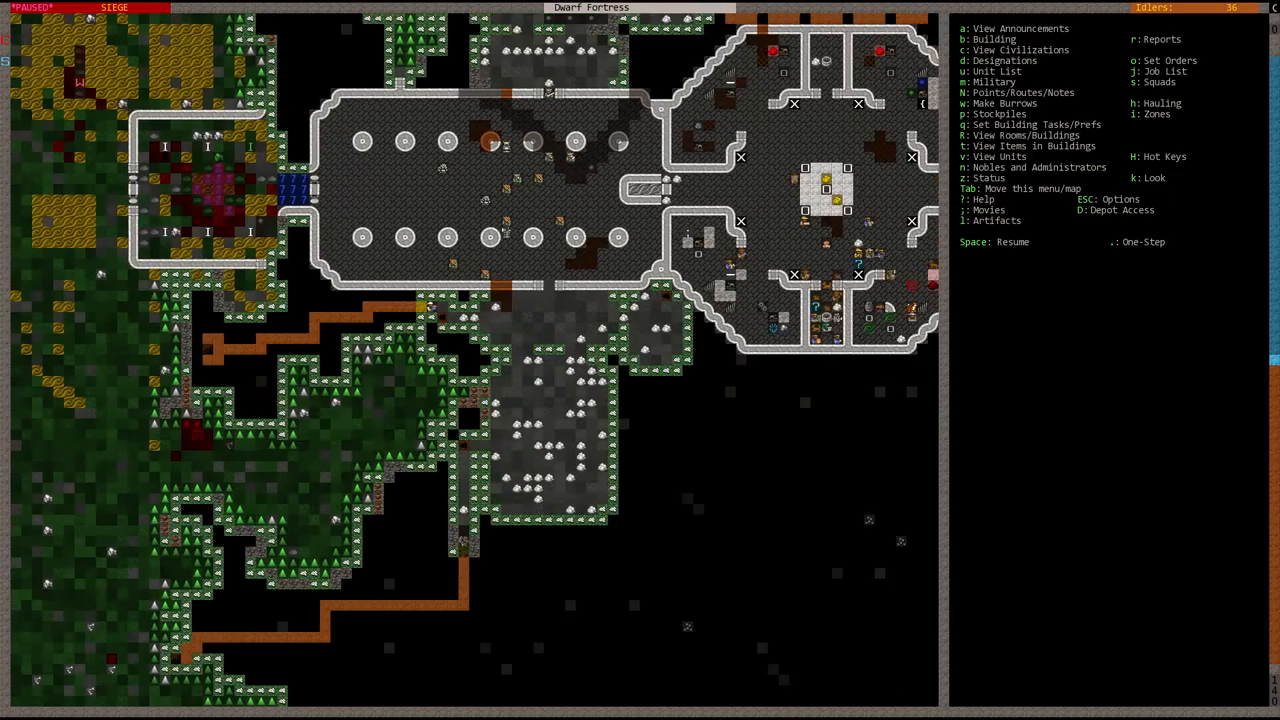
pyautogui.press('space')
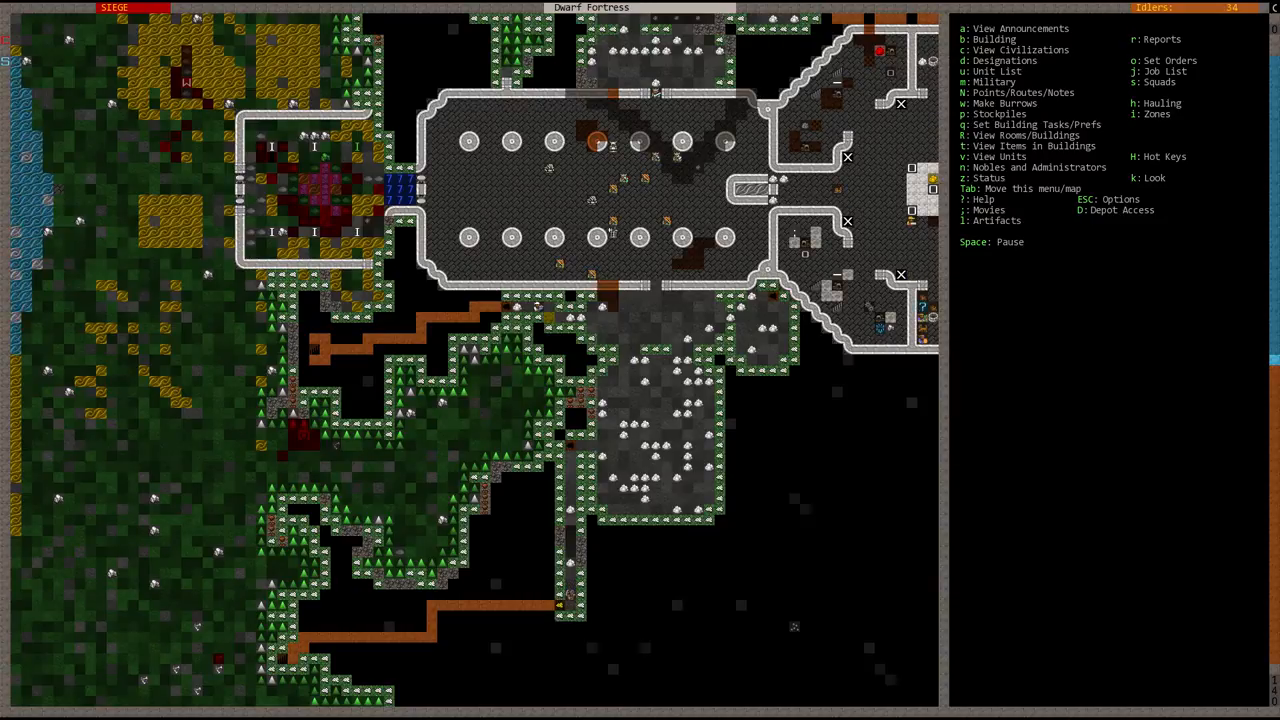
pyautogui.hscroll(3)
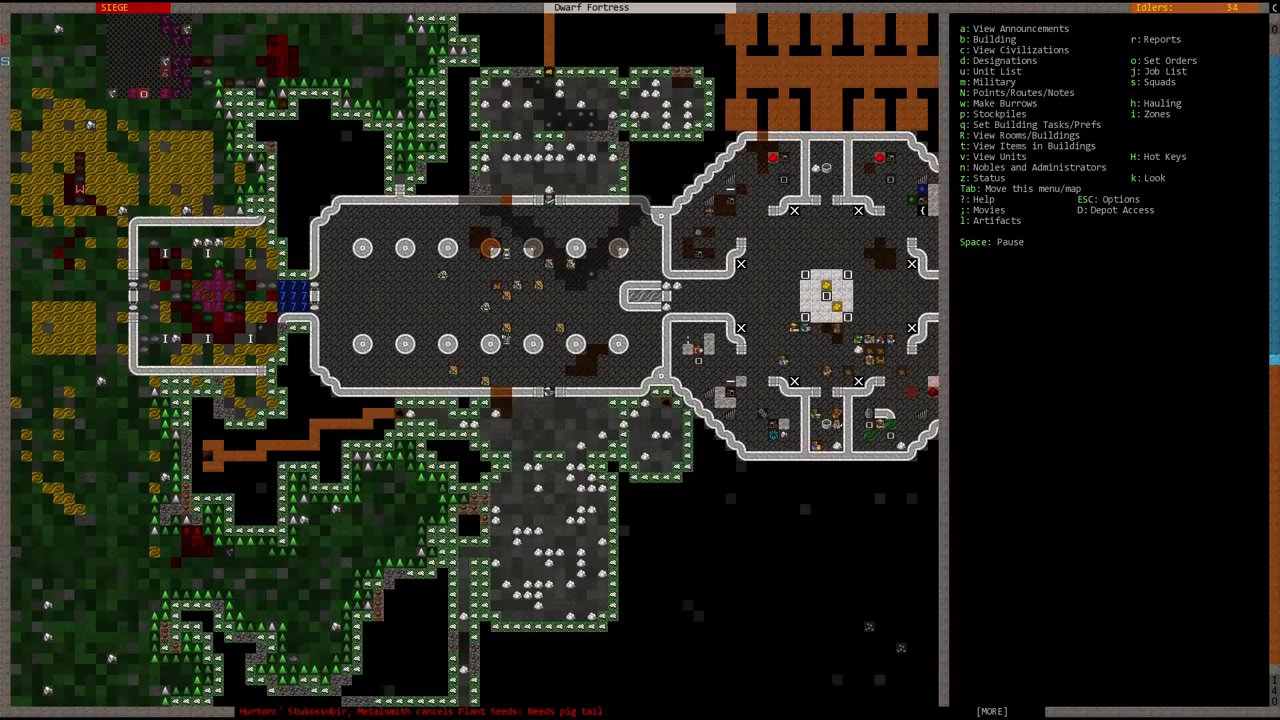
pyautogui.press('space')
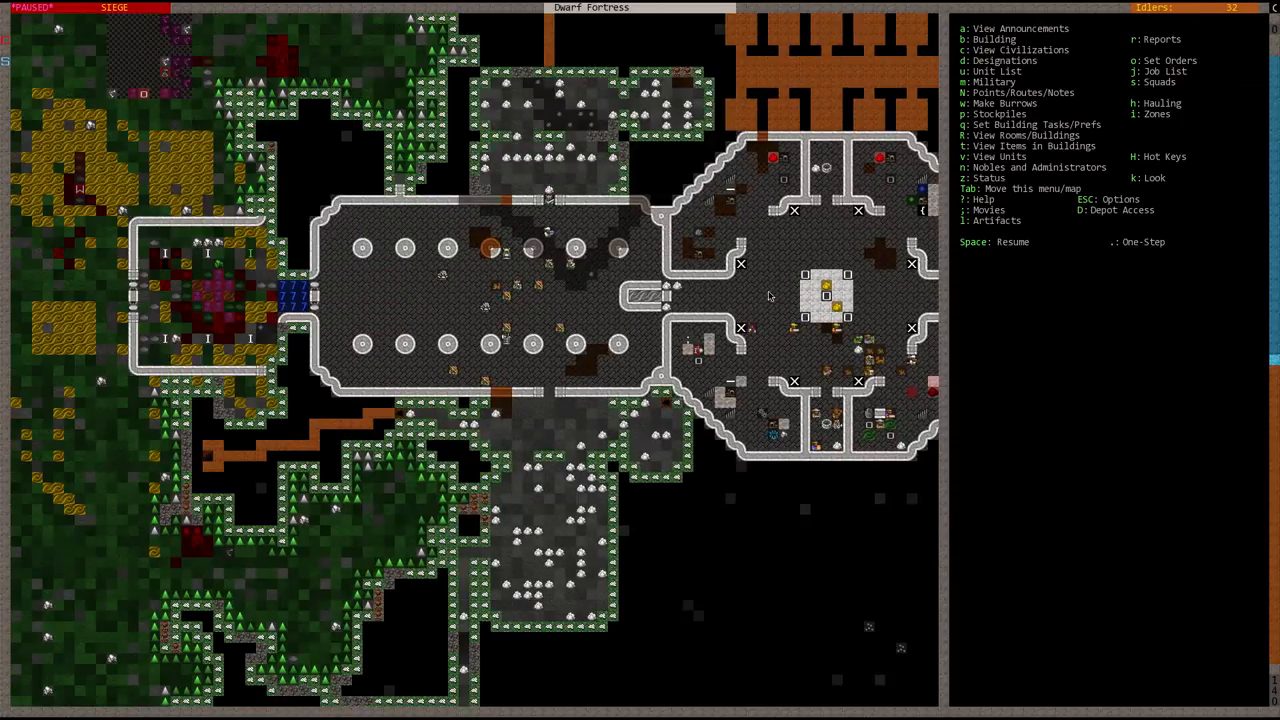
pyautogui.press('space')
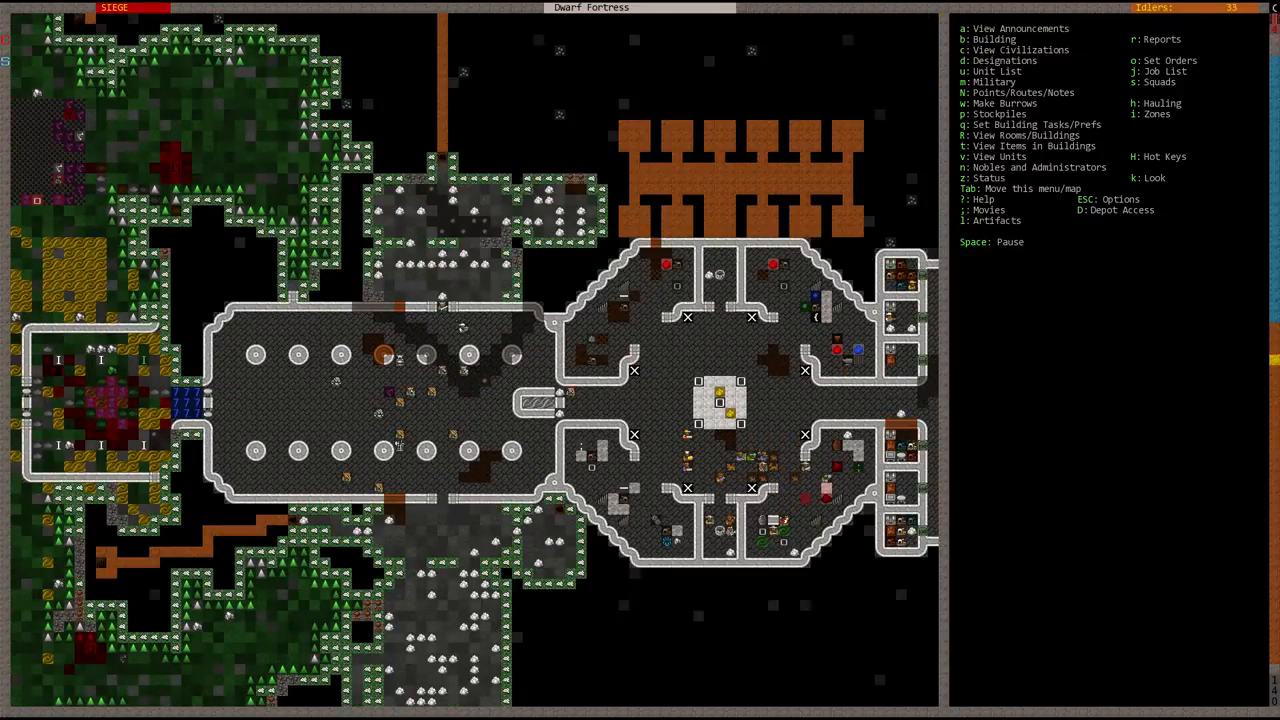
pyautogui.scroll(-3)
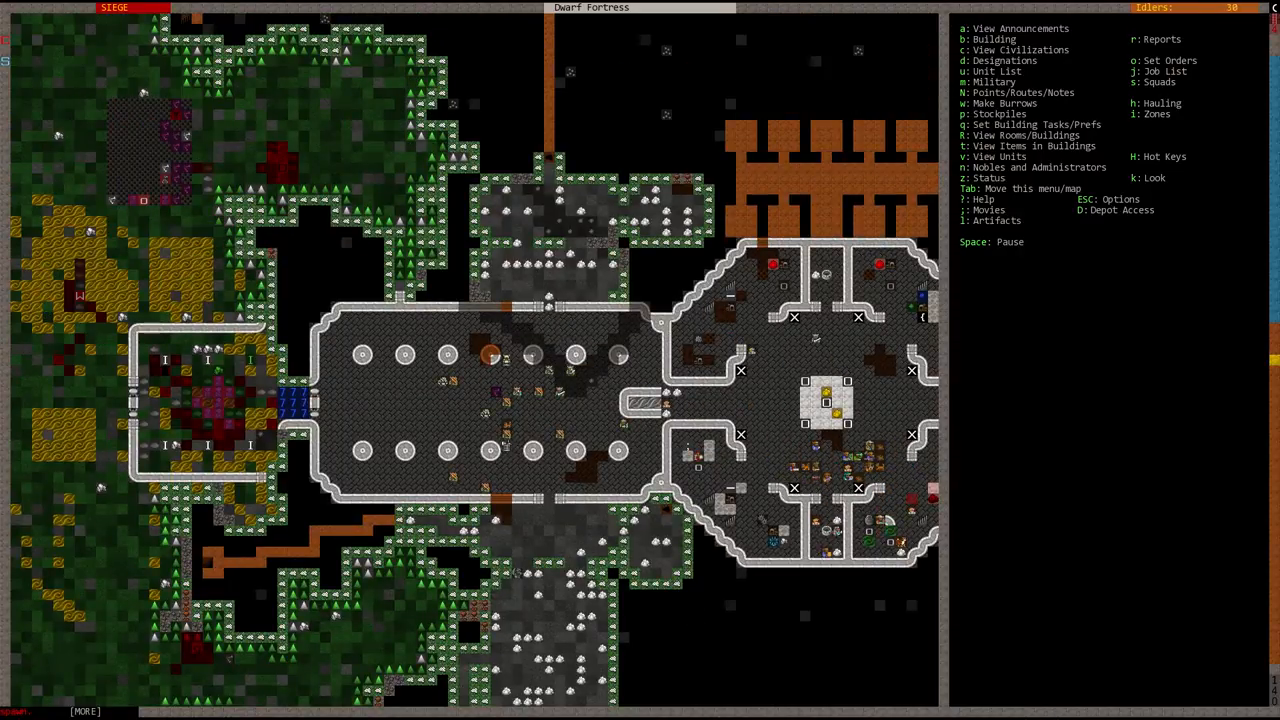
pyautogui.scroll(-3)
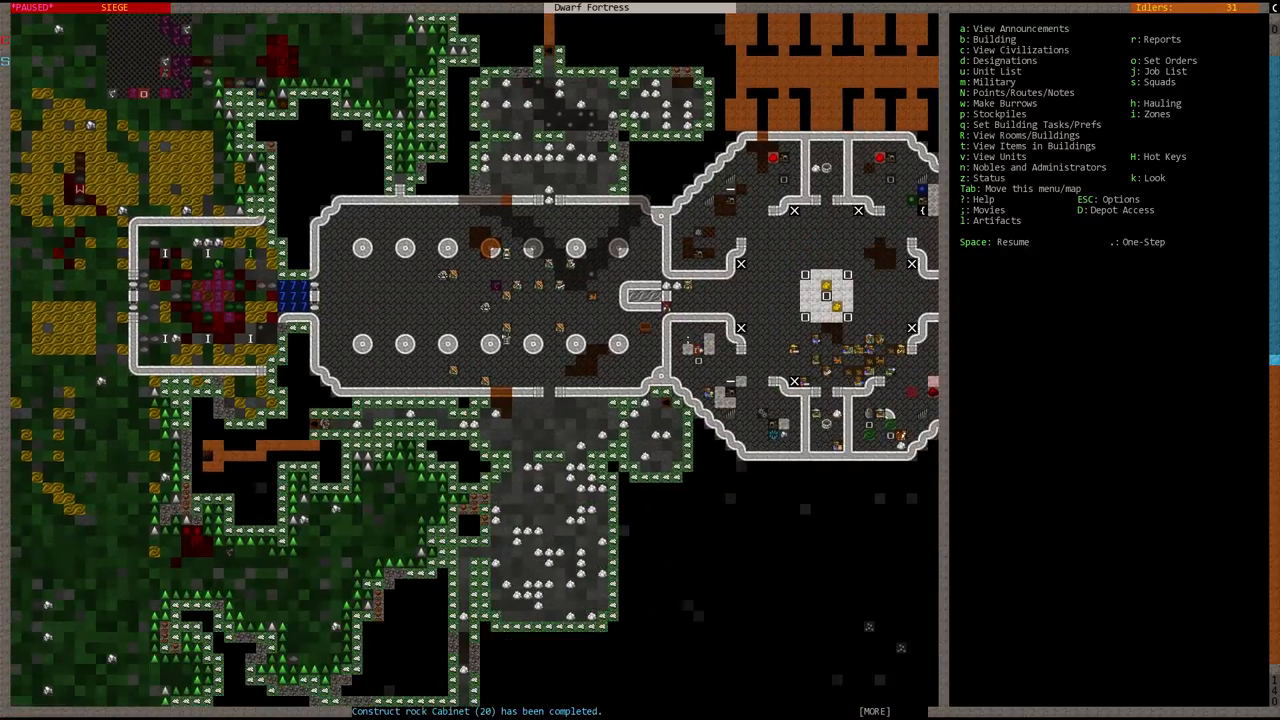
pyautogui.press('space')
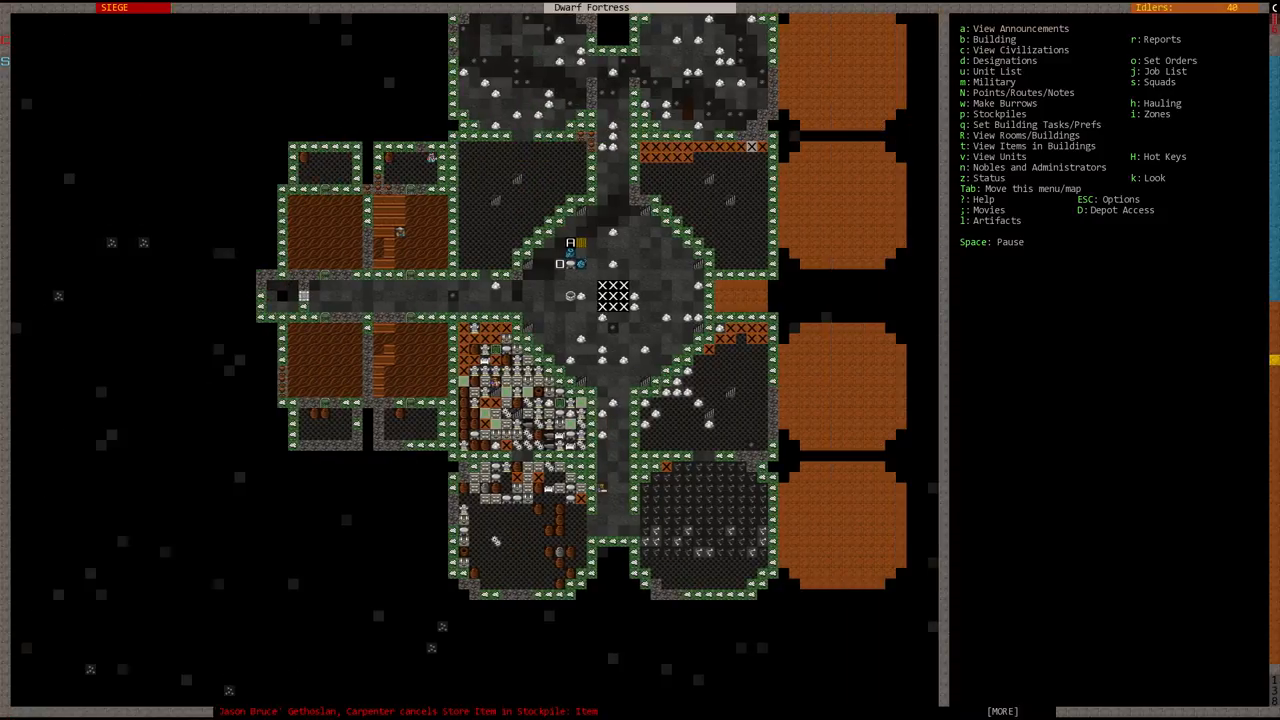
# - Pause, briefly resume, then pause on the surface level showing the lake and tower outlines
pyautogui.press('space')
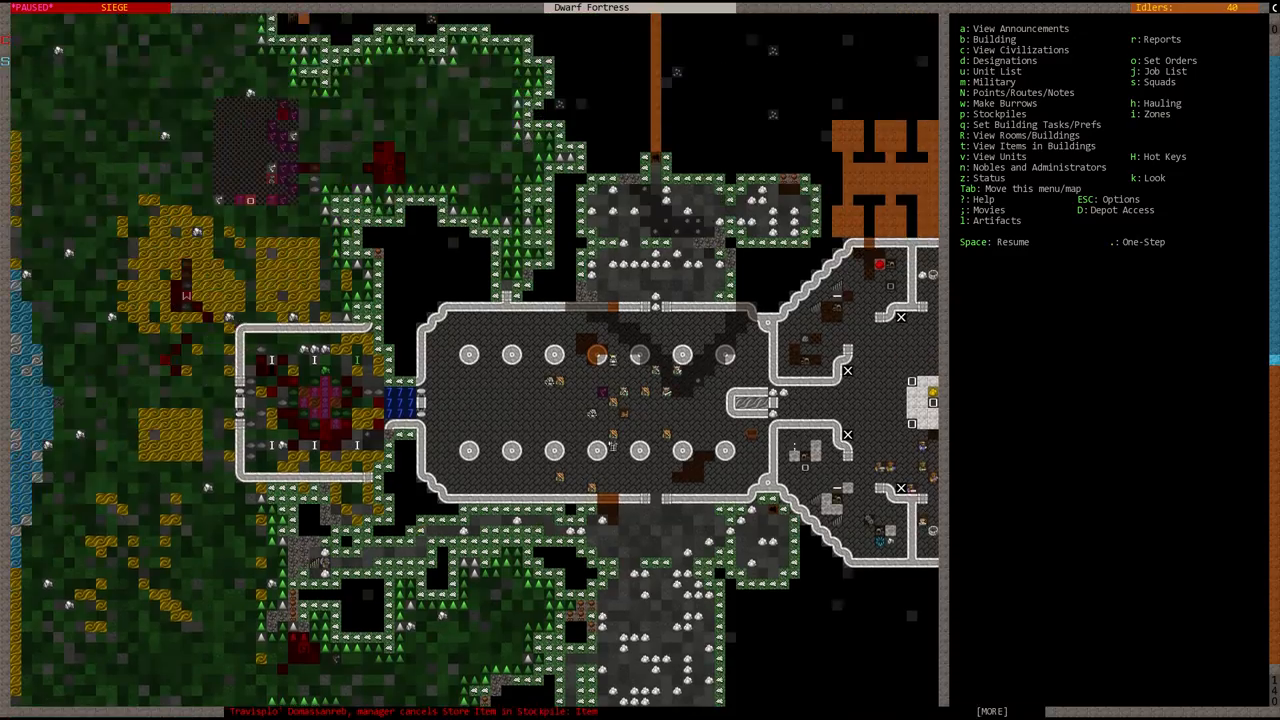
pyautogui.press('Space')
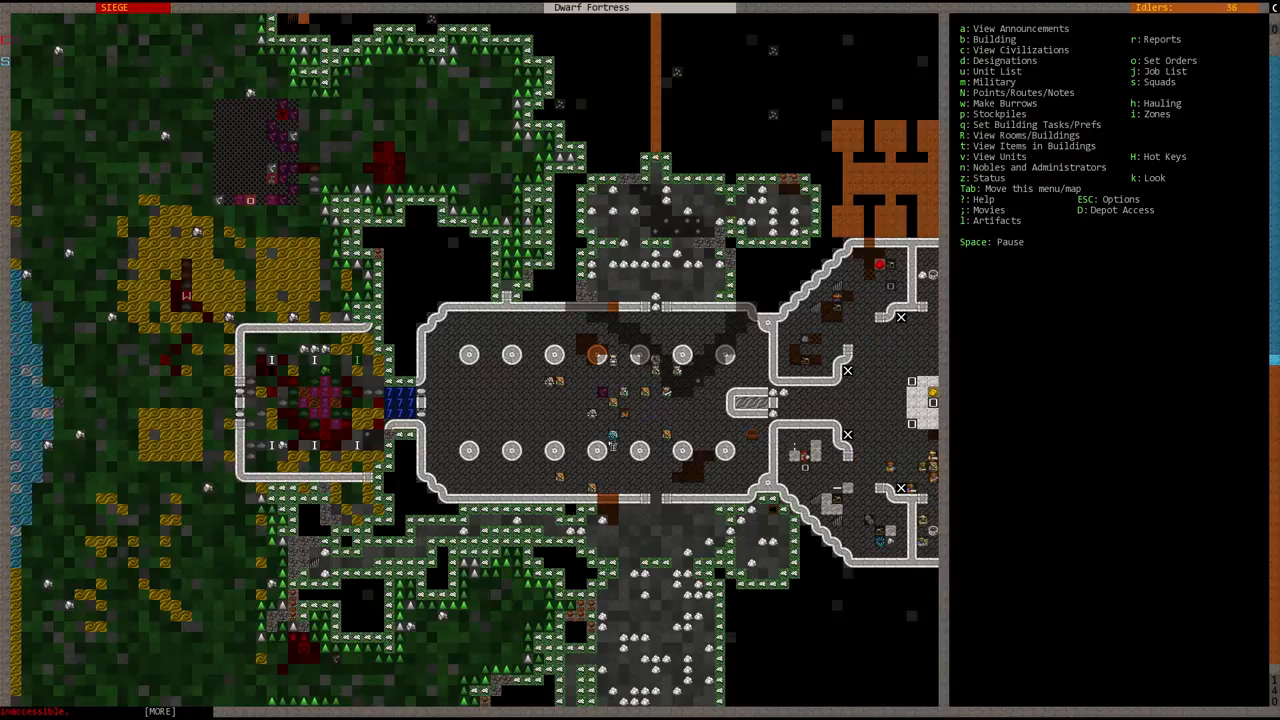
pyautogui.scroll(3)
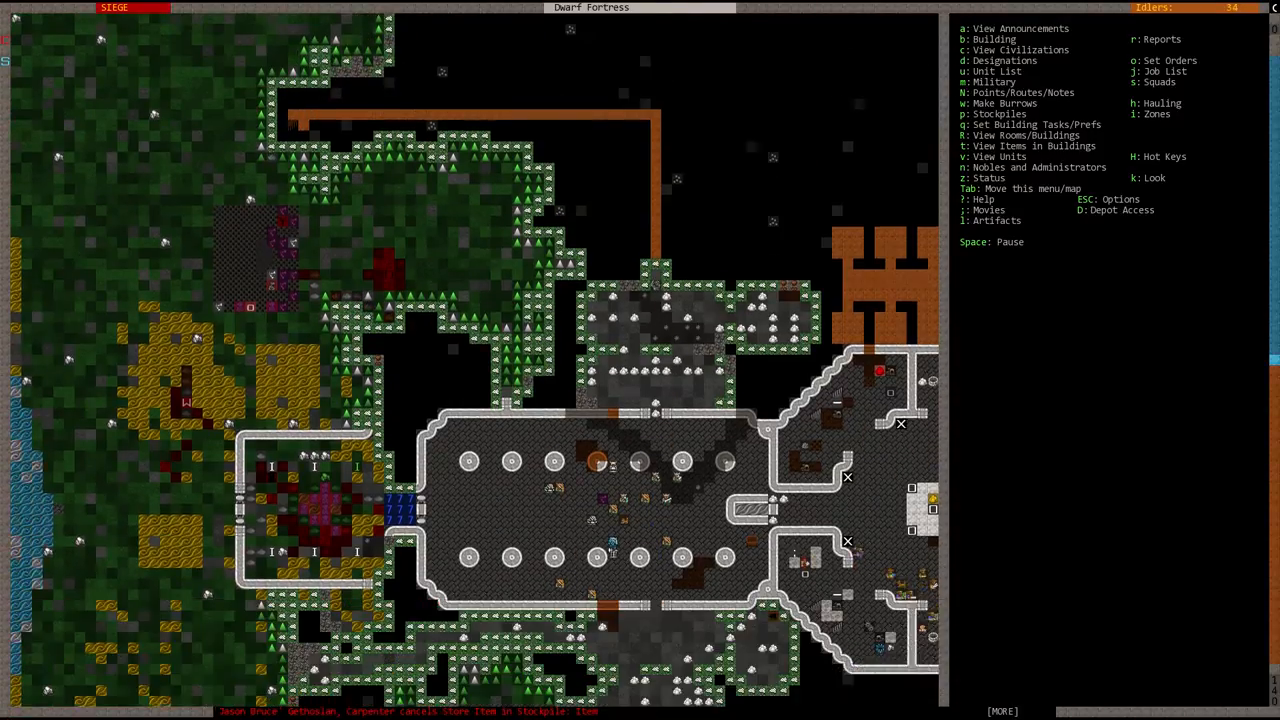
pyautogui.press('space')
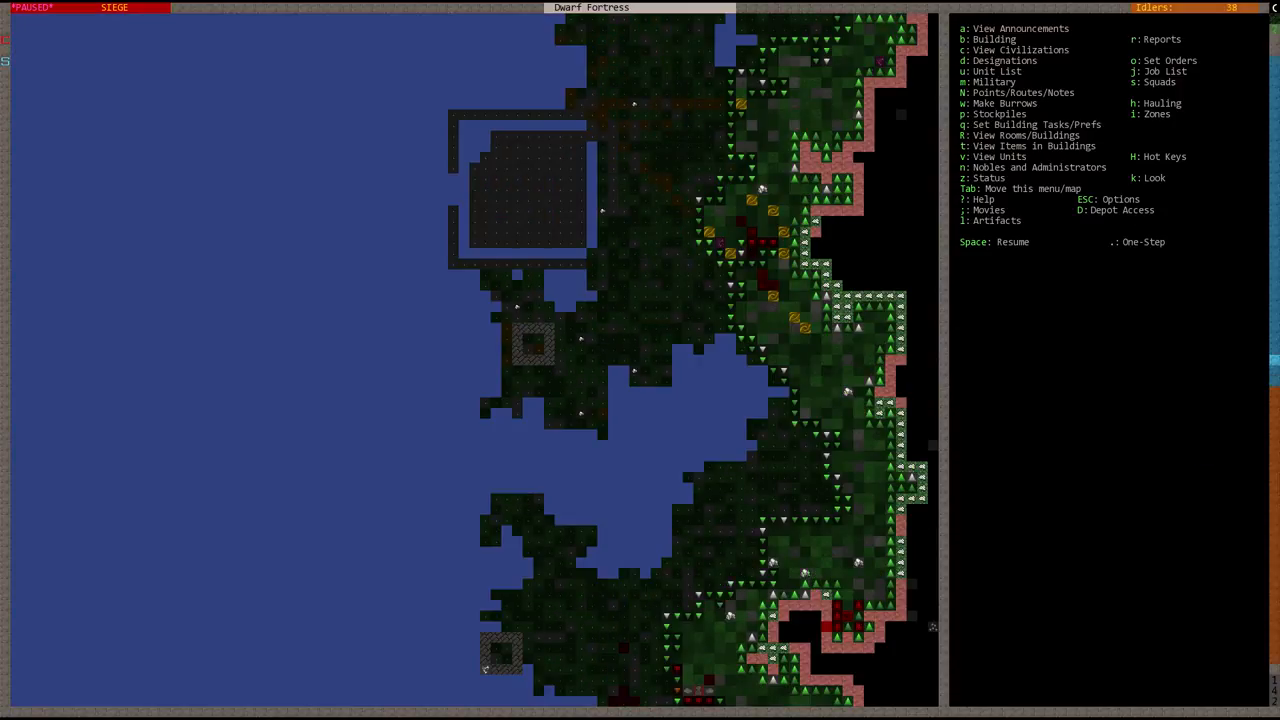
# - Queue a marble up/down stair inside the lower lakeshore tower
pyautogui.press('b')
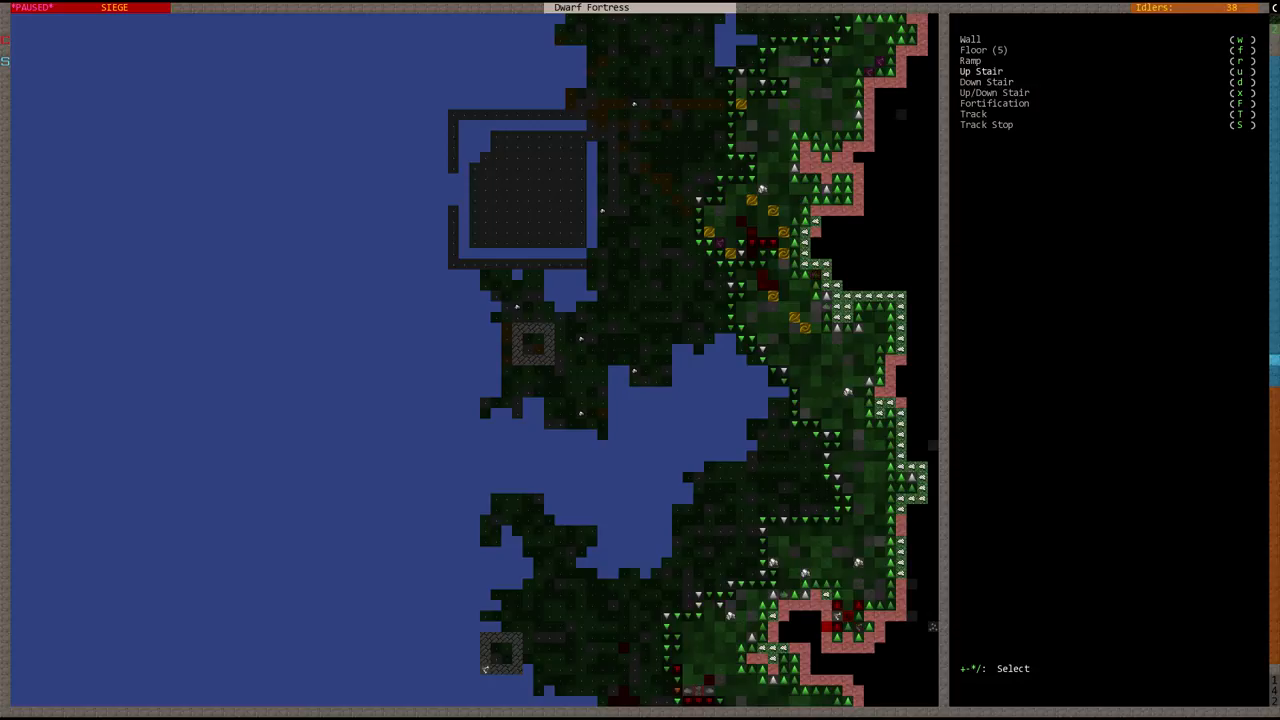
pyautogui.press('x')
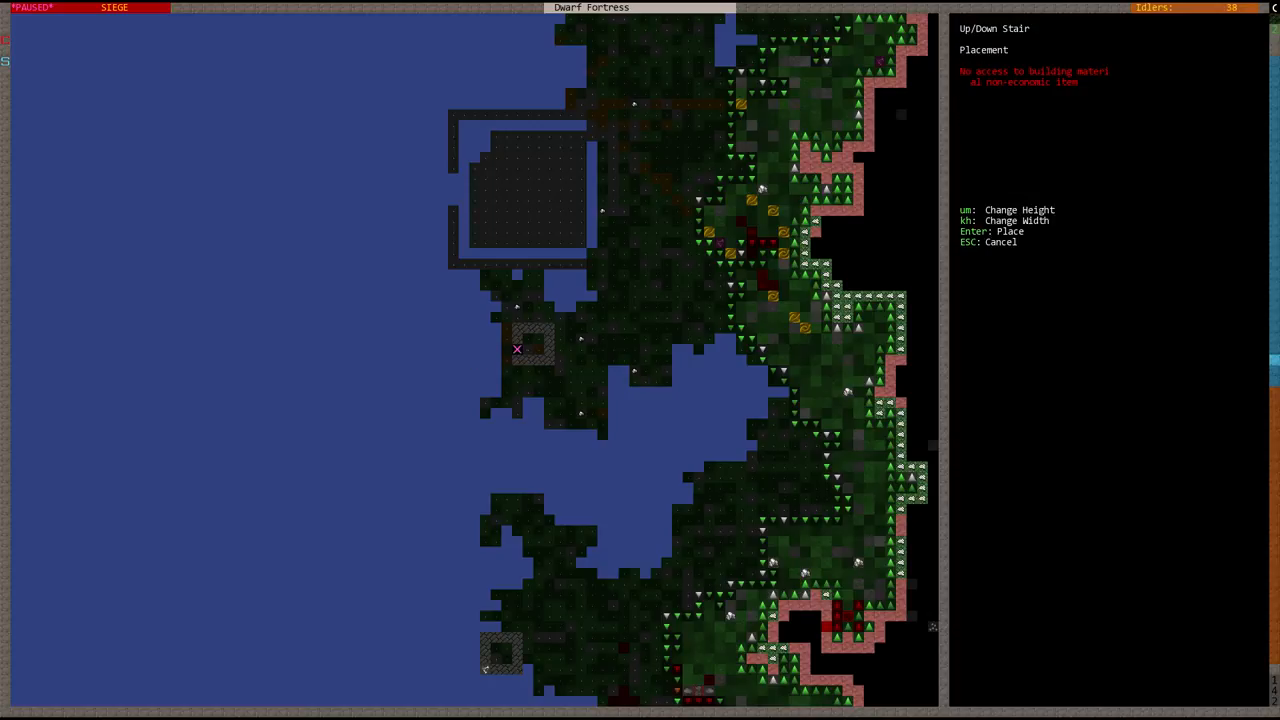
pyautogui.press('Return')
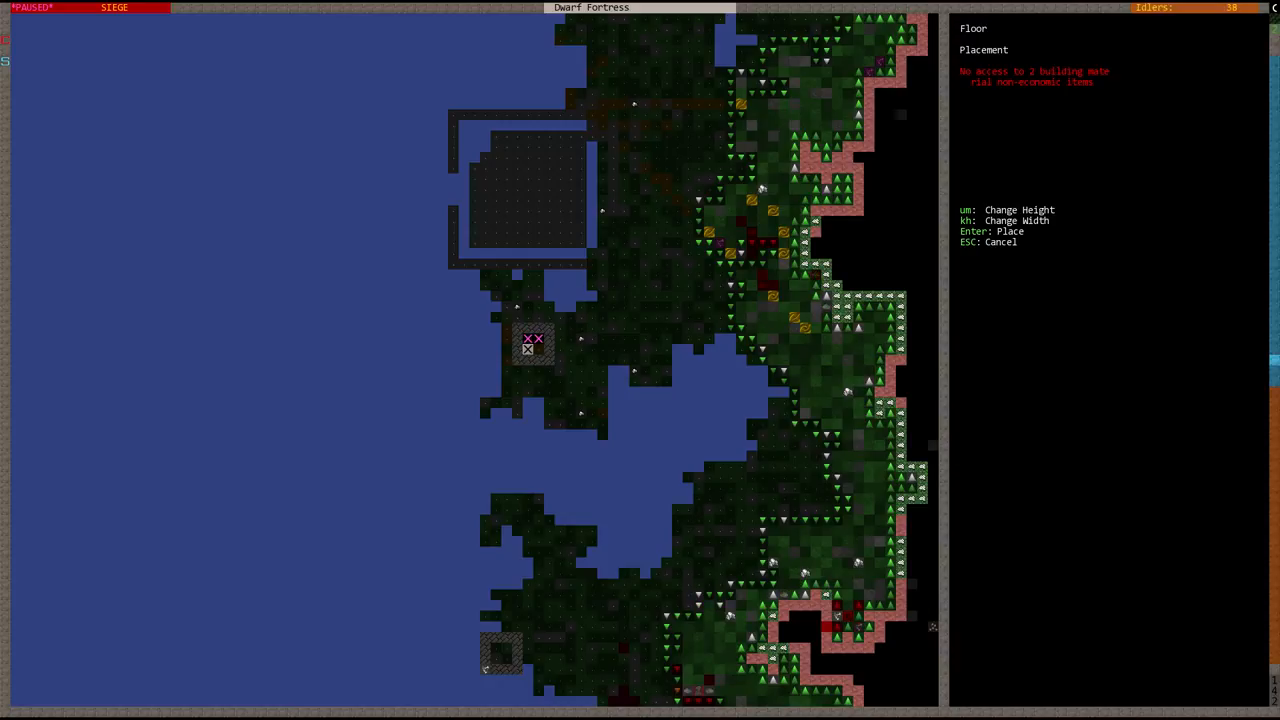
pyautogui.press('Escape')
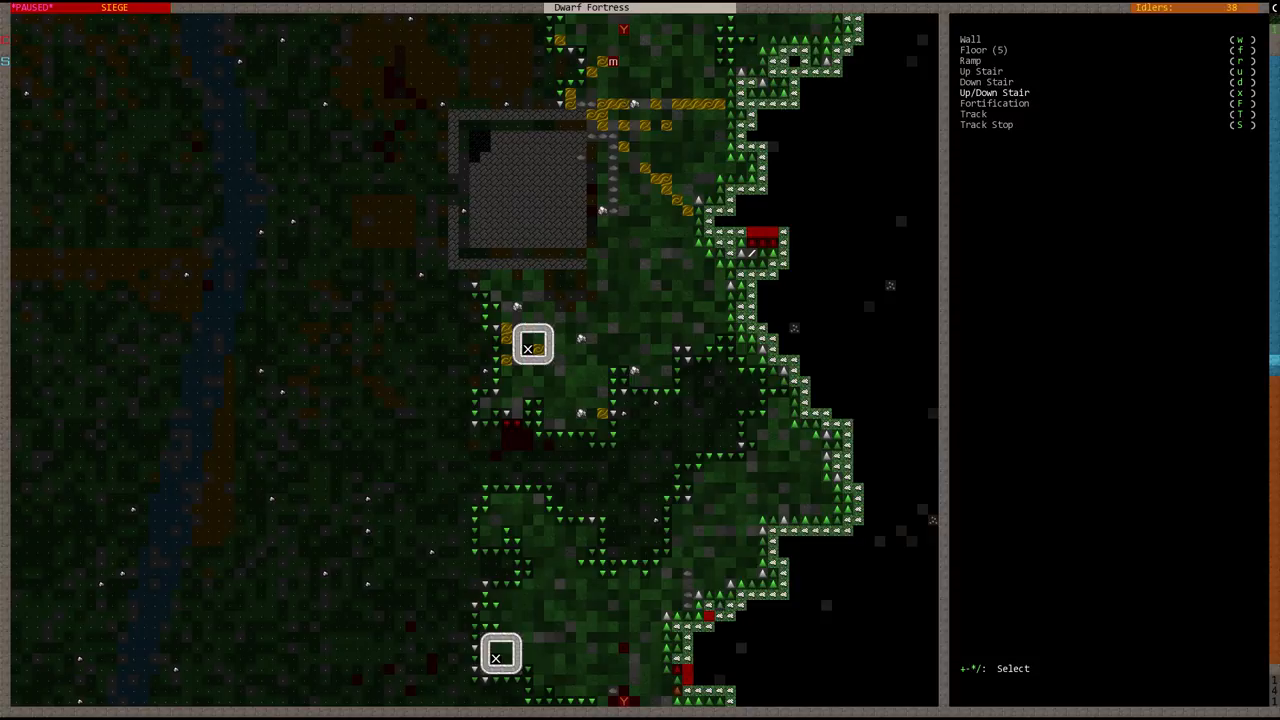
pyautogui.scroll(-3)
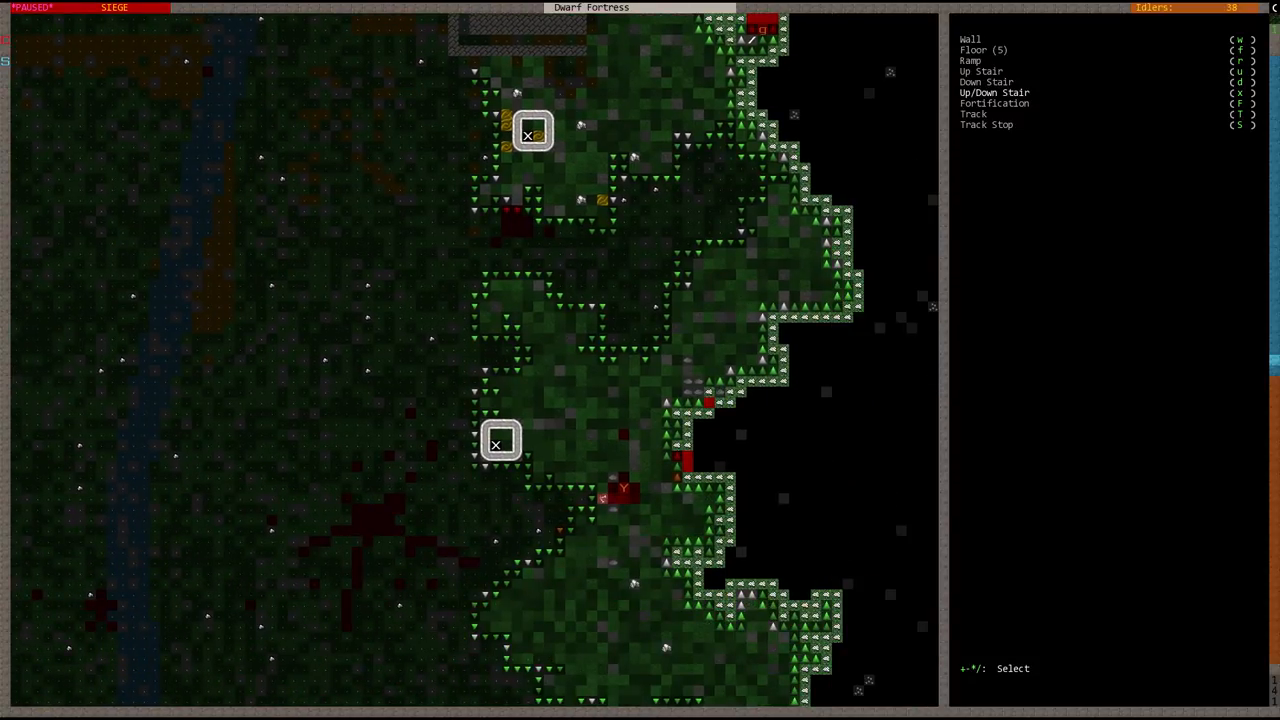
pyautogui.click(995, 92)
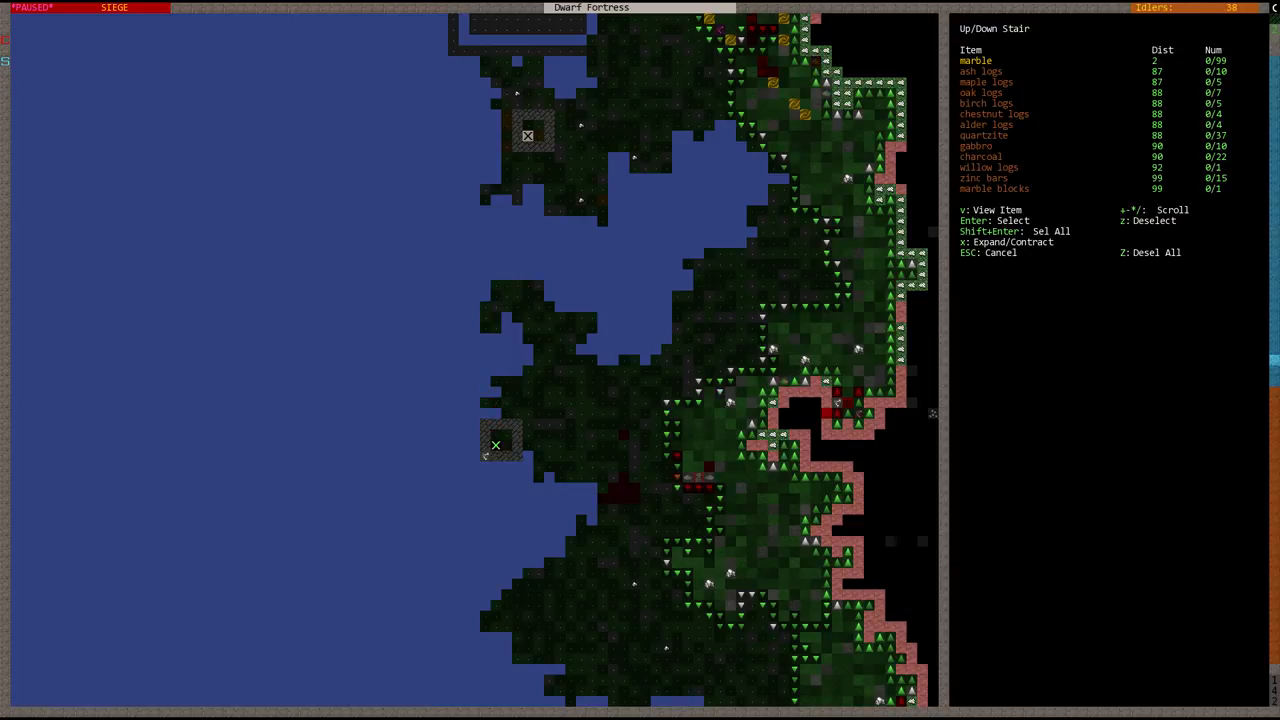
pyautogui.press('Escape')
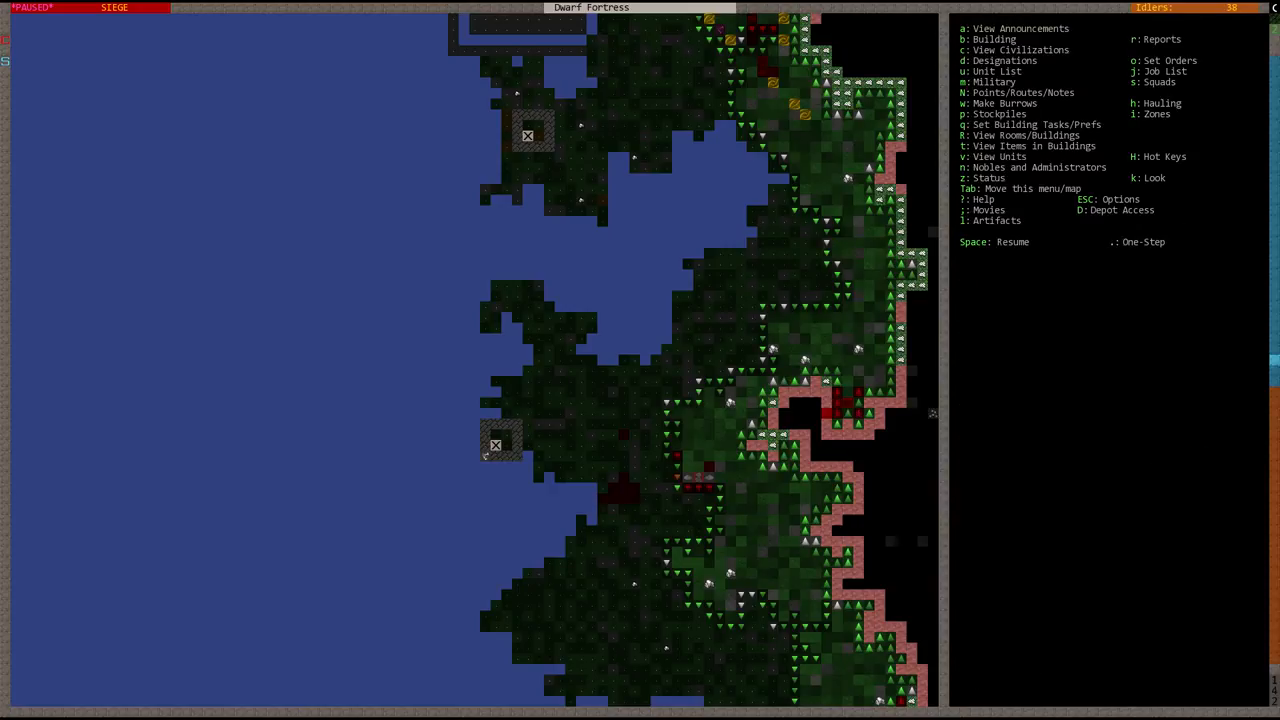
# - Inspect a tile beside the lower tower, then resume play on the great hall level
pyautogui.press('k')
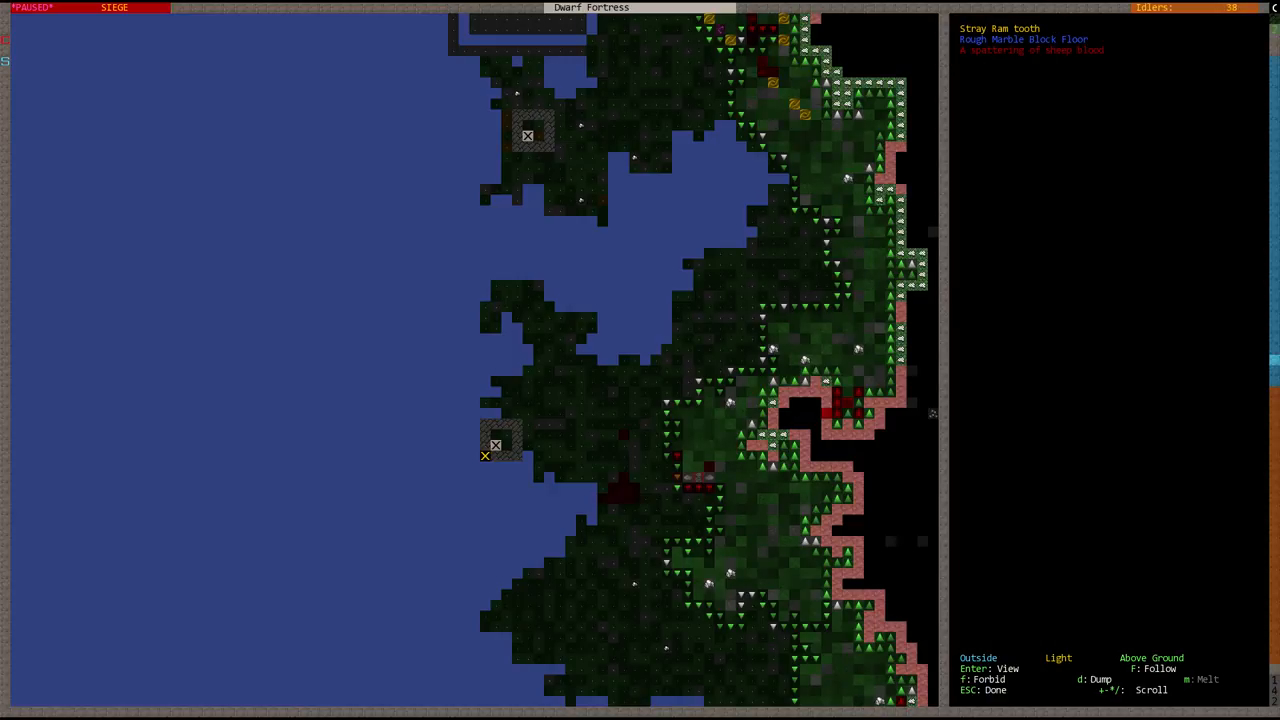
pyautogui.press('Escape')
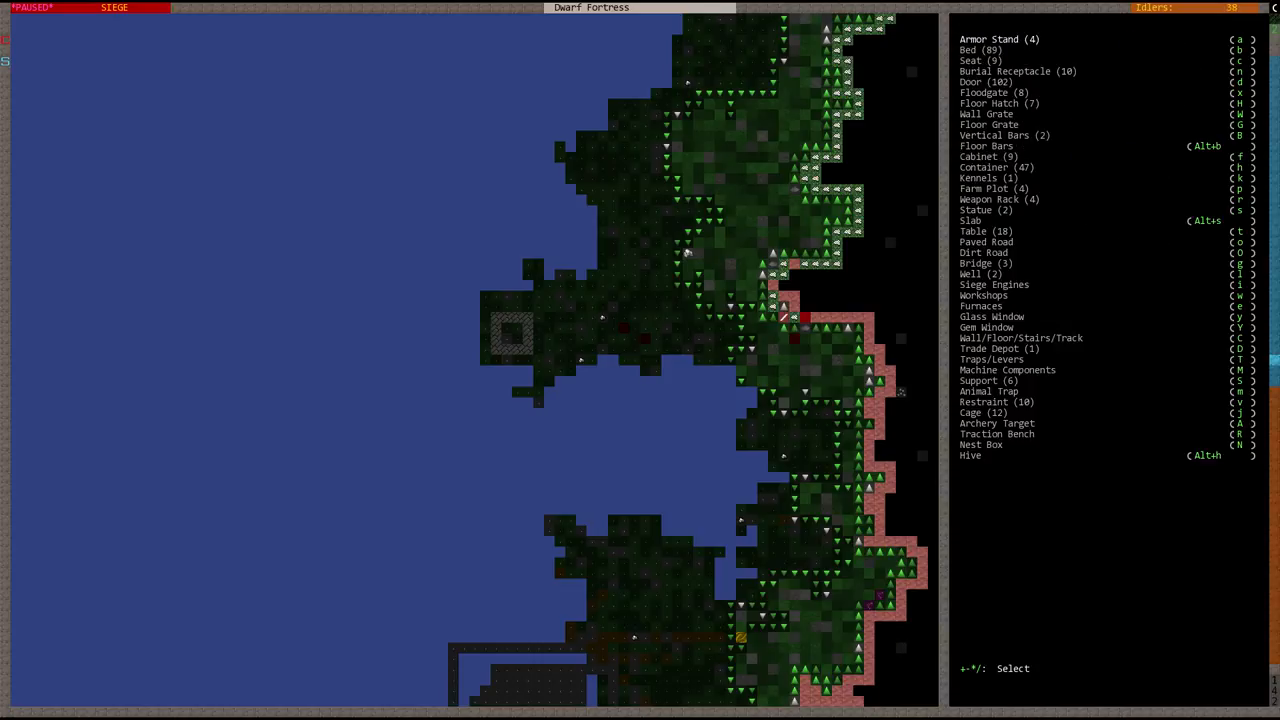
pyautogui.click(1020, 337)
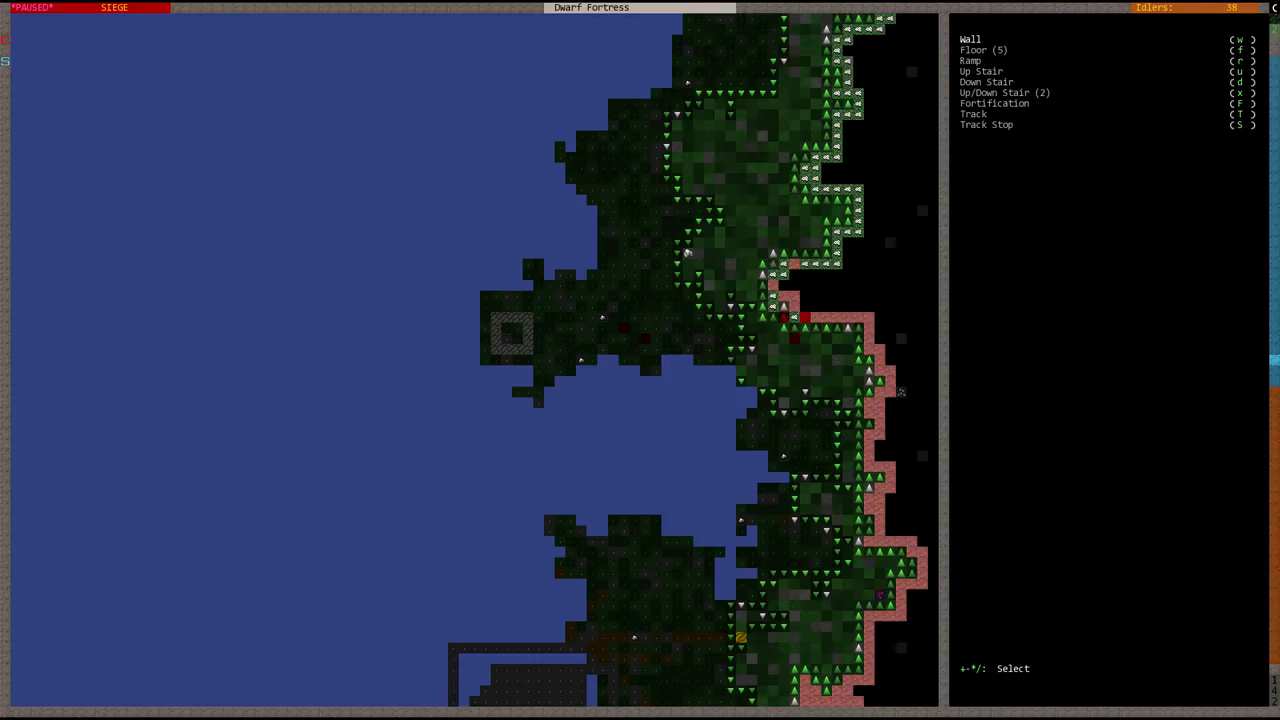
pyautogui.press('x')
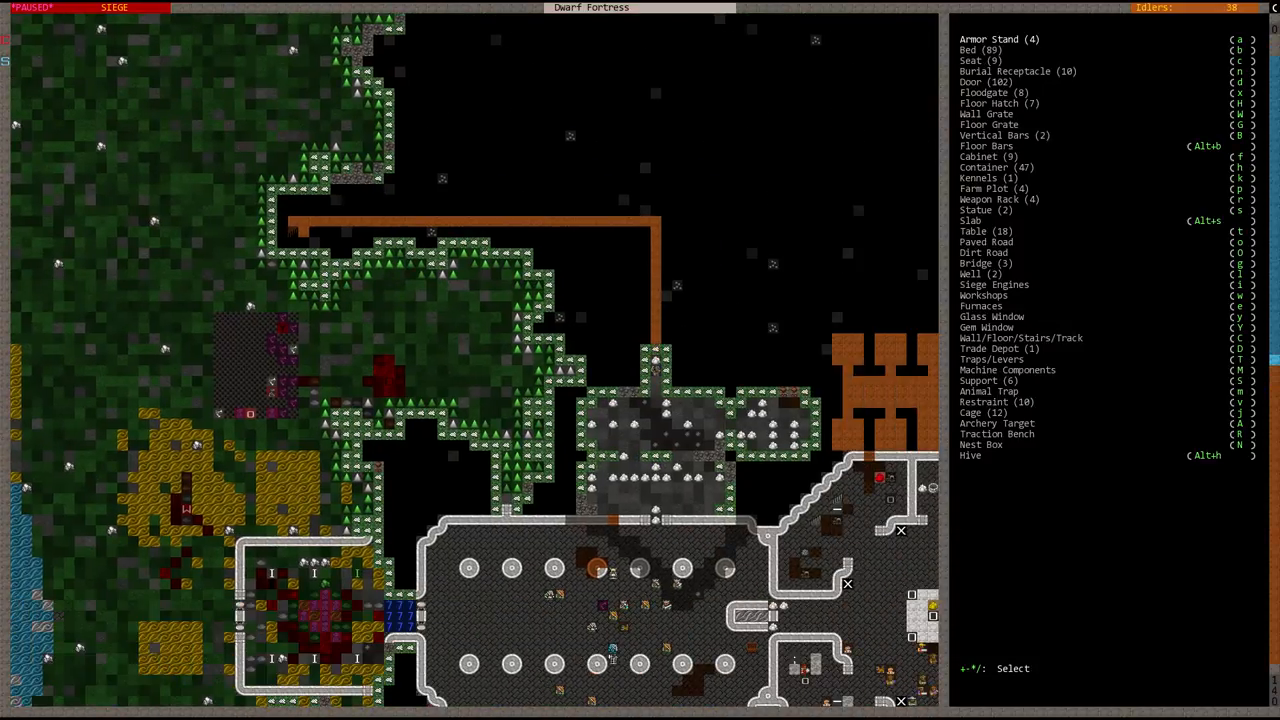
pyautogui.press('Escape')
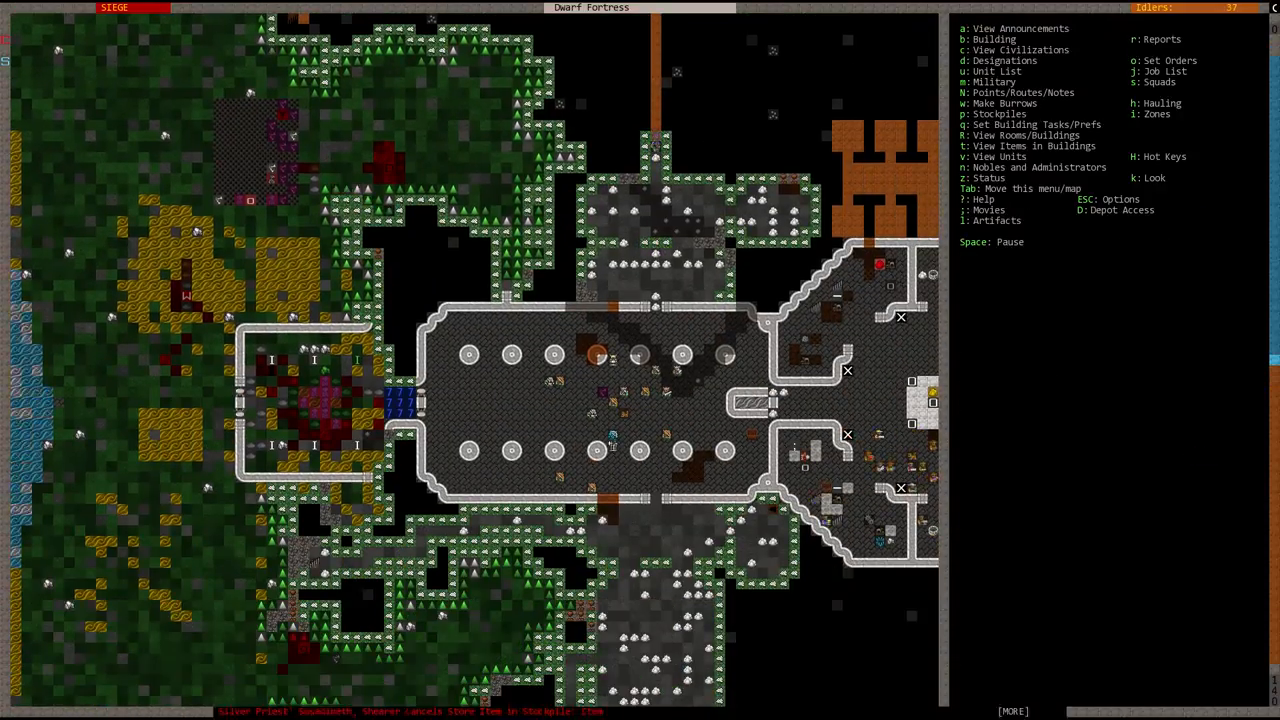
pyautogui.scroll(-3)
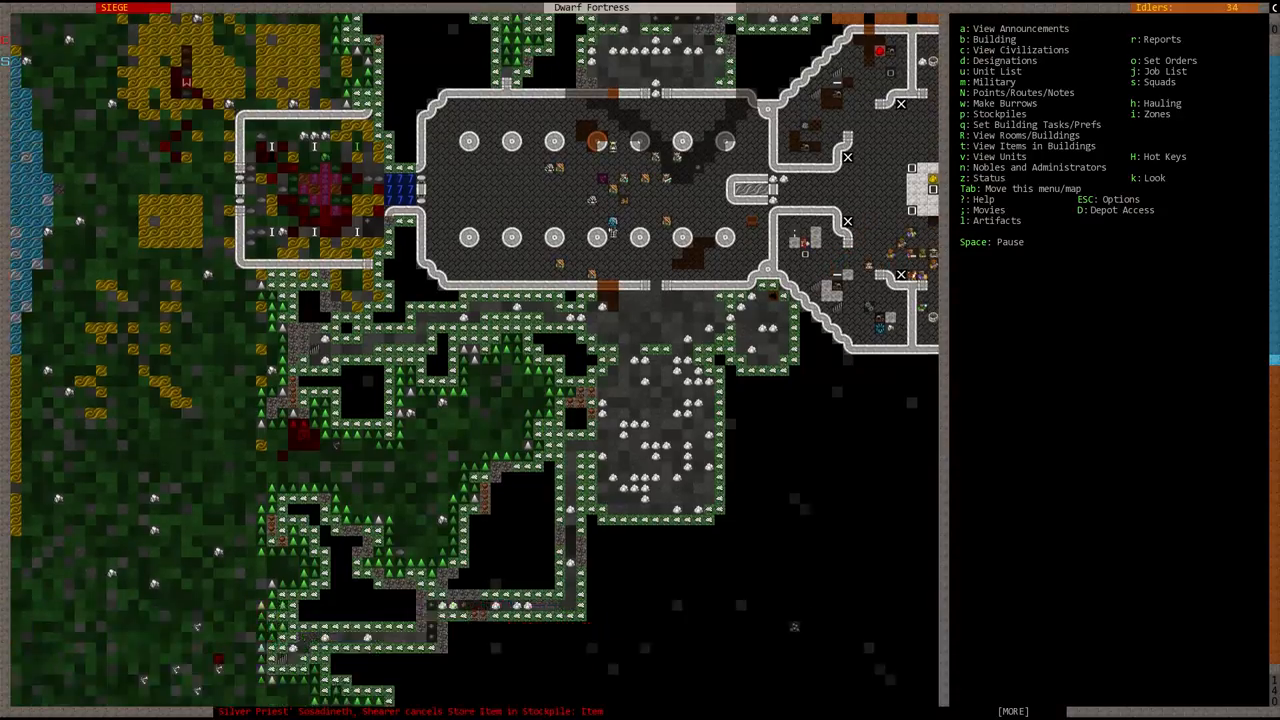
pyautogui.scroll(-3)
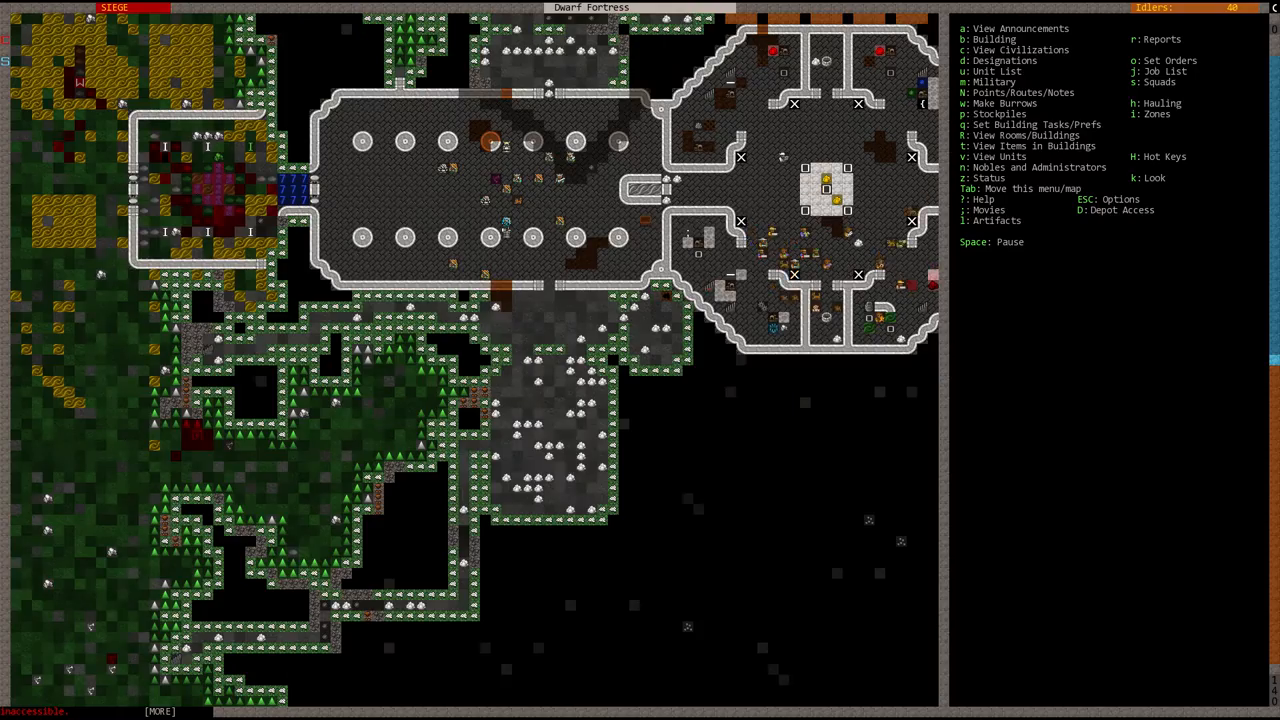
# - Edit the Refuge burrow's painted area and return to the burrow list
pyautogui.press('Space')
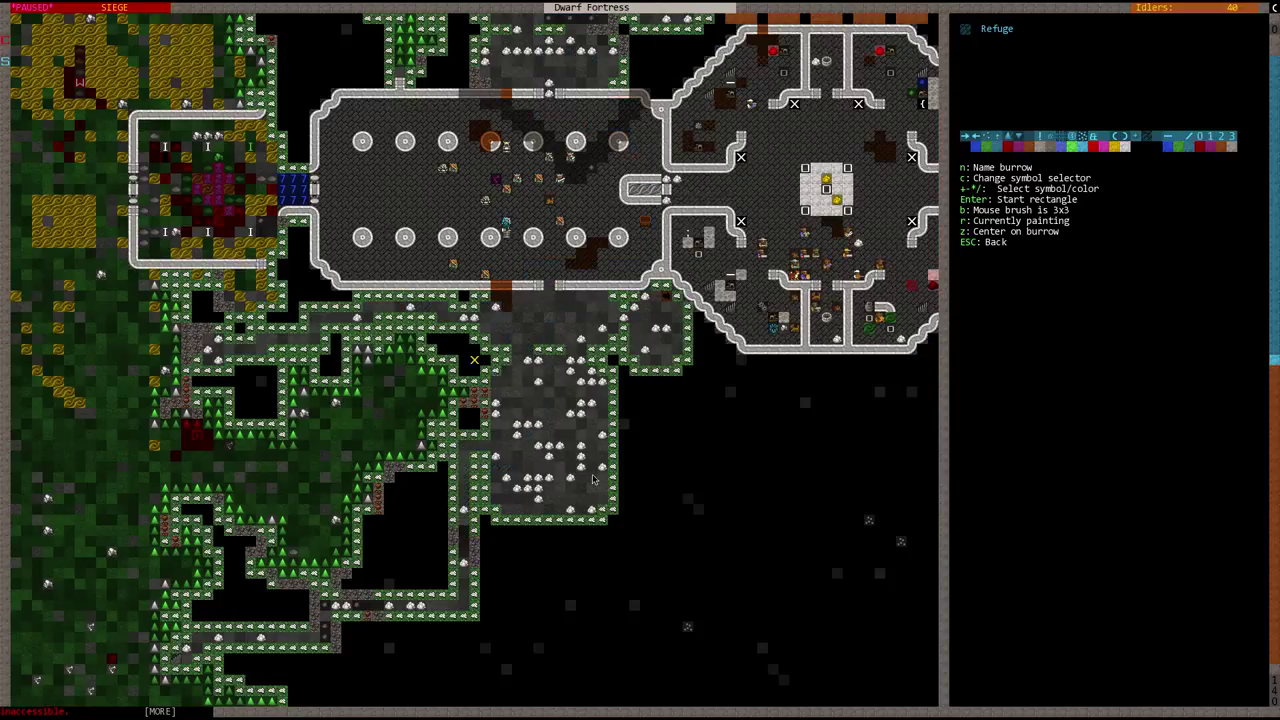
pyautogui.moveTo(446, 350)
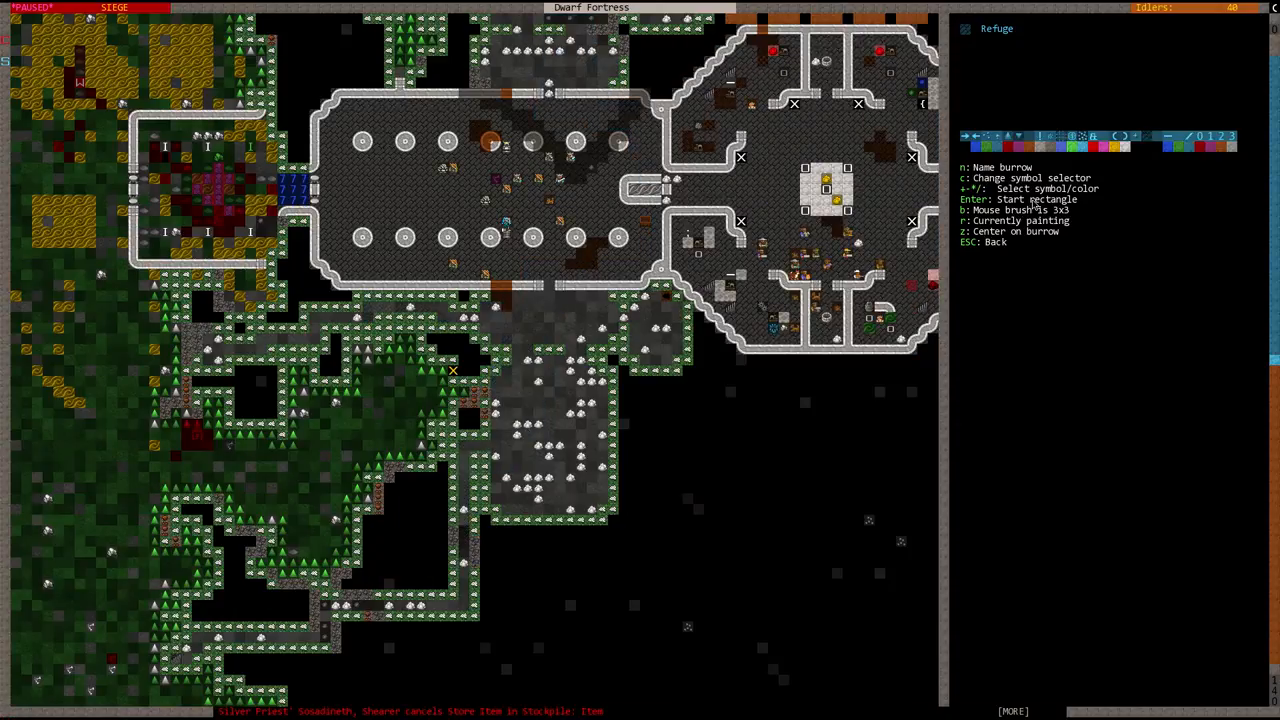
pyautogui.press('b')
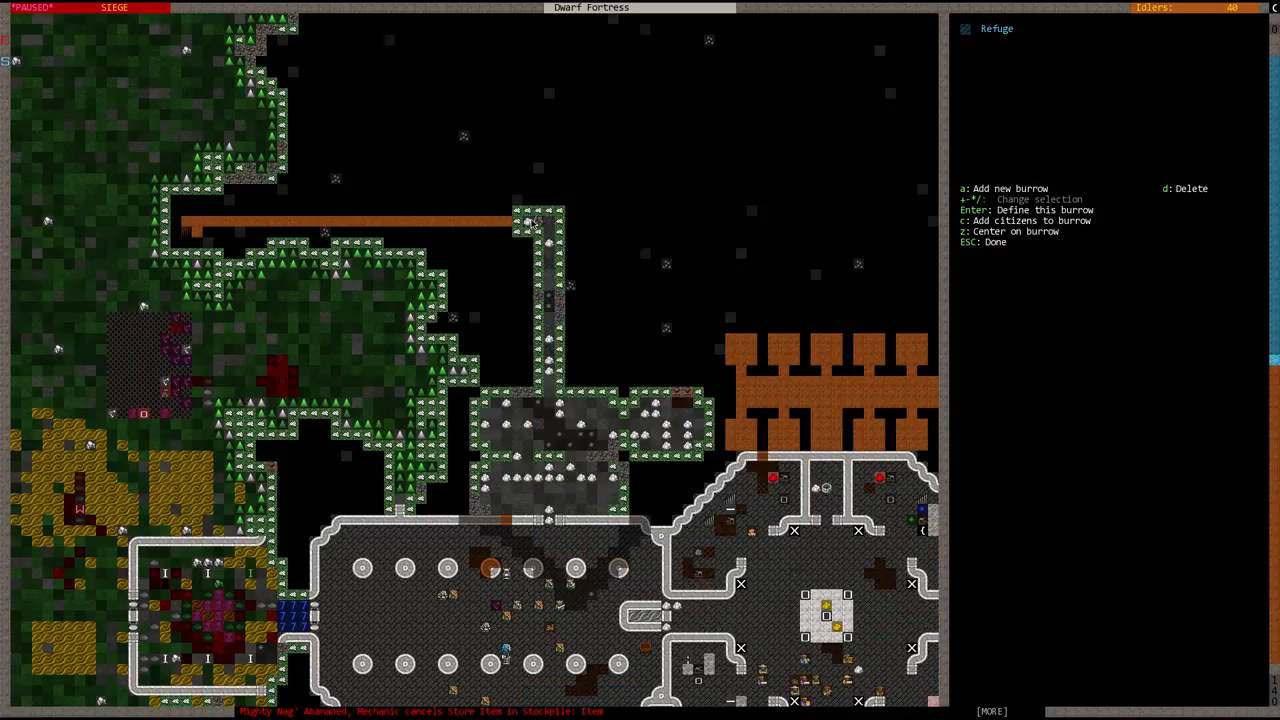
# - Review a citizen's details, then return to the surface to position a floor near the towers
pyautogui.press('Escape')
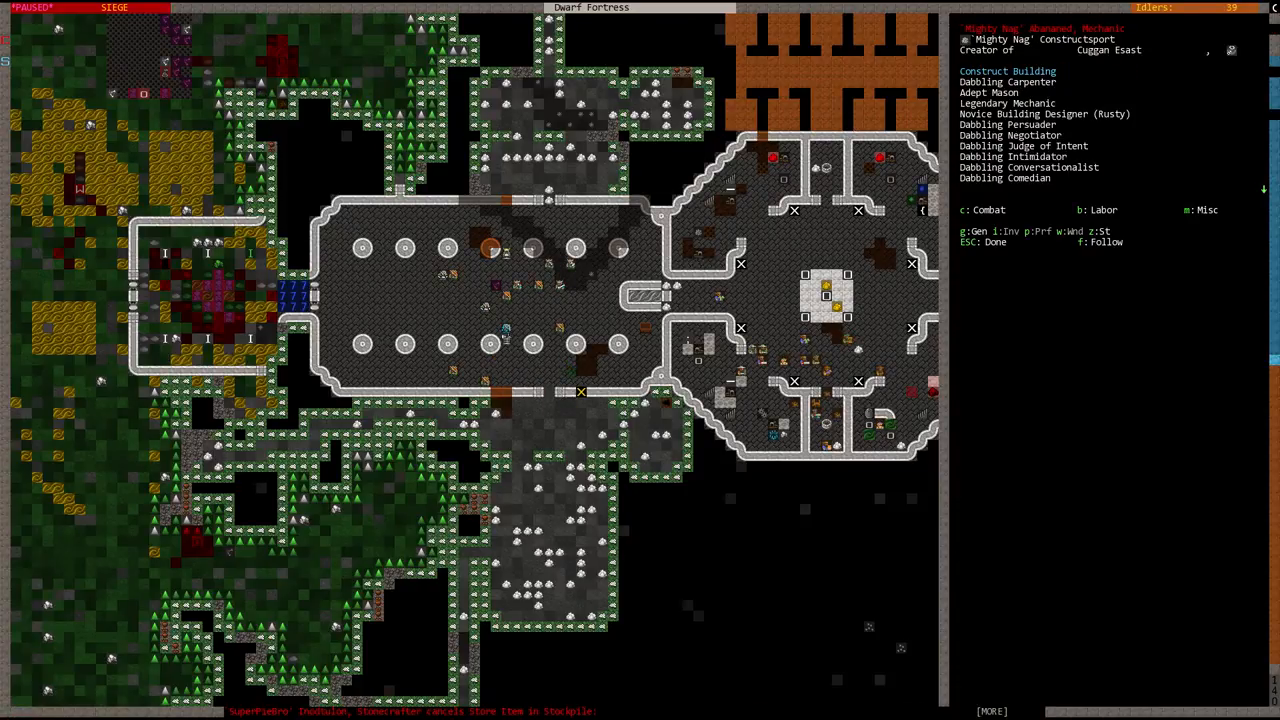
pyautogui.press('Escape')
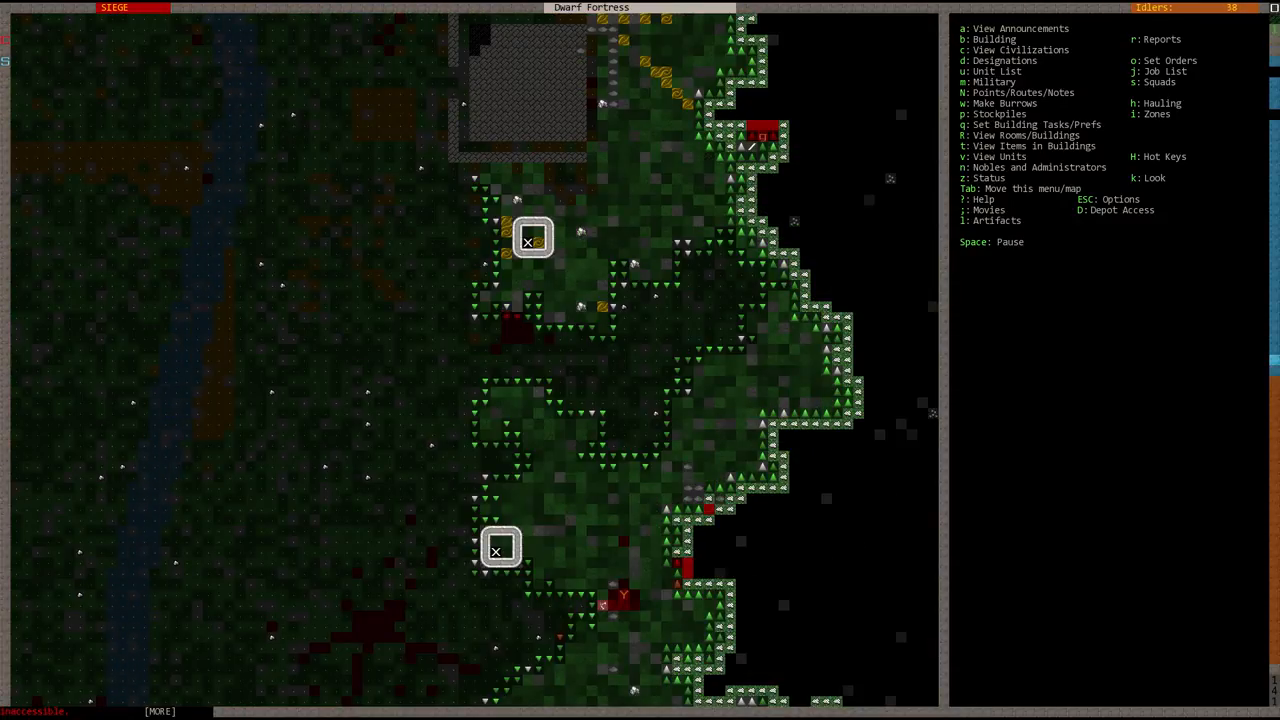
pyautogui.scroll(-3)
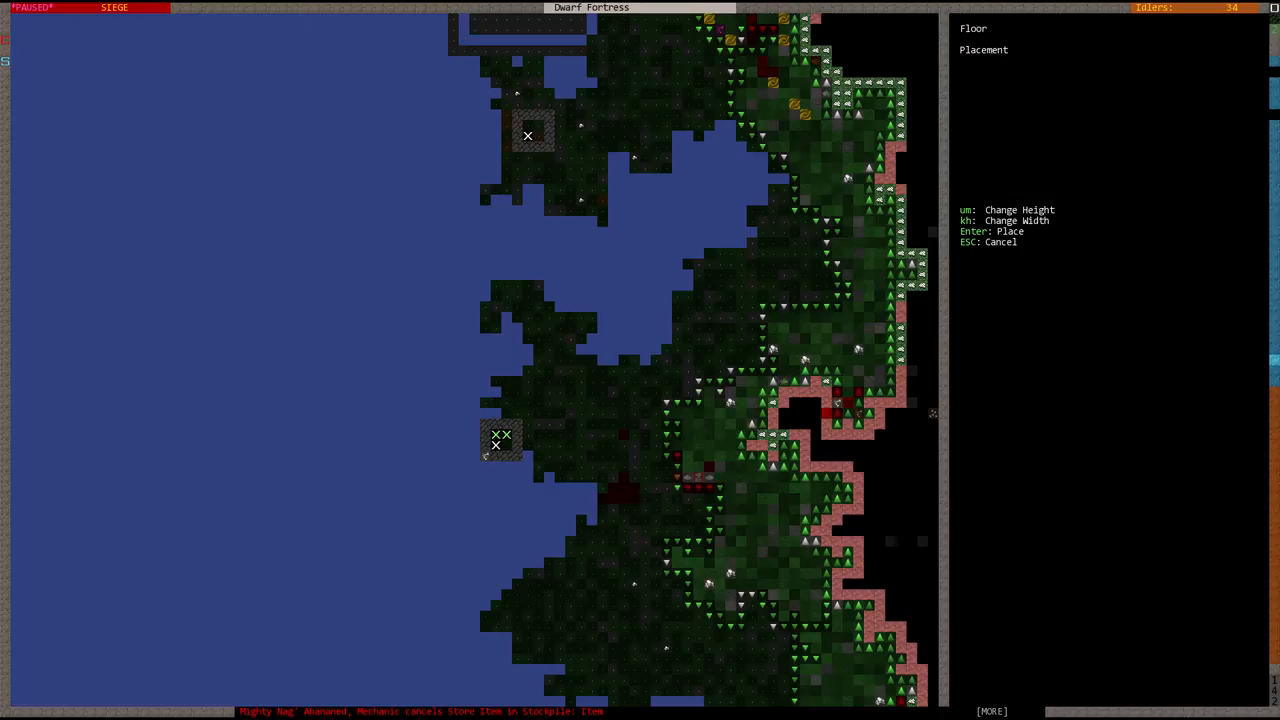
# - Try placing a floor on the upper tower, cancelling once a building blocks the tile
pyautogui.press('Escape')
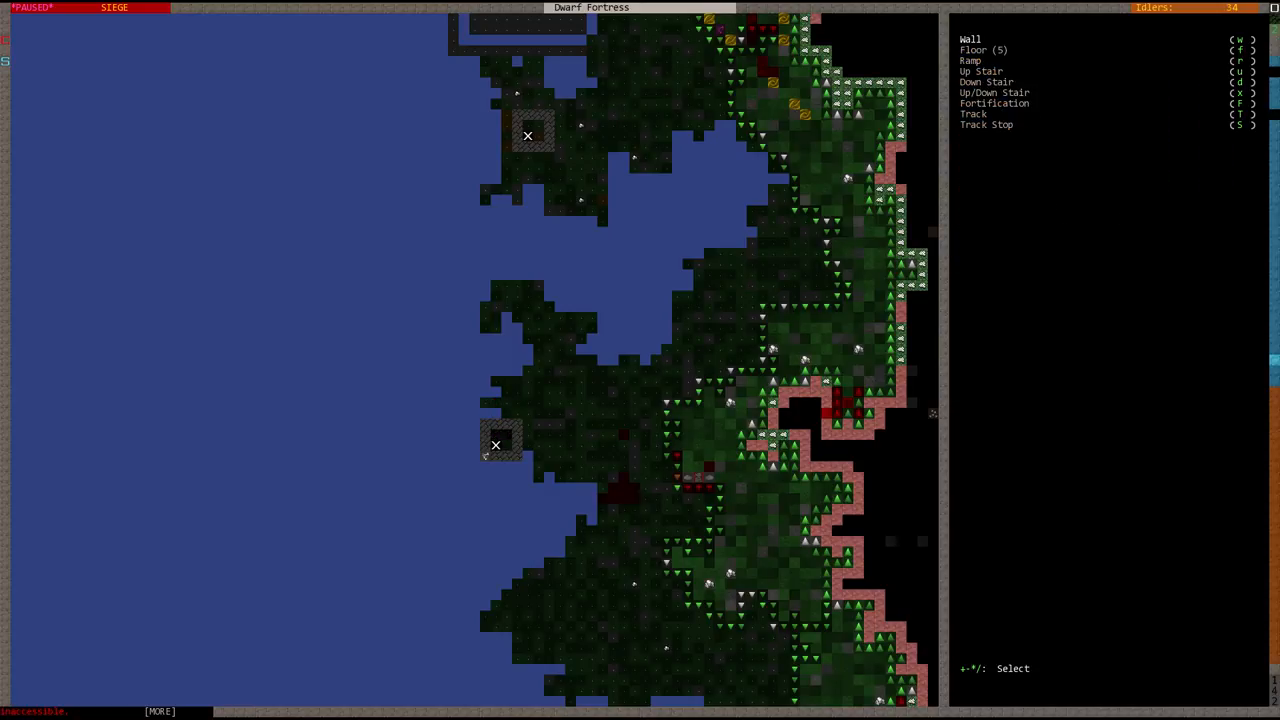
pyautogui.press('f')
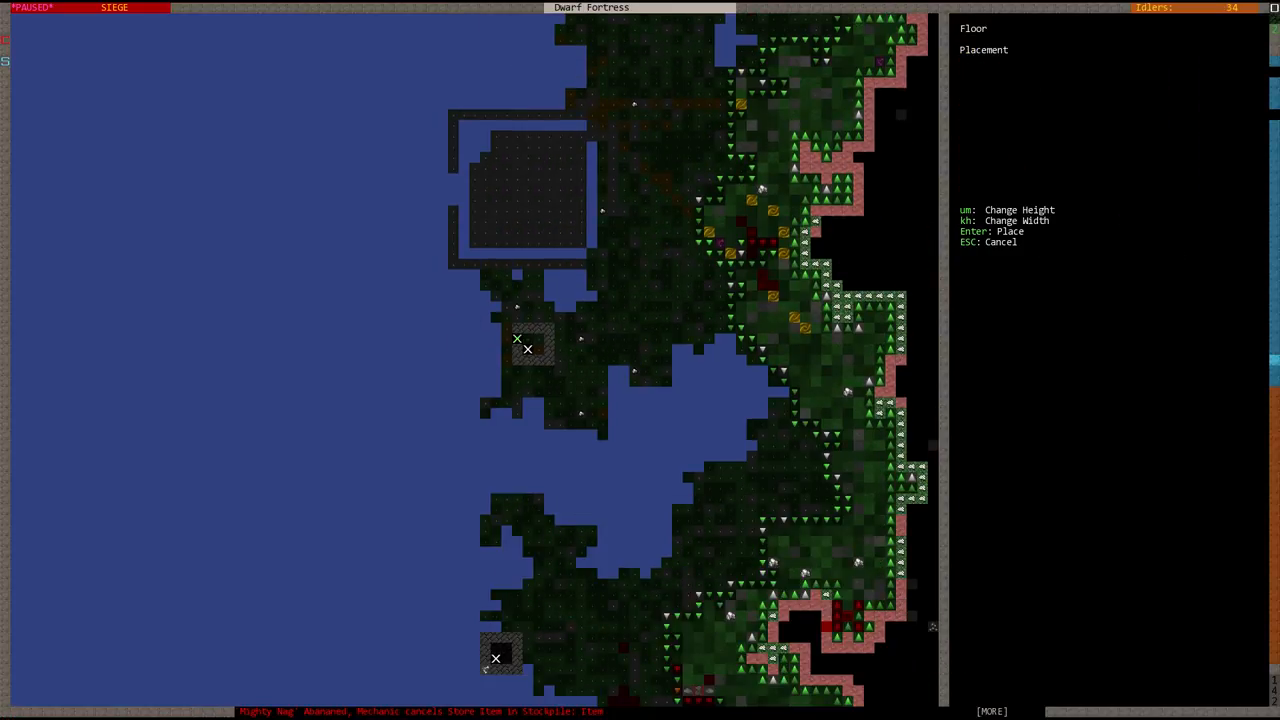
pyautogui.press('Return')
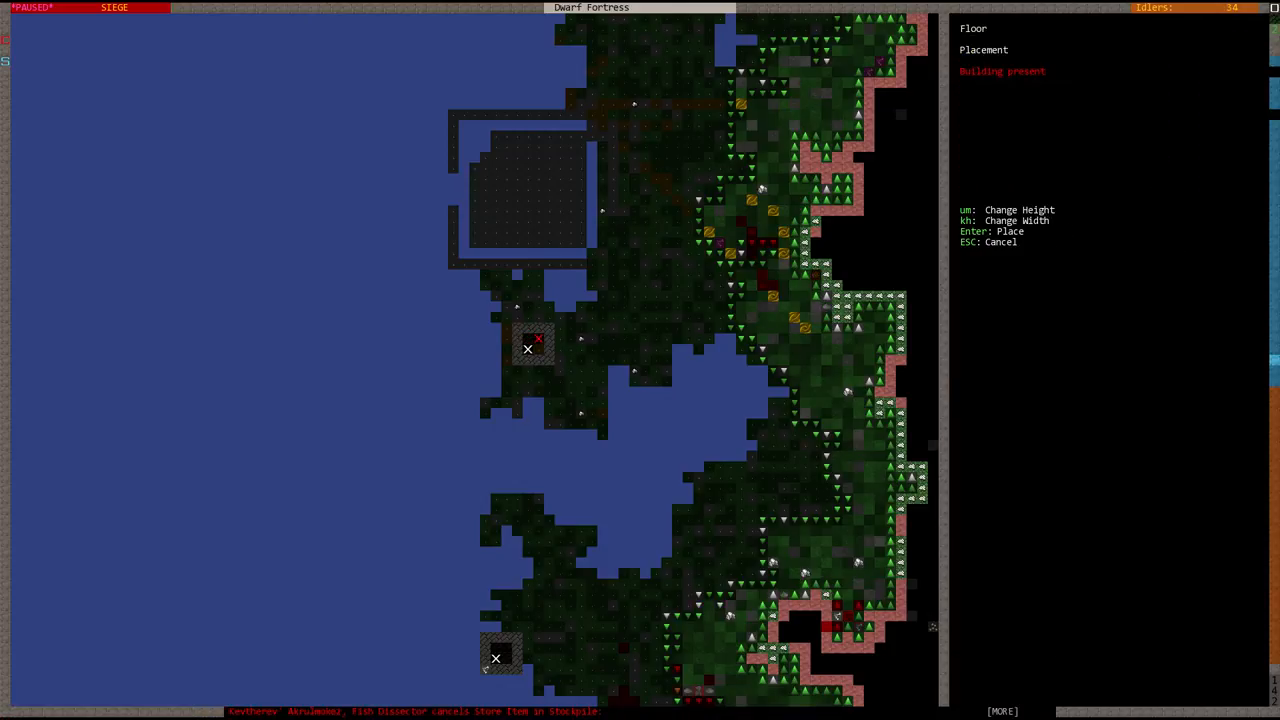
pyautogui.press('Escape')
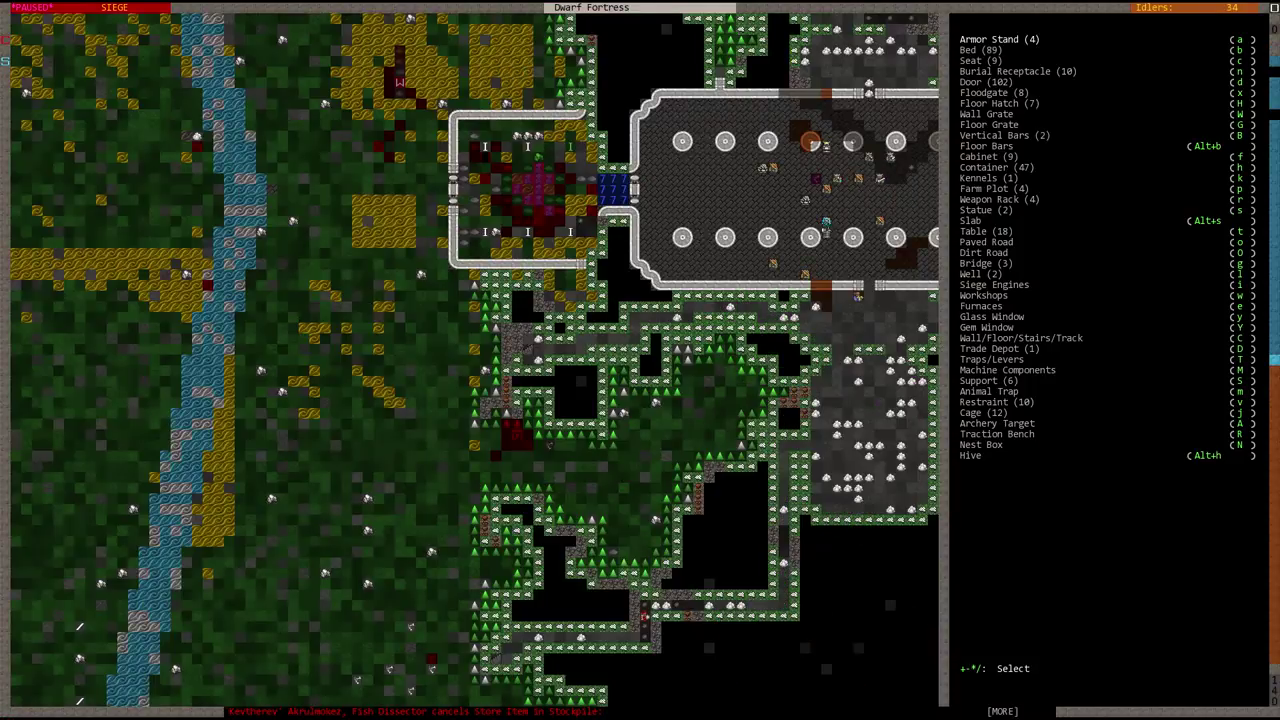
pyautogui.press('Escape')
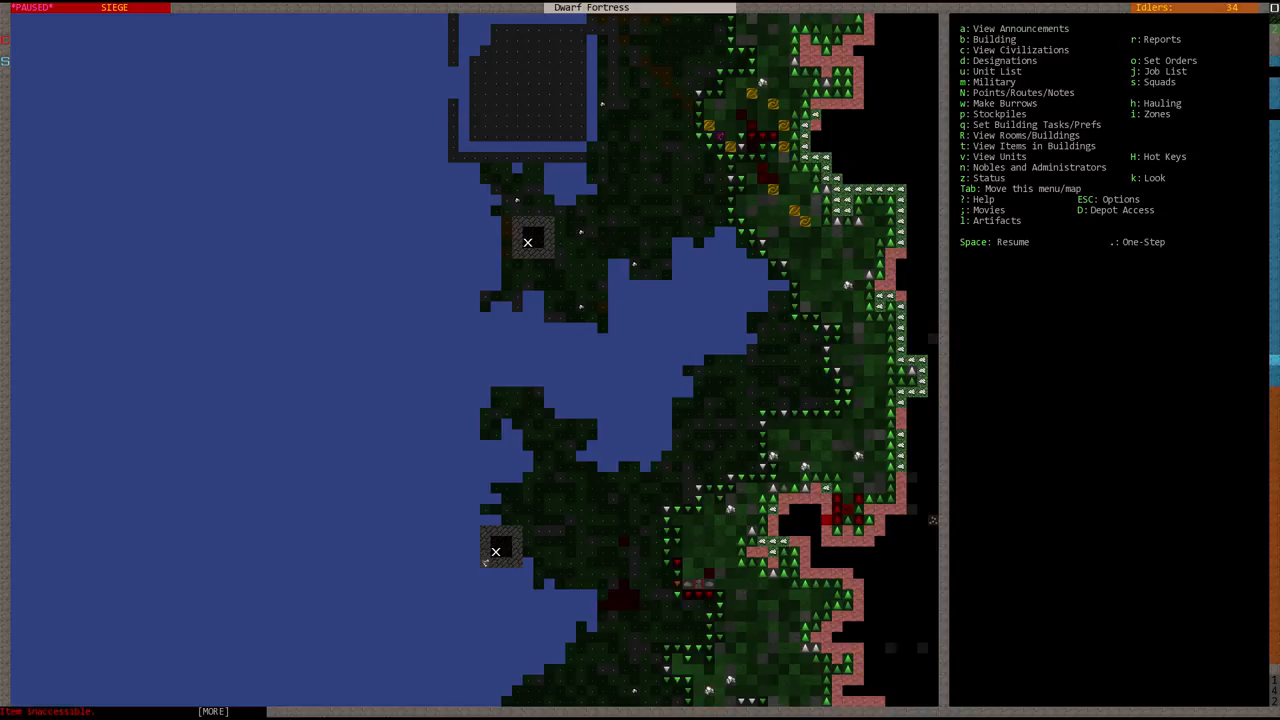
# - Queue marble walls on both tower corners and open the Refuge burrow for painting
pyautogui.press('space')
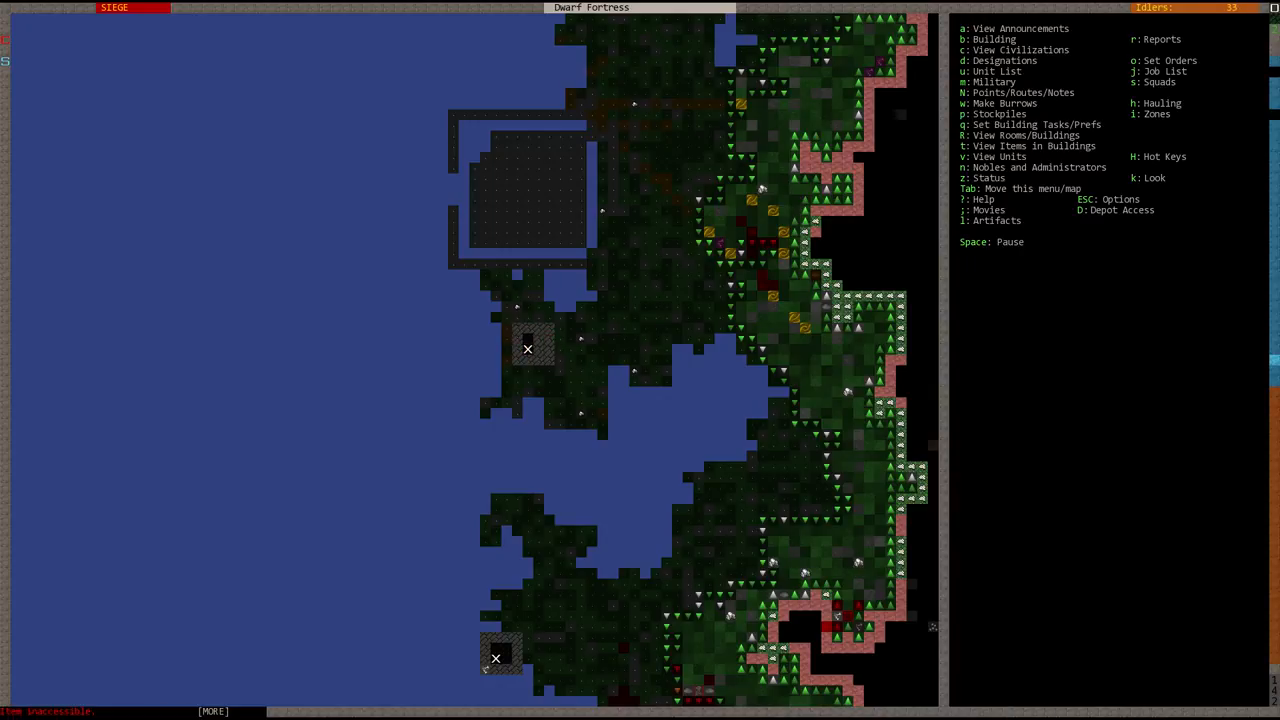
pyautogui.press('space')
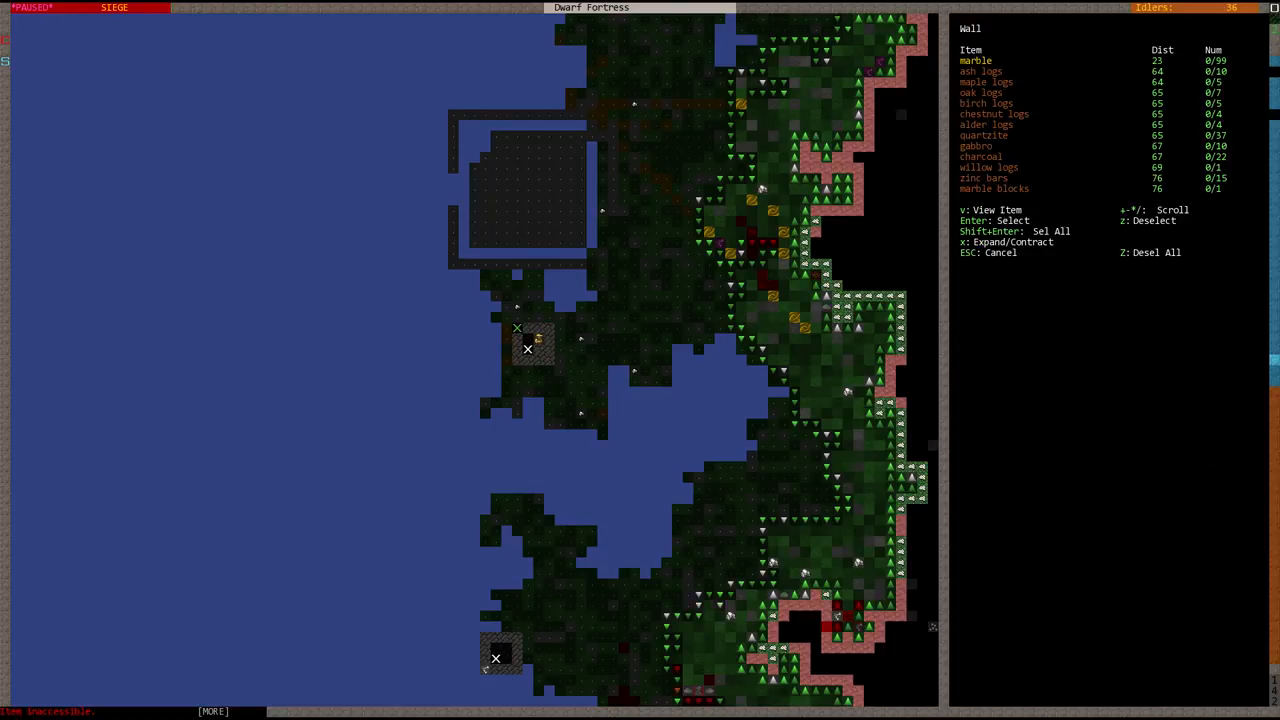
pyautogui.press('Enter')
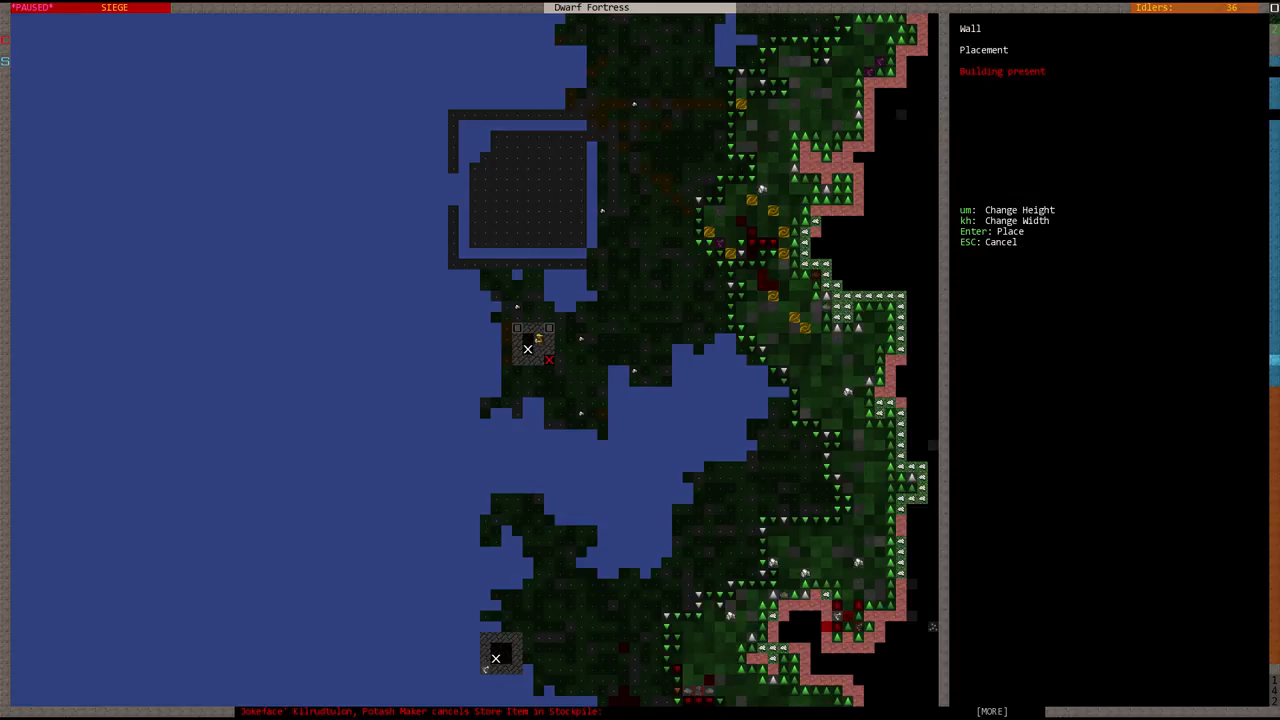
pyautogui.press('Escape')
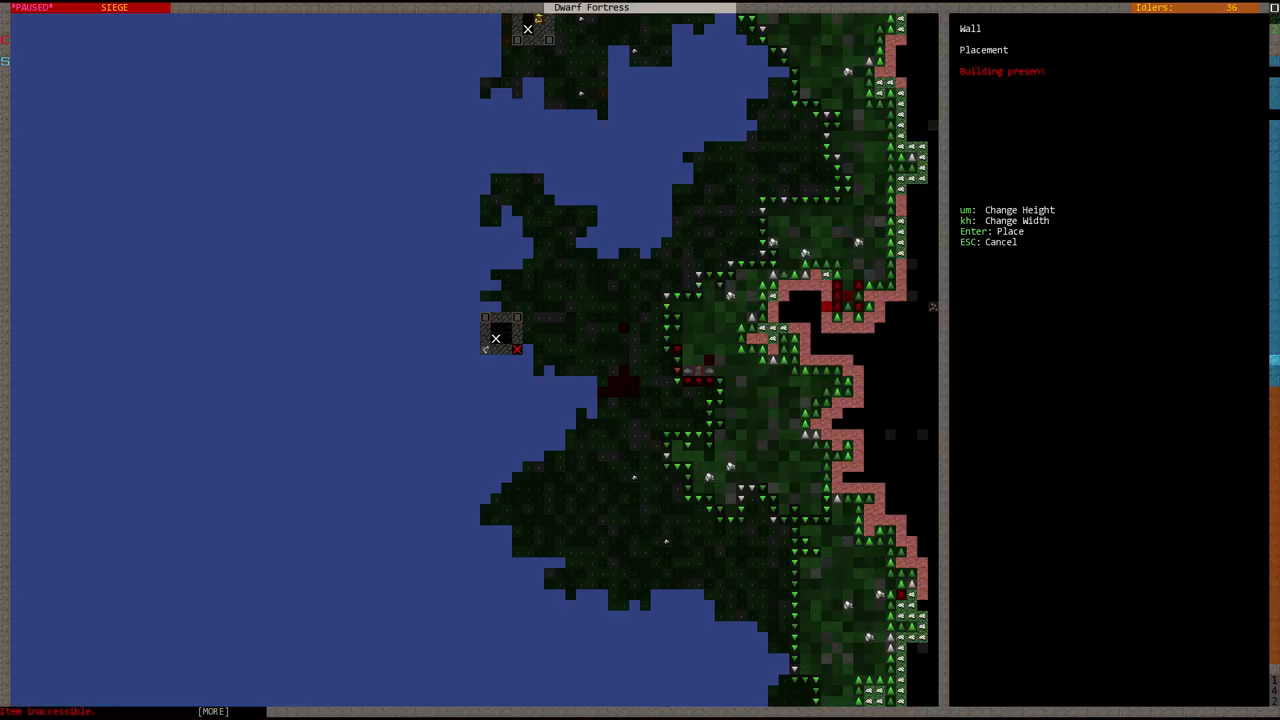
pyautogui.press('Escape')
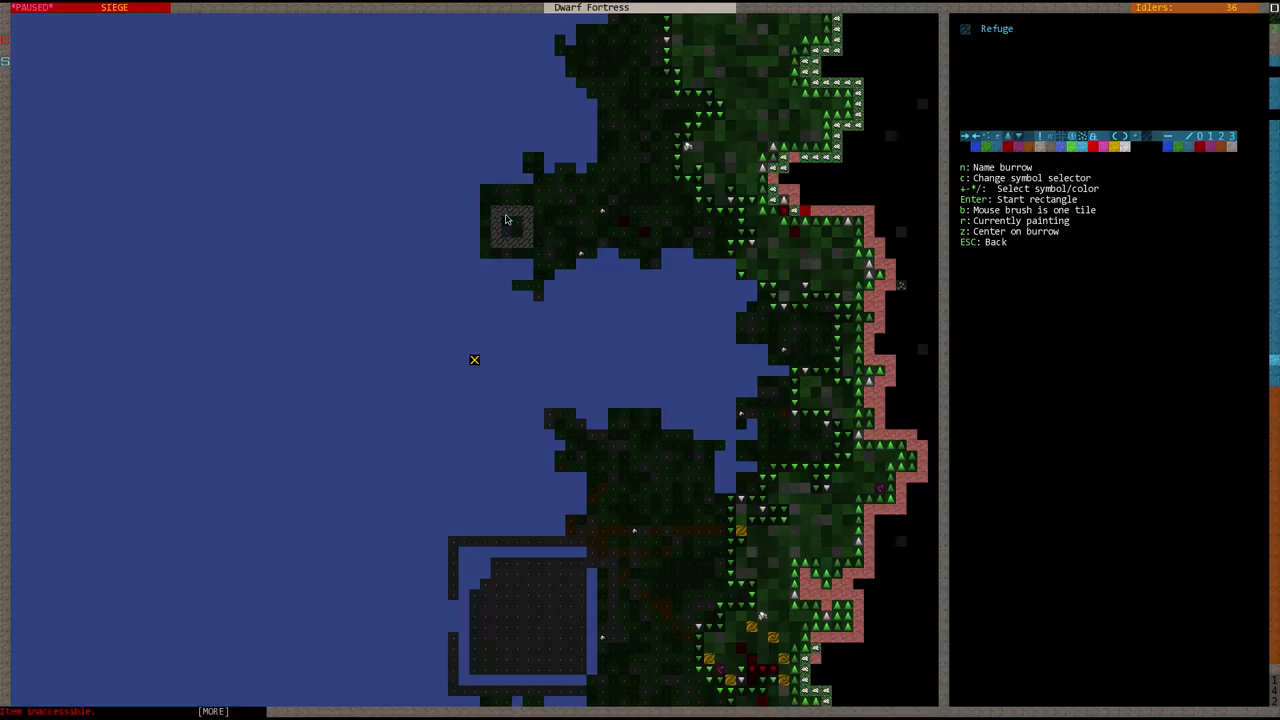
# - Close Refuge burrow editing and move down to the pillared great hall level
pyautogui.press('Escape')
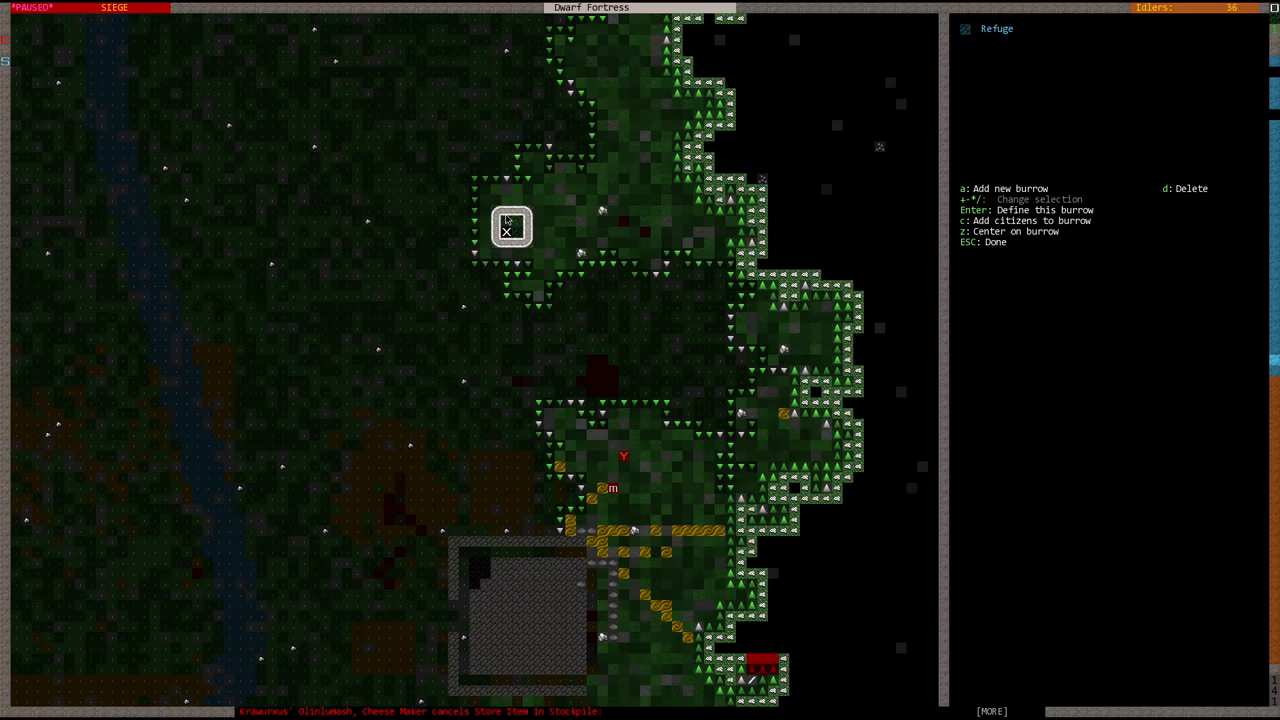
pyautogui.scroll(-3)
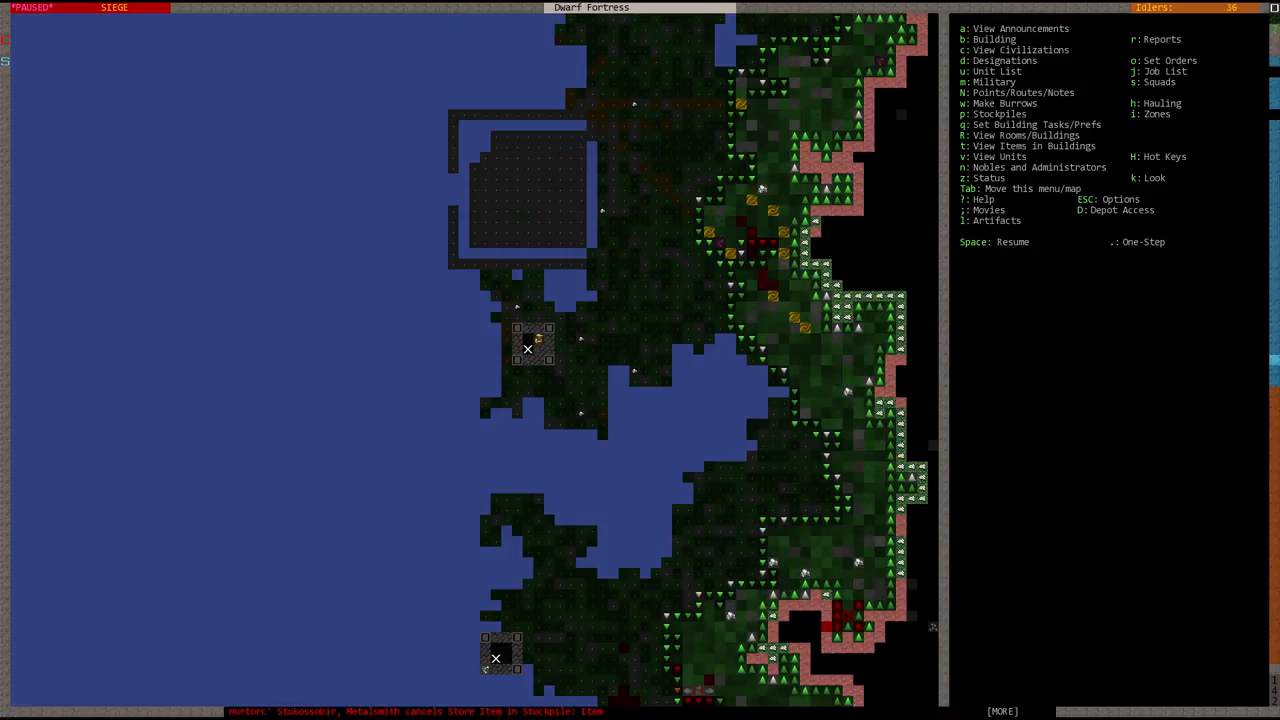
pyautogui.press('space')
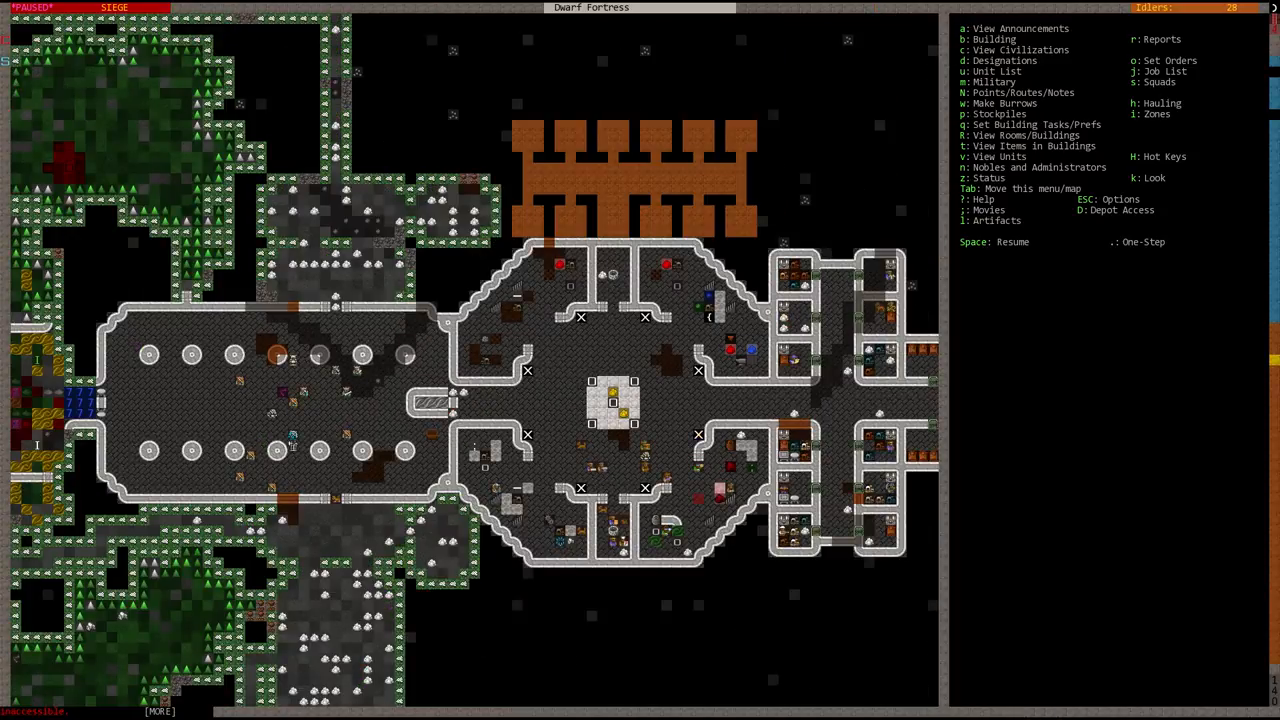
# - Move to the cross-shaped bedroom level with its room wings and central stairwell
pyautogui.scroll(3)
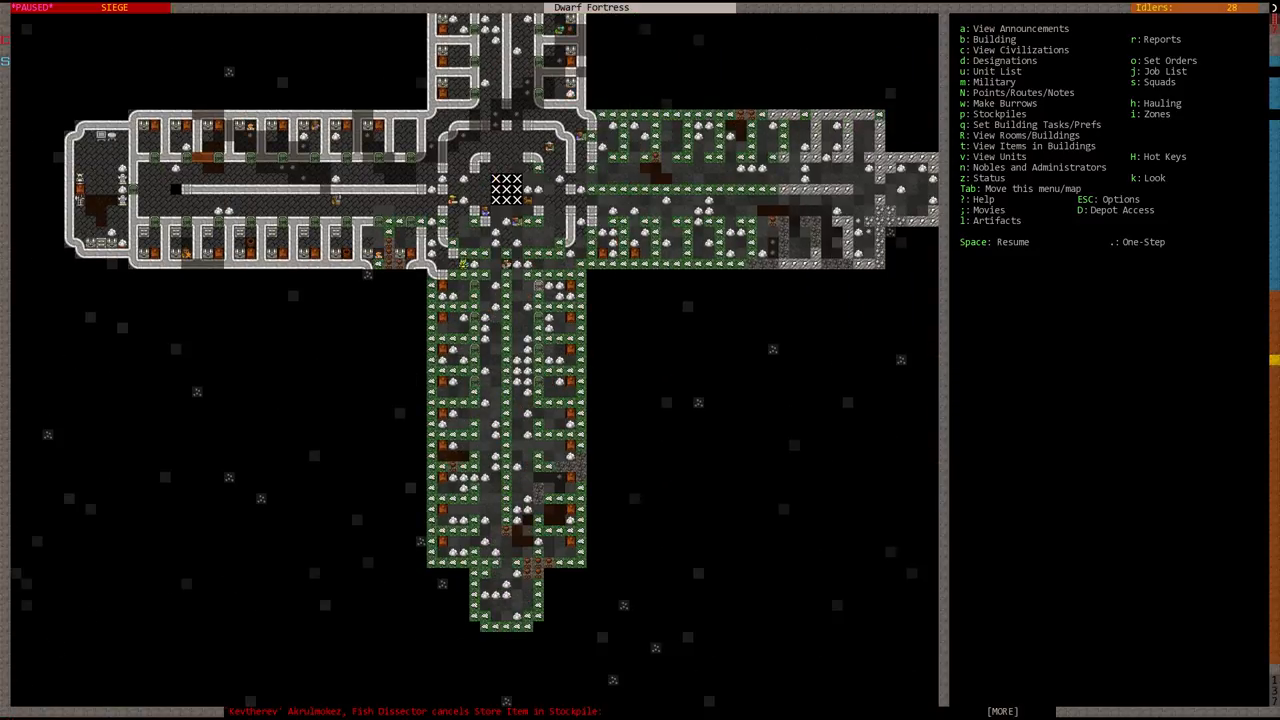
# - Bring up the buildable furniture list, showing 89 beds and 102 doors available
pyautogui.press('b')
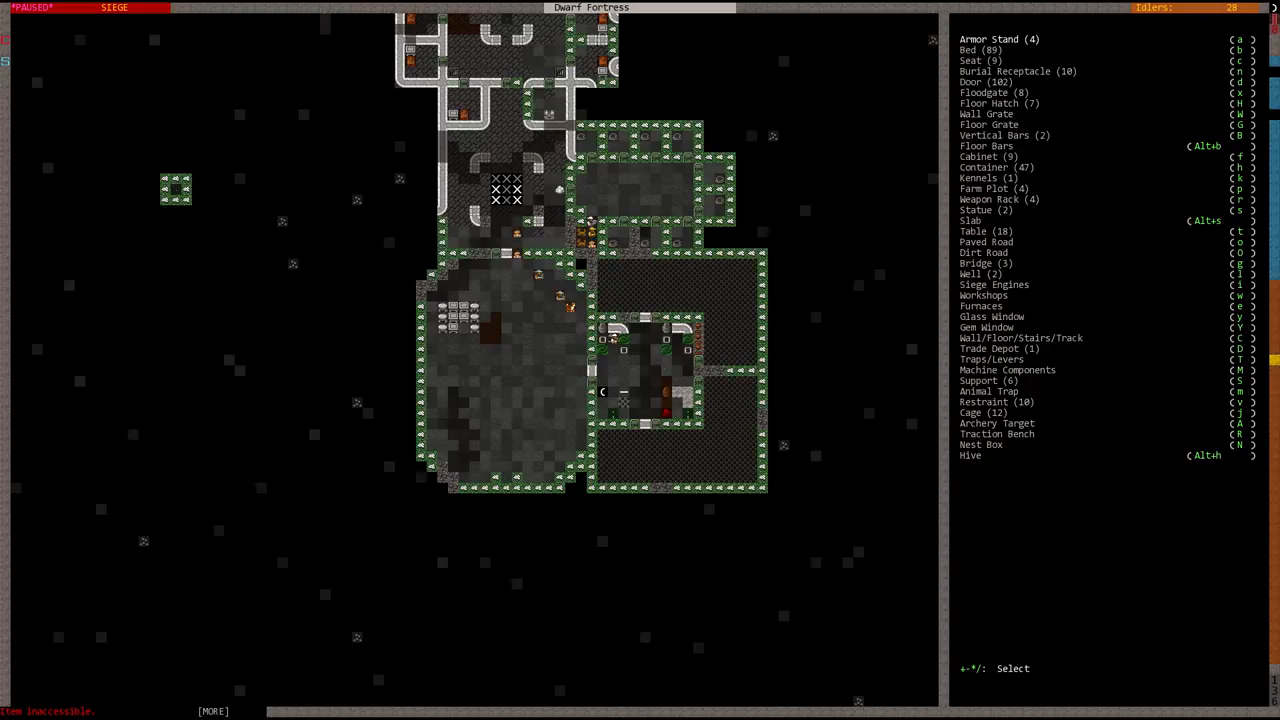
# - Check the citizens' jobs in the unit list, then close it
pyautogui.press('u')
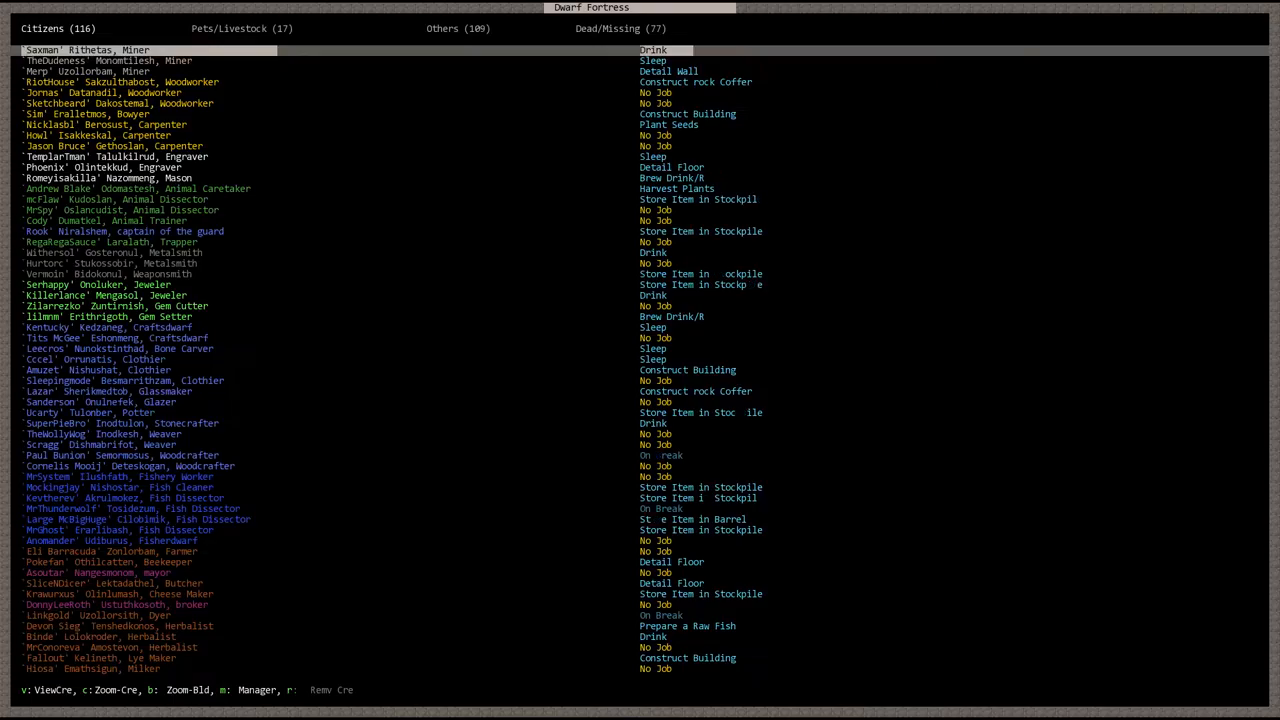
pyautogui.press('m')
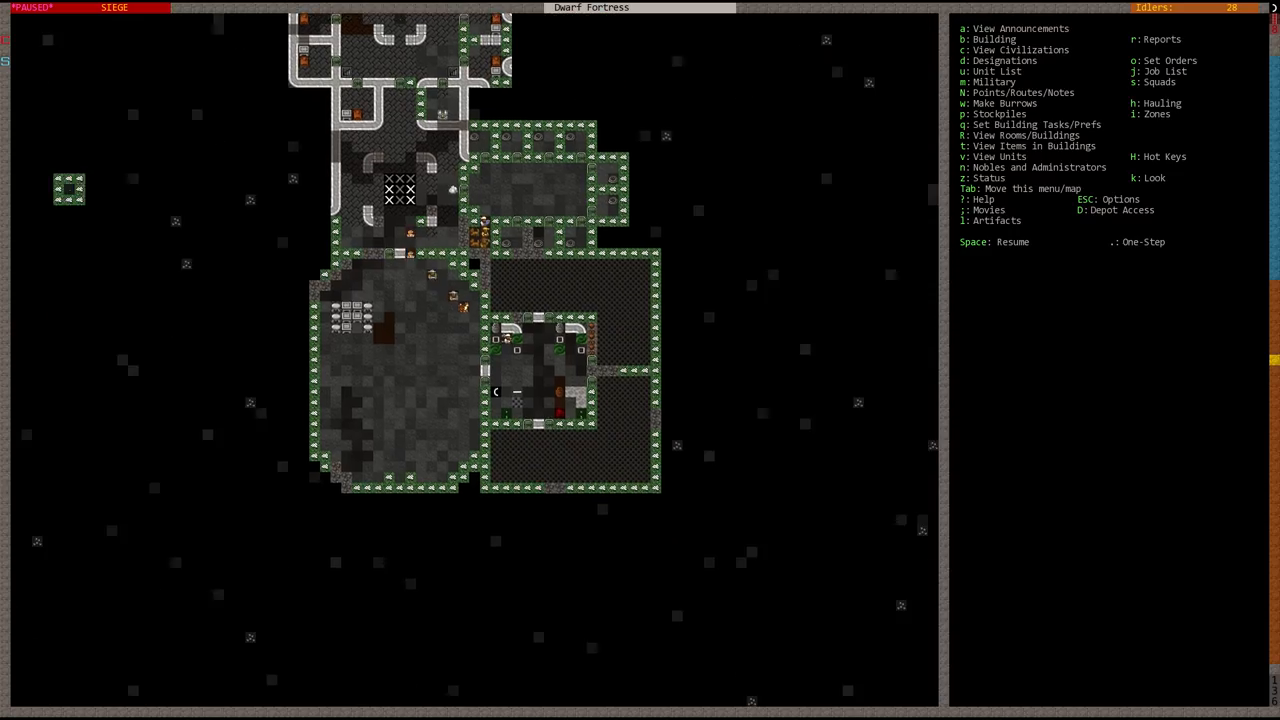
# - Resume play, inspect the goblin swordsman, and view the lake tower wall's masonry status
pyautogui.press('Space')
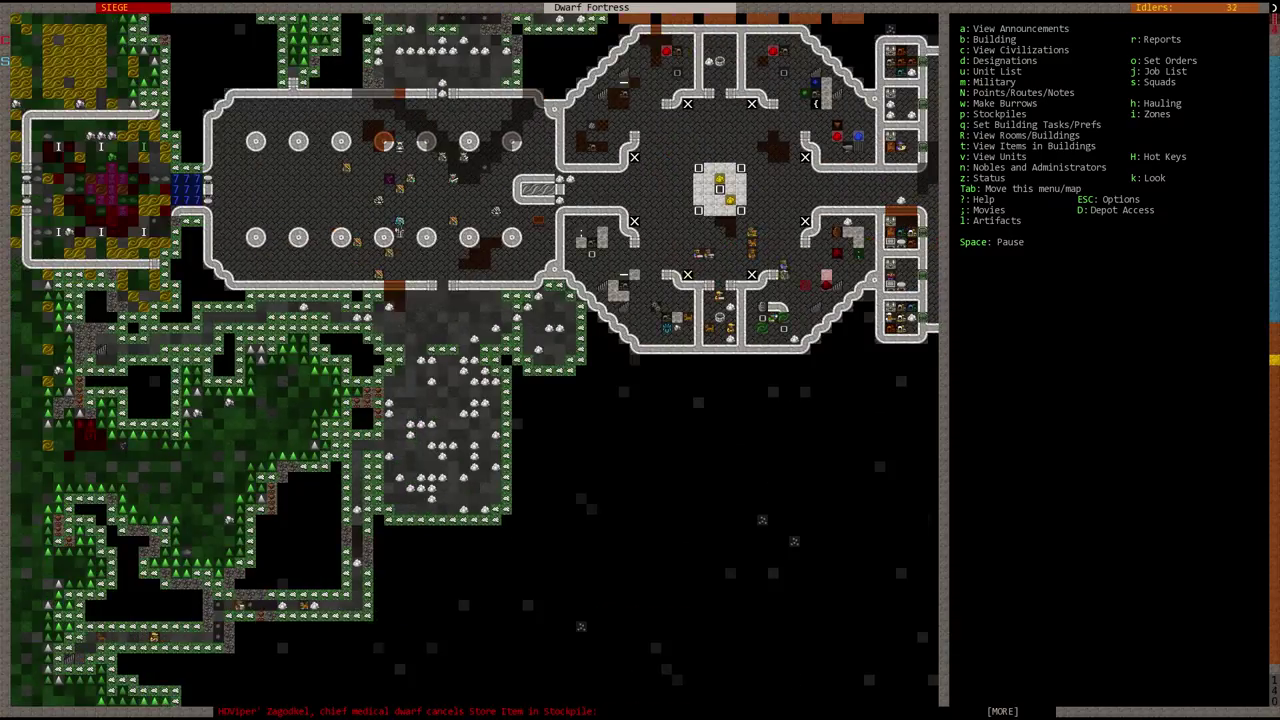
pyautogui.click(1018, 27)
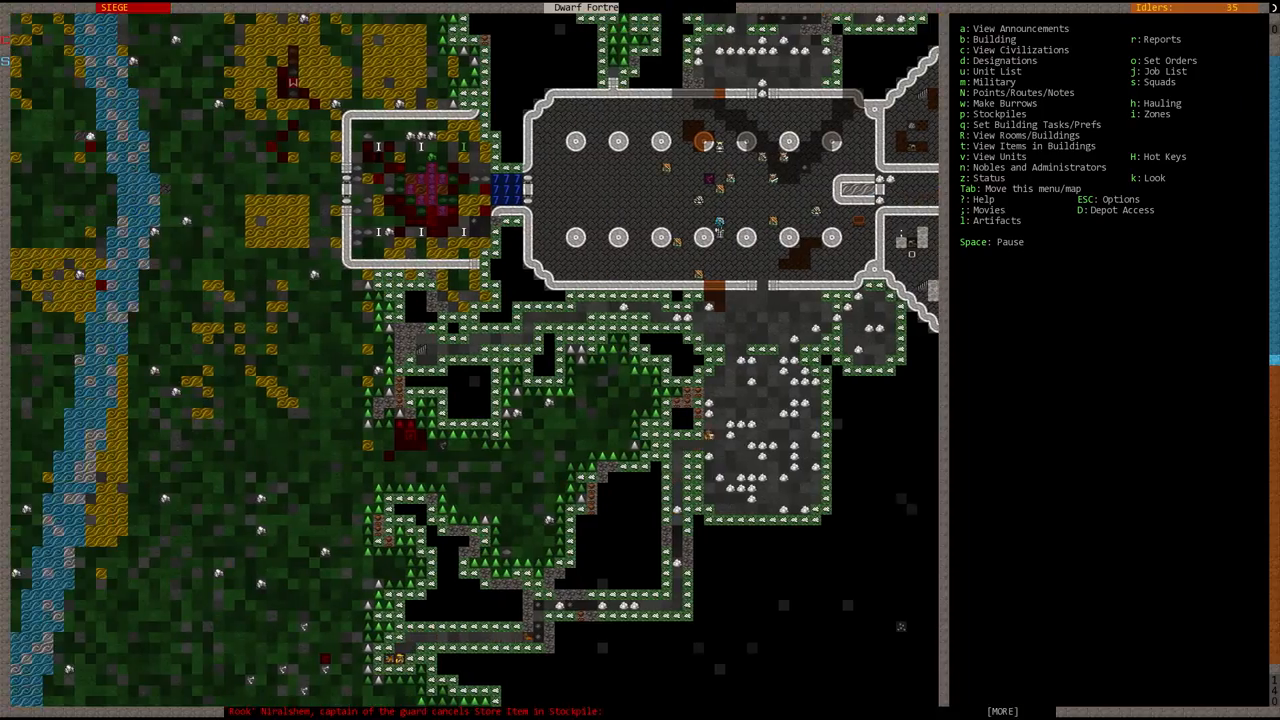
pyautogui.click(991, 70)
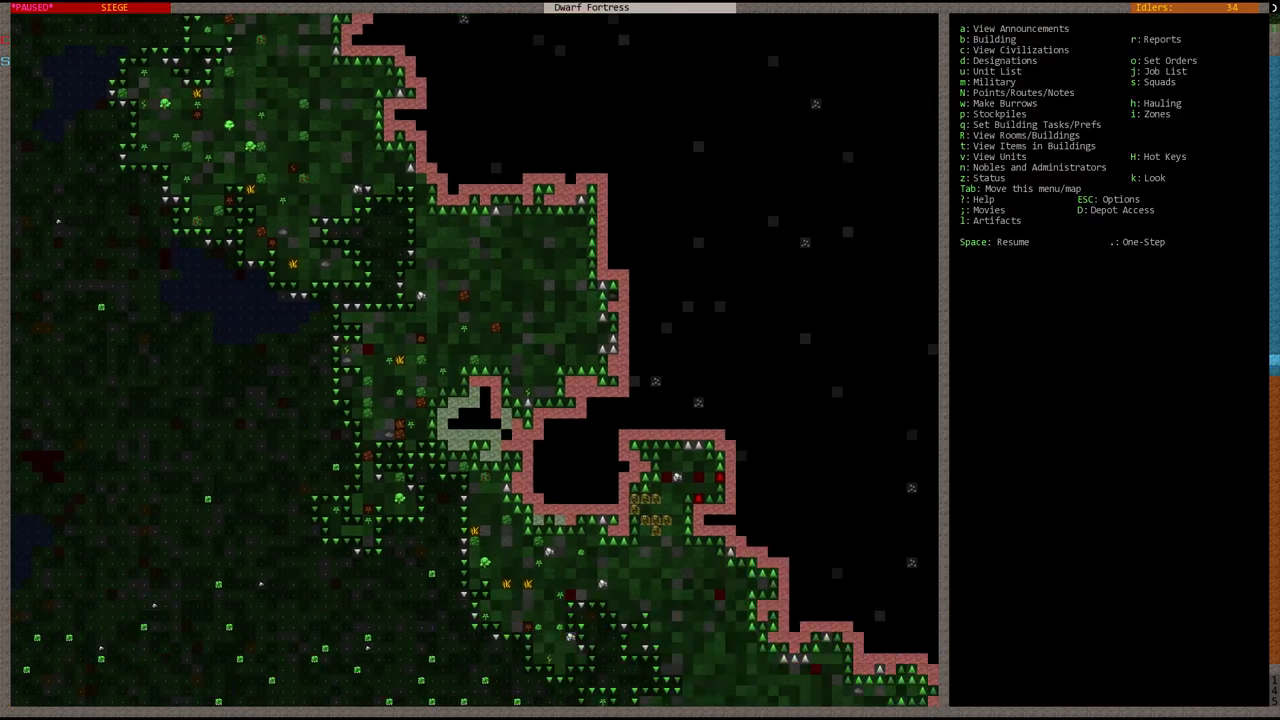
pyautogui.press('Space')
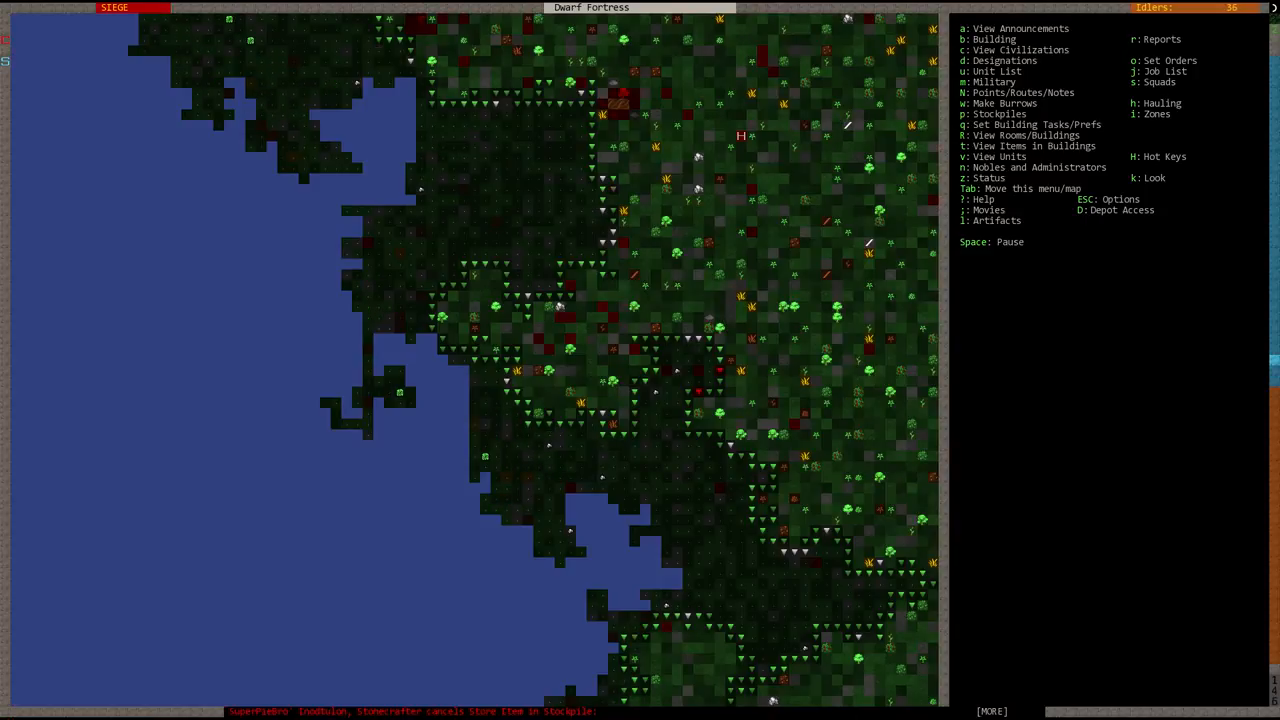
pyautogui.press('u')
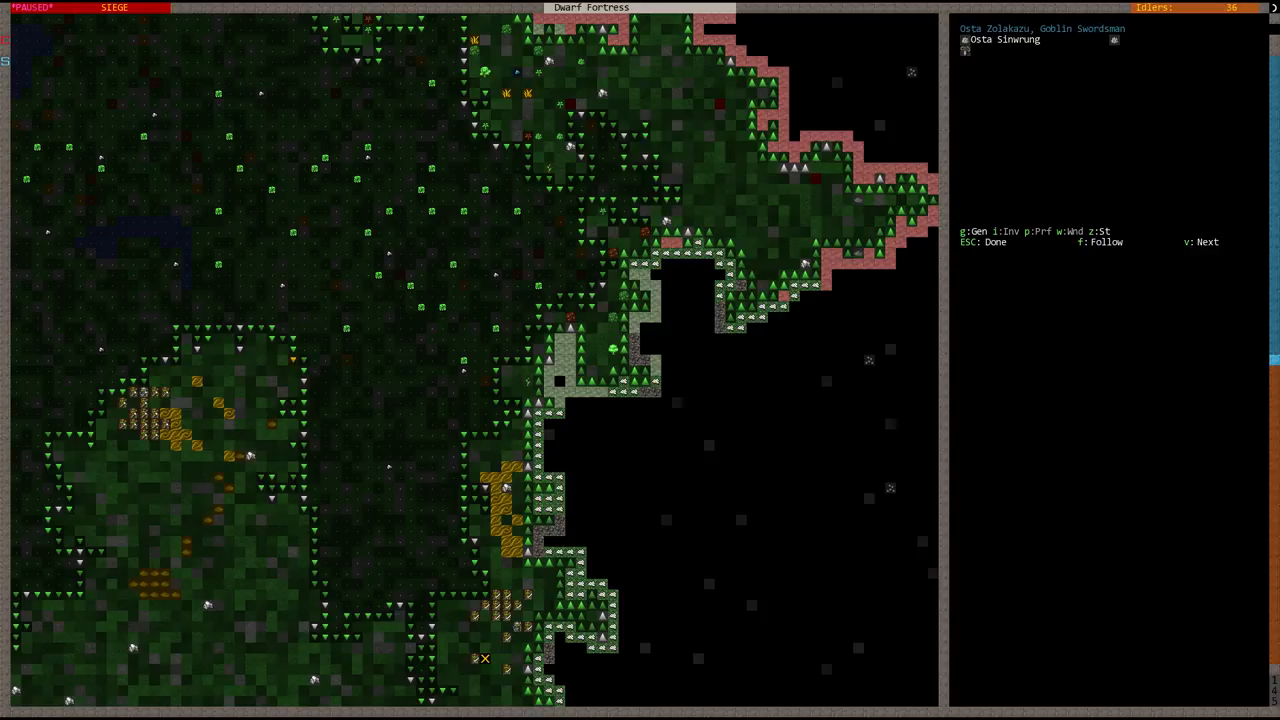
pyautogui.press('Escape')
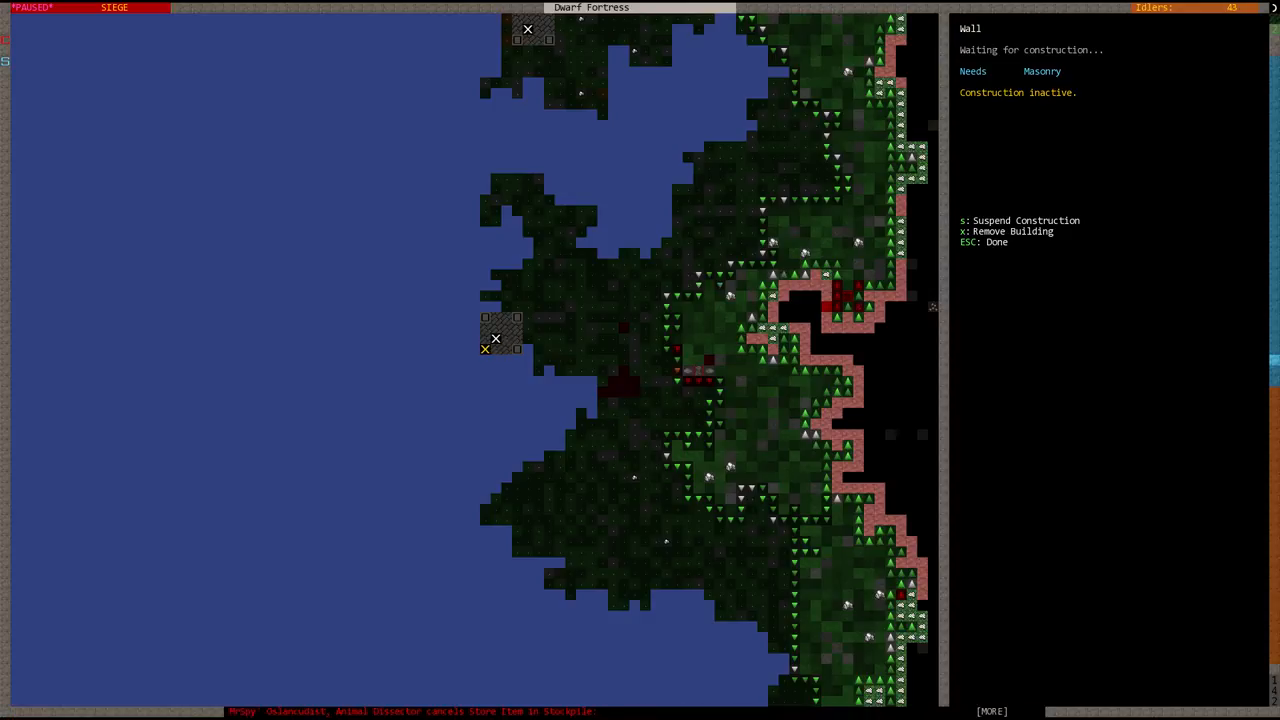
# - Move down to the cavern and look at the beekeeper on marble floor
pyautogui.press('Escape')
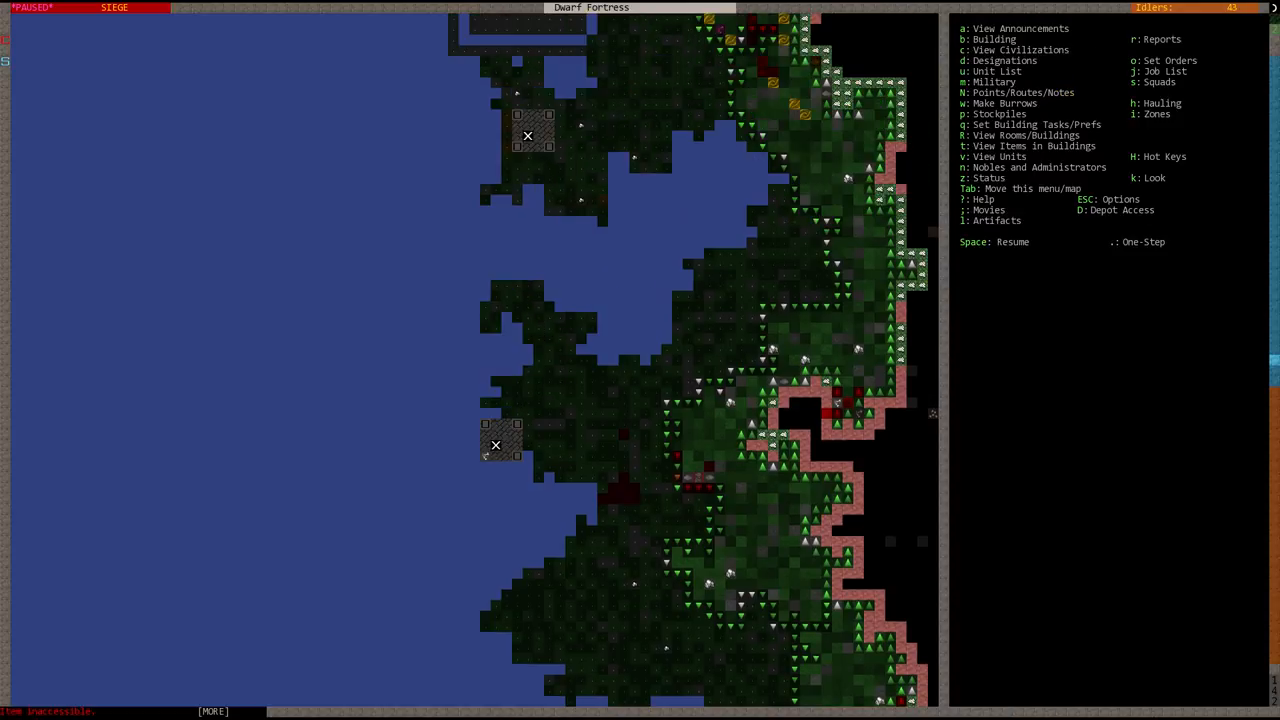
pyautogui.press('space')
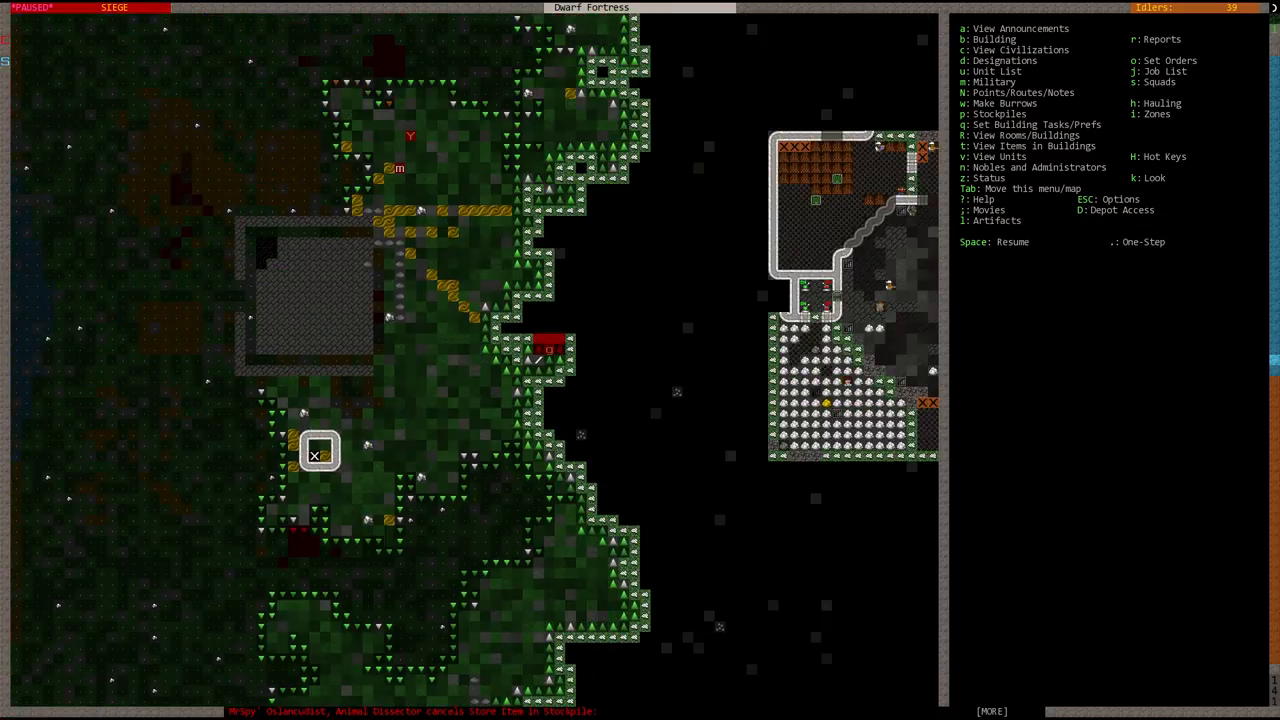
pyautogui.click(964, 28)
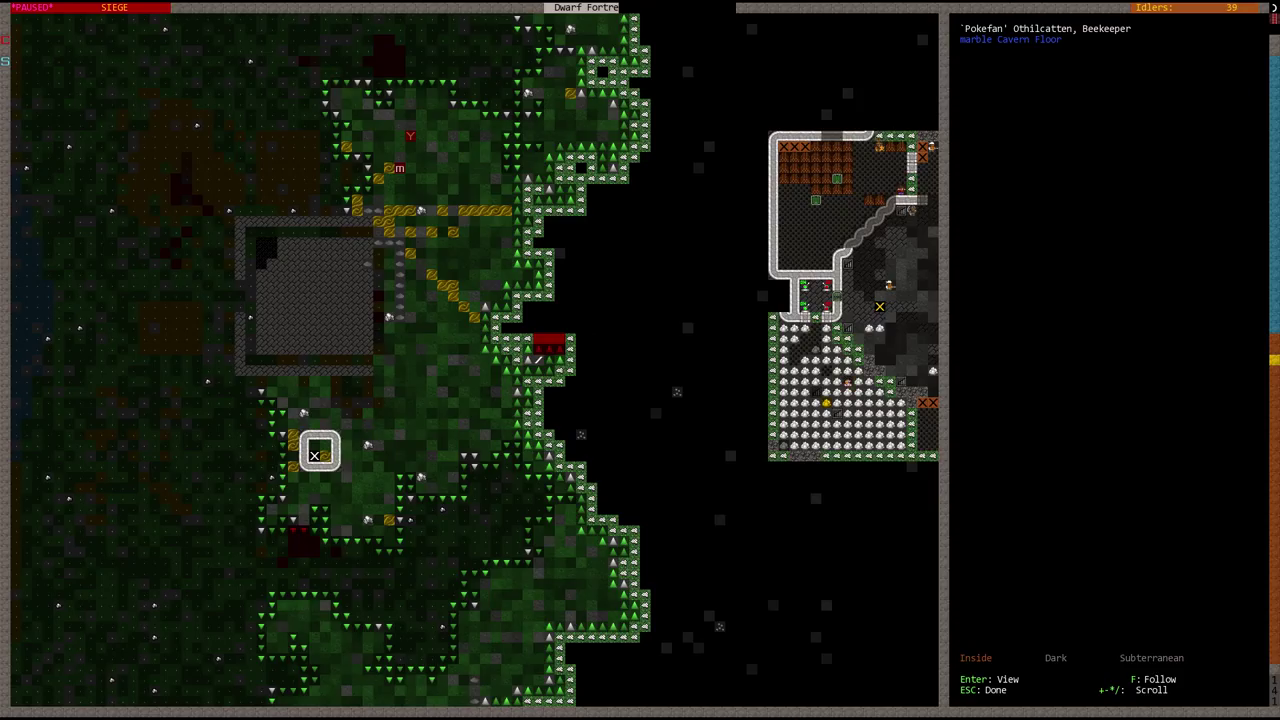
pyautogui.press('Escape')
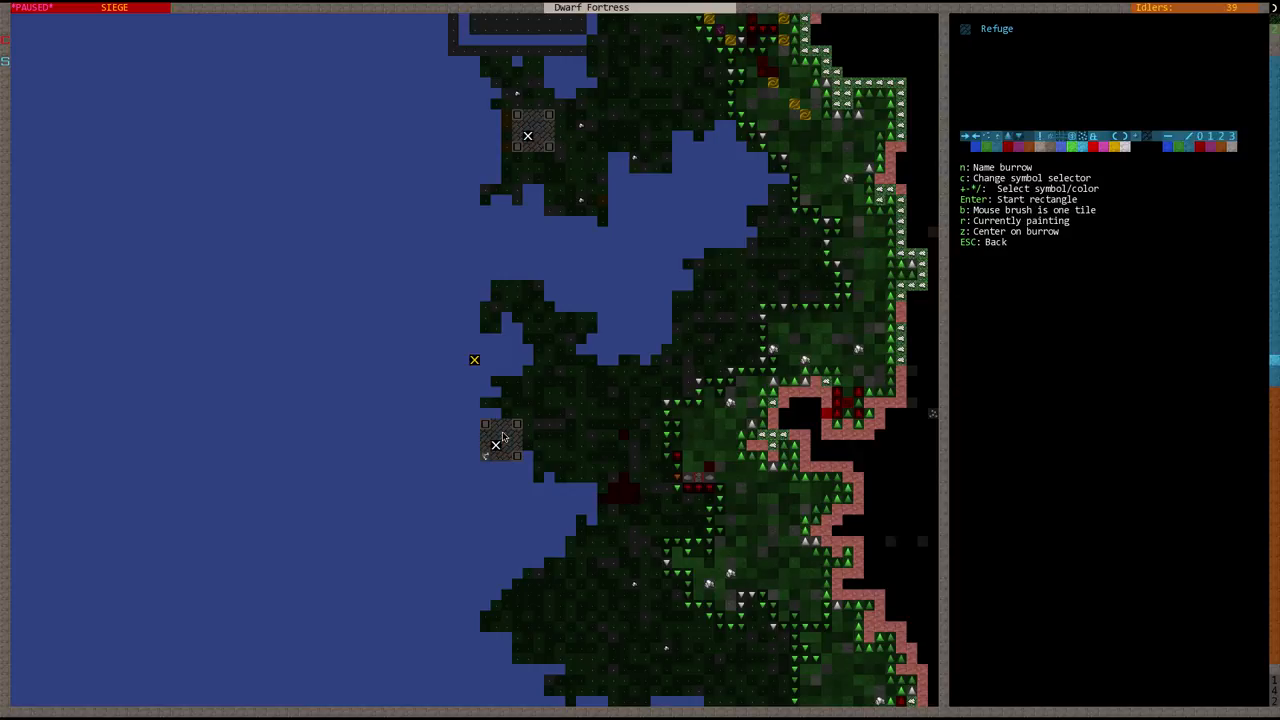
pyautogui.moveTo(515, 440)
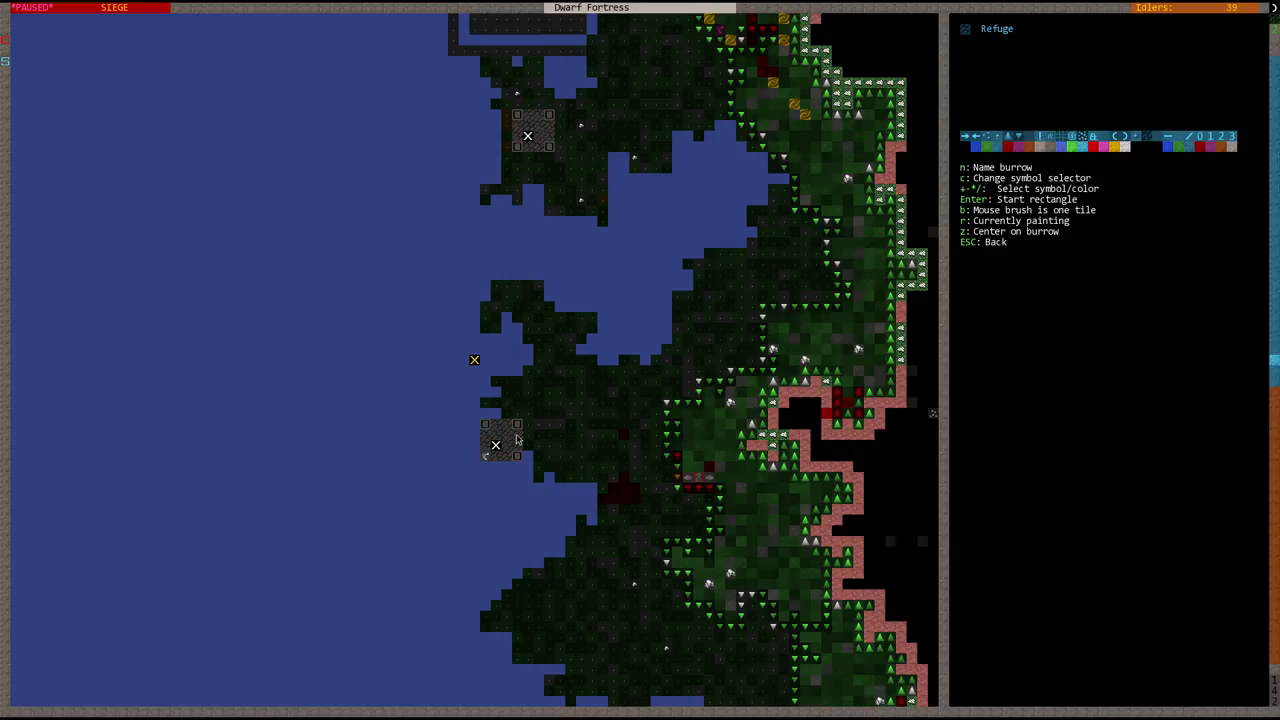
pyautogui.moveTo(512, 107)
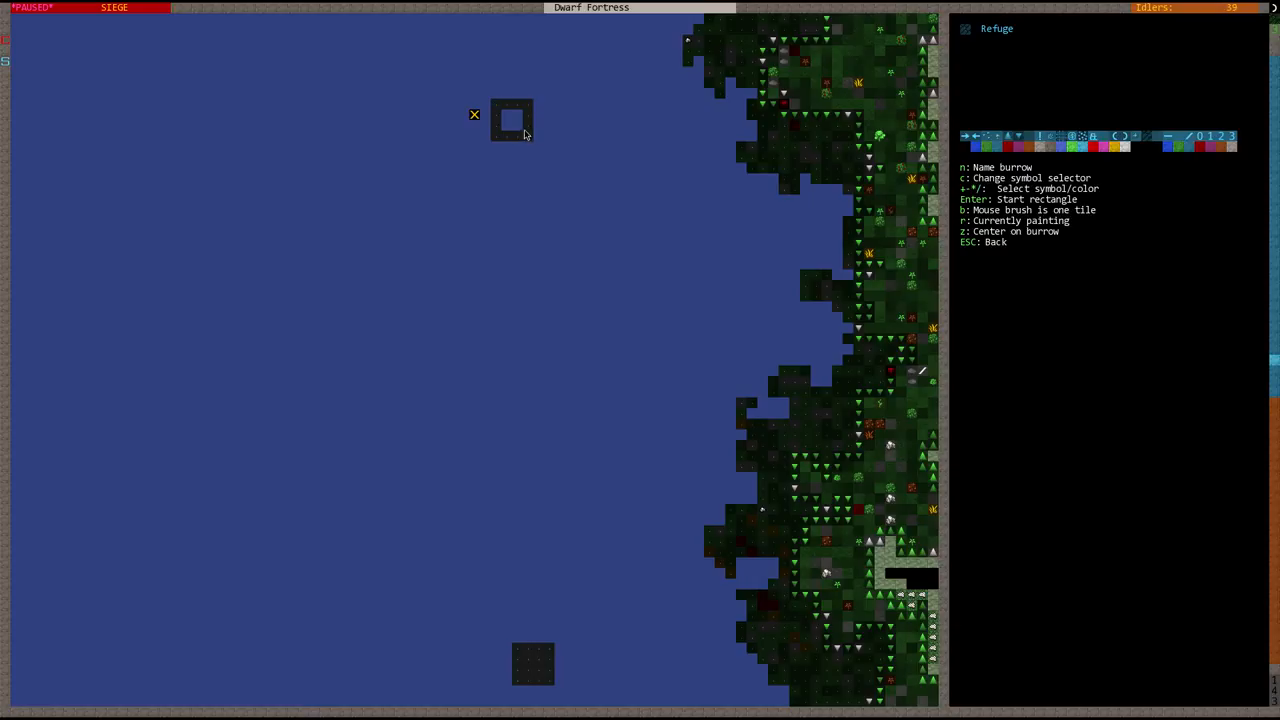
pyautogui.moveTo(513, 127)
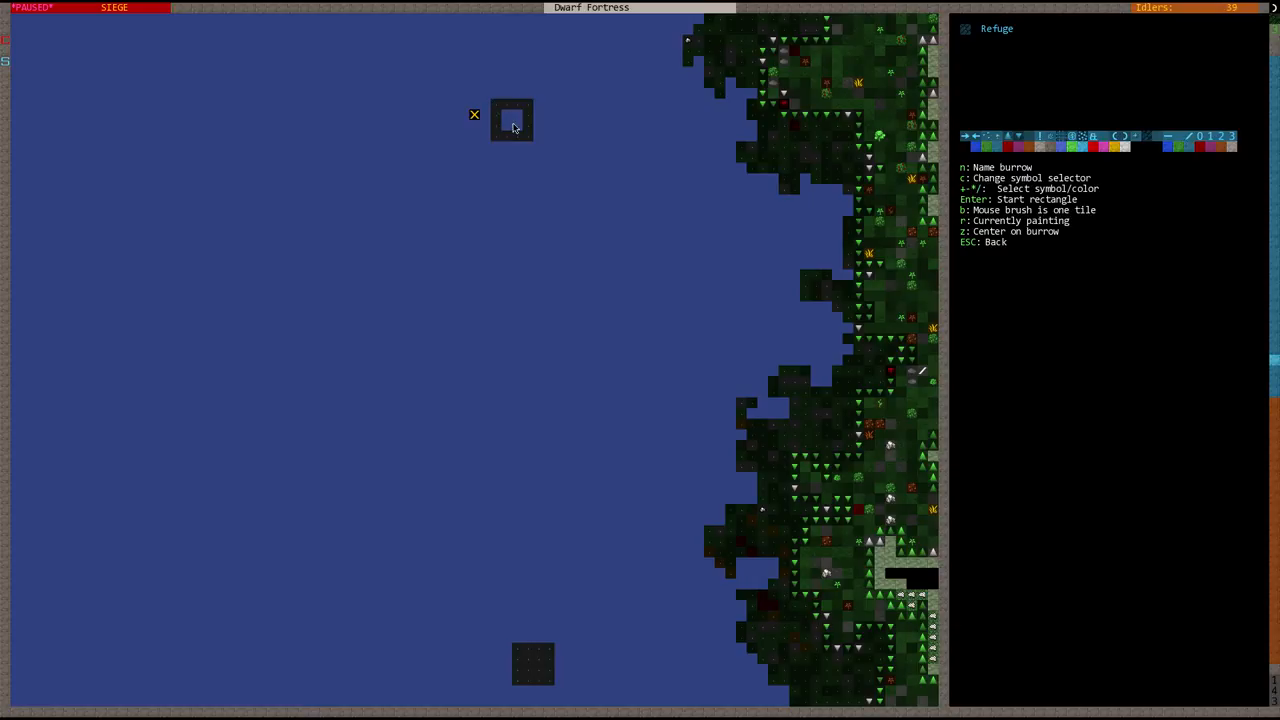
pyautogui.moveTo(537, 653)
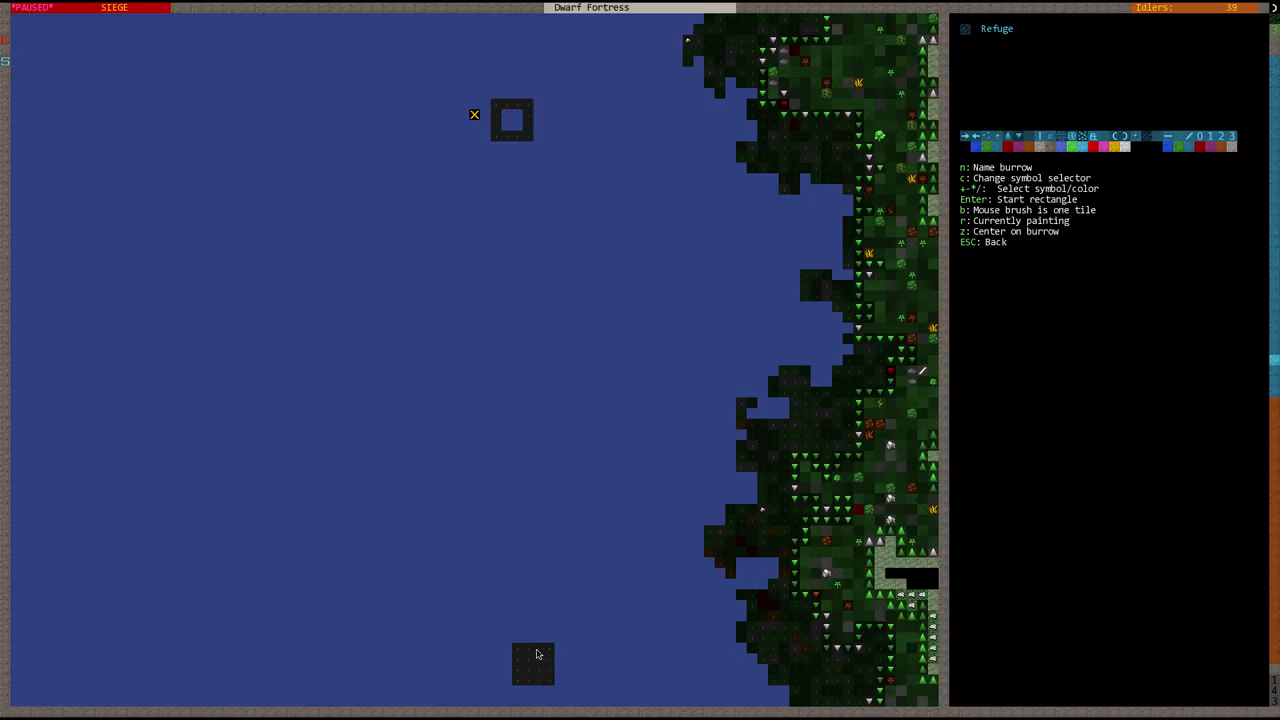
pyautogui.moveTo(530, 660)
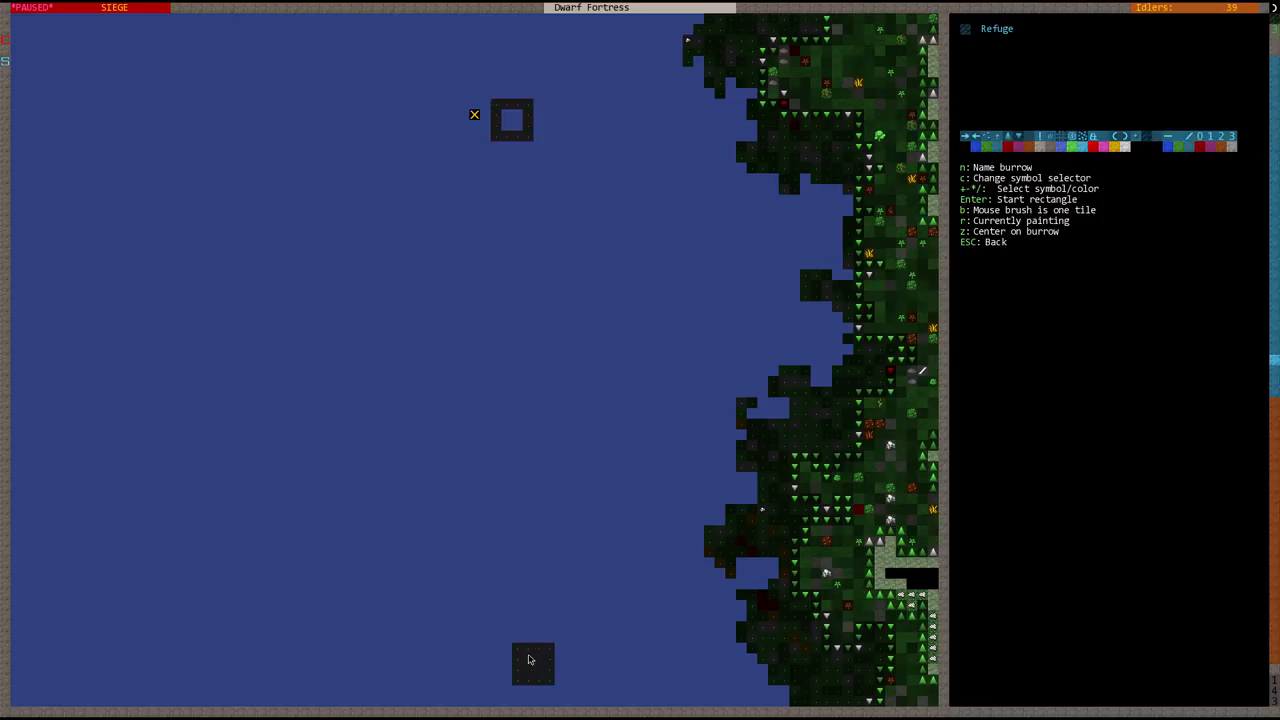
pyautogui.moveTo(529, 626)
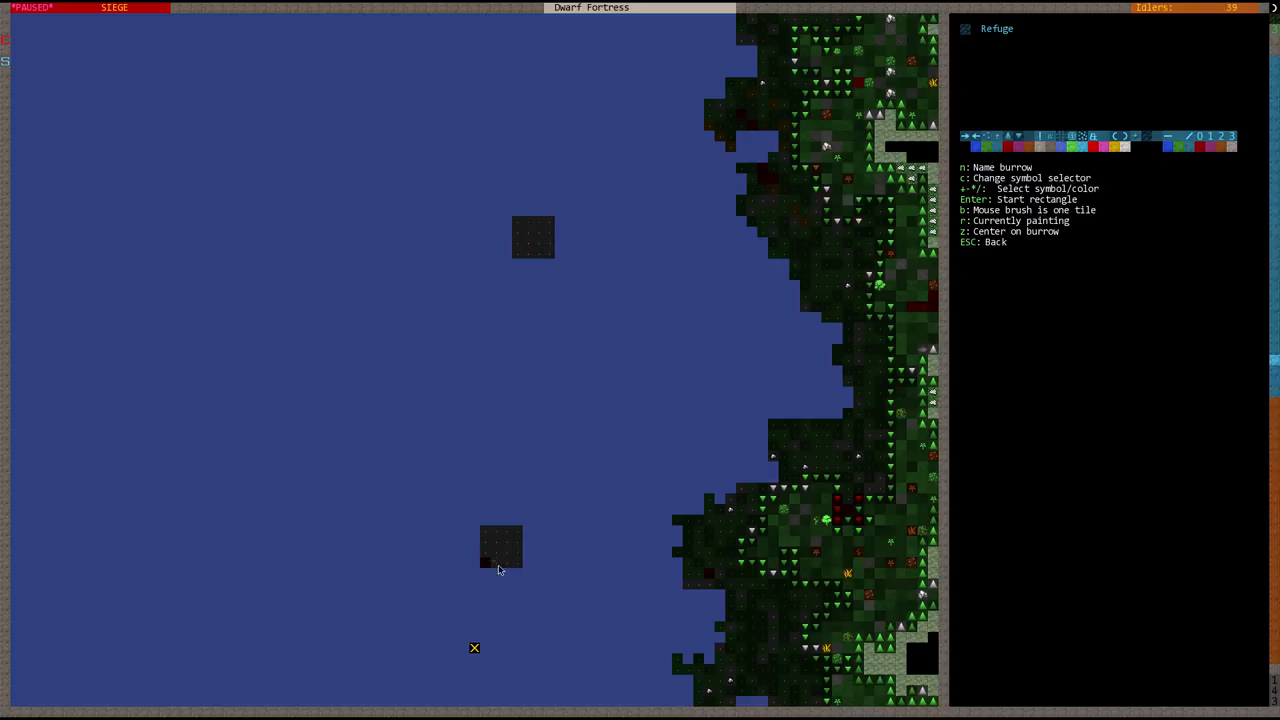
pyautogui.moveTo(510, 535)
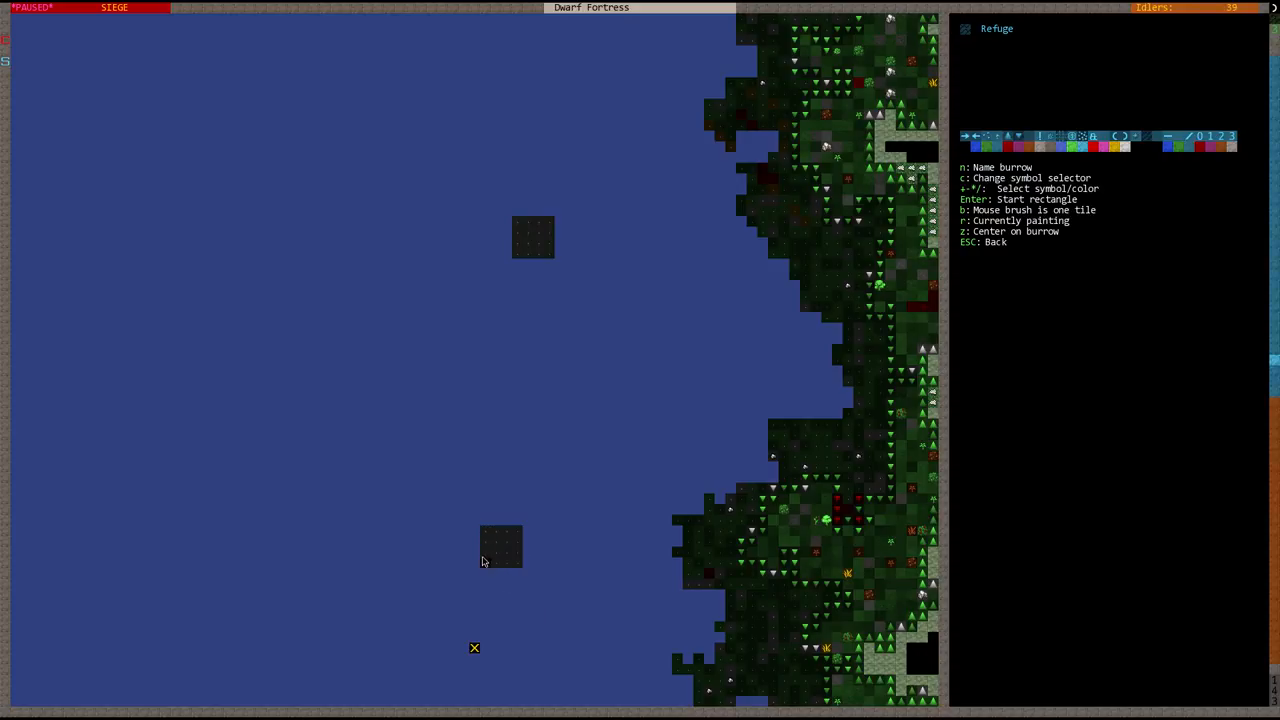
pyautogui.moveTo(505, 545)
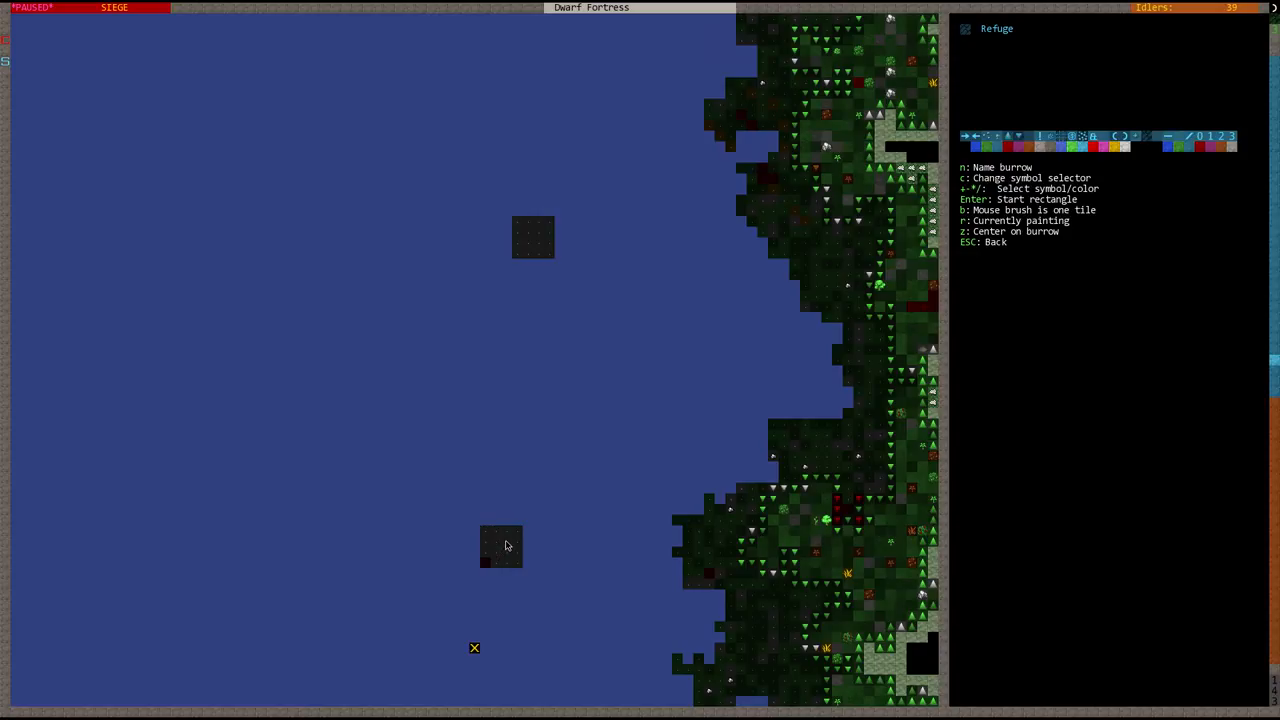
# - Finish painting the lake tower tiles into the Refuge burrow
pyautogui.press('Escape')
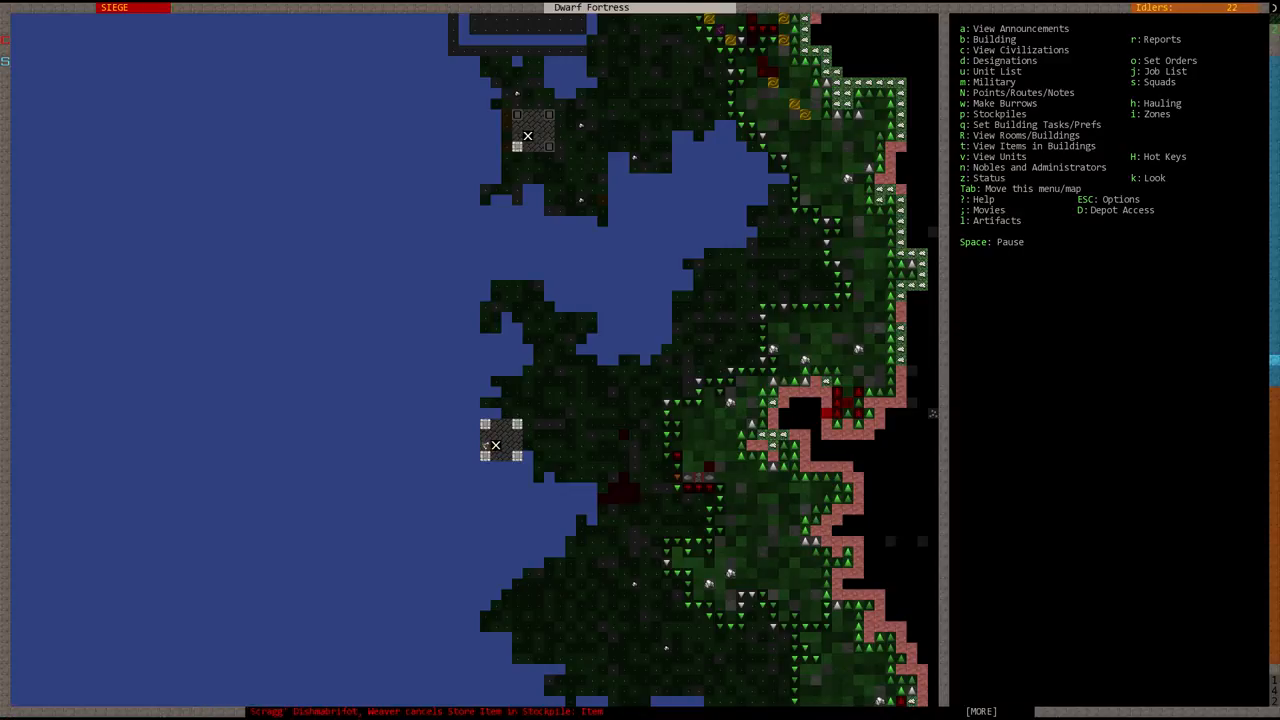
pyautogui.press('b')
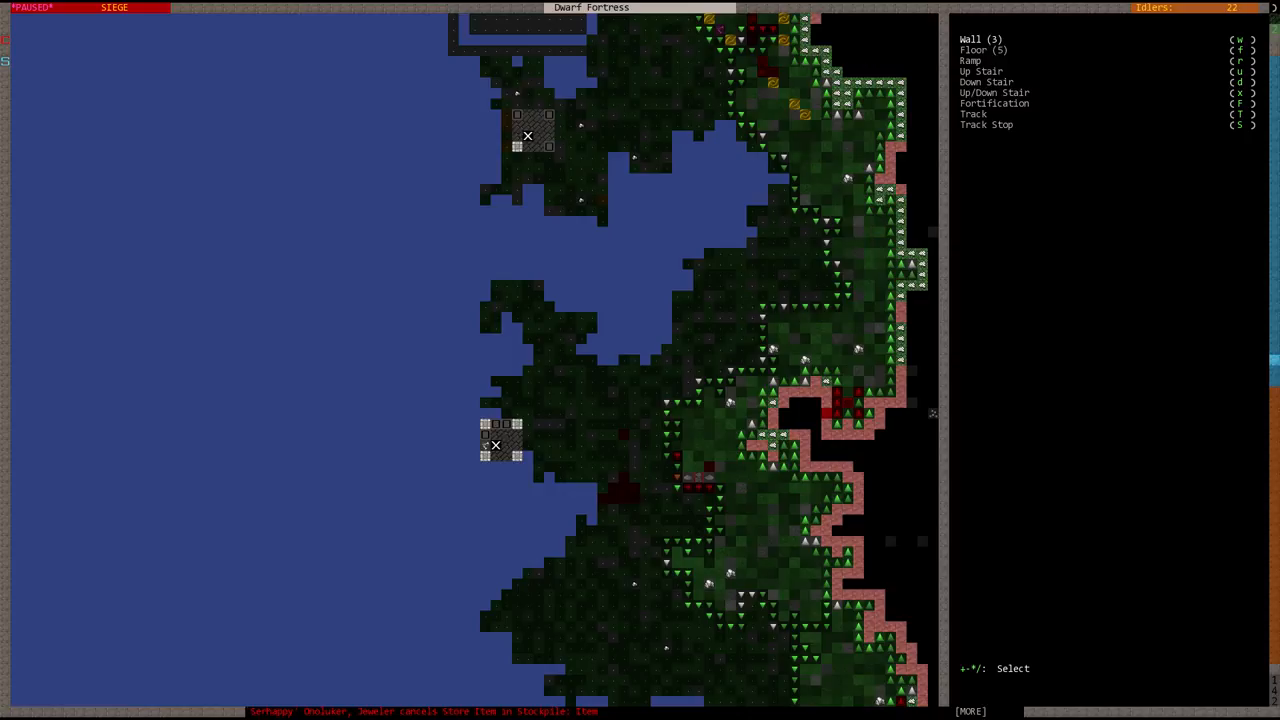
pyautogui.press('w')
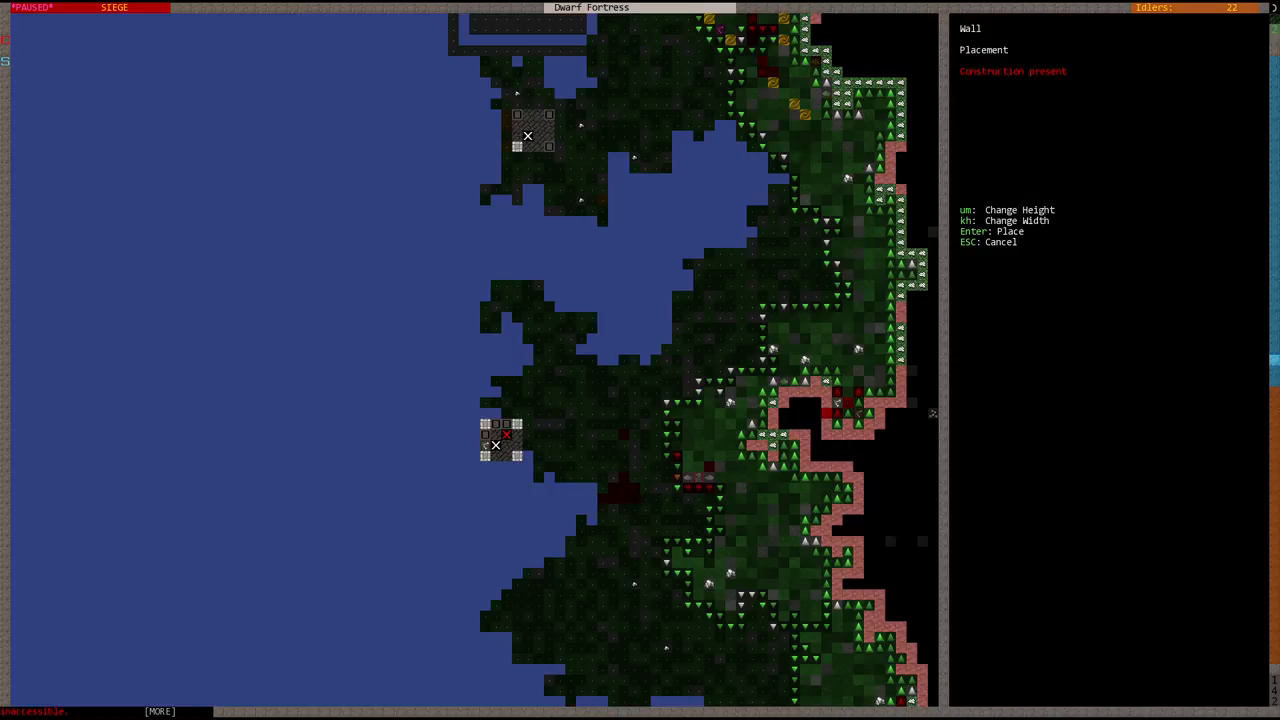
pyautogui.press('Enter')
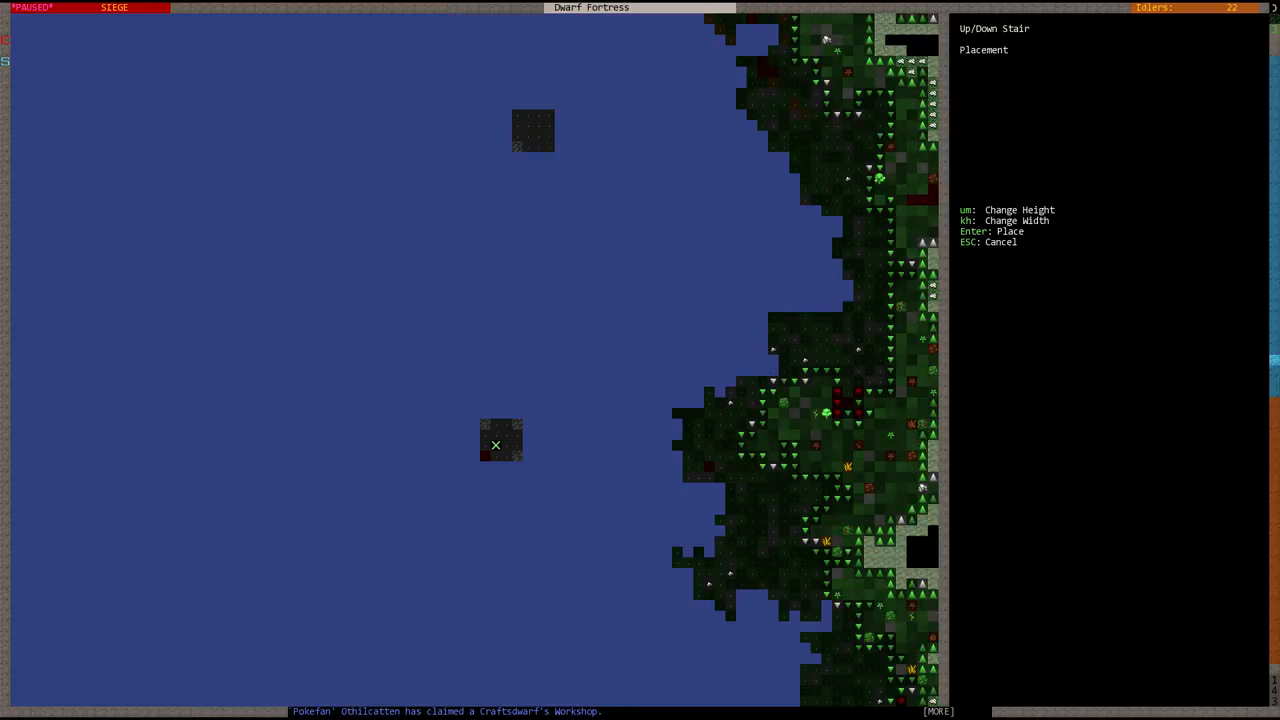
pyautogui.press('Escape')
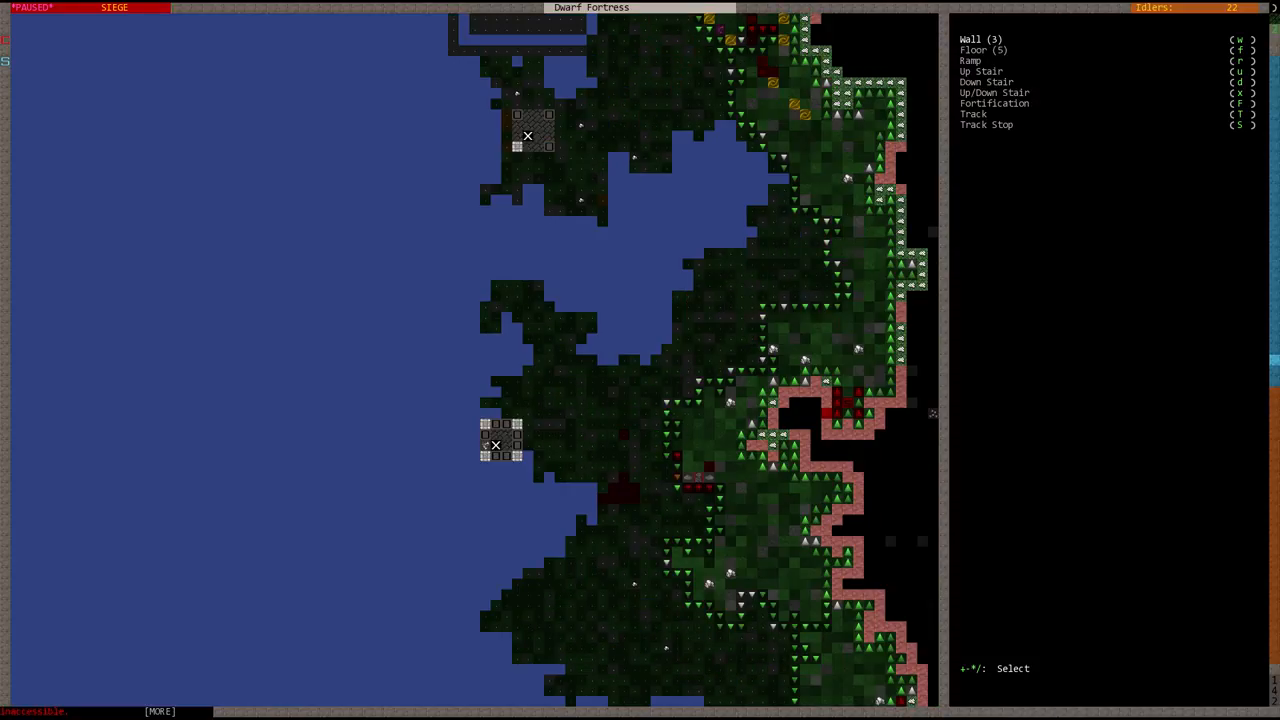
pyautogui.press('Escape')
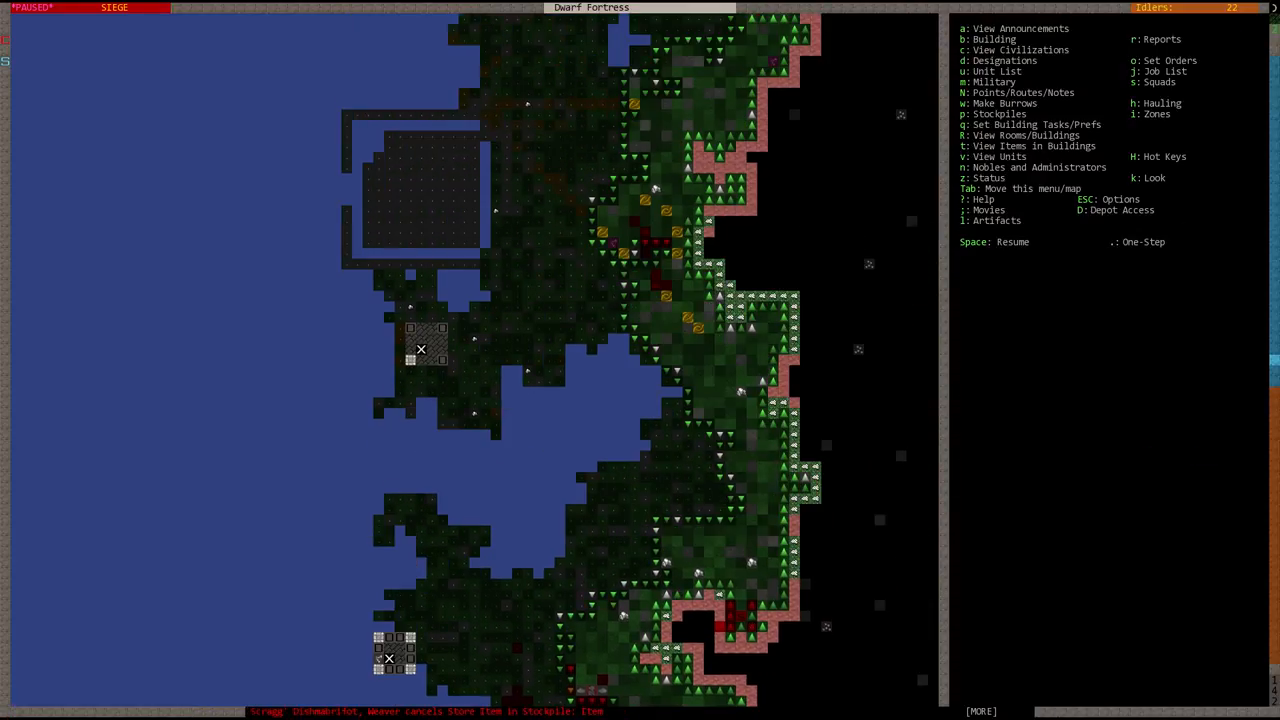
pyautogui.press('space')
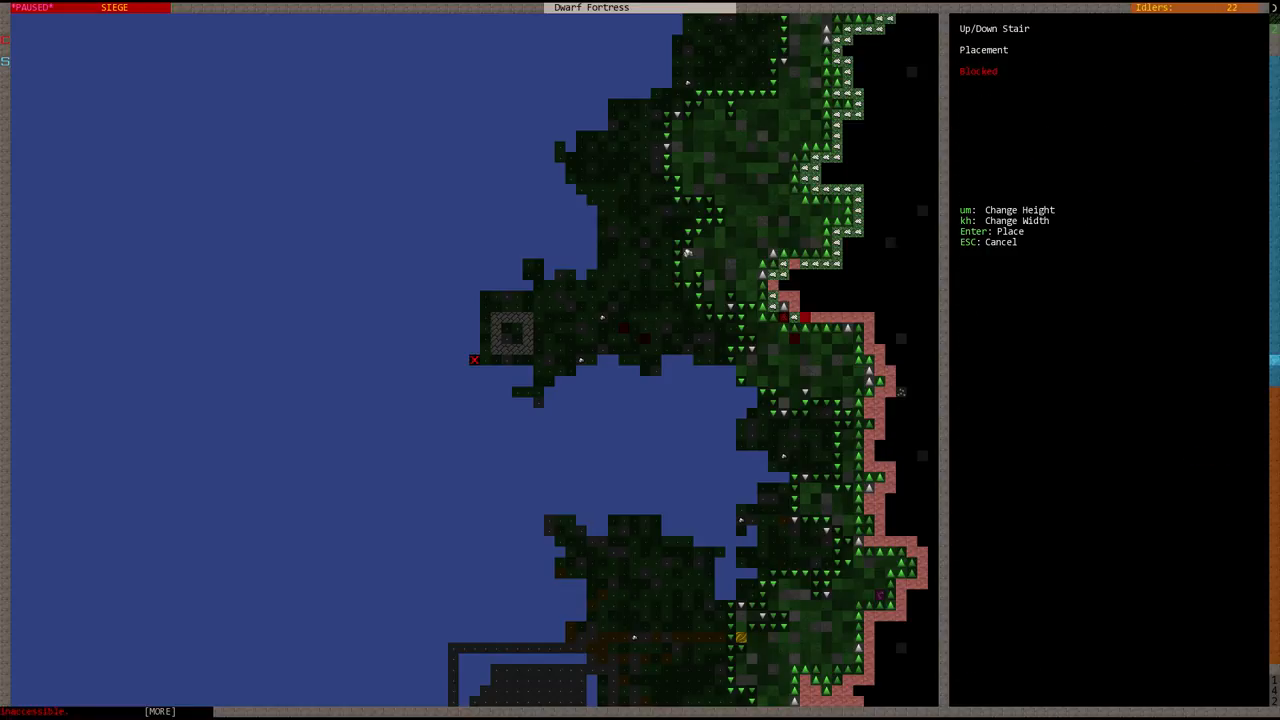
pyautogui.press('Return')
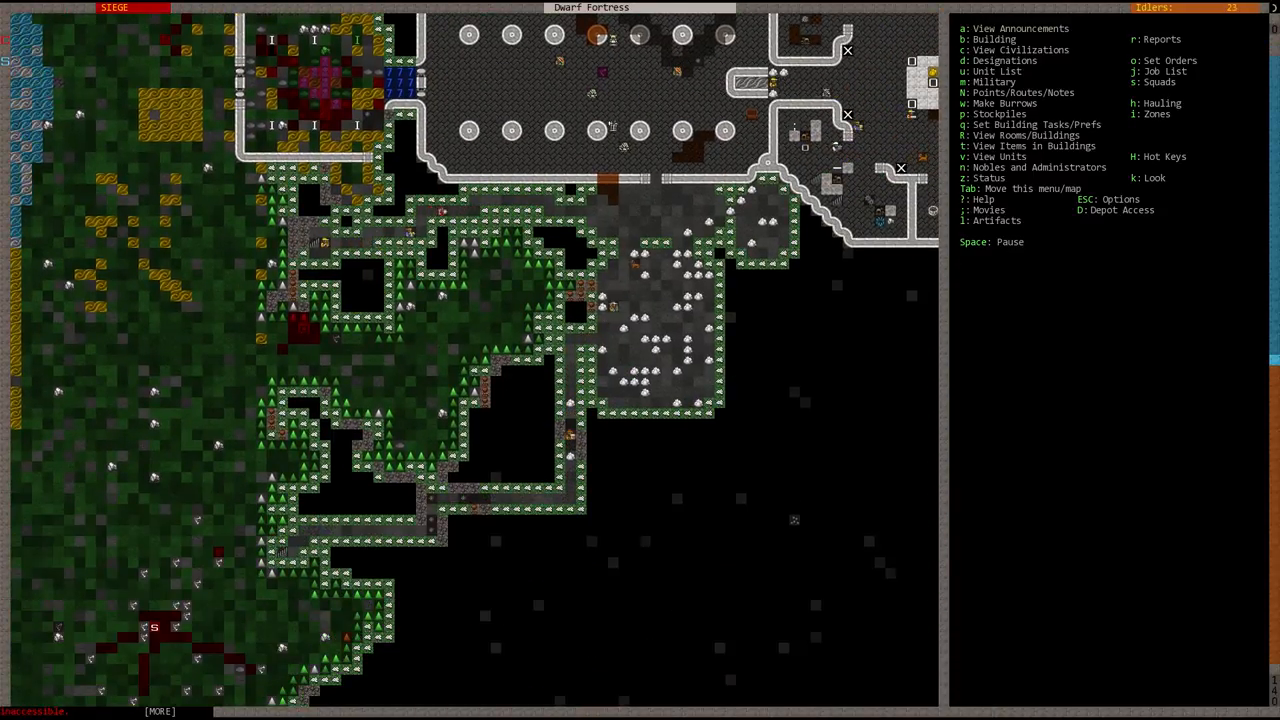
pyautogui.press('space')
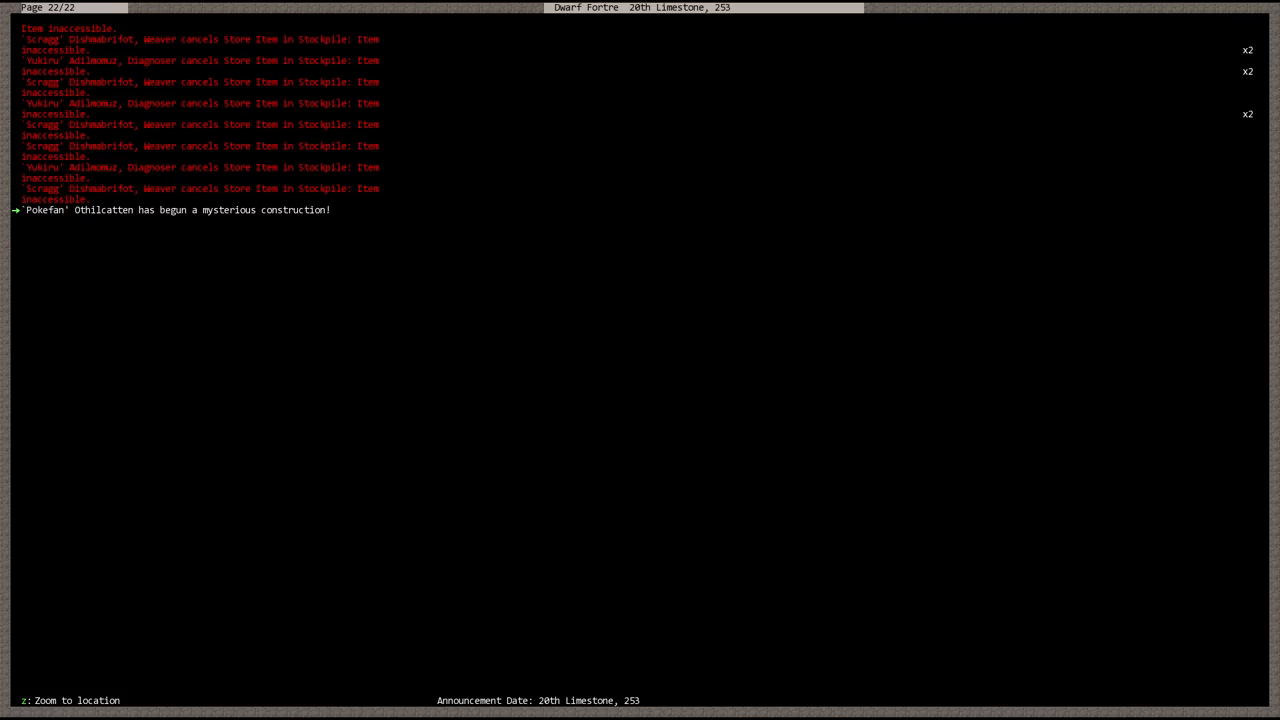
# - Zoom to the mysterious construction and check the strange-mood dwarf's Craftsdwarf's Workshop
pyautogui.press('z')
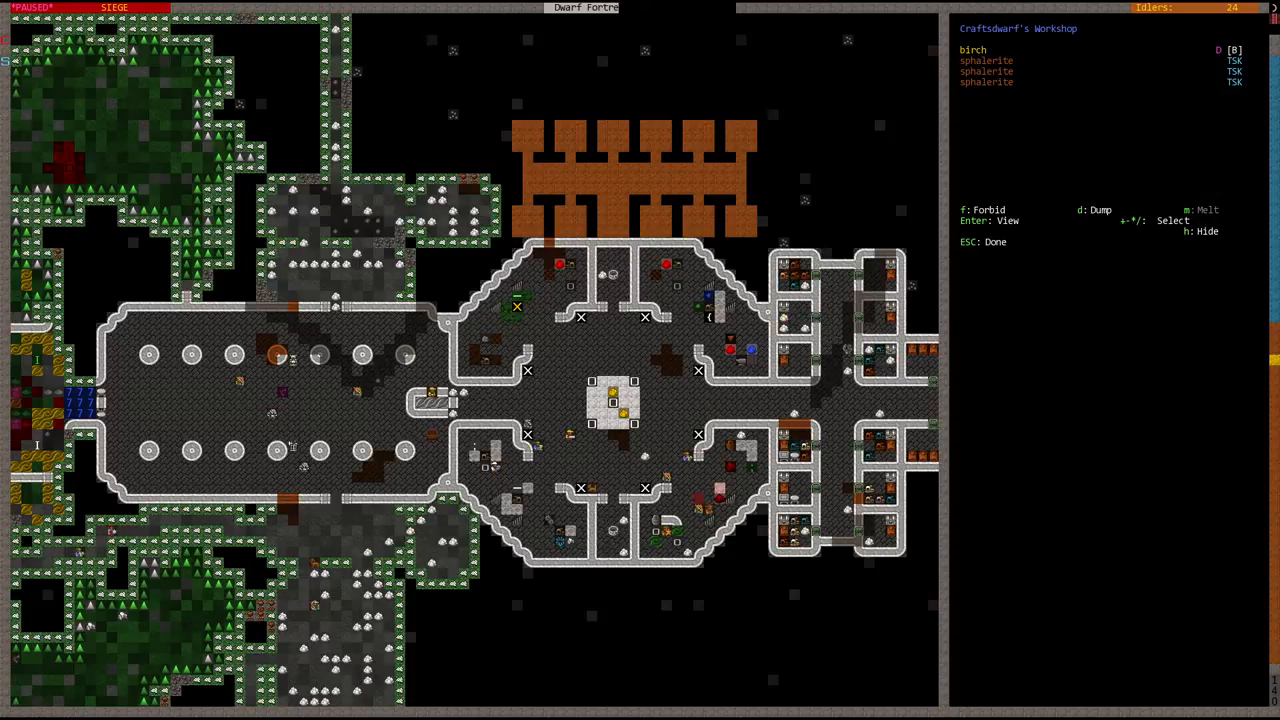
pyautogui.press('Escape')
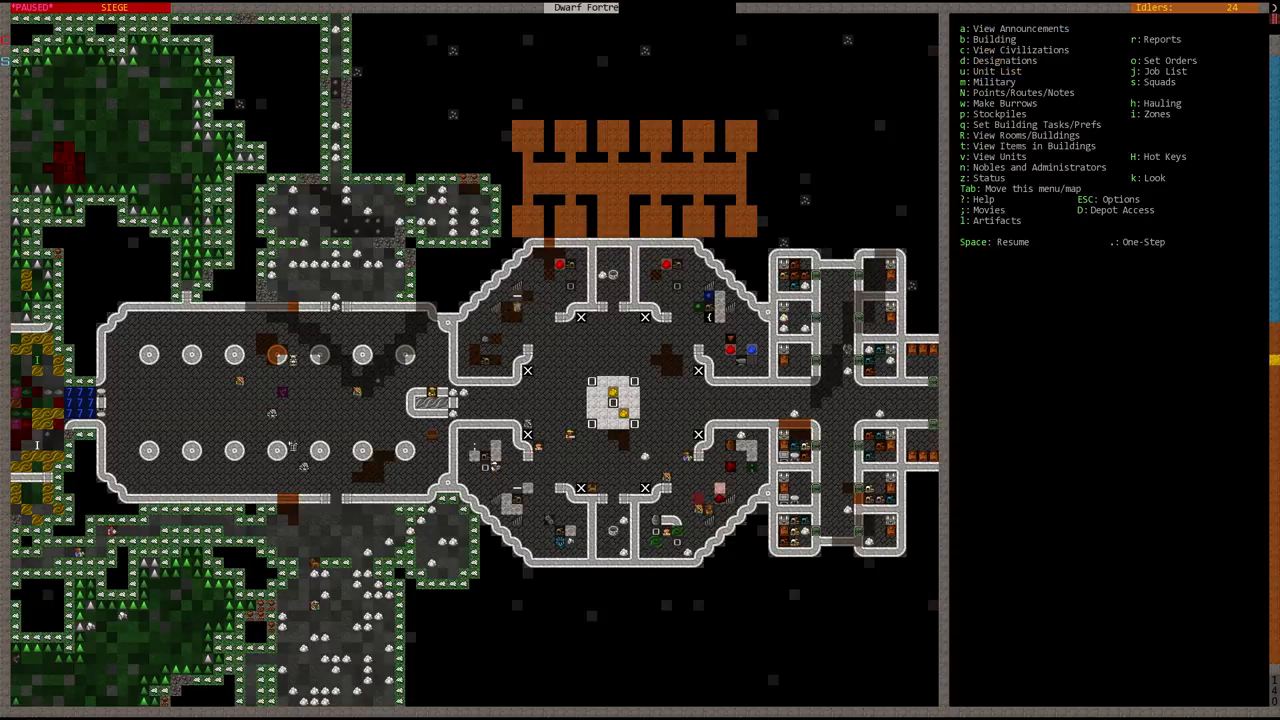
pyautogui.press('Space')
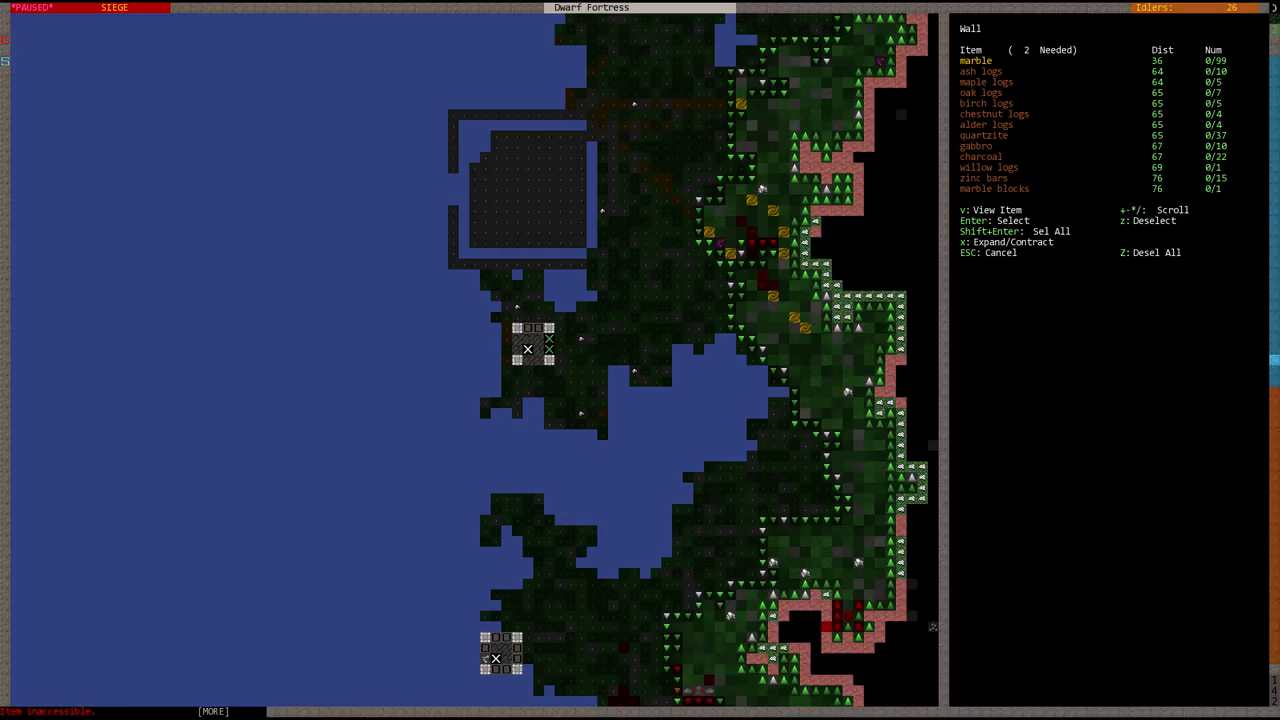
# - Place a marble wall section at the northern surface tower
pyautogui.press('Enter')
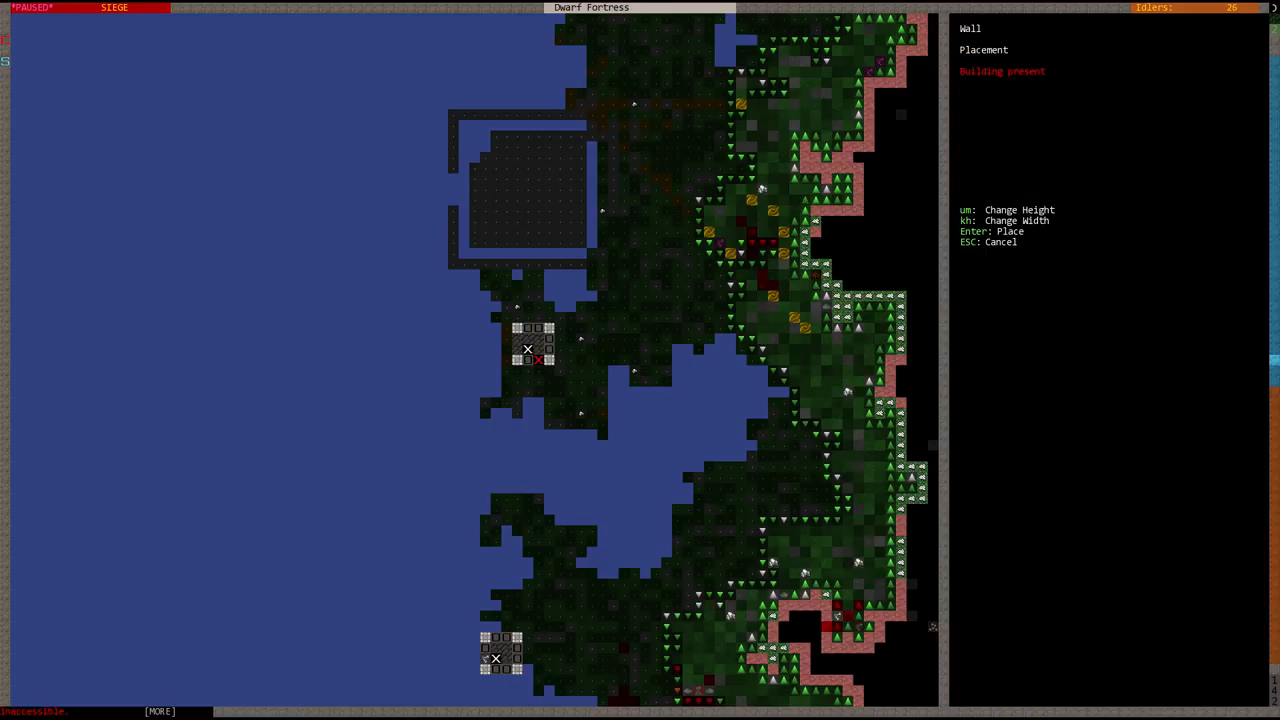
pyautogui.press('Escape')
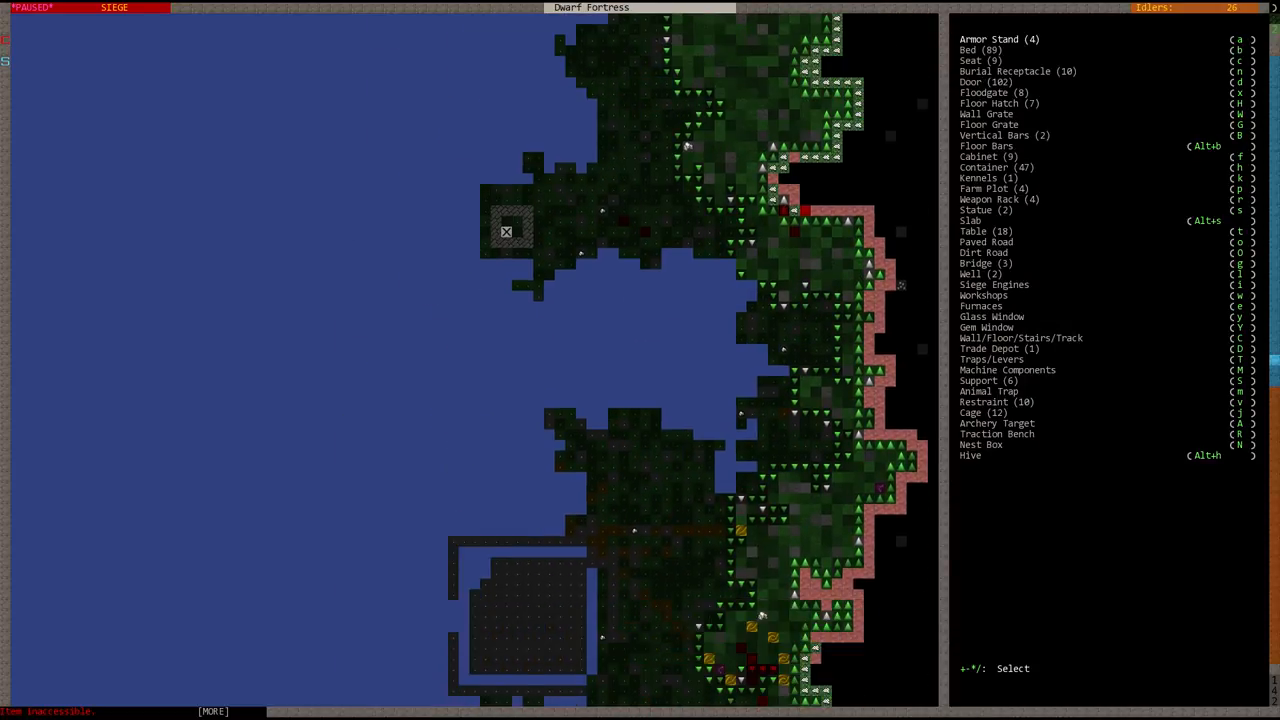
pyautogui.press('Escape')
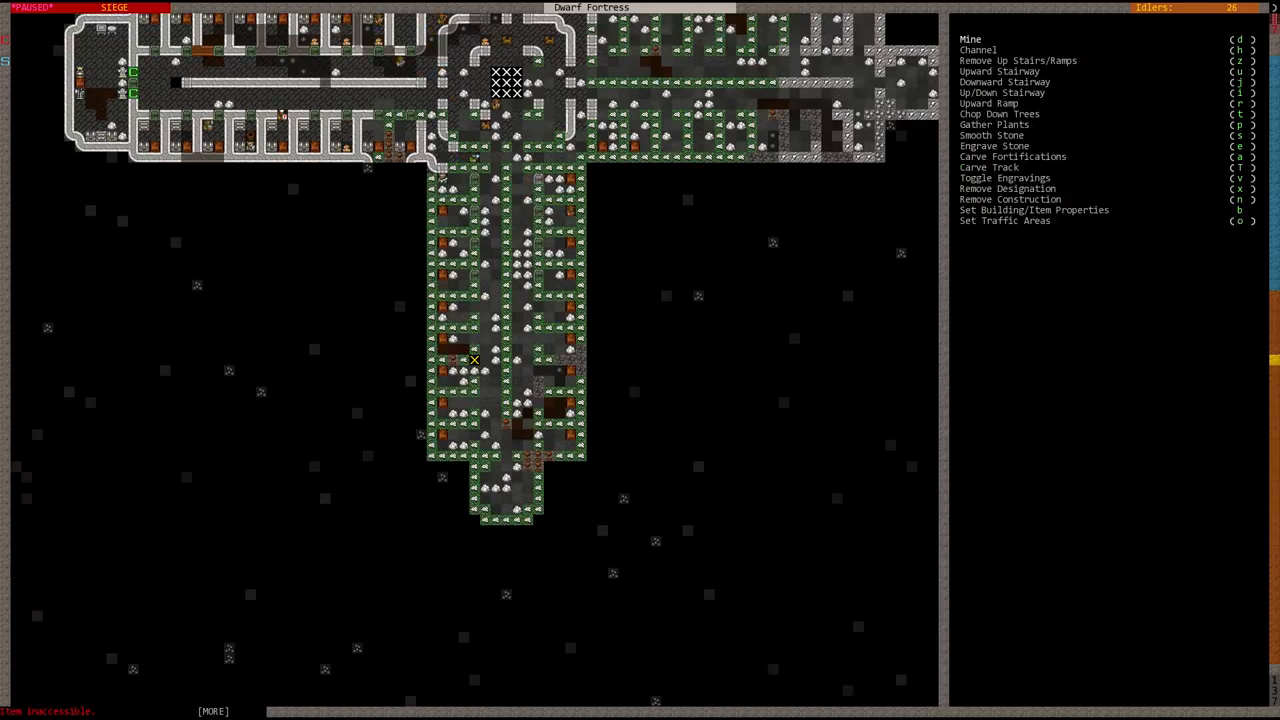
# - Place doors in the southern corridor's bedroom cells and inspect a bed
pyautogui.press('Escape')
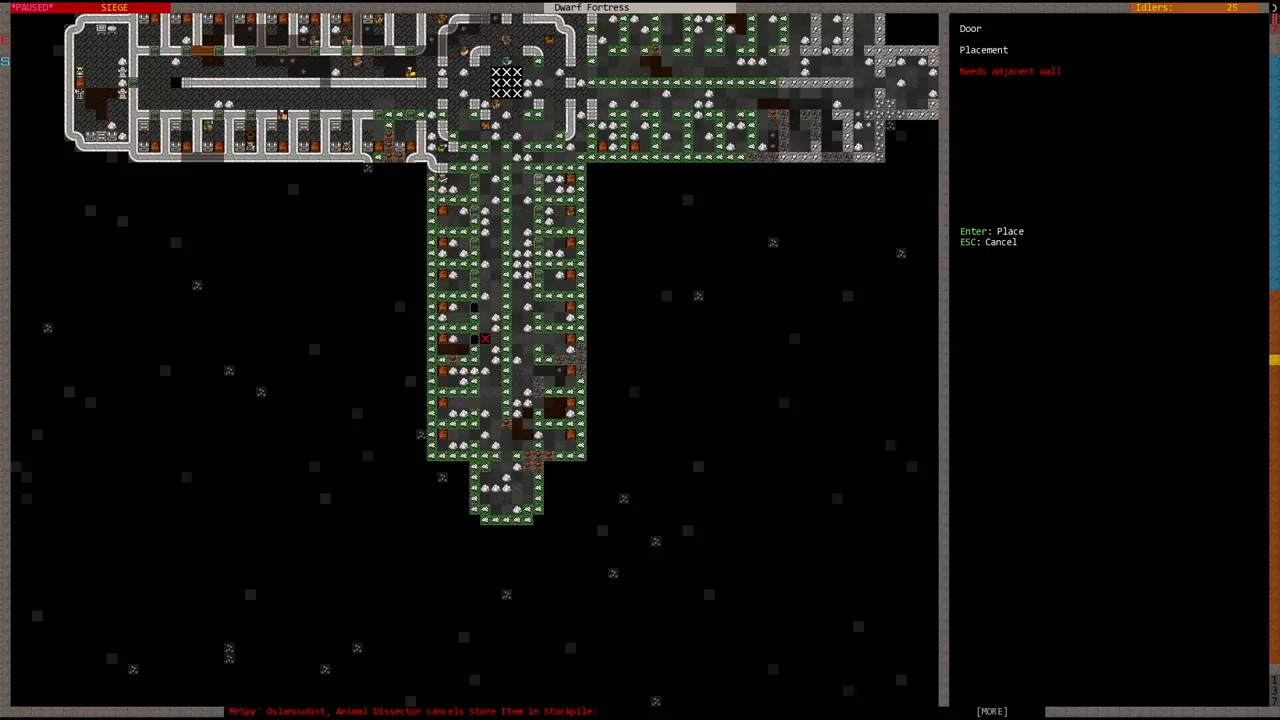
pyautogui.press('Escape')
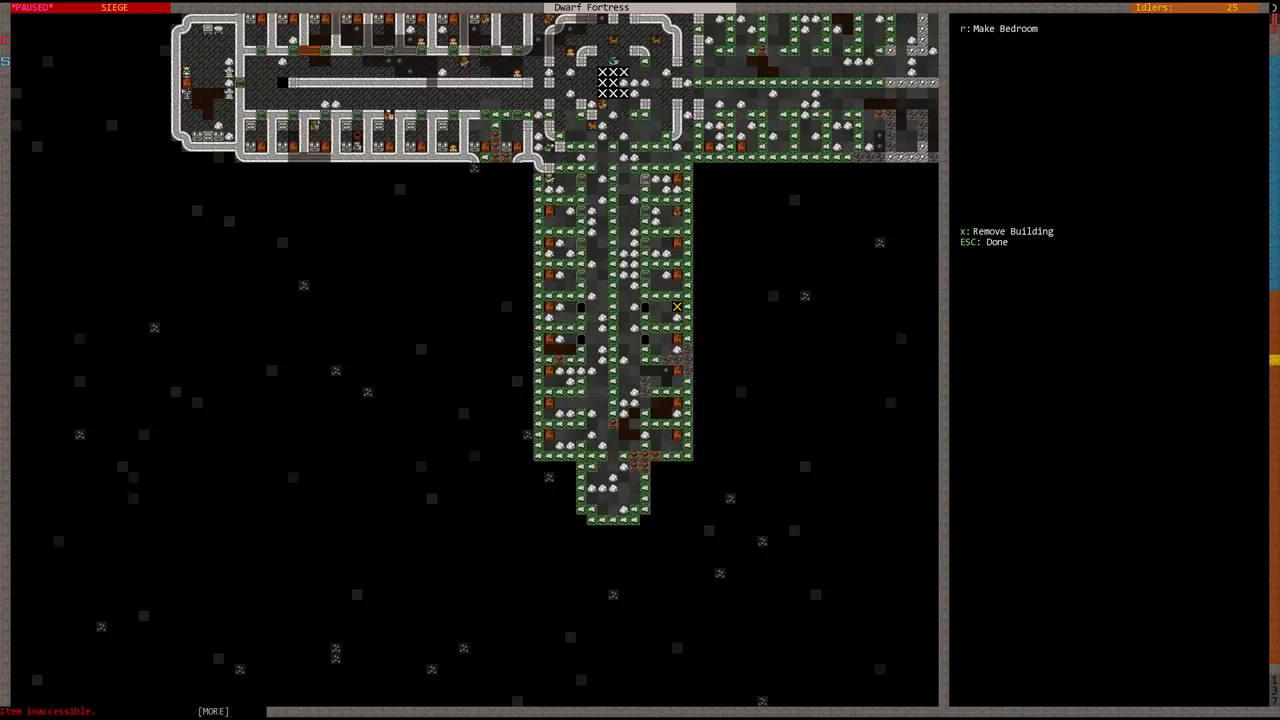
pyautogui.press('Escape')
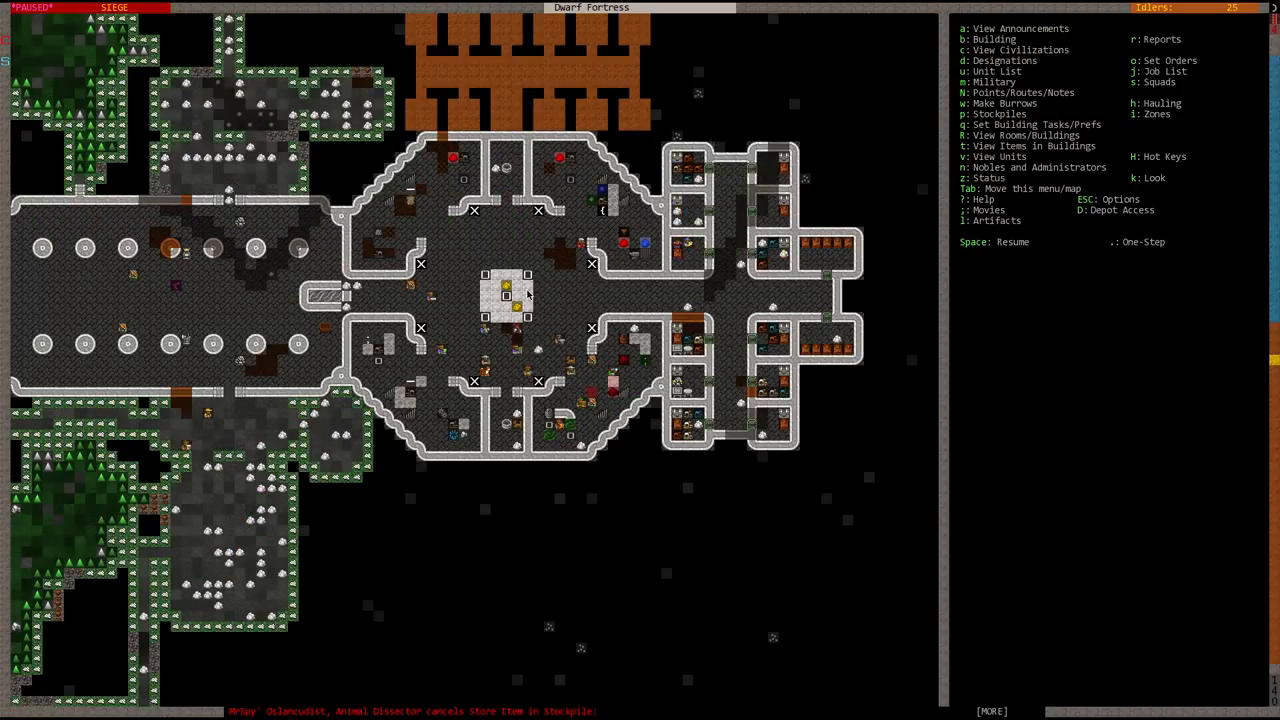
# - Let the game run while scrolling the surface to watch tower walls go up
pyautogui.press('space')
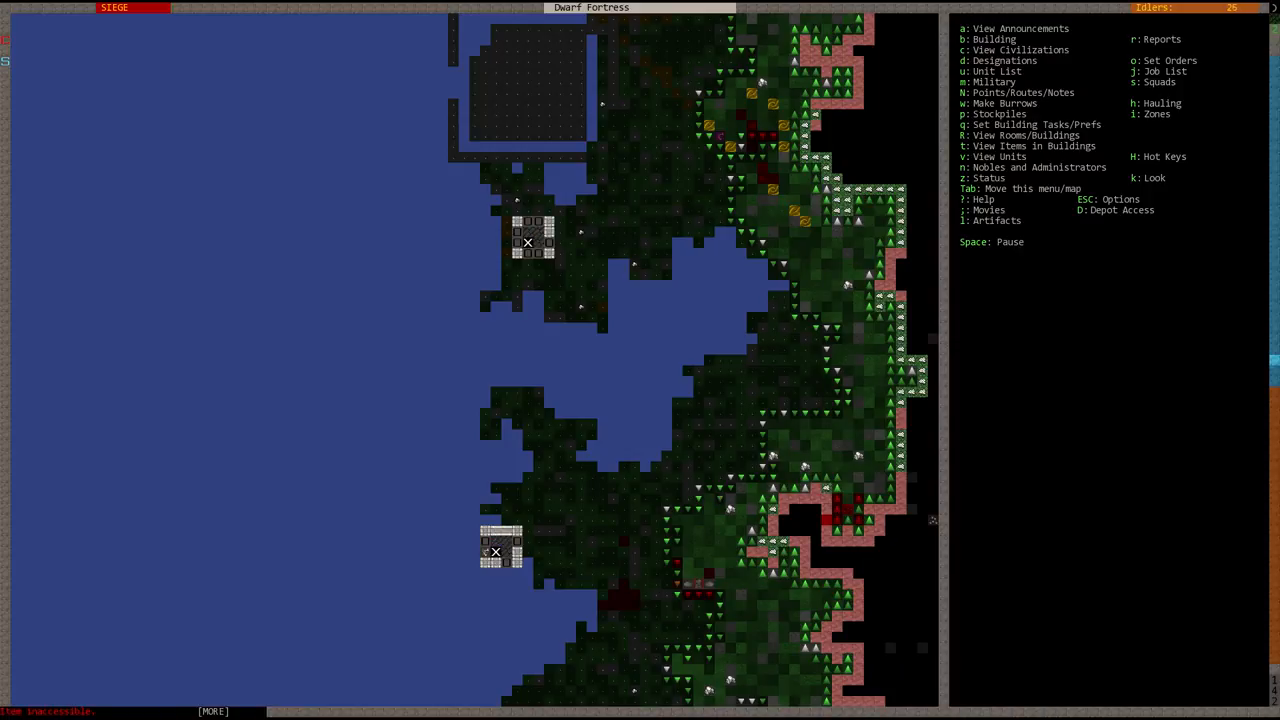
pyautogui.scroll(-3)
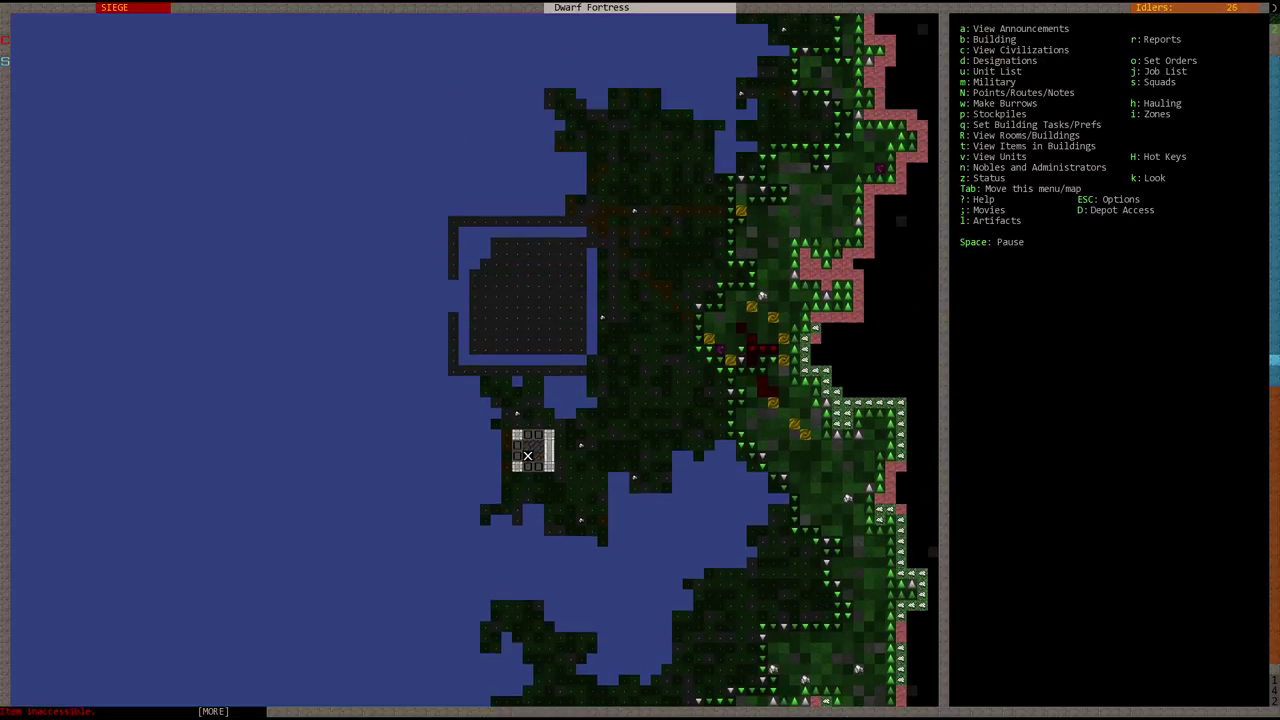
pyautogui.scroll(-3)
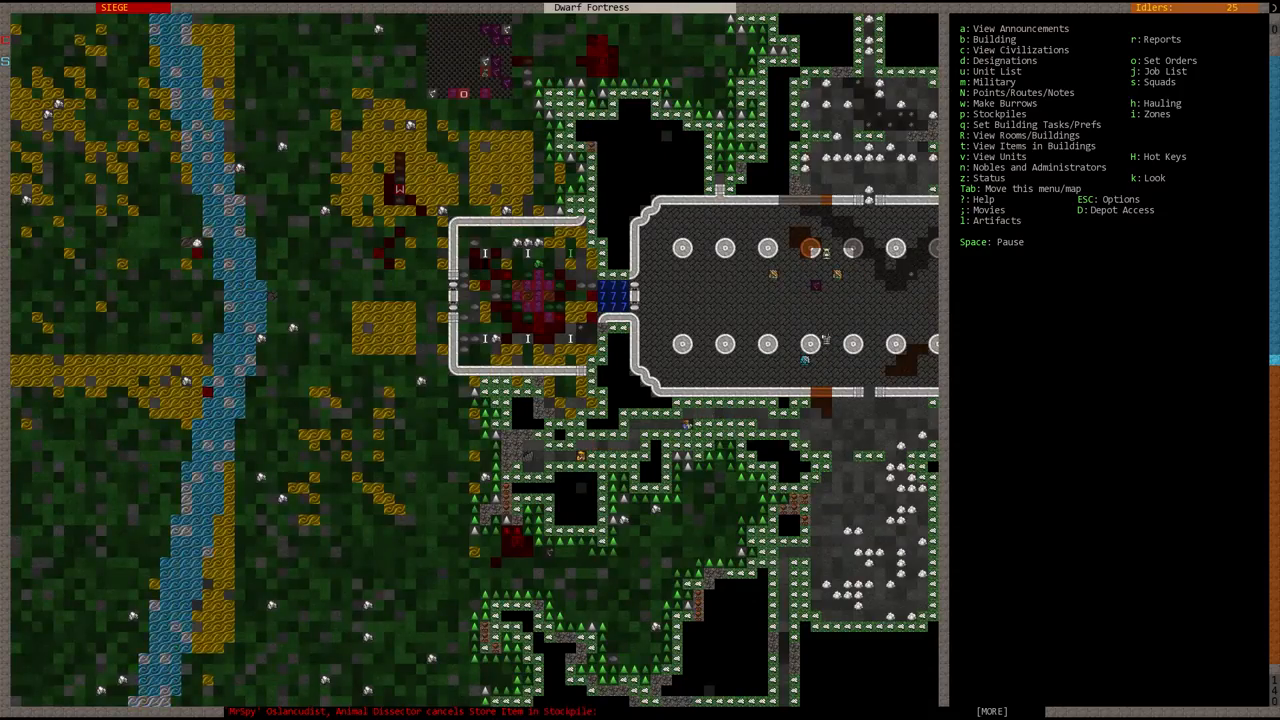
pyautogui.scroll(3)
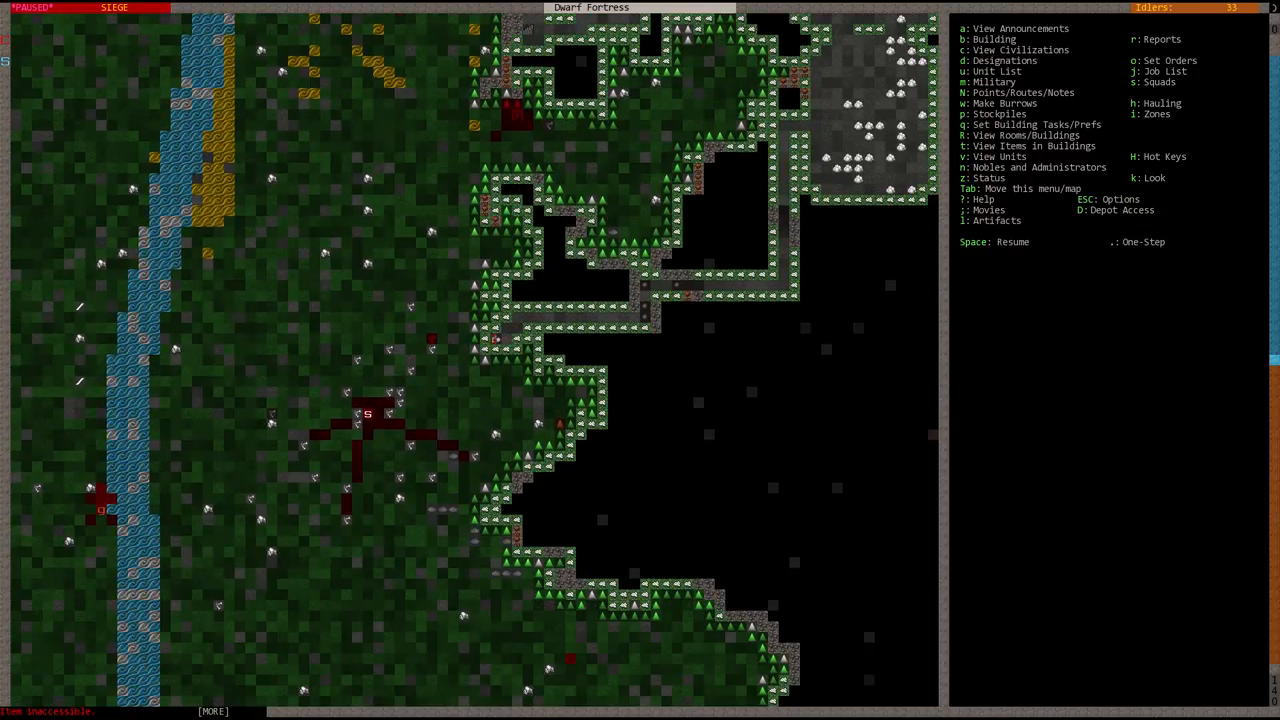
pyautogui.click(996, 71)
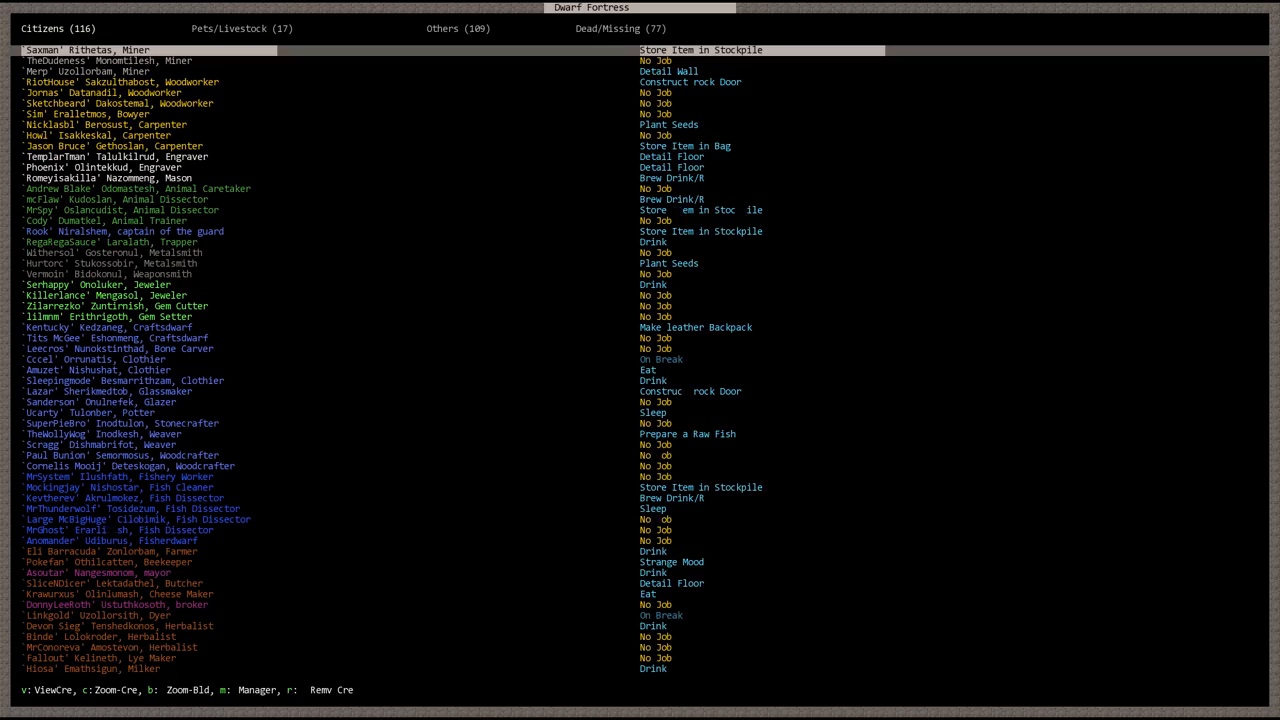
pyautogui.click(458, 28)
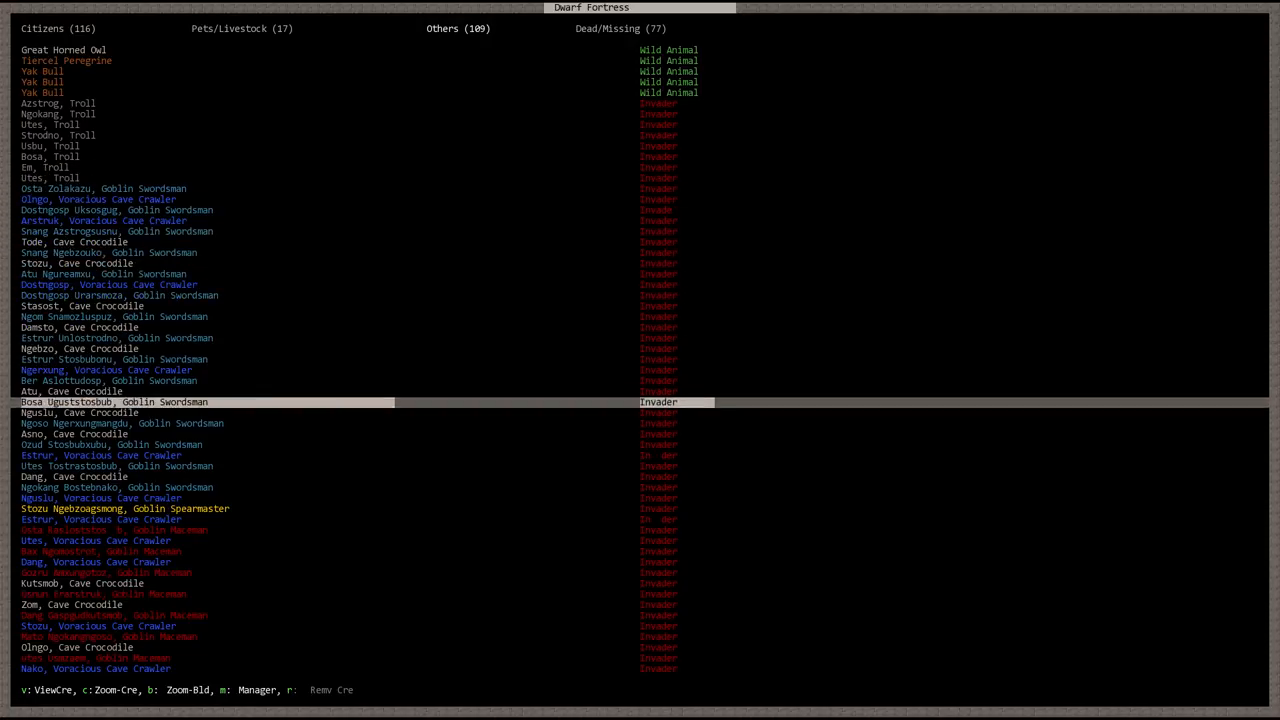
pyautogui.scroll(-3)
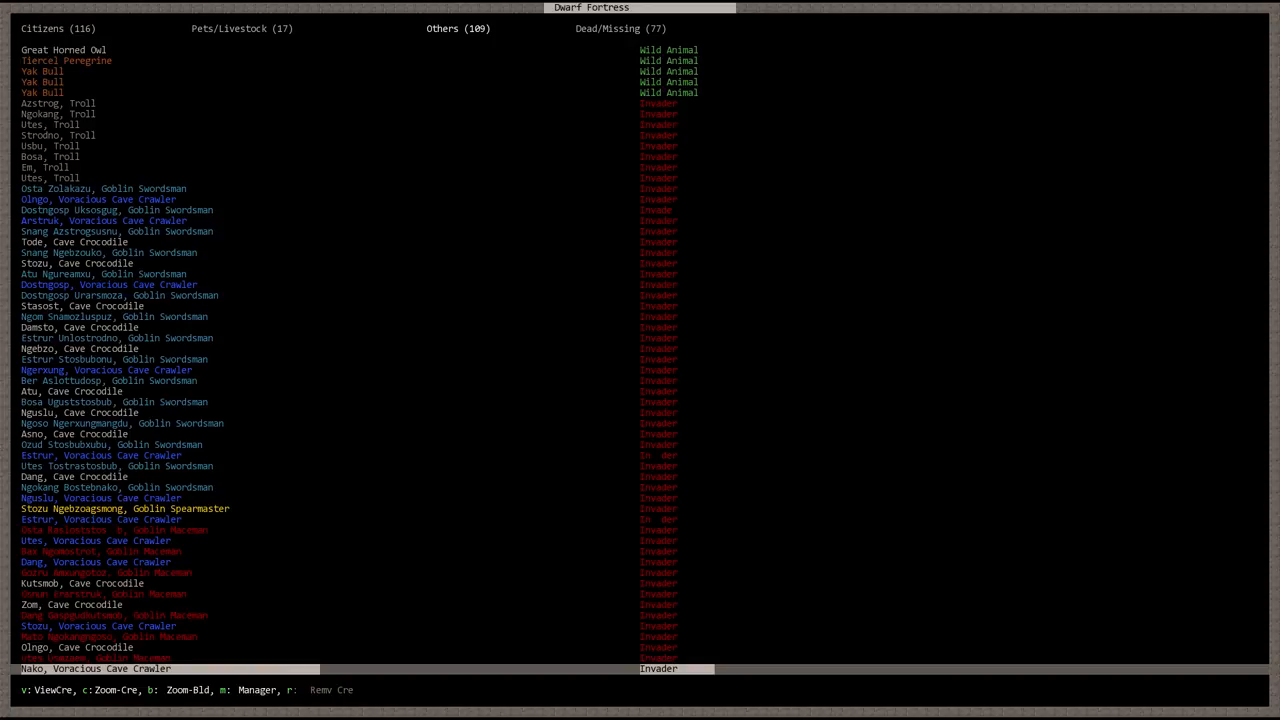
pyautogui.press('Escape')
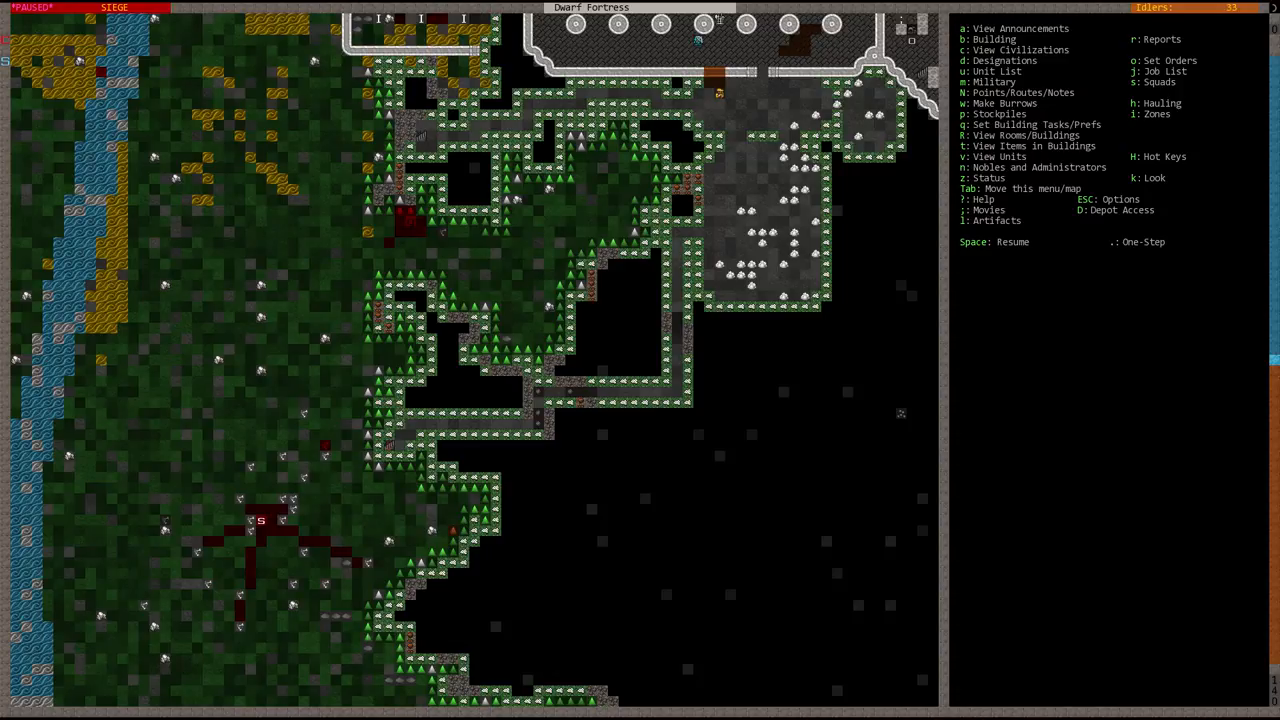
pyautogui.press('Space')
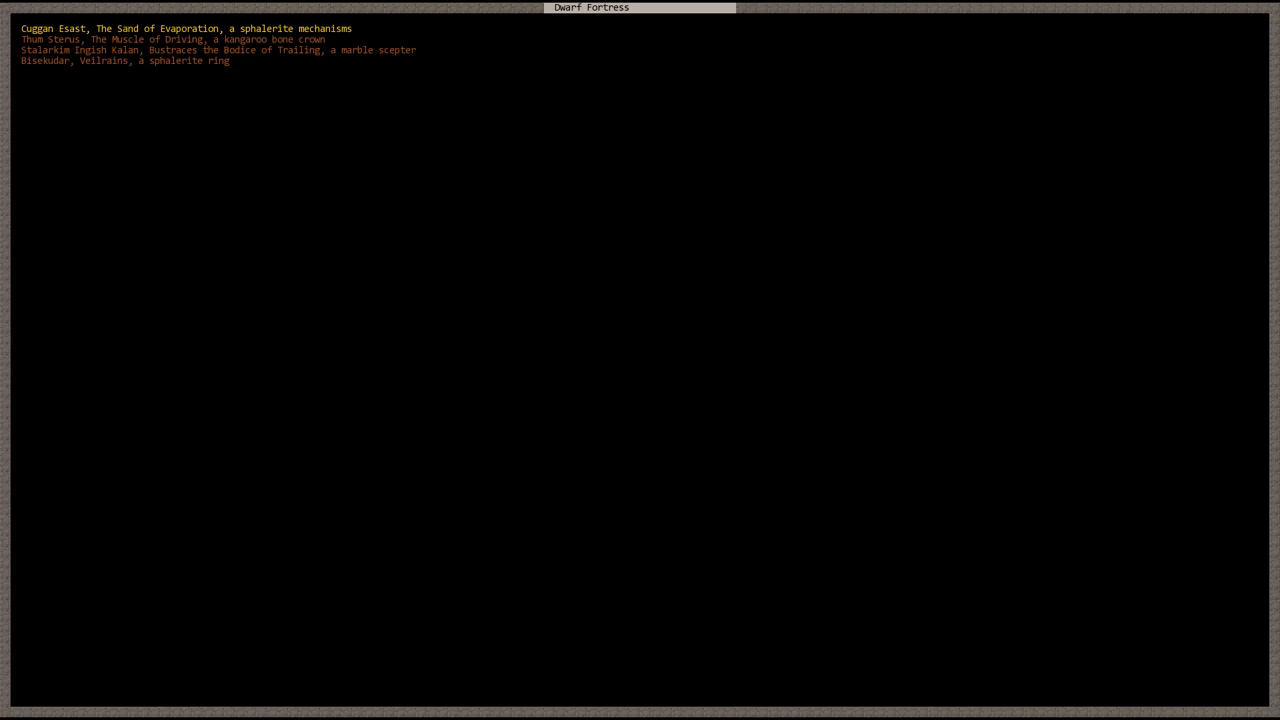
pyautogui.click(124, 61)
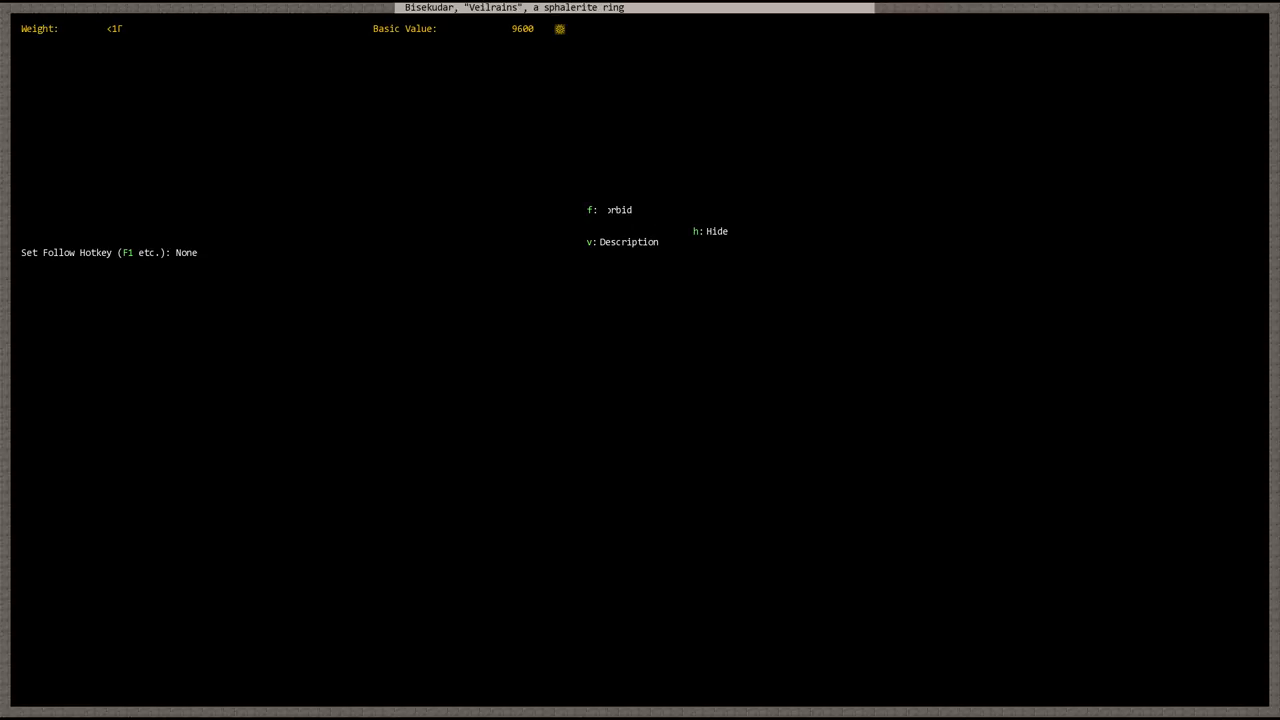
pyautogui.press('v')
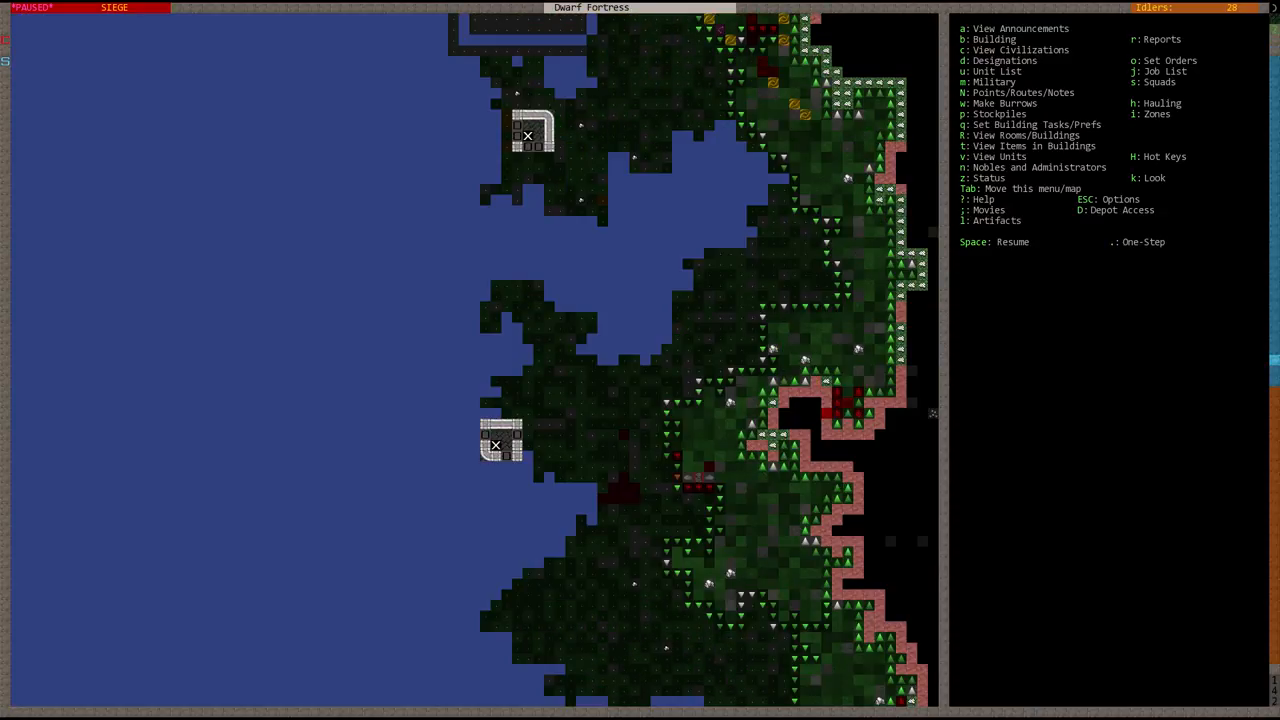
# - Lay floor over the northern tower's upper level and resume the game
pyautogui.scroll(-3)
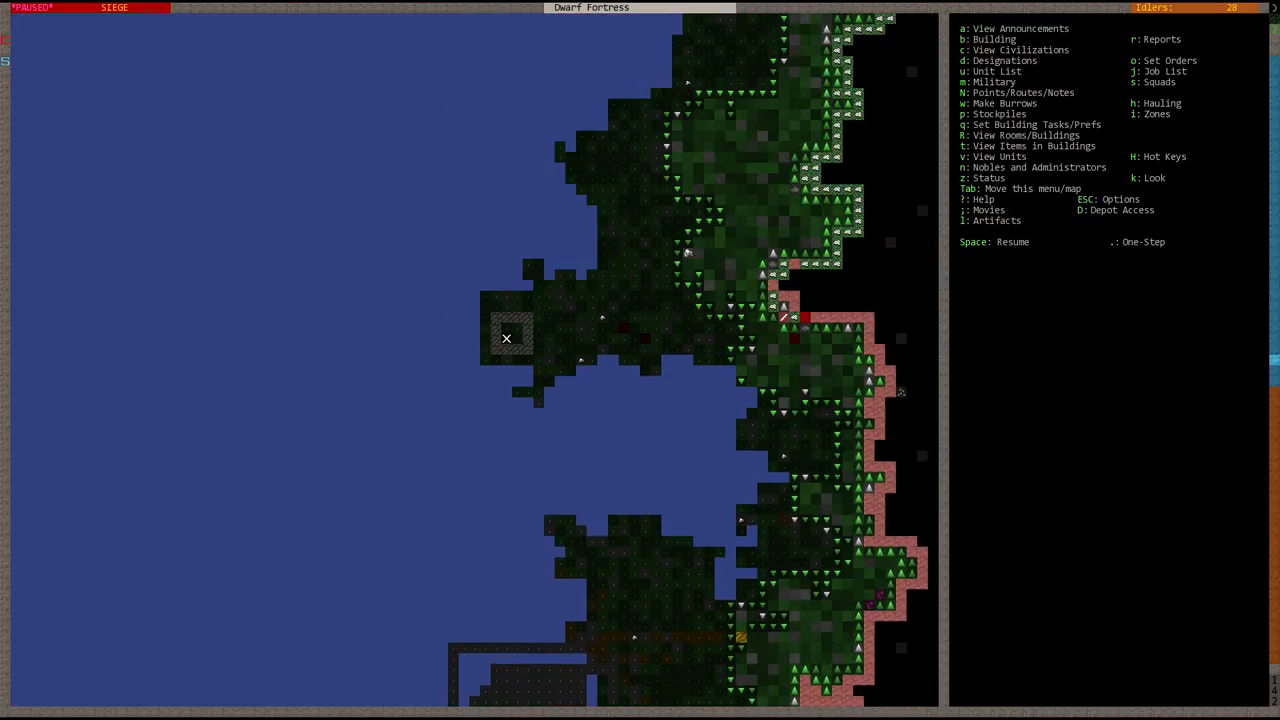
pyautogui.press('b')
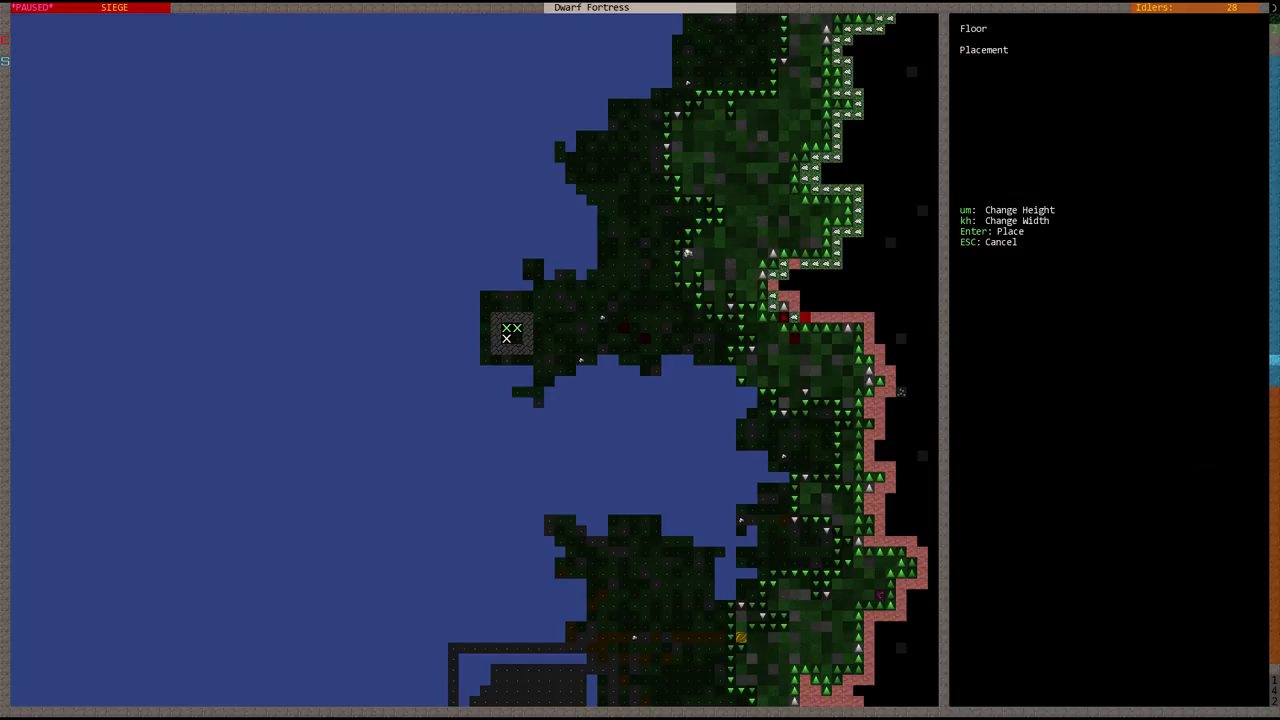
pyautogui.press('Escape')
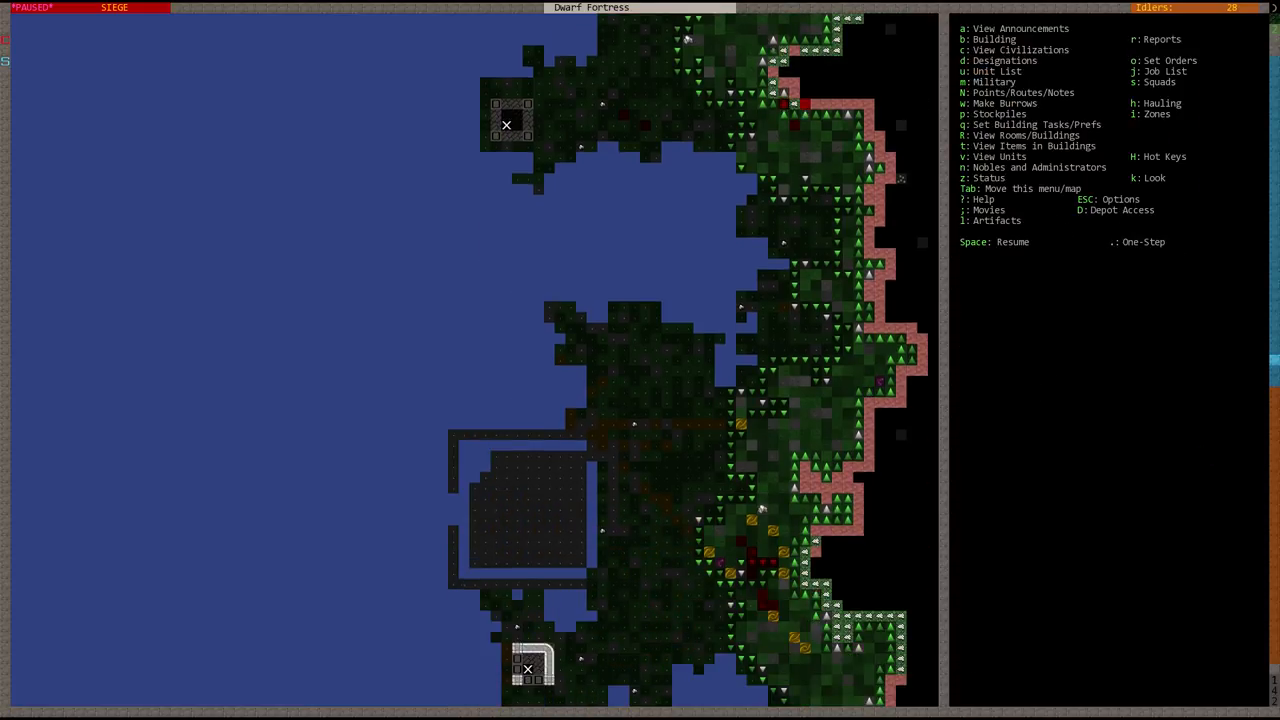
pyautogui.press('space')
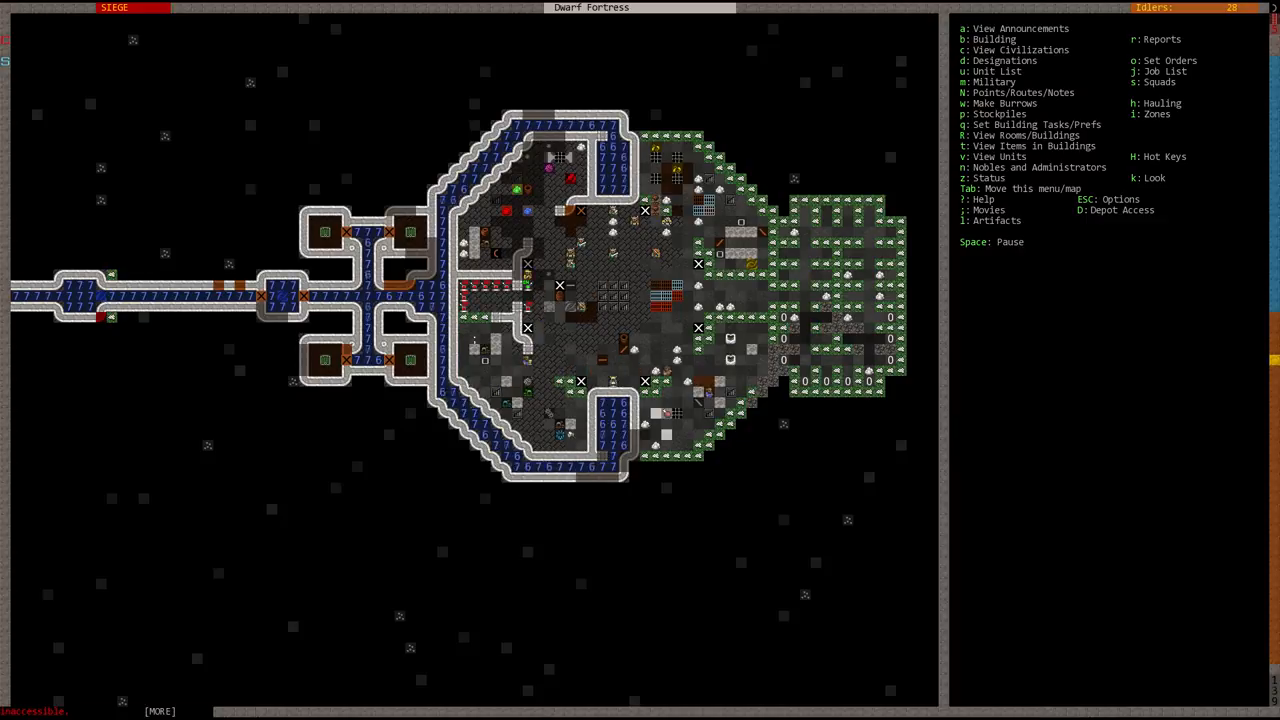
# - Review the fortress status of 116 dwarves, then make the dormitory beds bedrooms
pyautogui.click(967, 177)
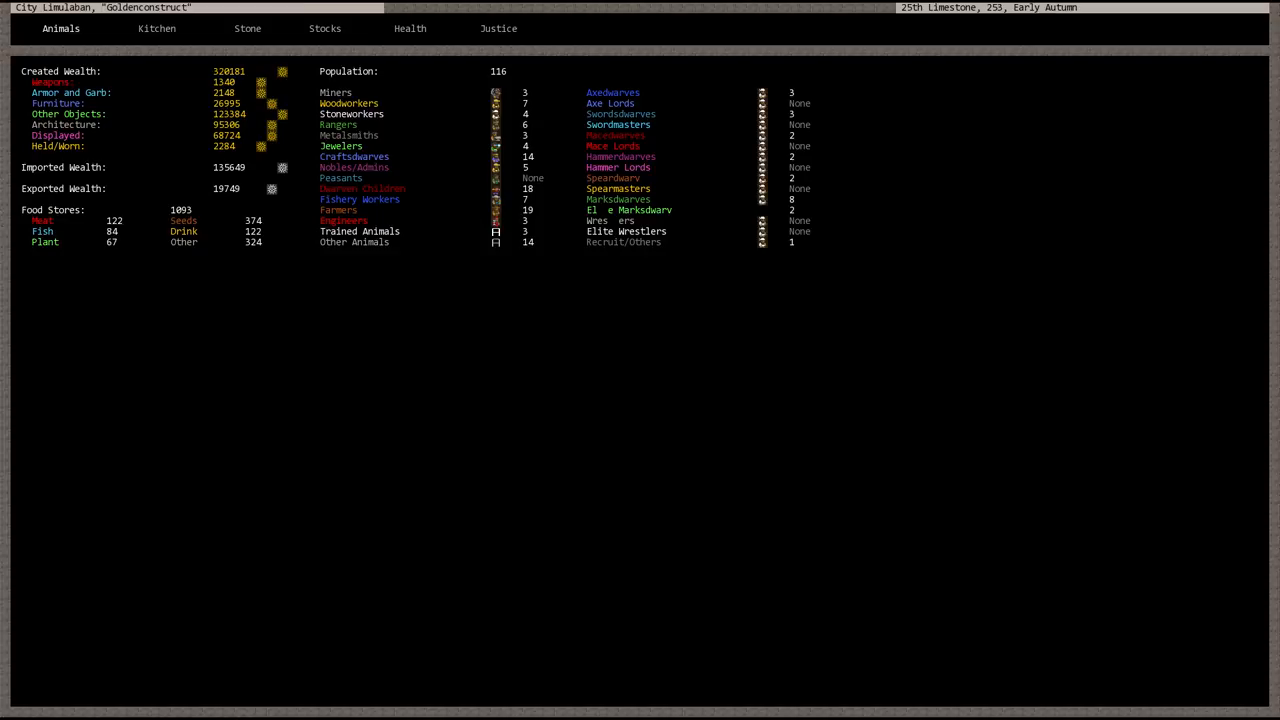
pyautogui.press('Escape')
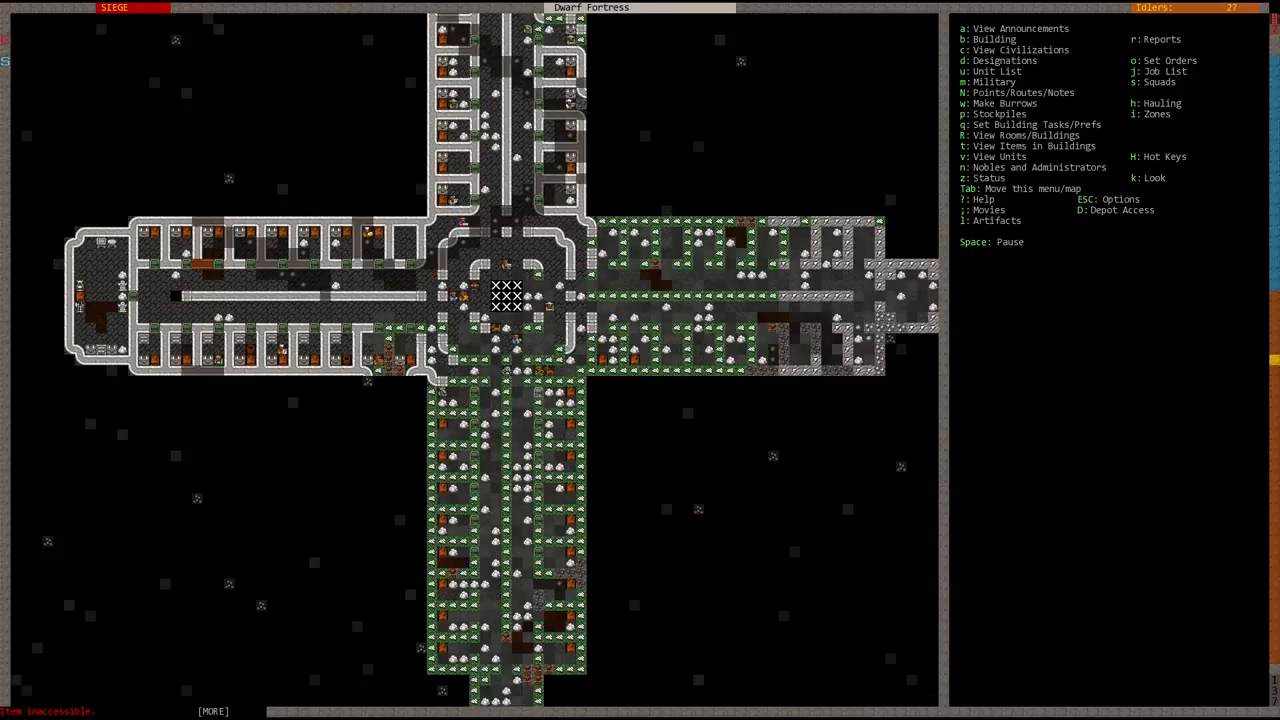
pyautogui.press('b')
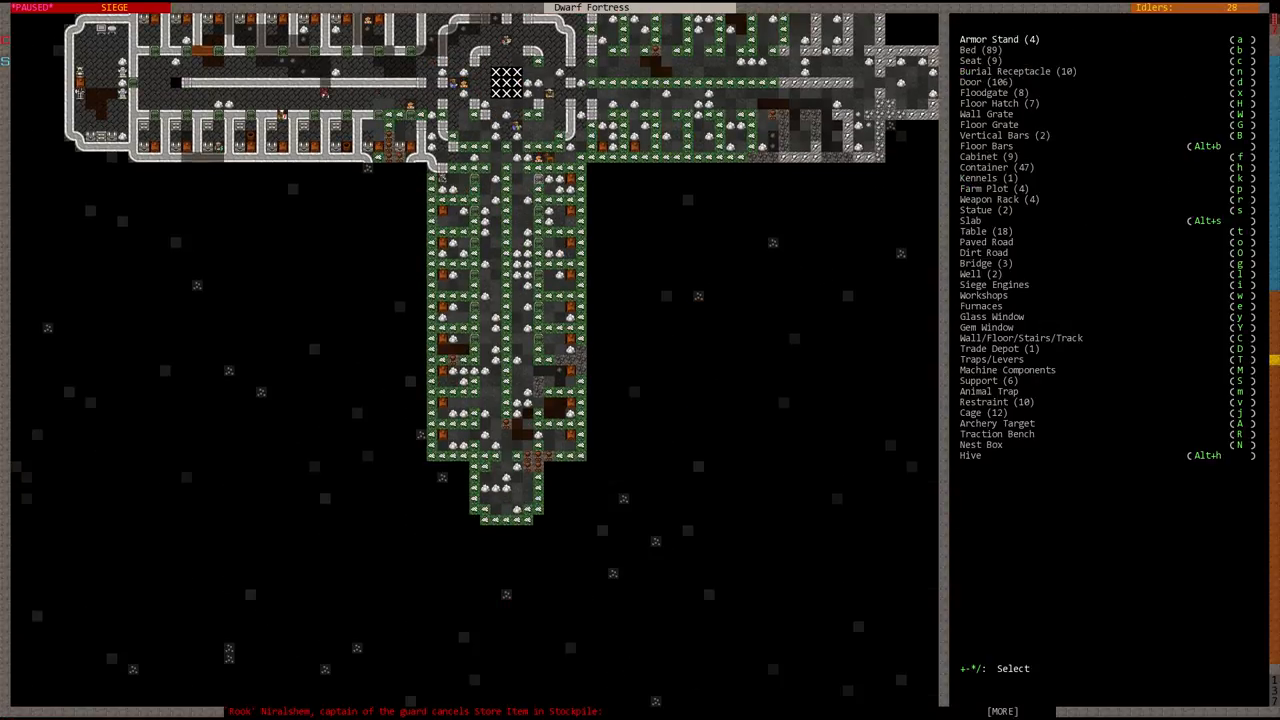
pyautogui.press('d')
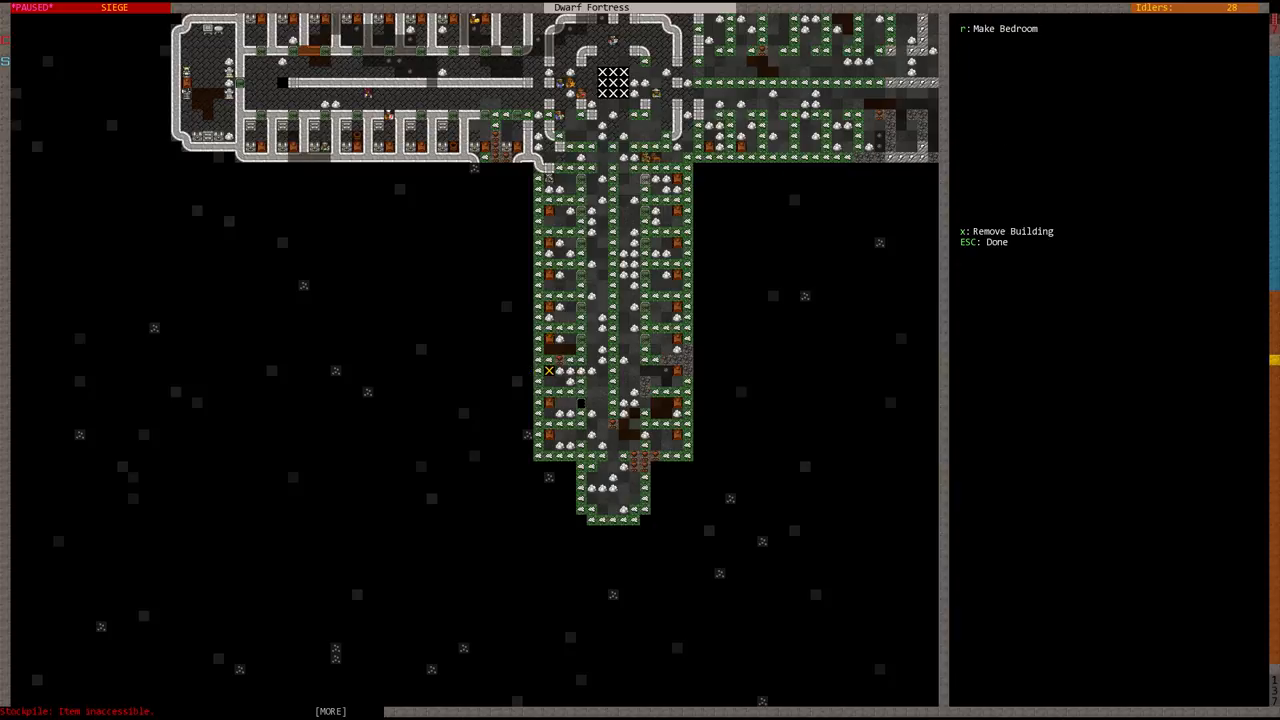
pyautogui.press('r')
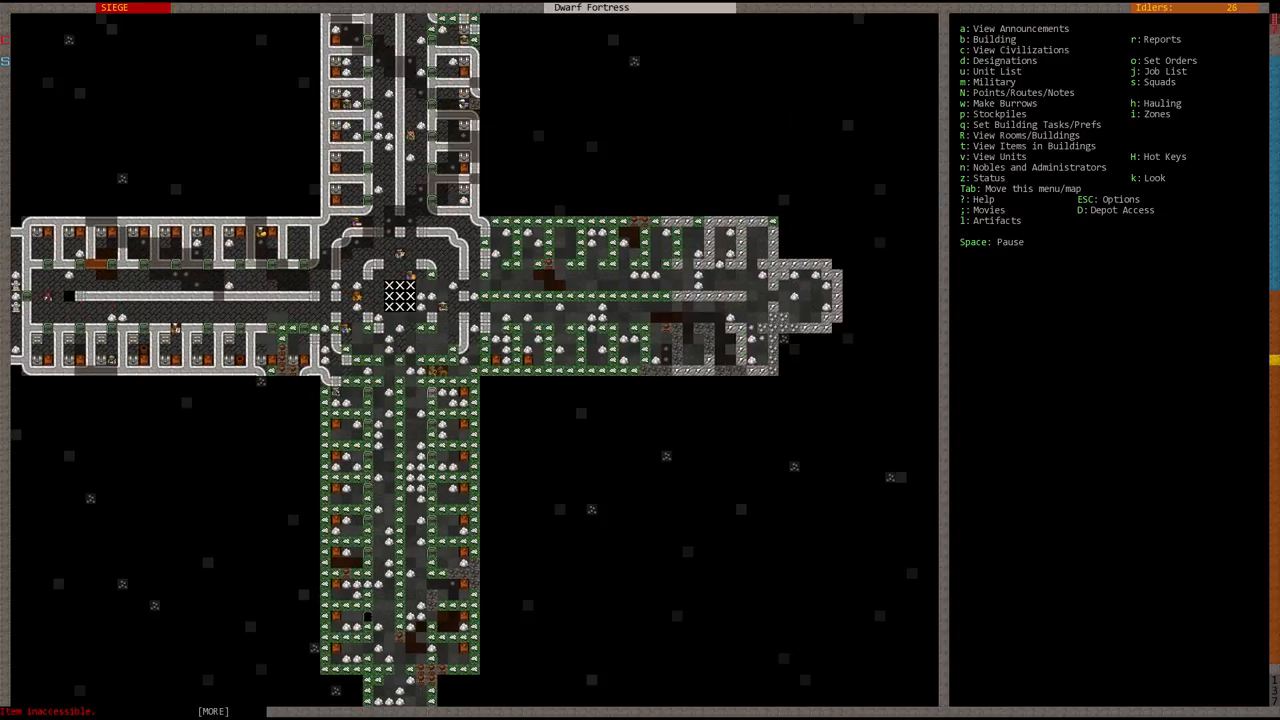
# - Add a Construct Bed work order and confirm its quantity
pyautogui.hscroll(3)
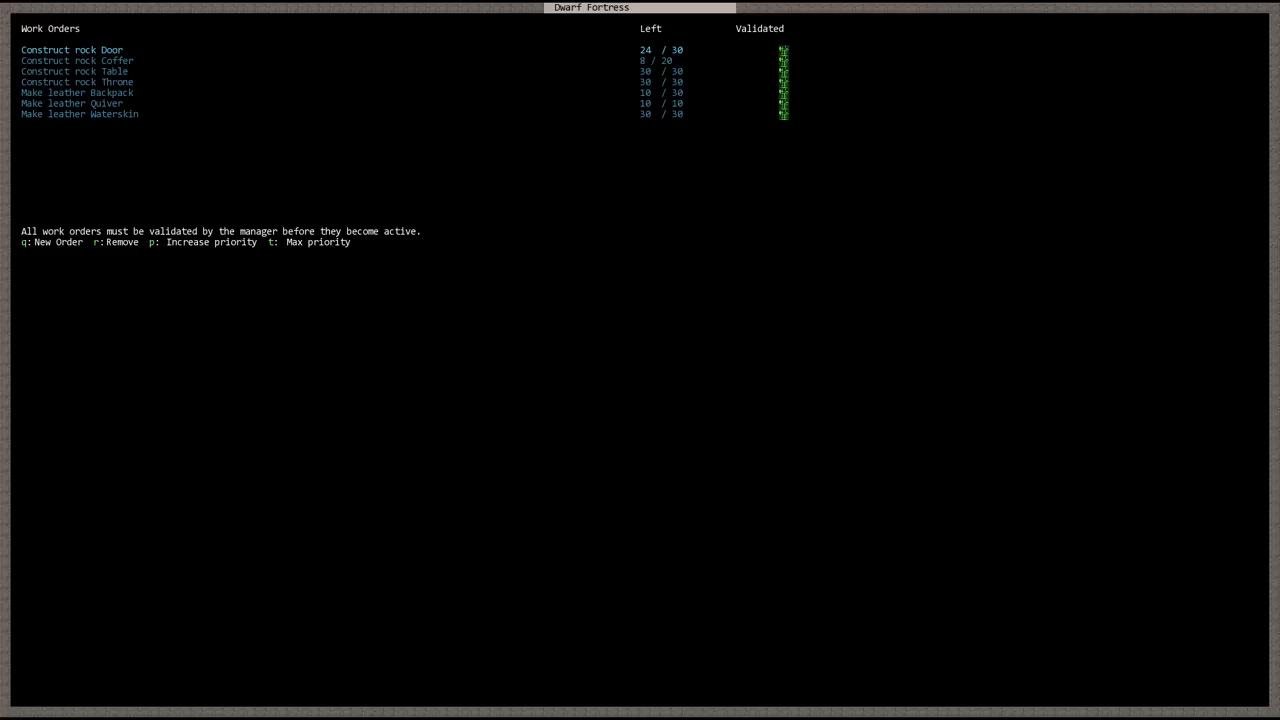
pyautogui.press('Escape')
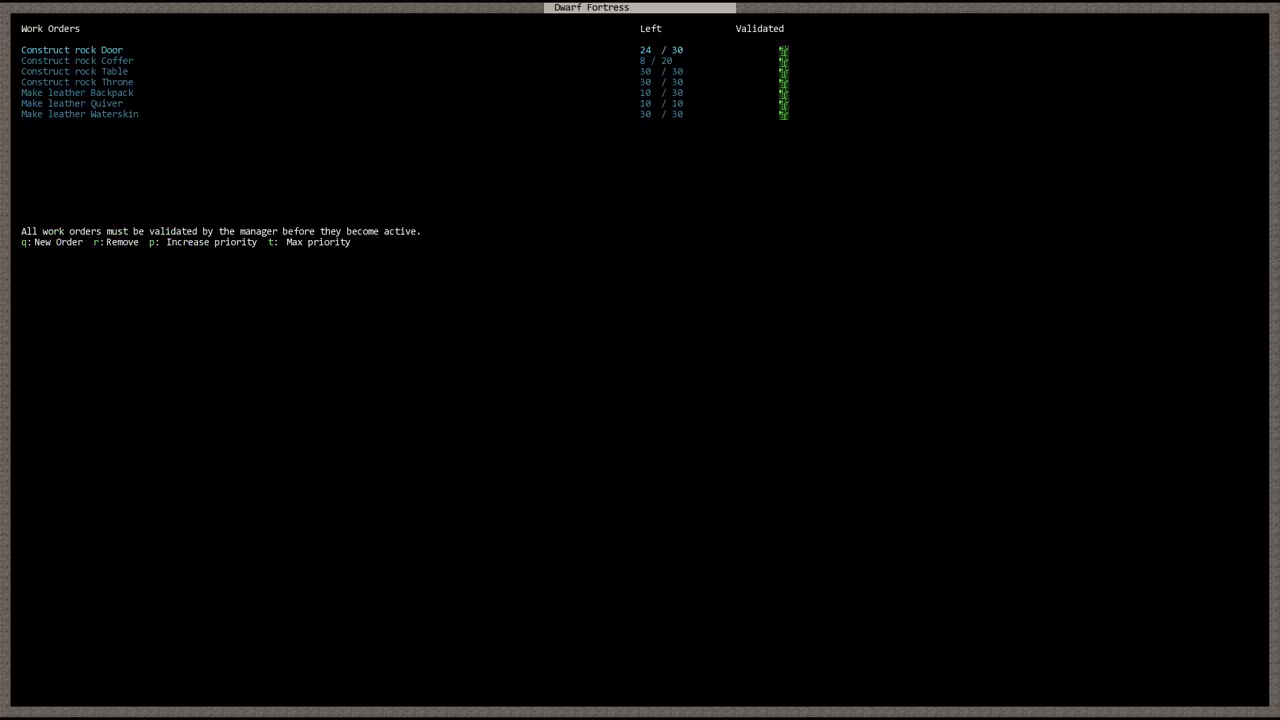
pyautogui.press('q')
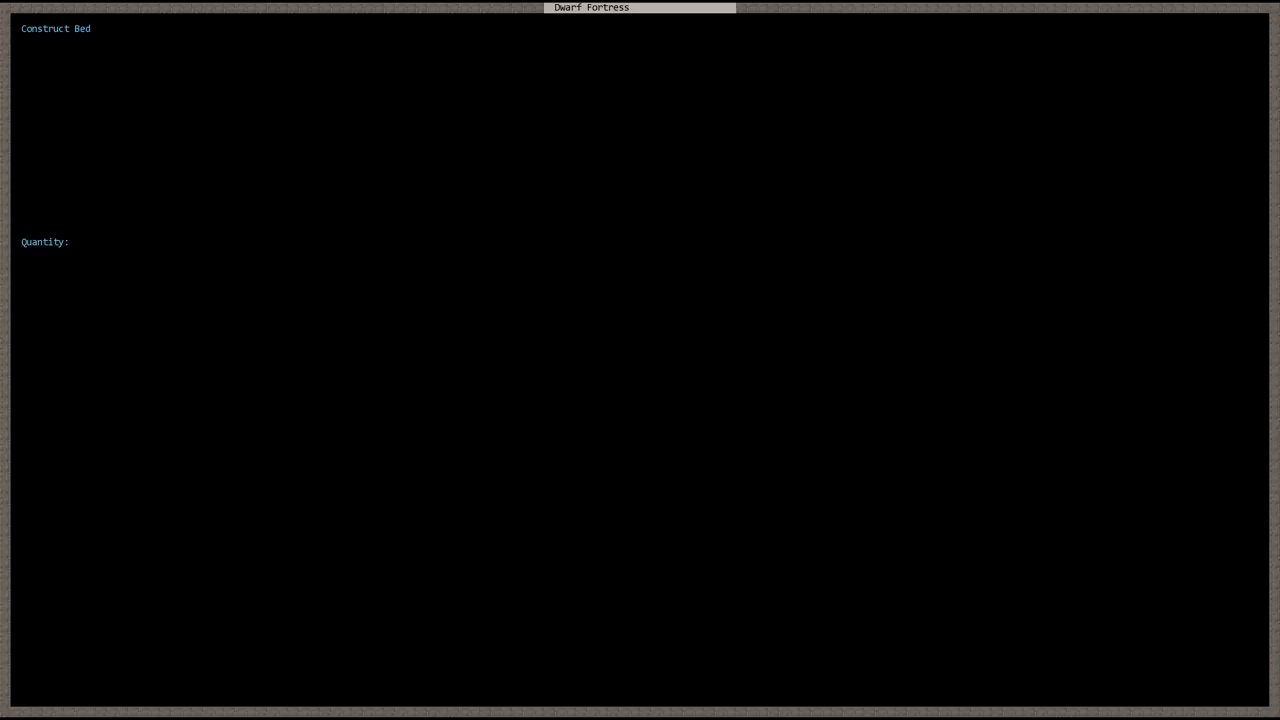
pyautogui.press('Escape')
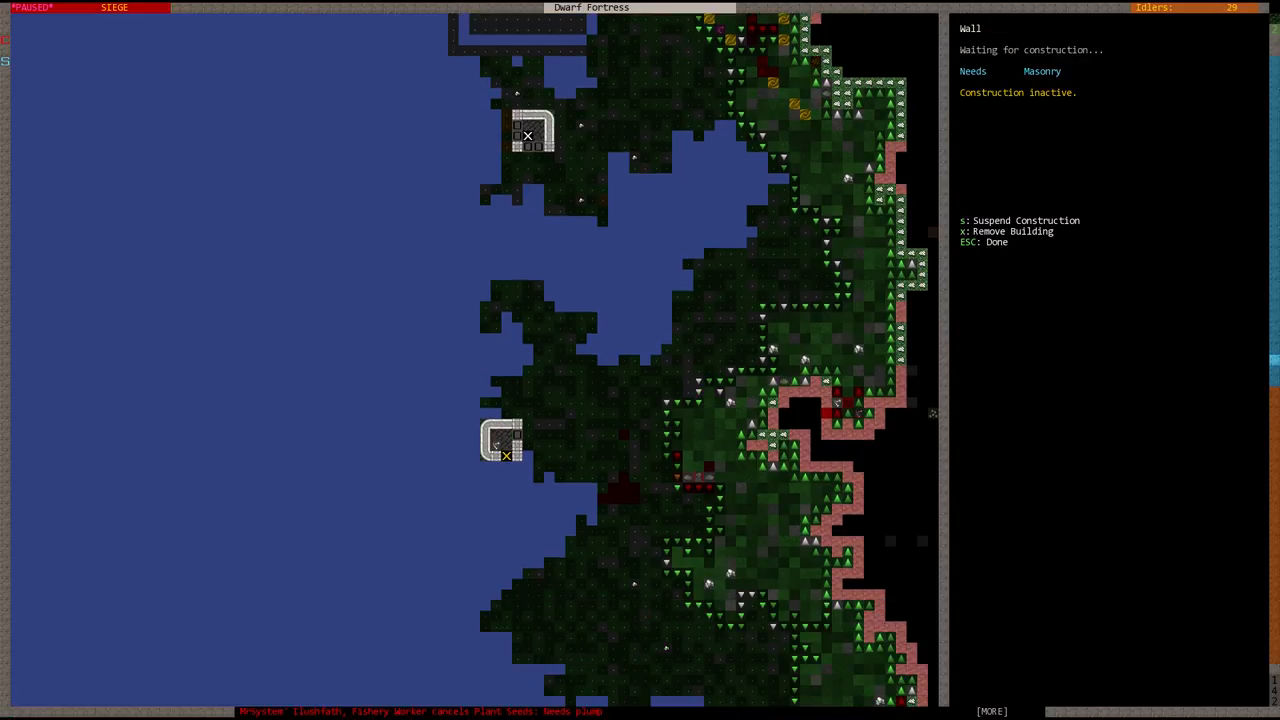
# - Close the wall construction details and inspect the newborn baby's tile
pyautogui.press('Escape')
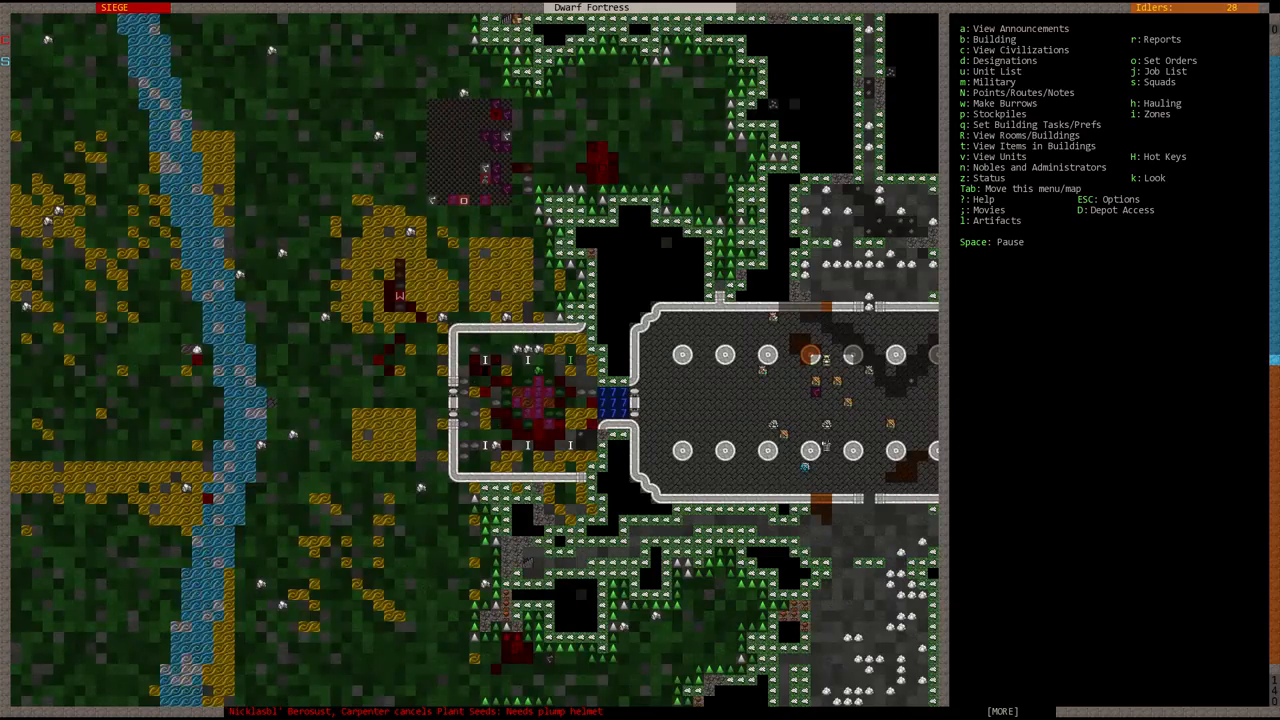
pyautogui.press('Space')
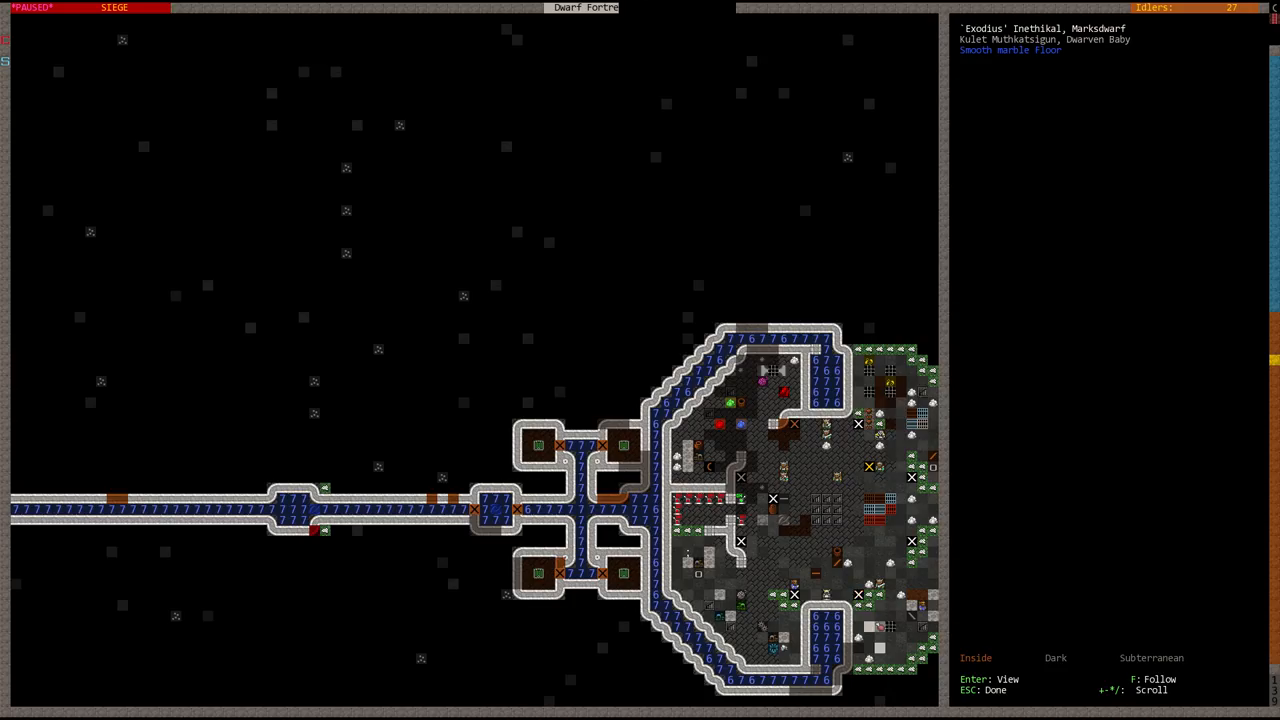
pyautogui.press('Escape')
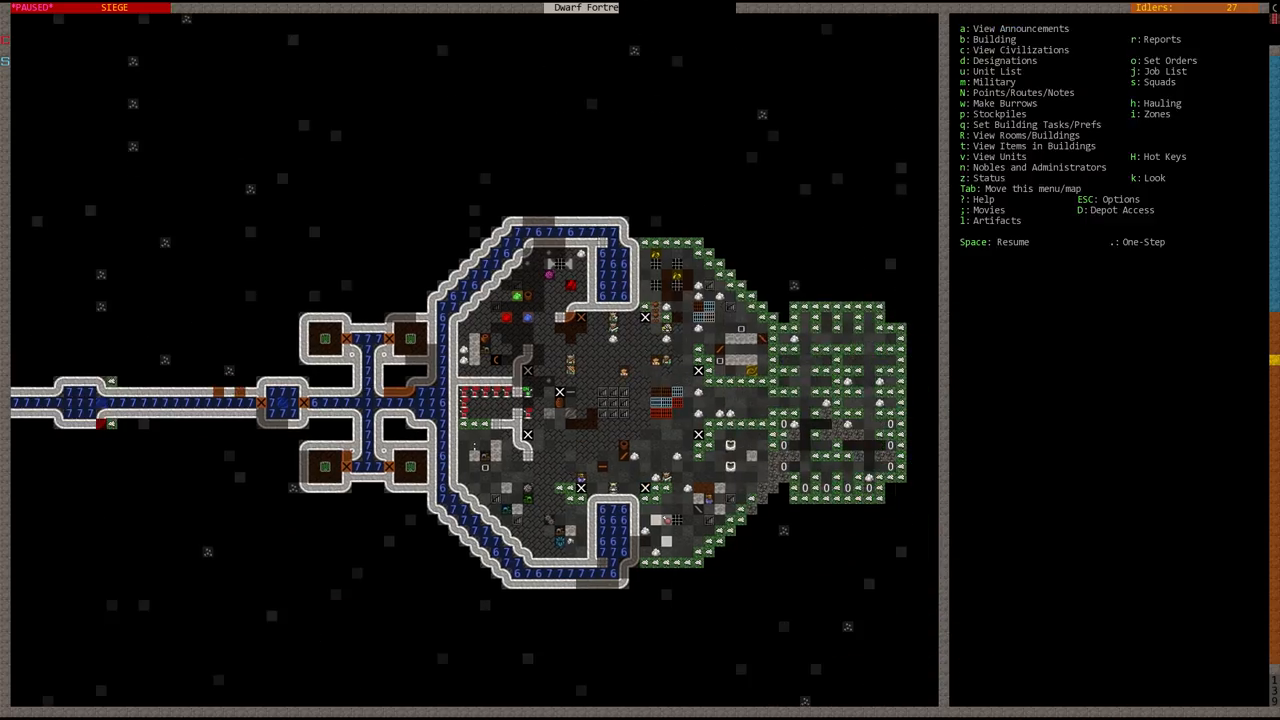
# - Add the newborn baby to the Refuge burrow's members
pyautogui.press('w')
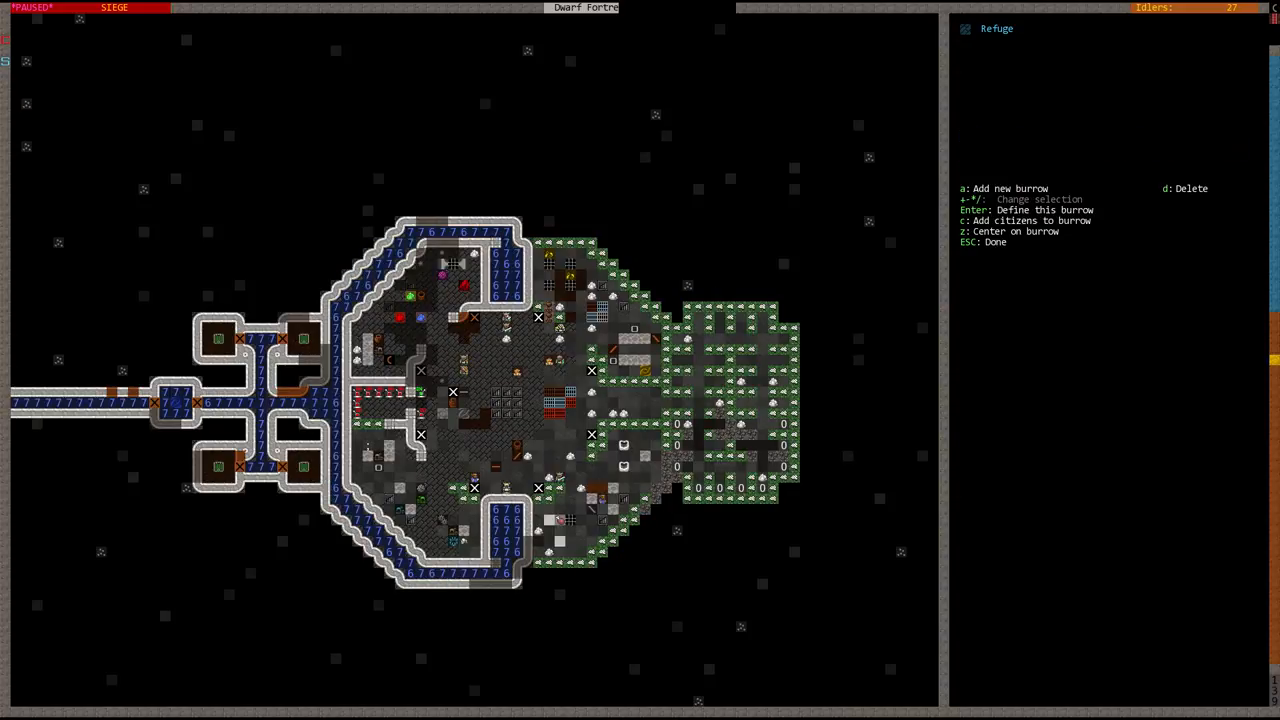
pyautogui.press('c')
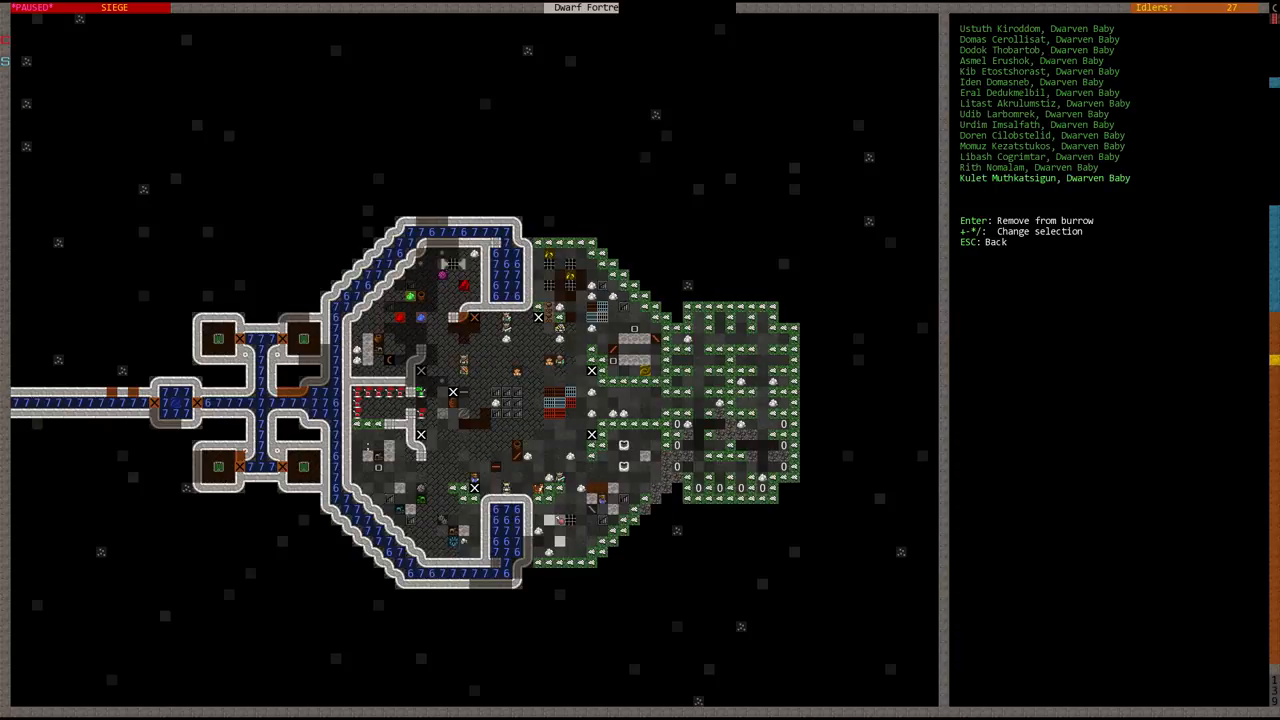
pyautogui.press('Escape')
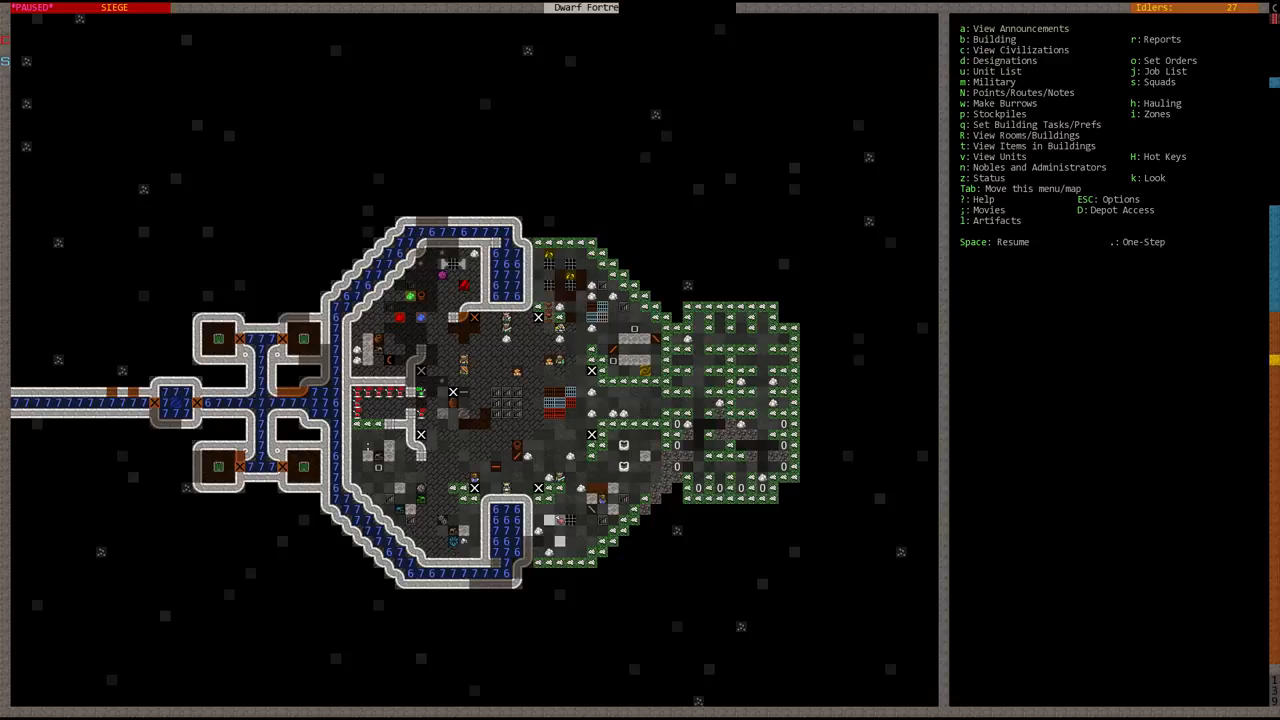
pyautogui.press('Space')
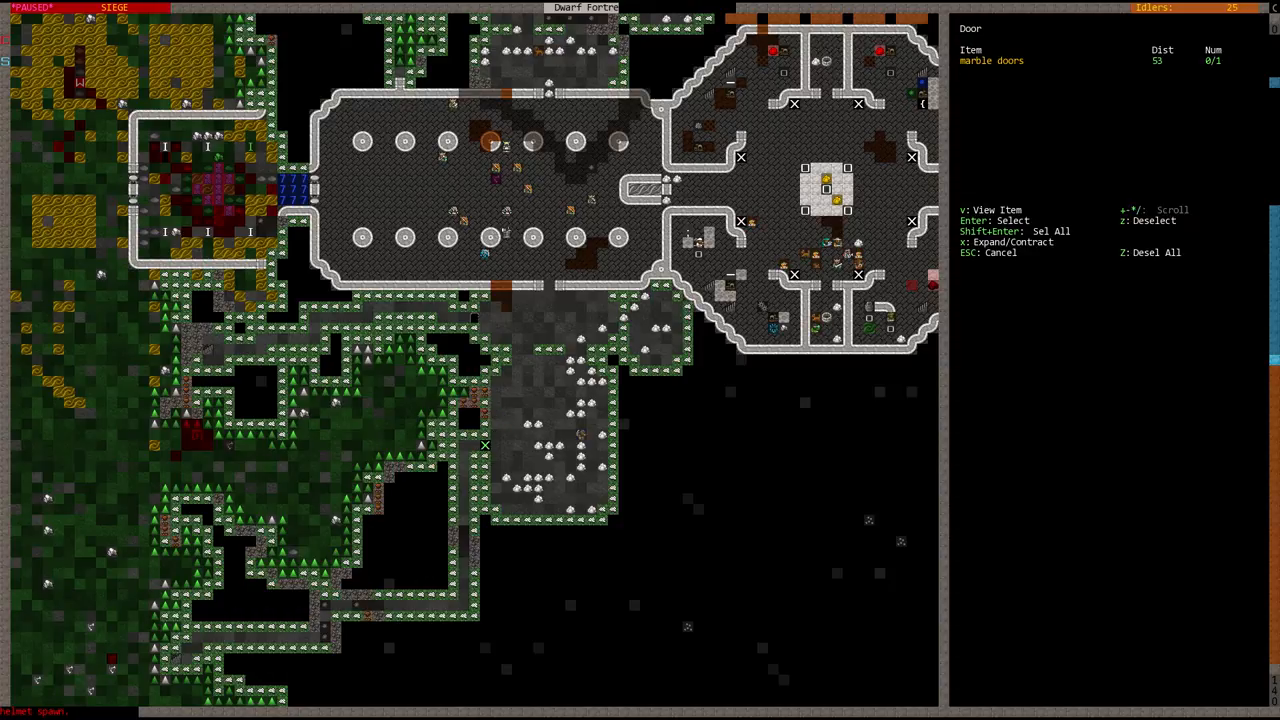
# - Build the great hall door from marble, then leave Designations without marking anything
pyautogui.press('Escape')
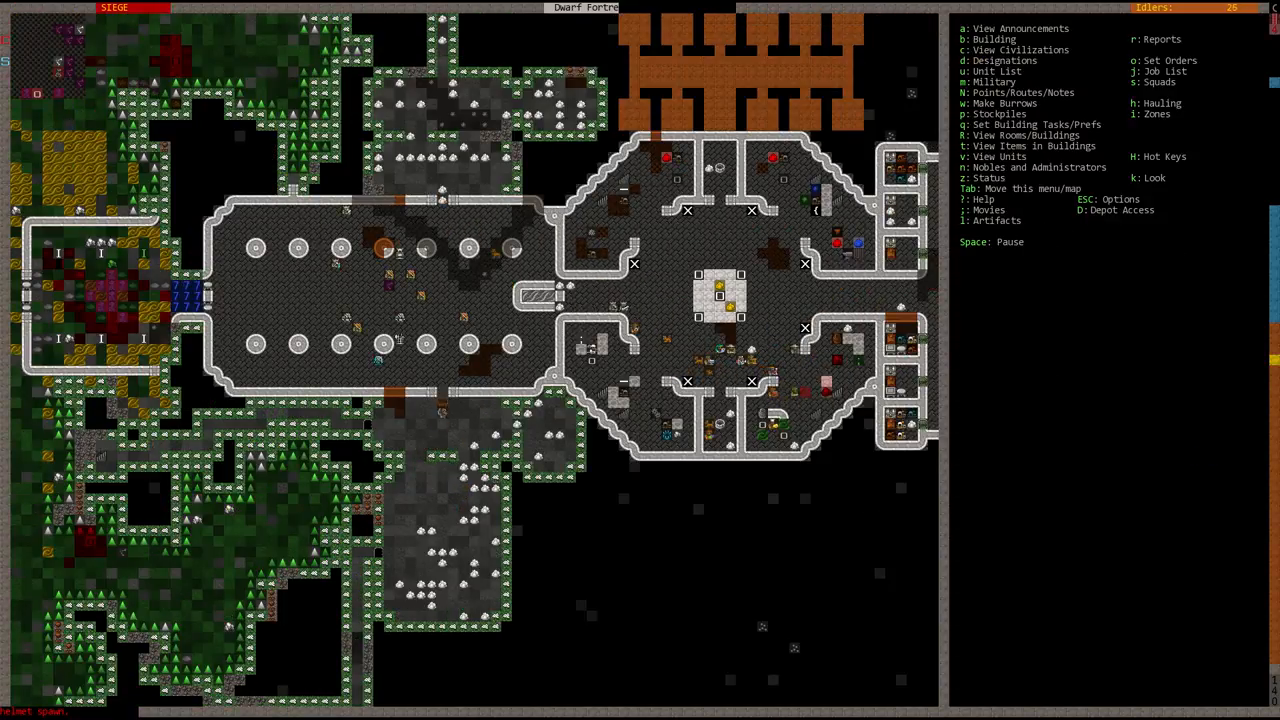
pyautogui.press('d')
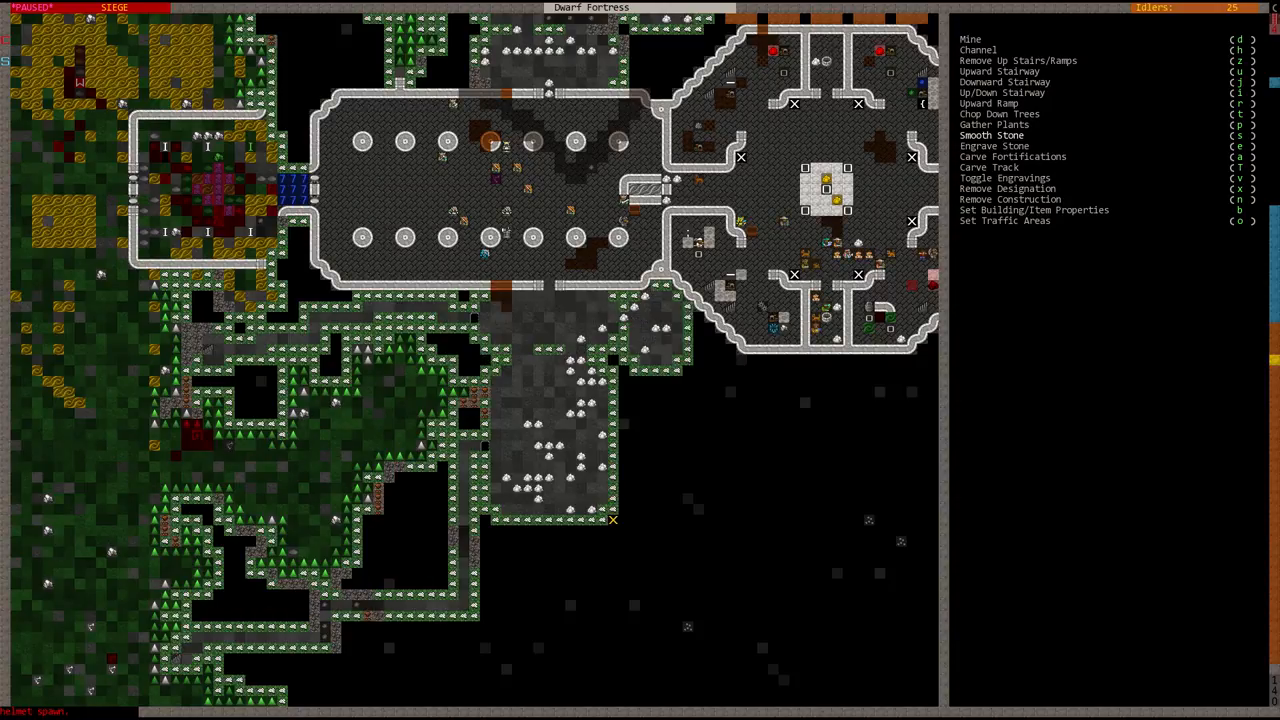
pyautogui.press('Escape')
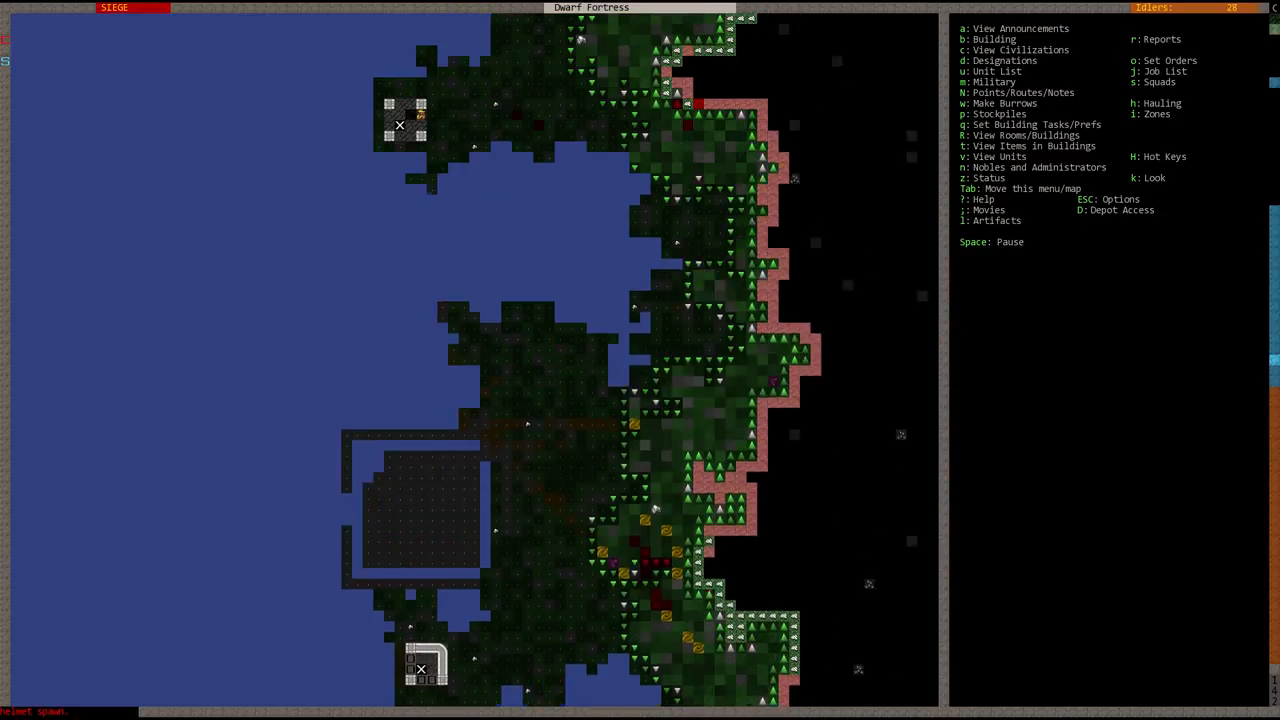
# - Place two marble wall segments on the small lakeshore tower
pyautogui.press('b')
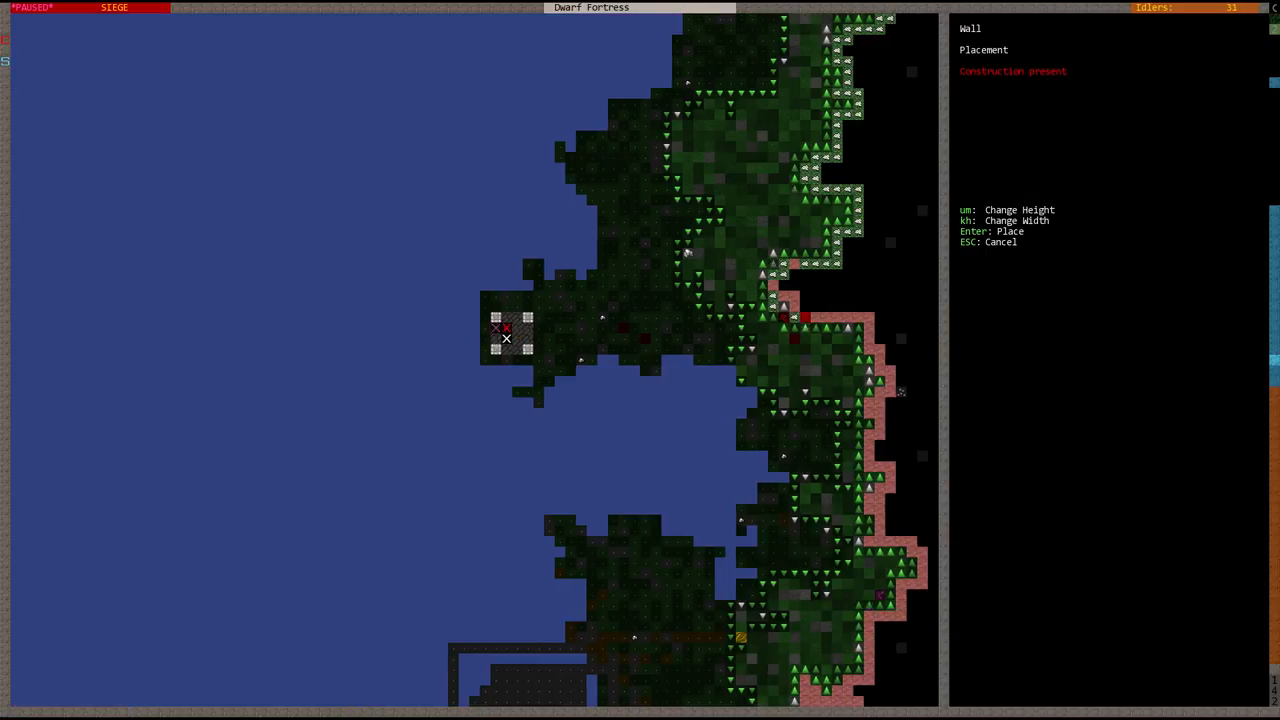
pyautogui.press('Return')
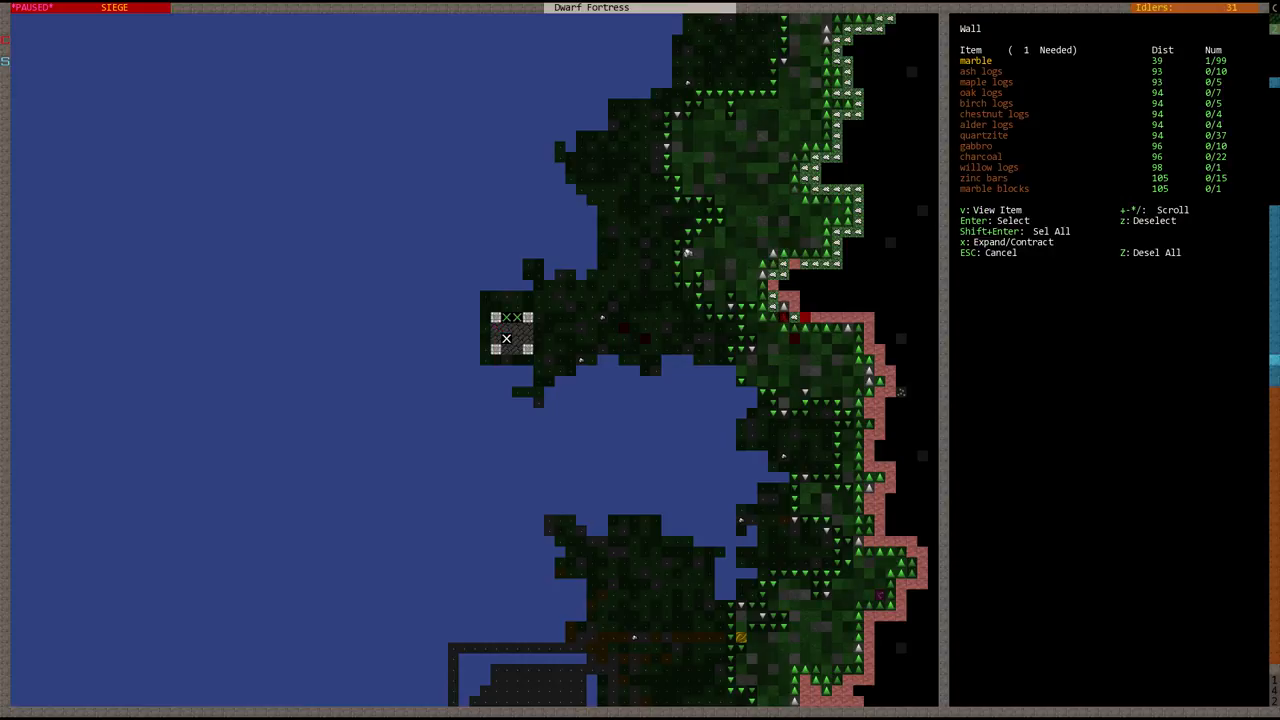
pyautogui.press('Return')
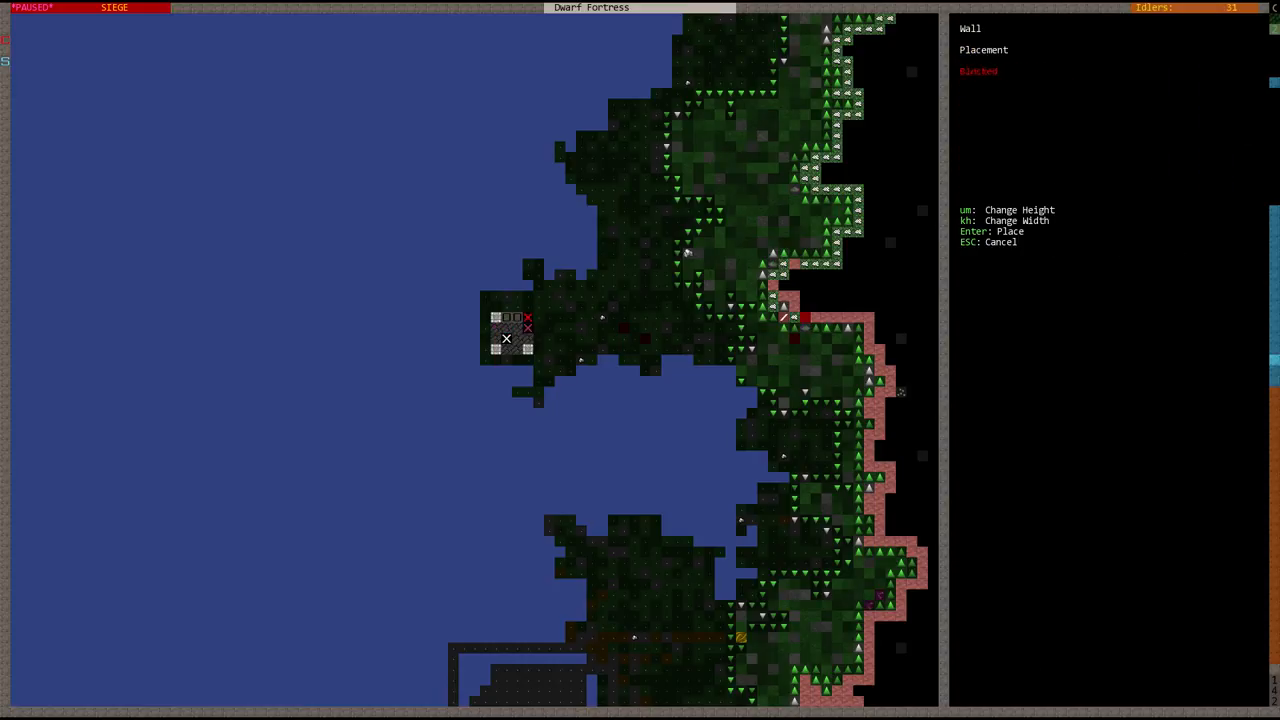
pyautogui.press('Escape')
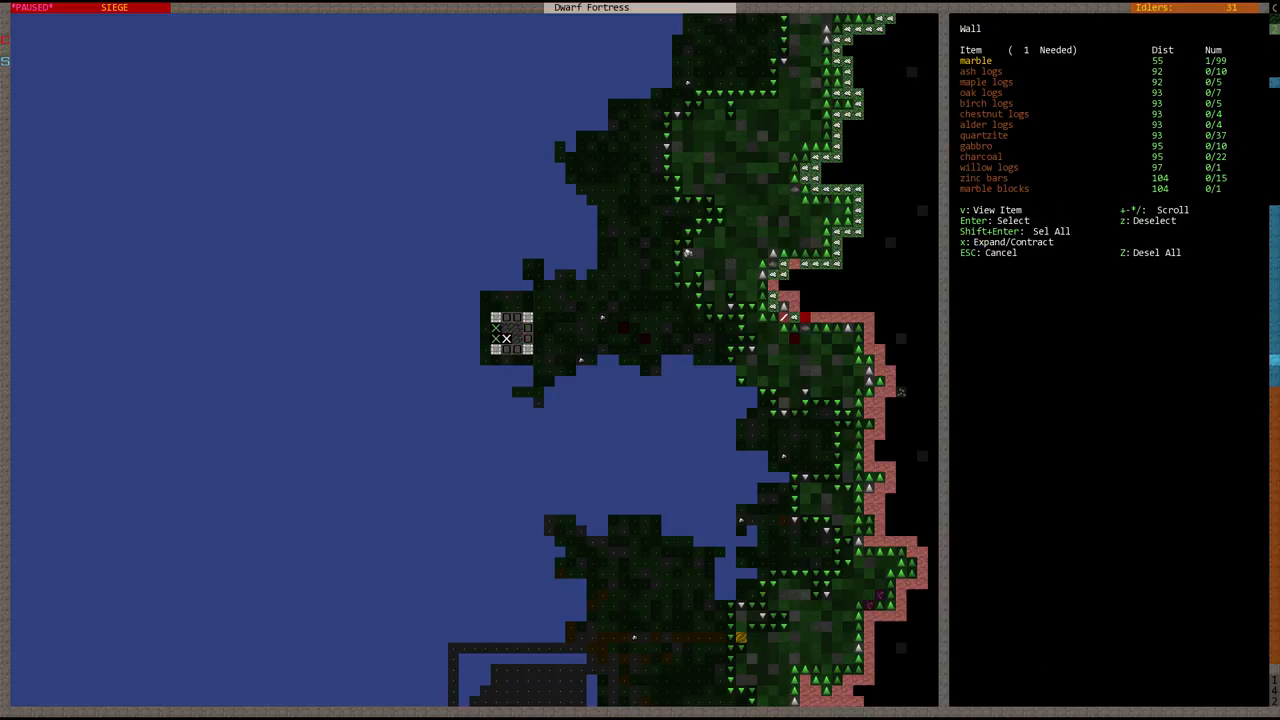
pyautogui.press('Escape')
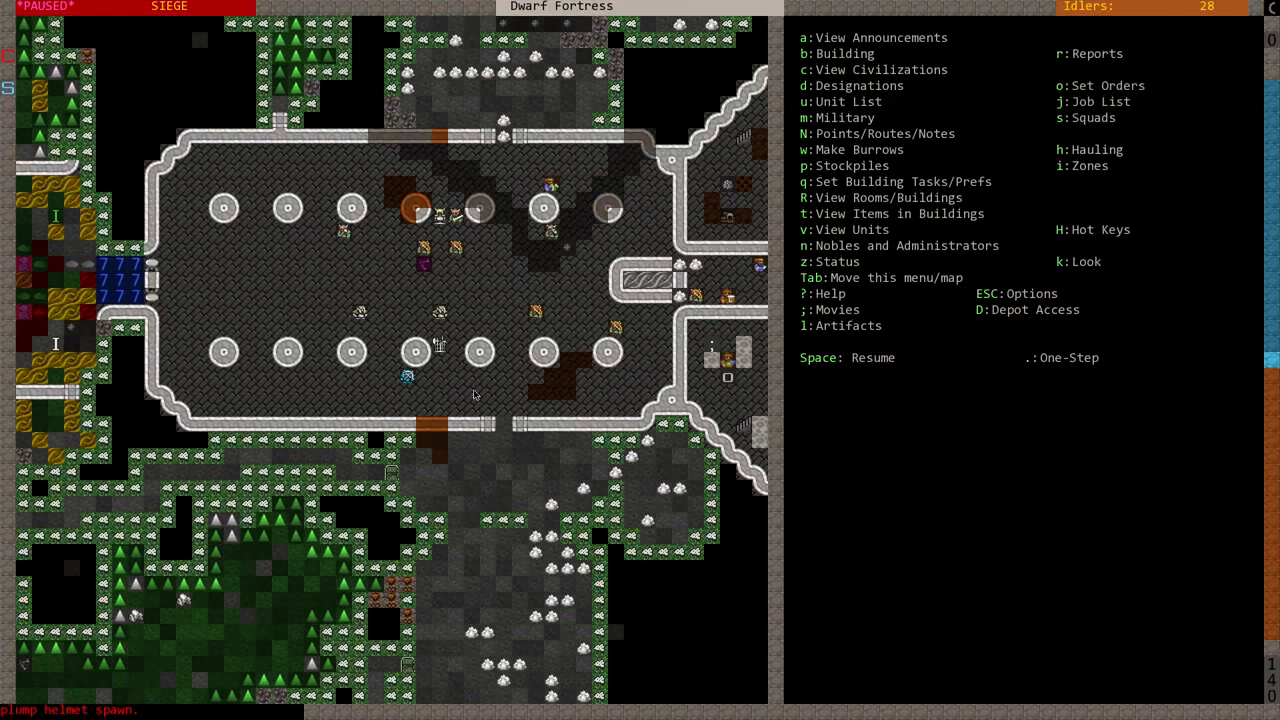
pyautogui.moveTo(562, 343)
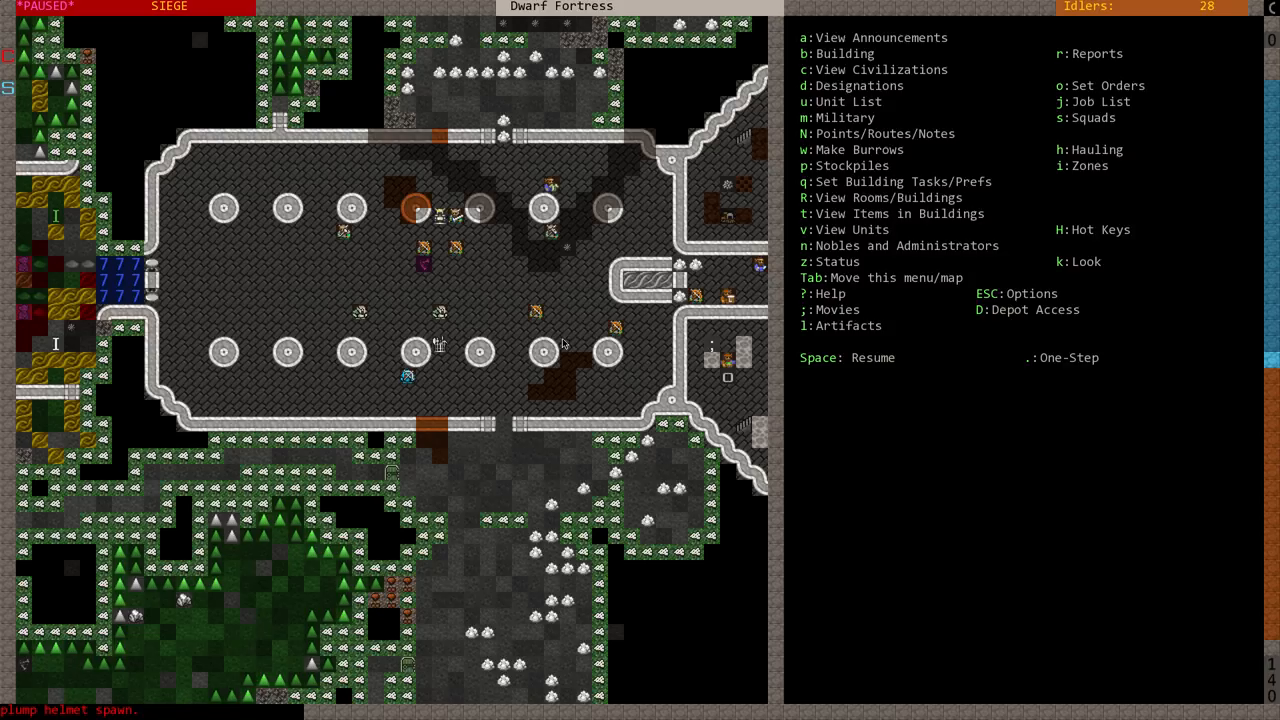
pyautogui.moveTo(540, 380)
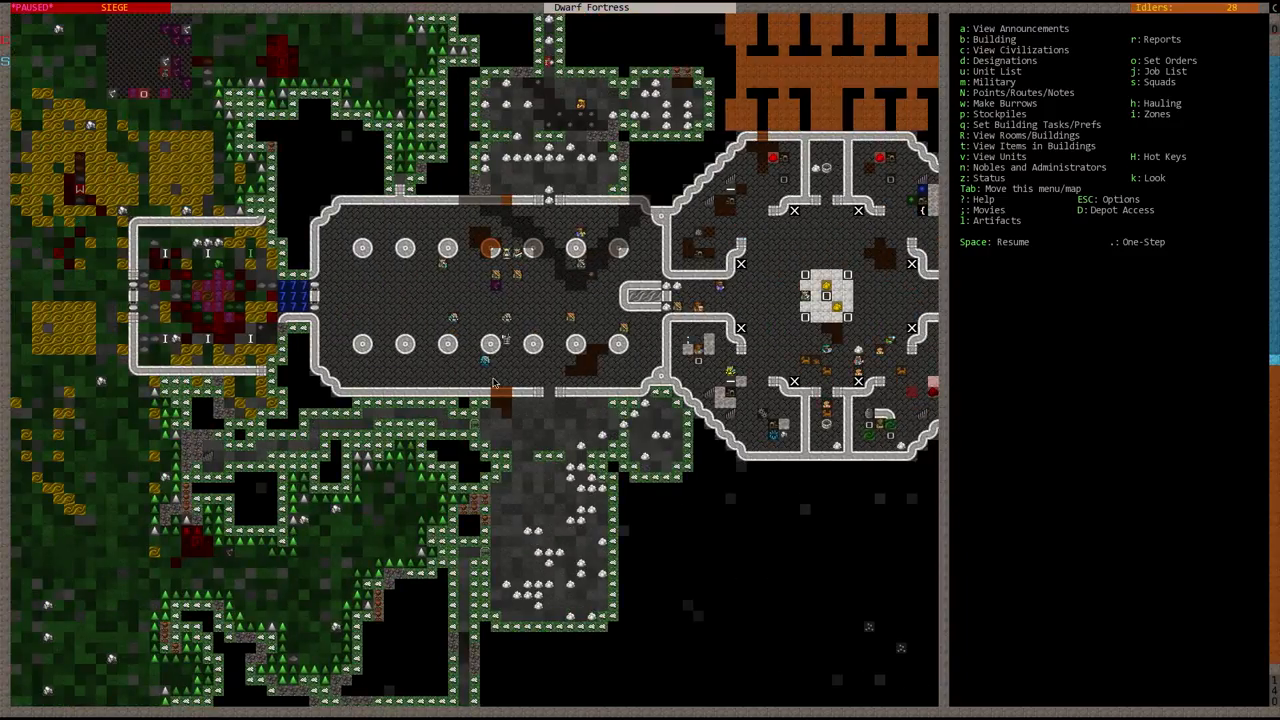
# - Check the surface towers, then scroll the 117-citizen unit list down to the dwarven babies
pyautogui.press('space')
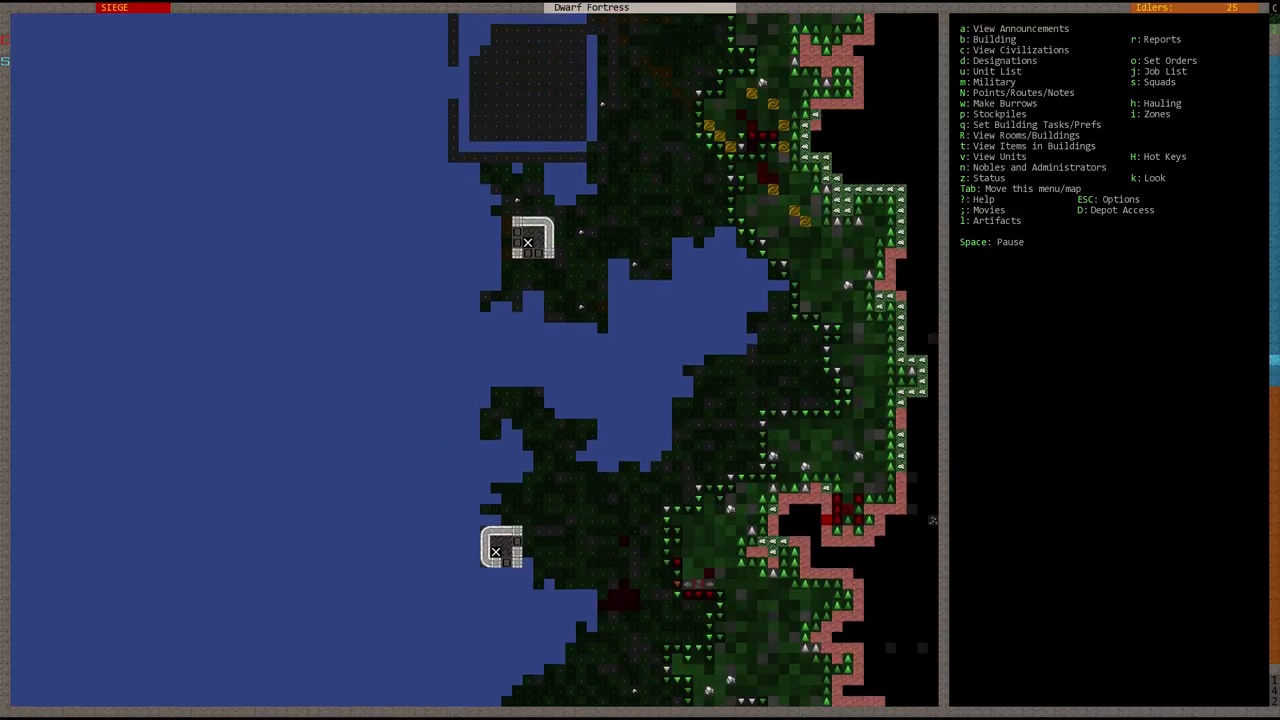
pyautogui.scroll(3)
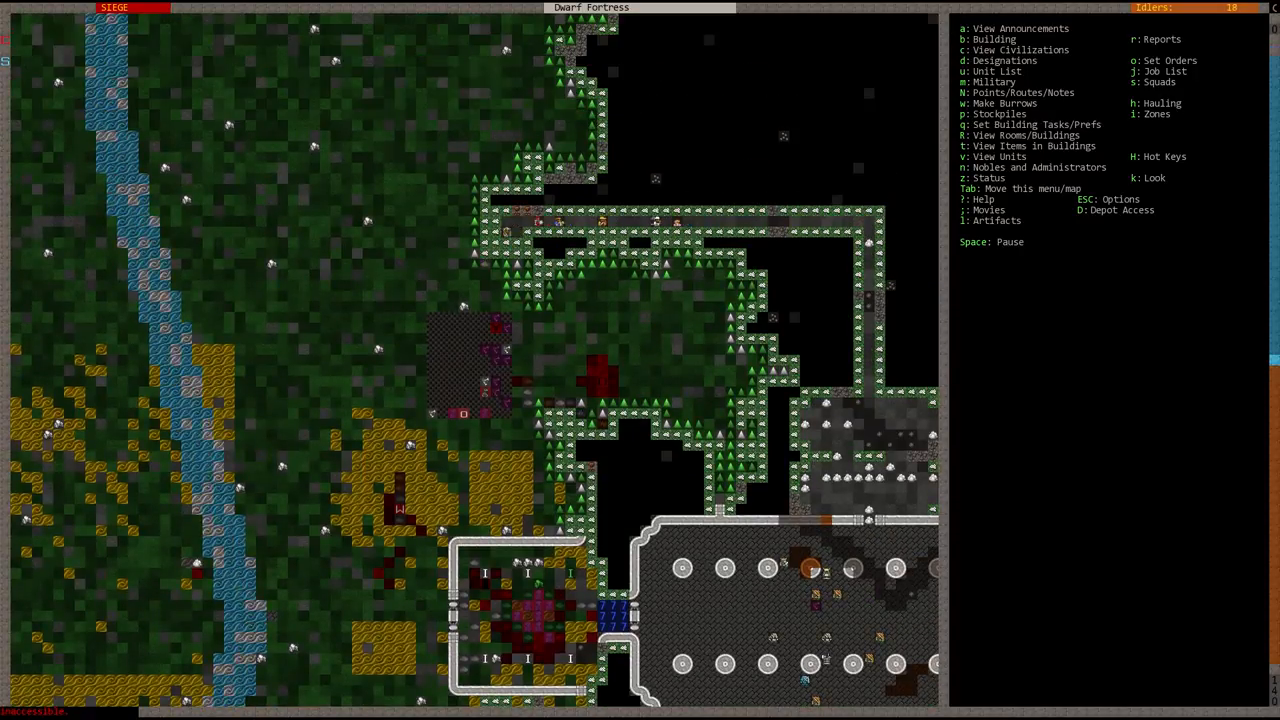
pyautogui.scroll(-3)
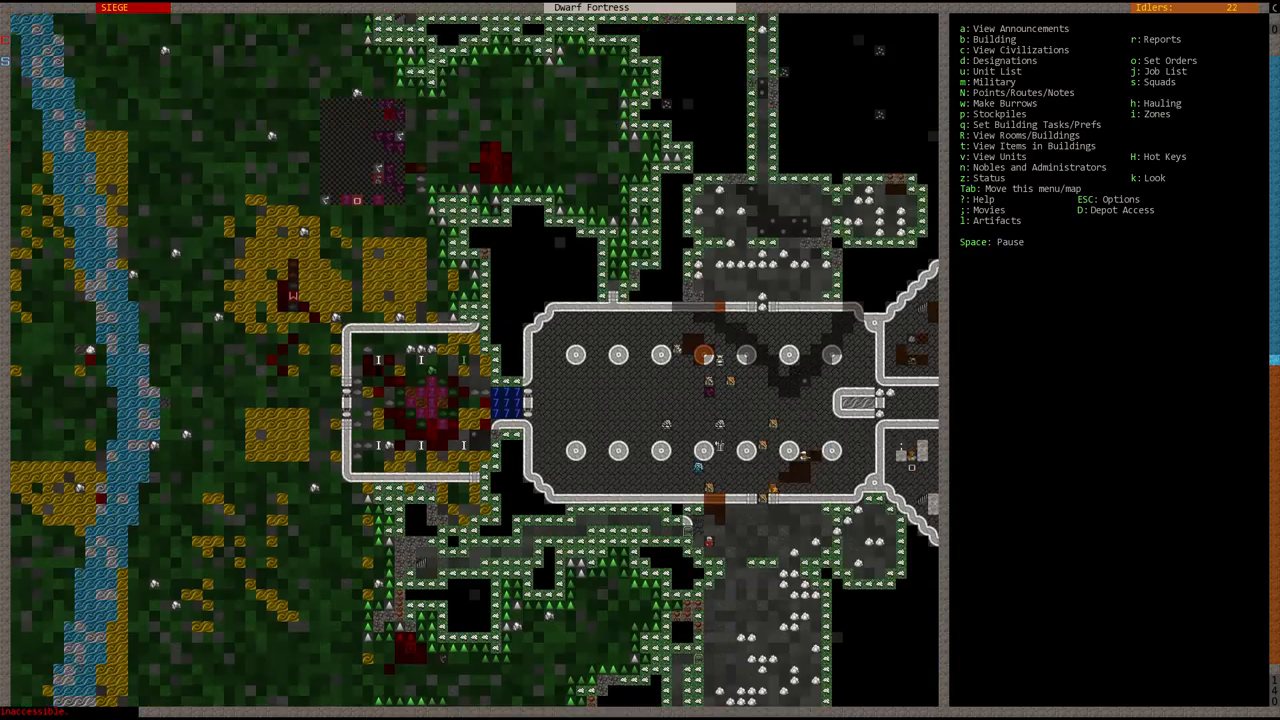
pyautogui.scroll(-3)
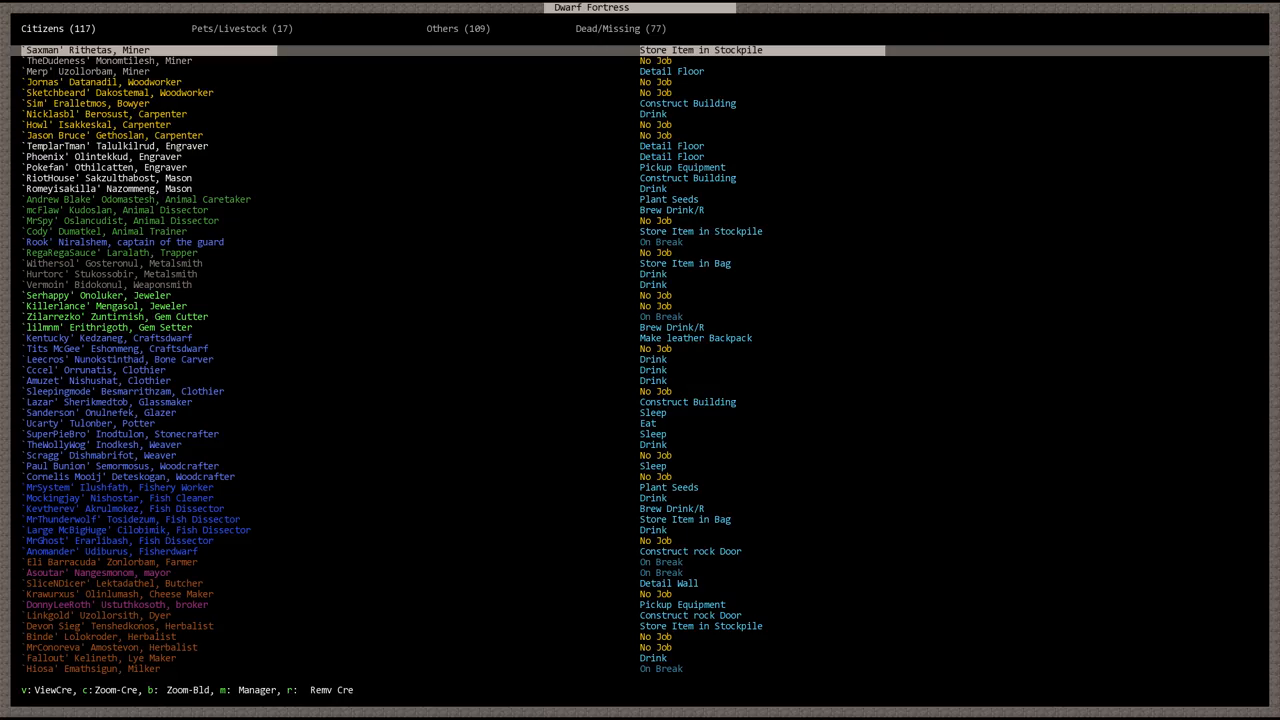
pyautogui.scroll(-3)
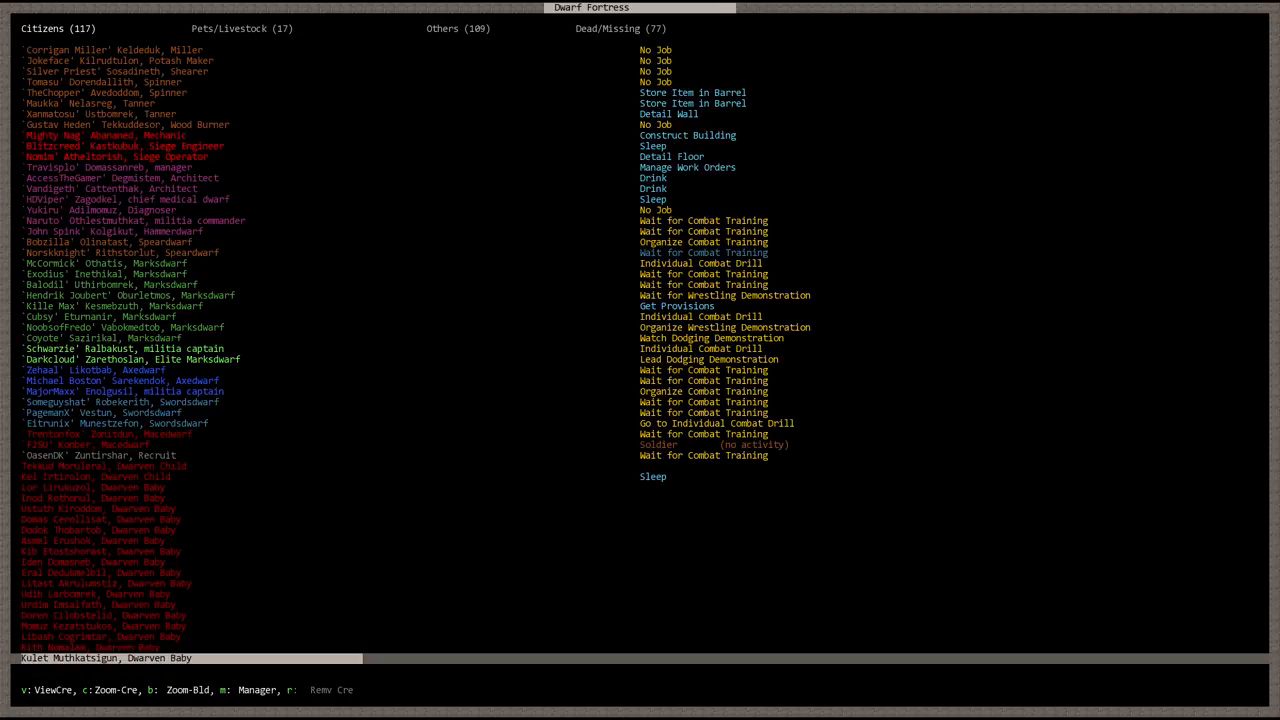